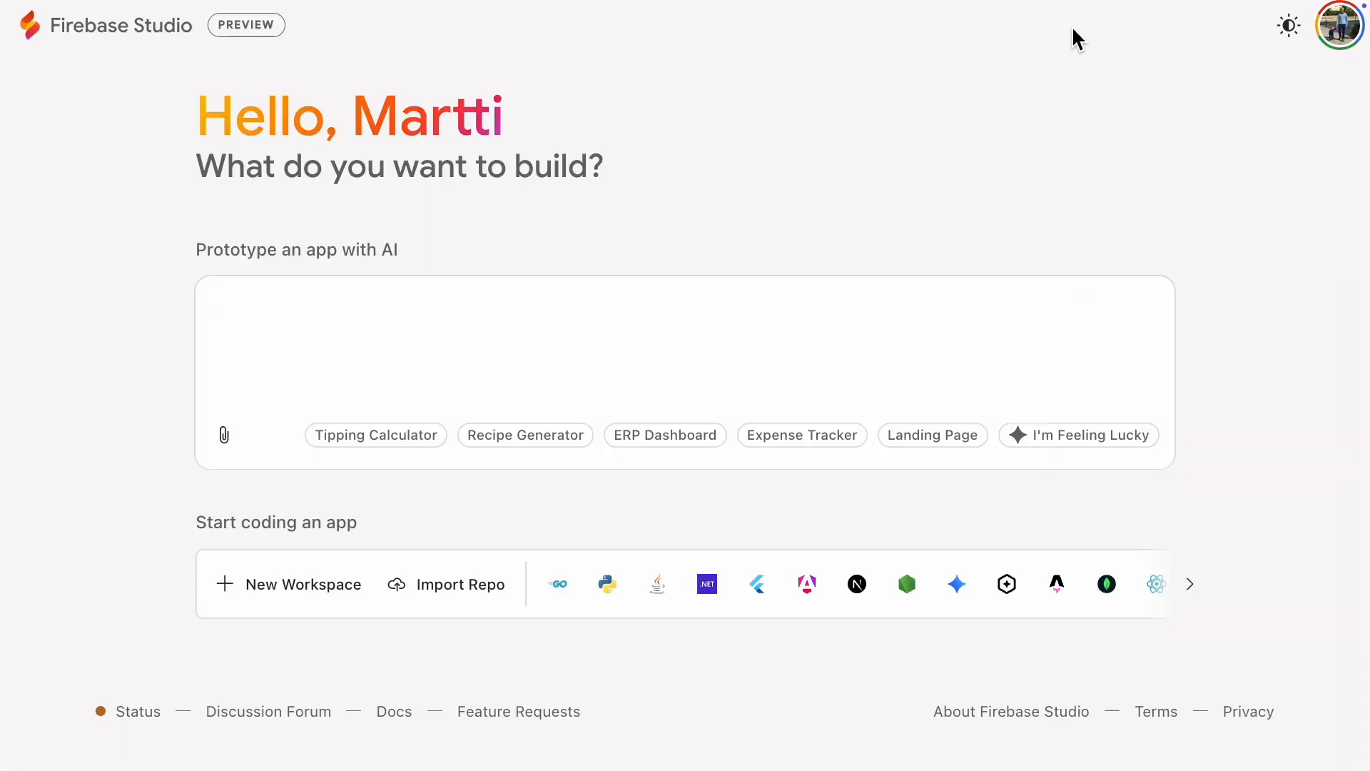
# Describe a personal file storage app (upload, download, delete, list) and submit it for AI prototyping.
pyautogui.write('Make me a pers')
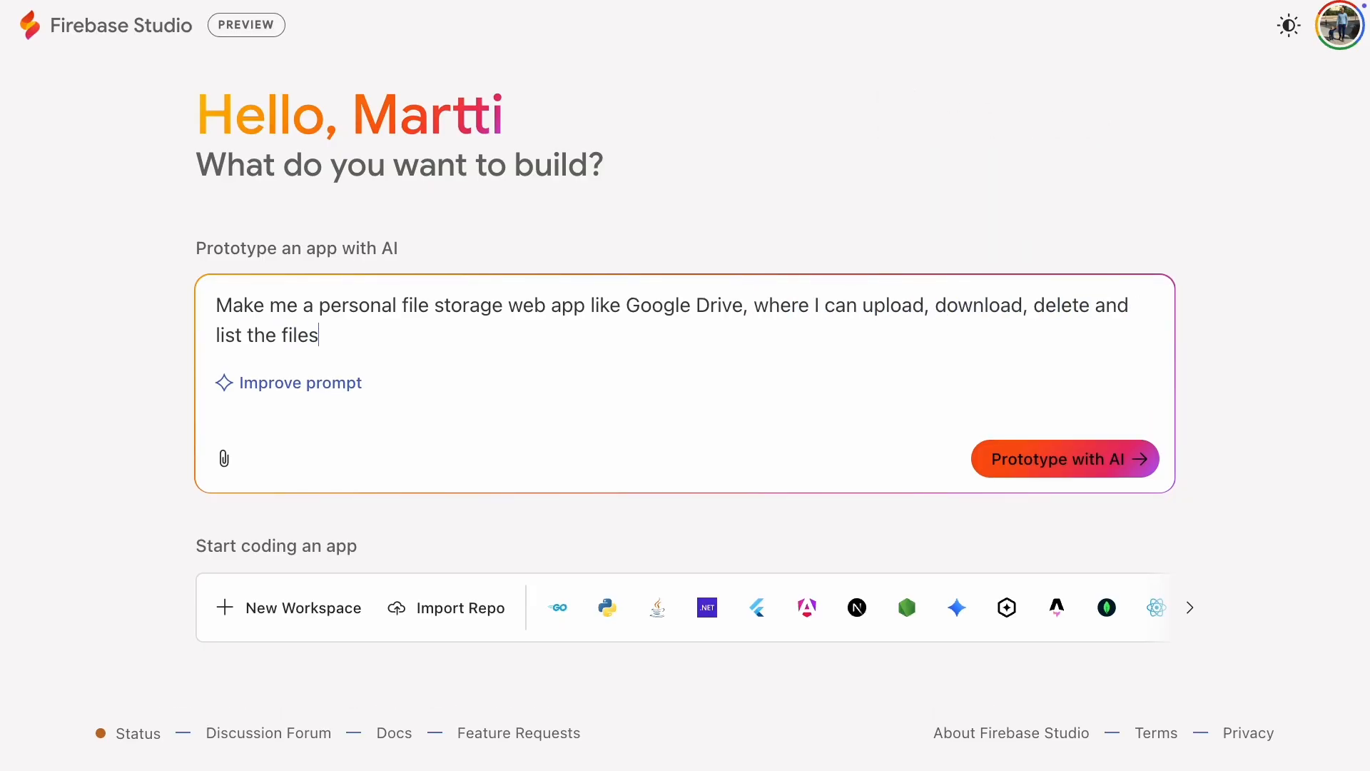
pyautogui.write('.')
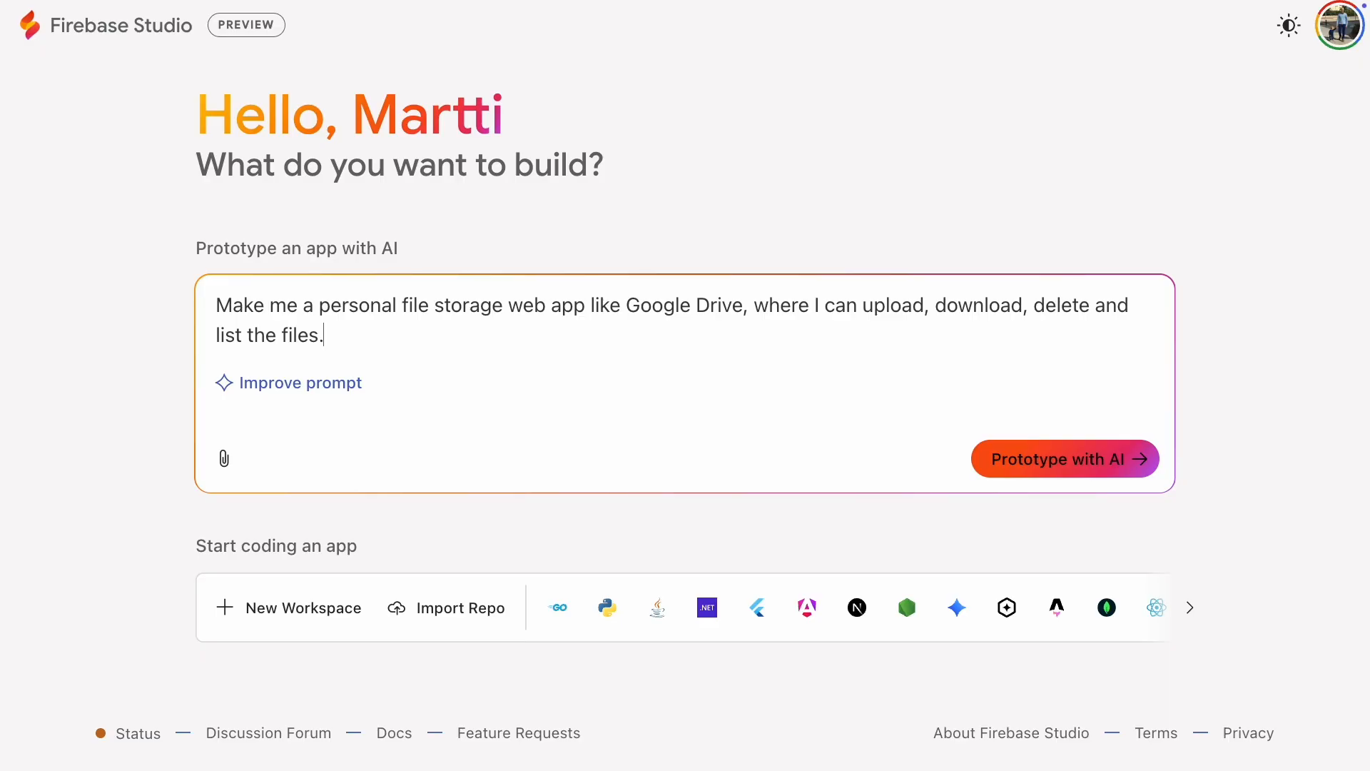
pyautogui.click(1065, 459)
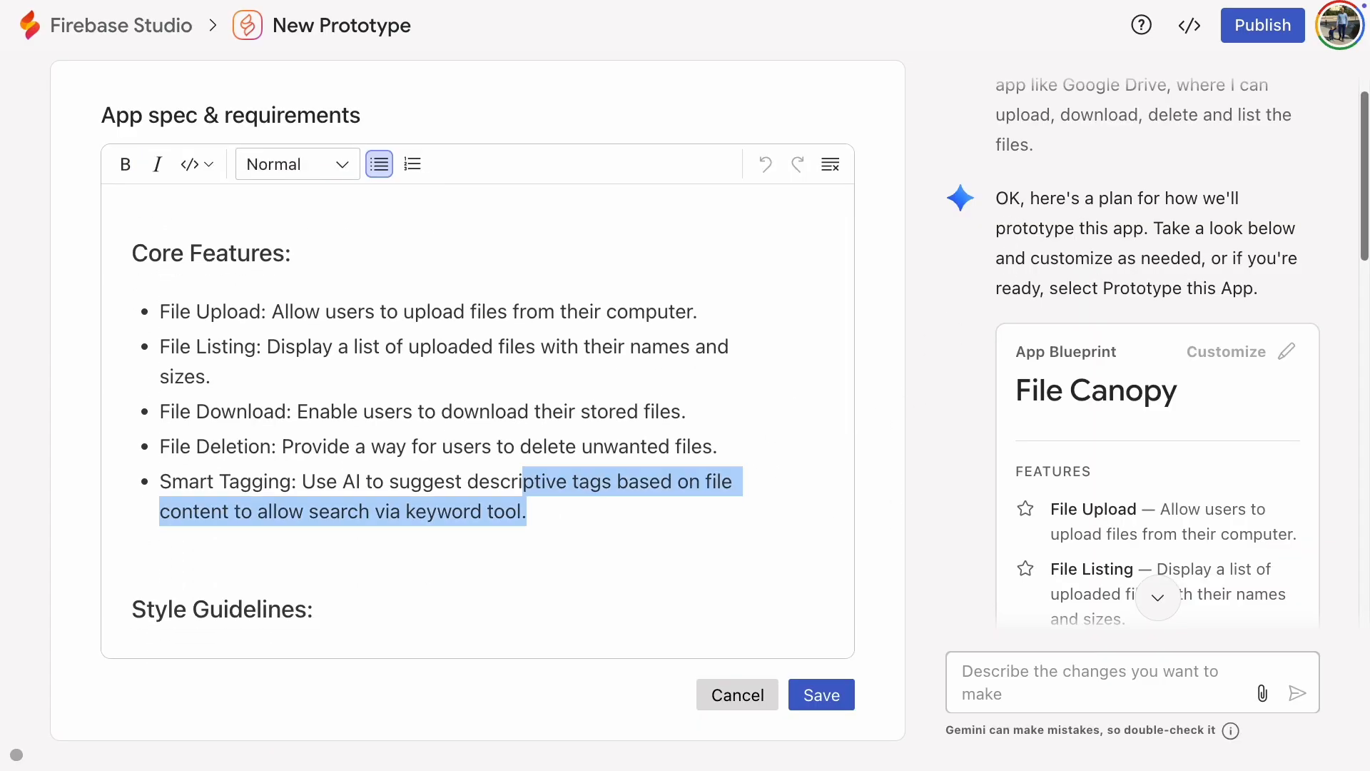
# Remove Smart Tagging and add an IMPORTANT line demanding a simple UI with just upload, download, list, delete.
pyautogui.press('Delete')
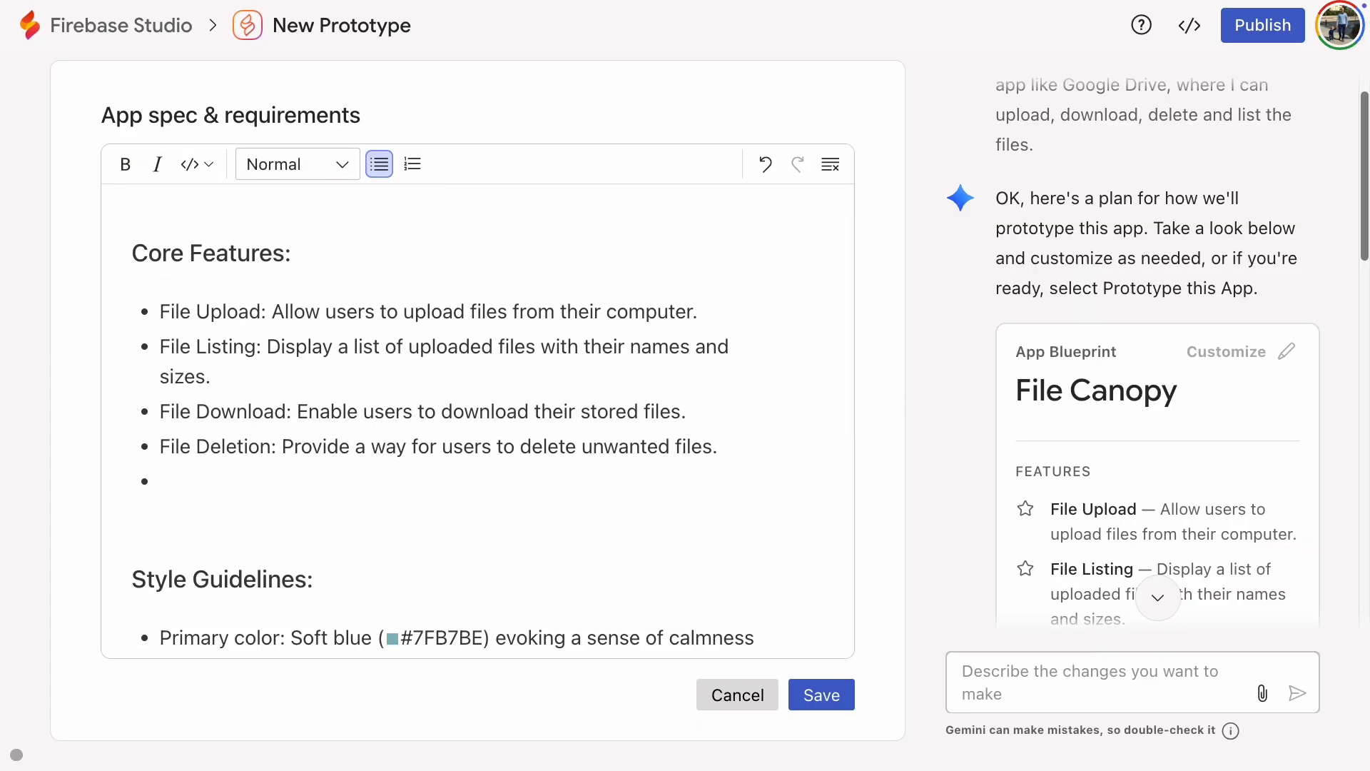
pyautogui.write('IMPORTANT: Make the functionality and')
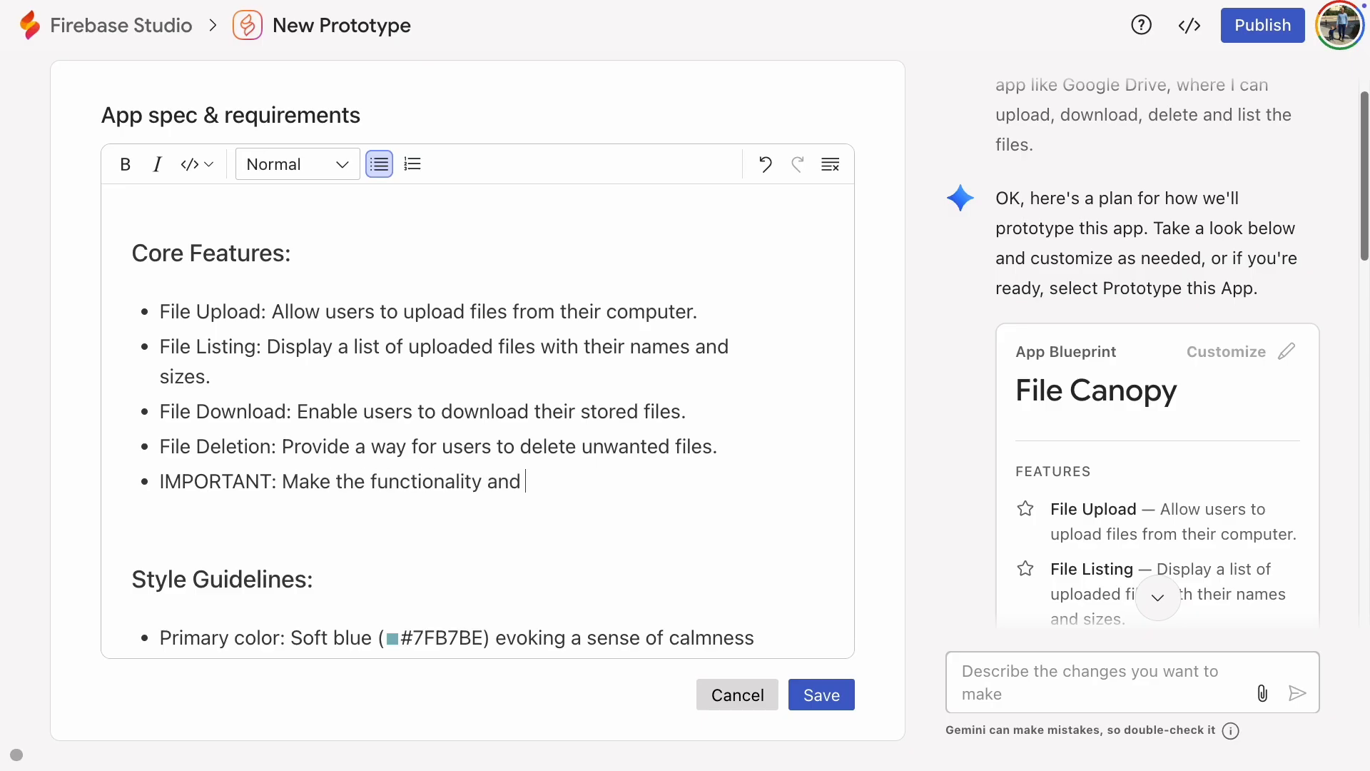
pyautogui.write('UI simple without any fancy stuff. Just t')
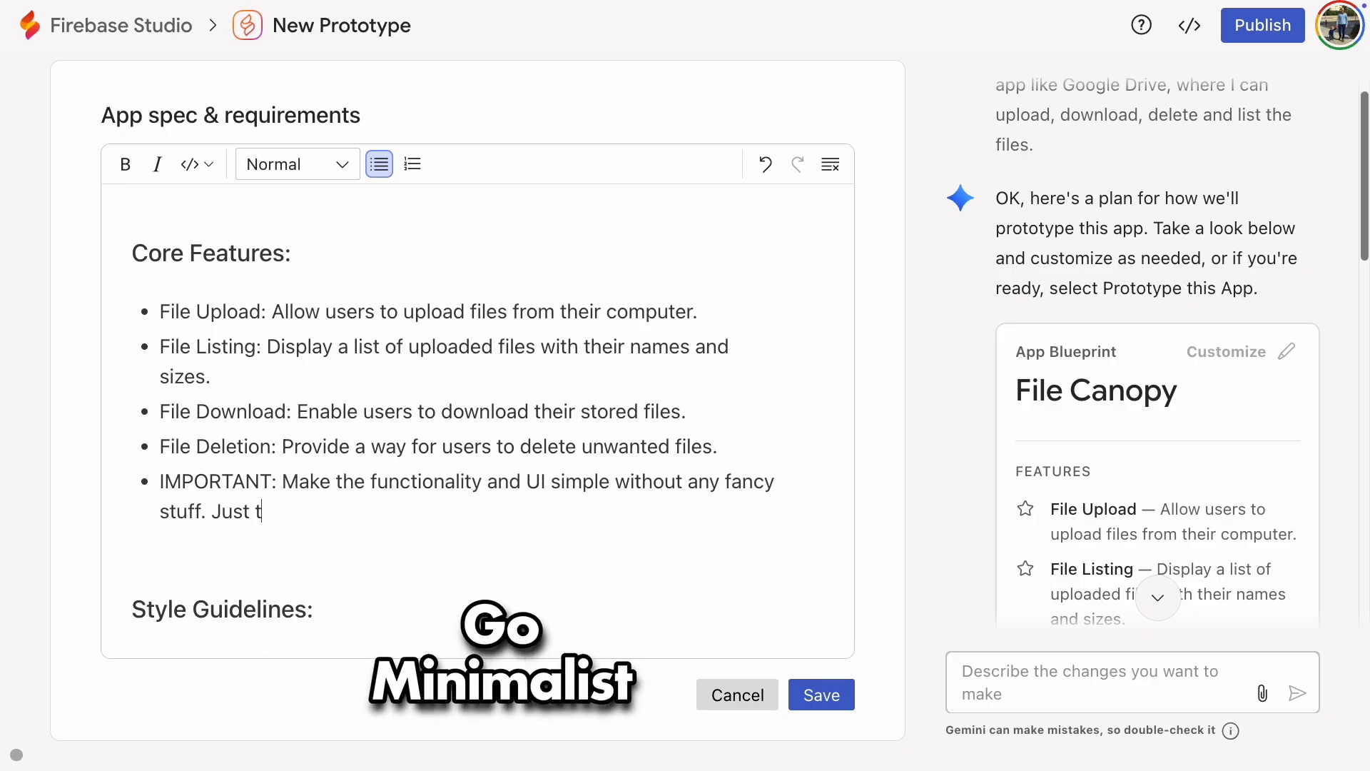
pyautogui.write('he basic functionality: upload, do')
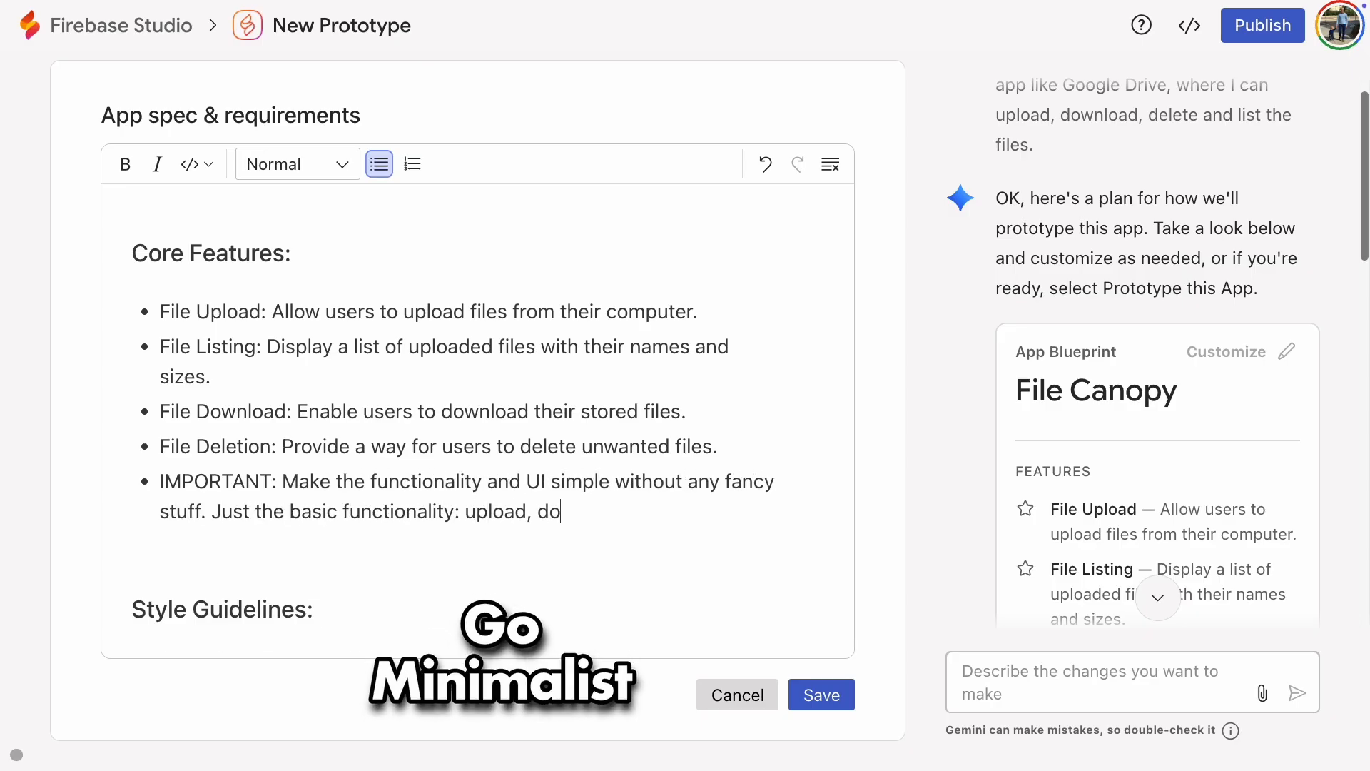
pyautogui.write('wnload, list files and delete.')
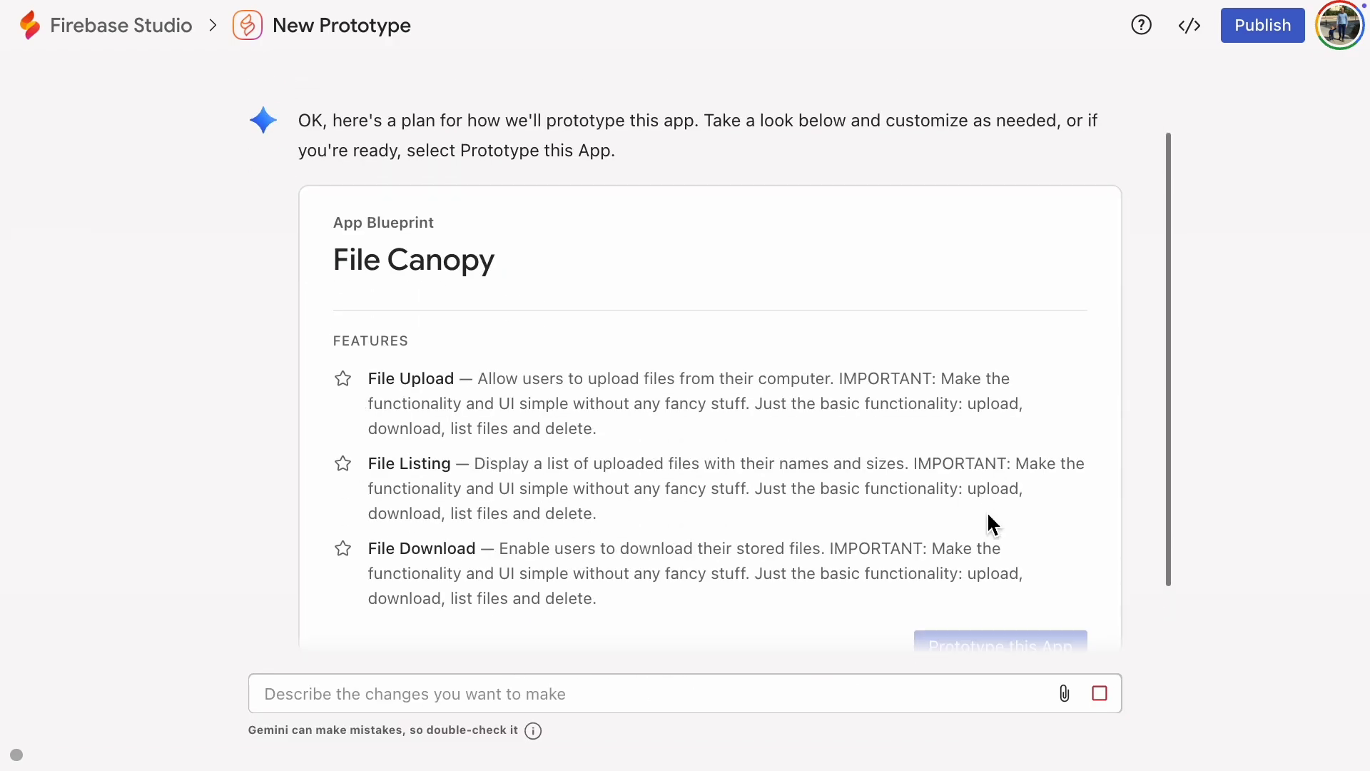
# Start generating the File Canopy prototype from the edited blueprint.
pyautogui.click(1000, 514)
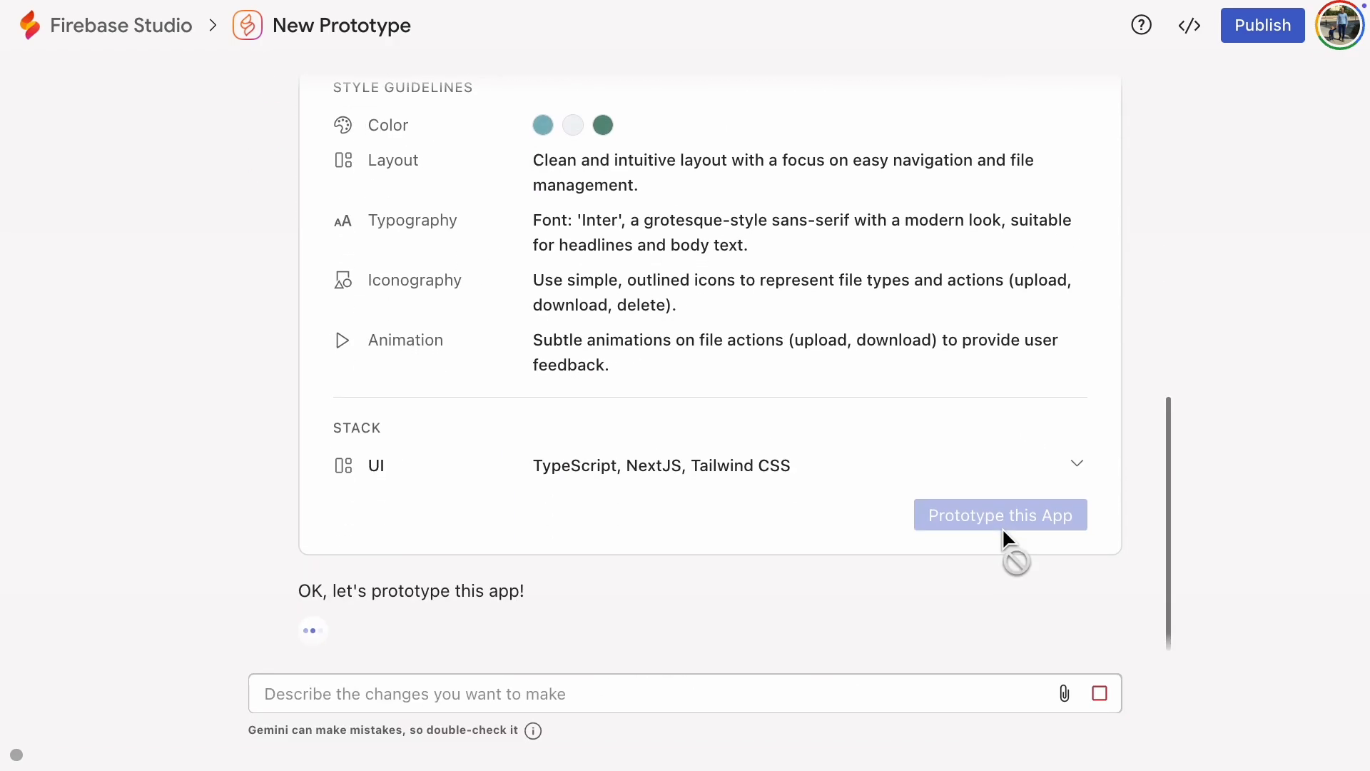
pyautogui.click(1001, 514)
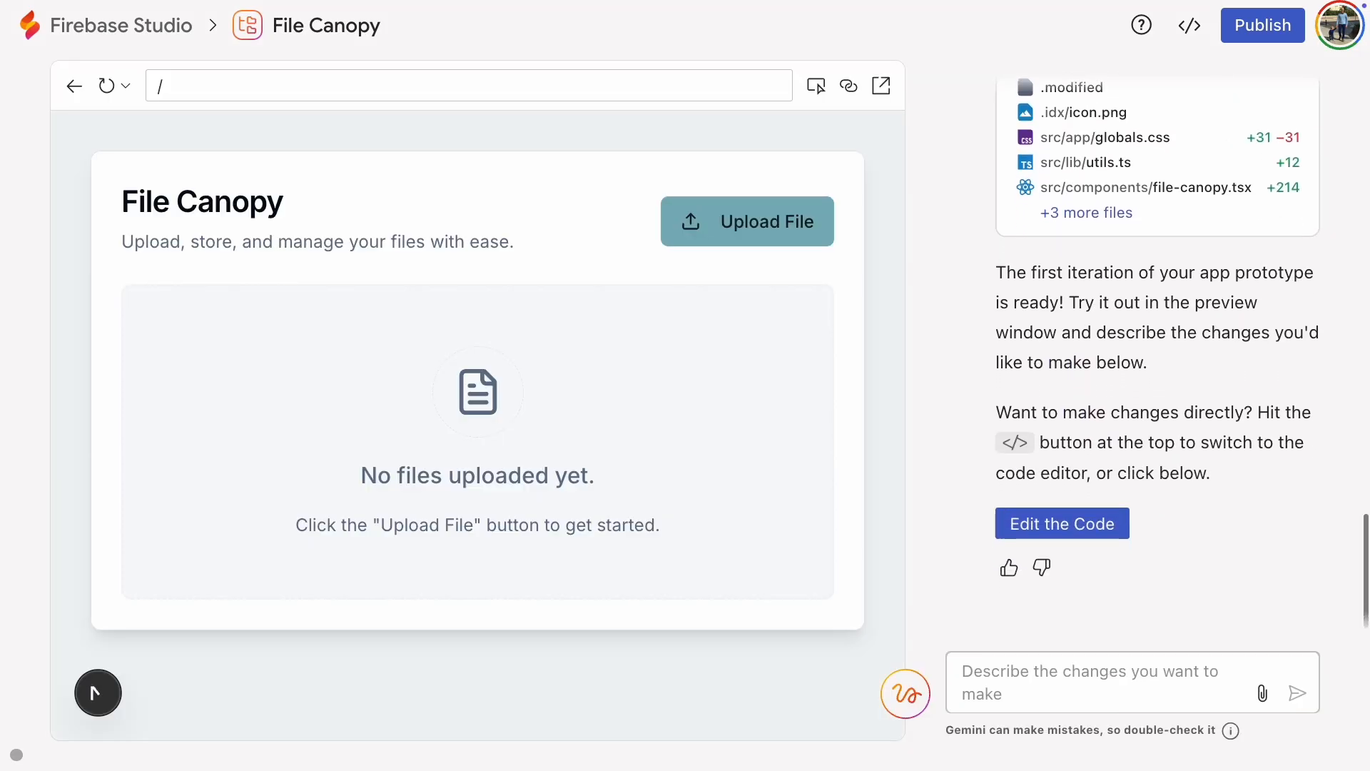
pyautogui.moveTo(125, 454)
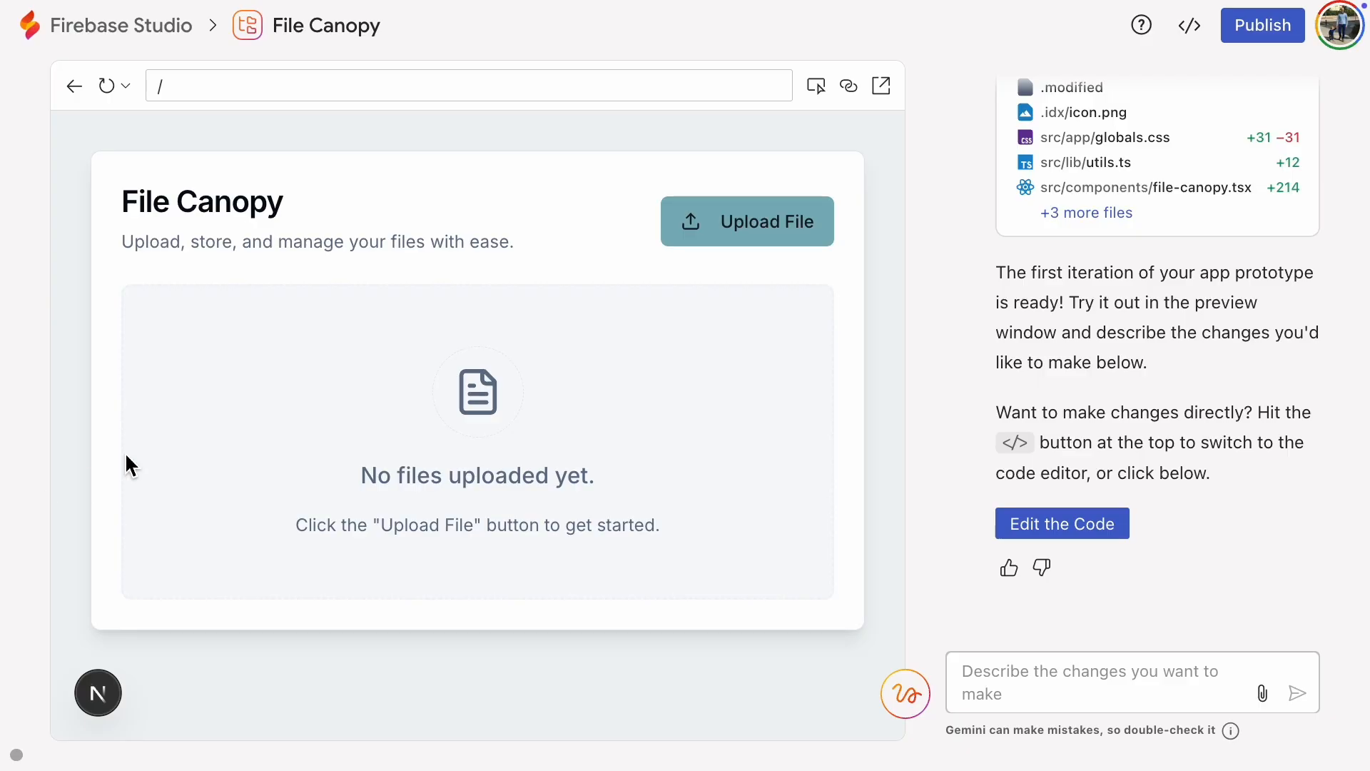
pyautogui.click(747, 222)
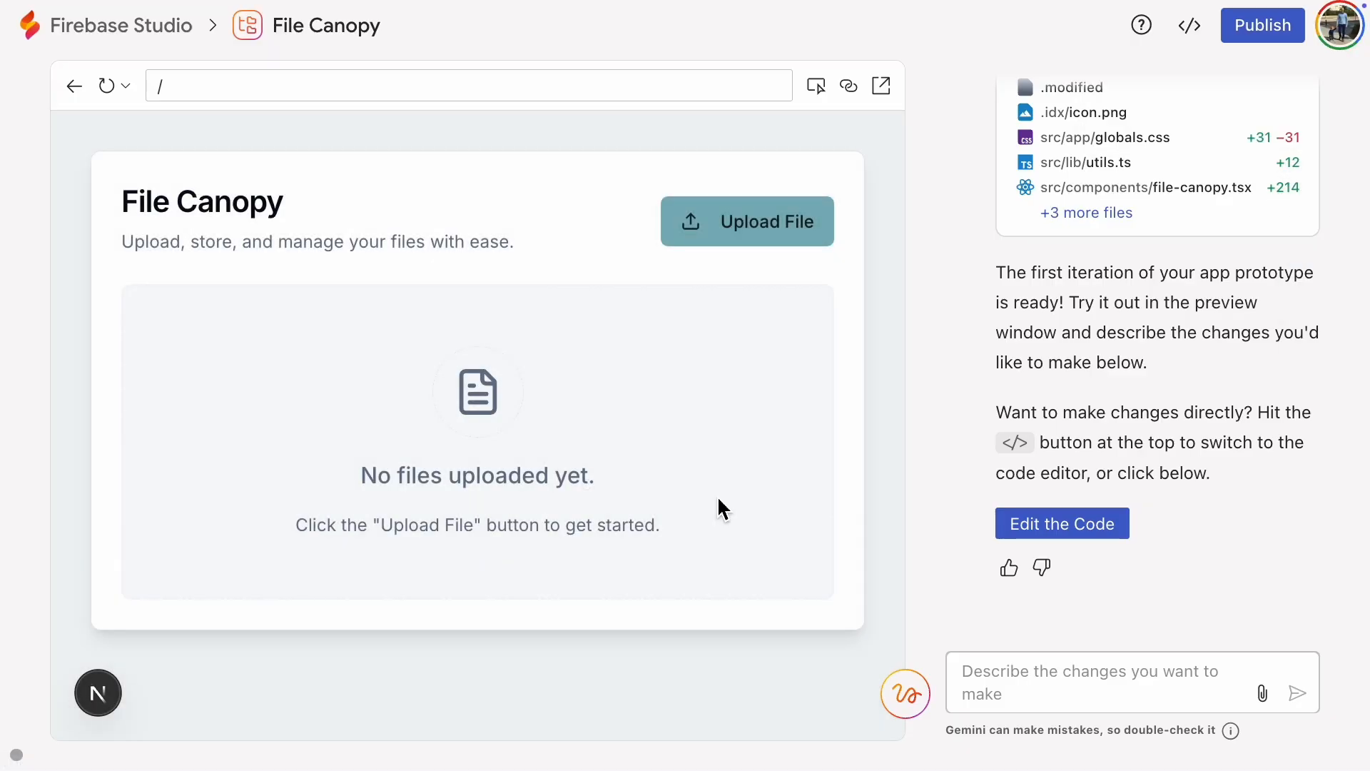
pyautogui.click(748, 221)
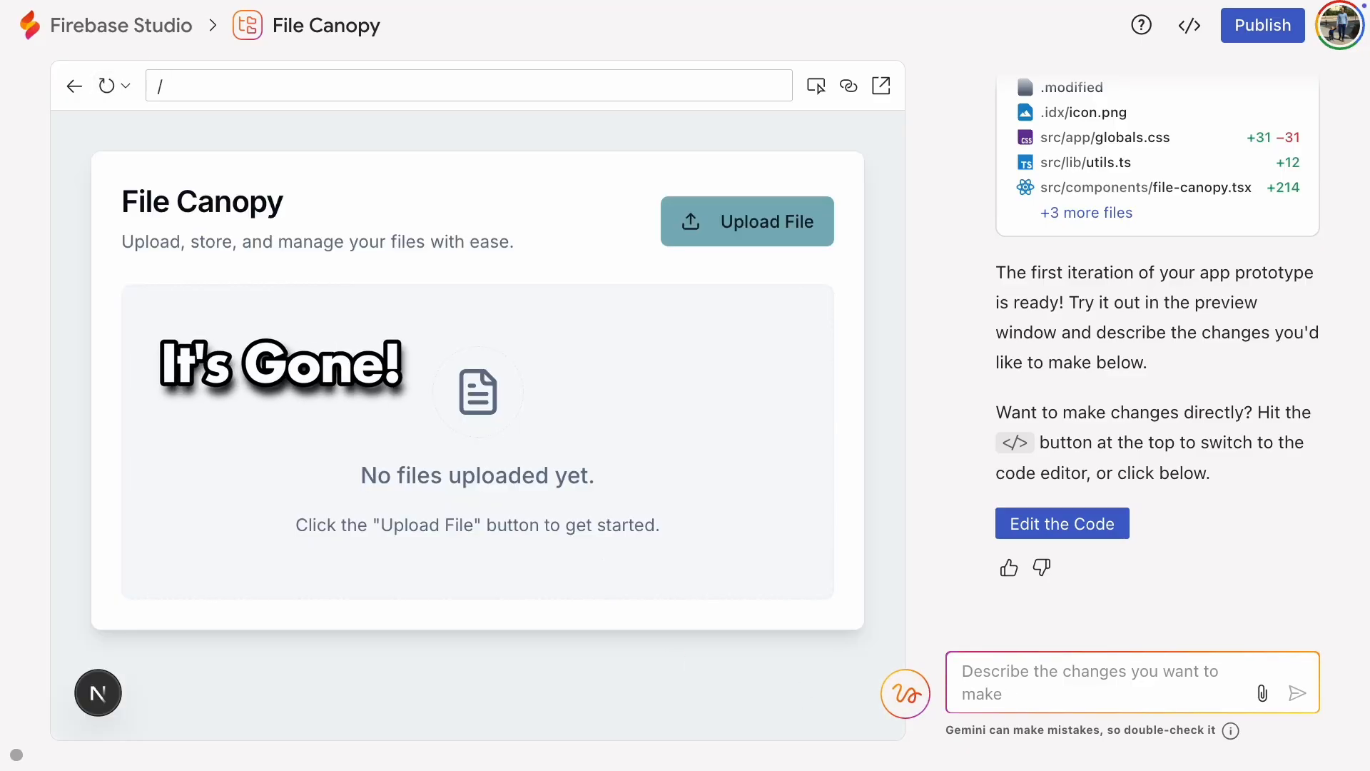
# Ask the AI where the app's files are currently stored.
pyautogui.write('Where are the files stored now?')
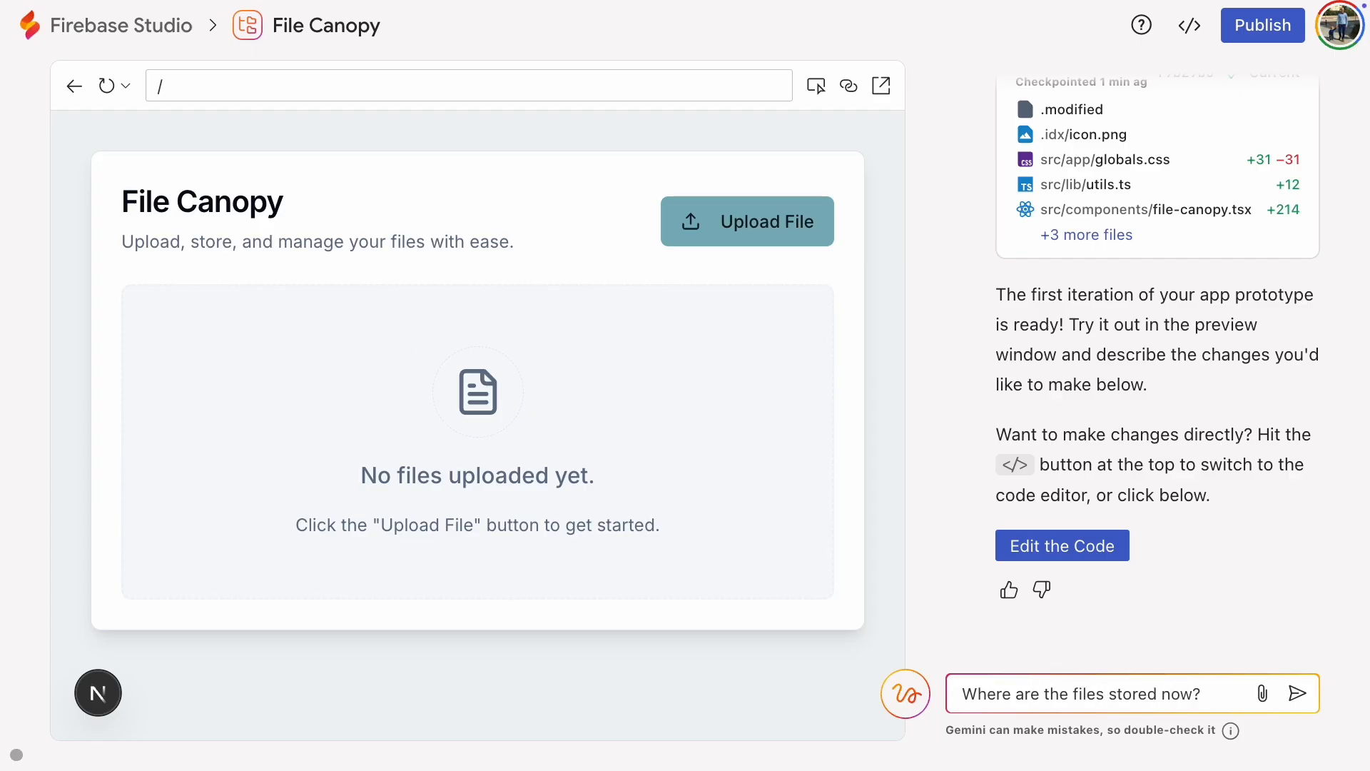
pyautogui.click(1297, 693)
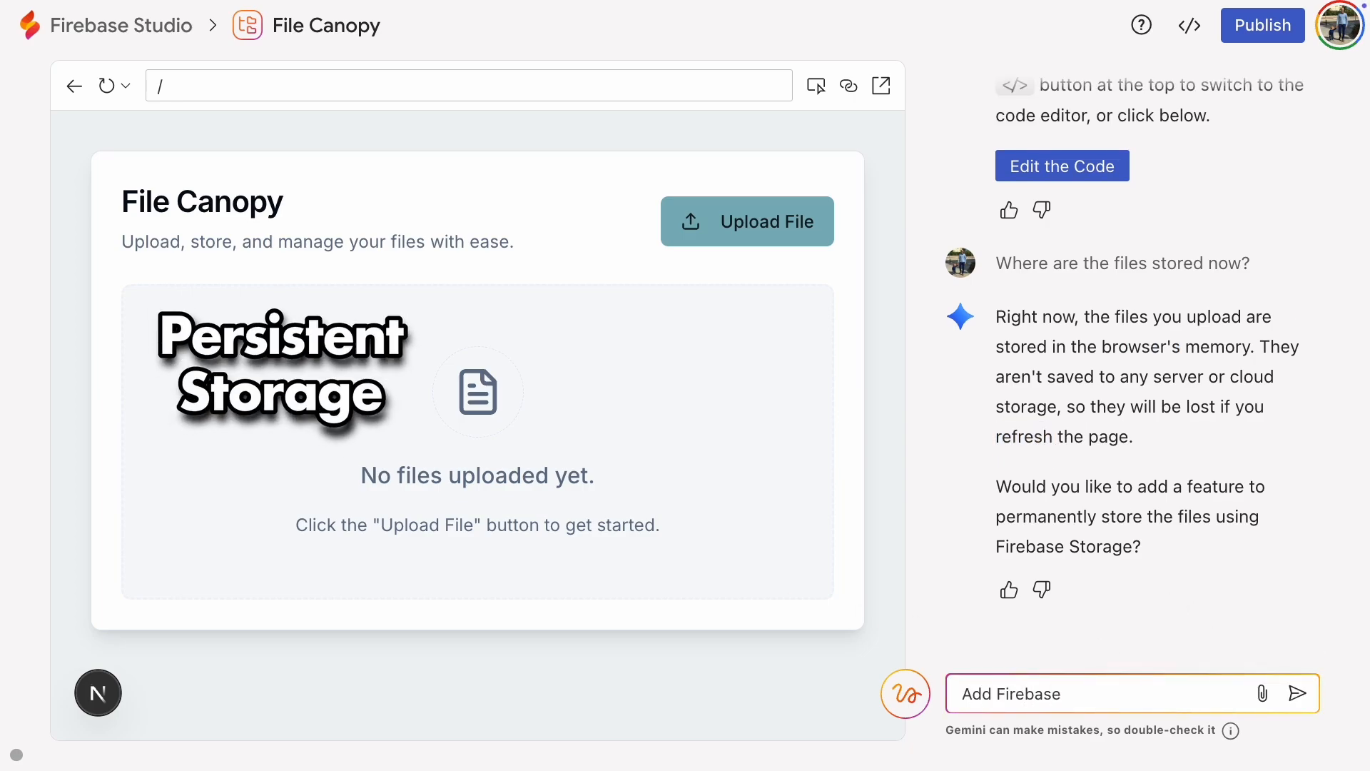
# Request Firebase backend config as .env variables using Cloud Storage, and create the Firebase project.
pyautogui.write('Add Firebase backend configuration. The configuration variables must be defined in')
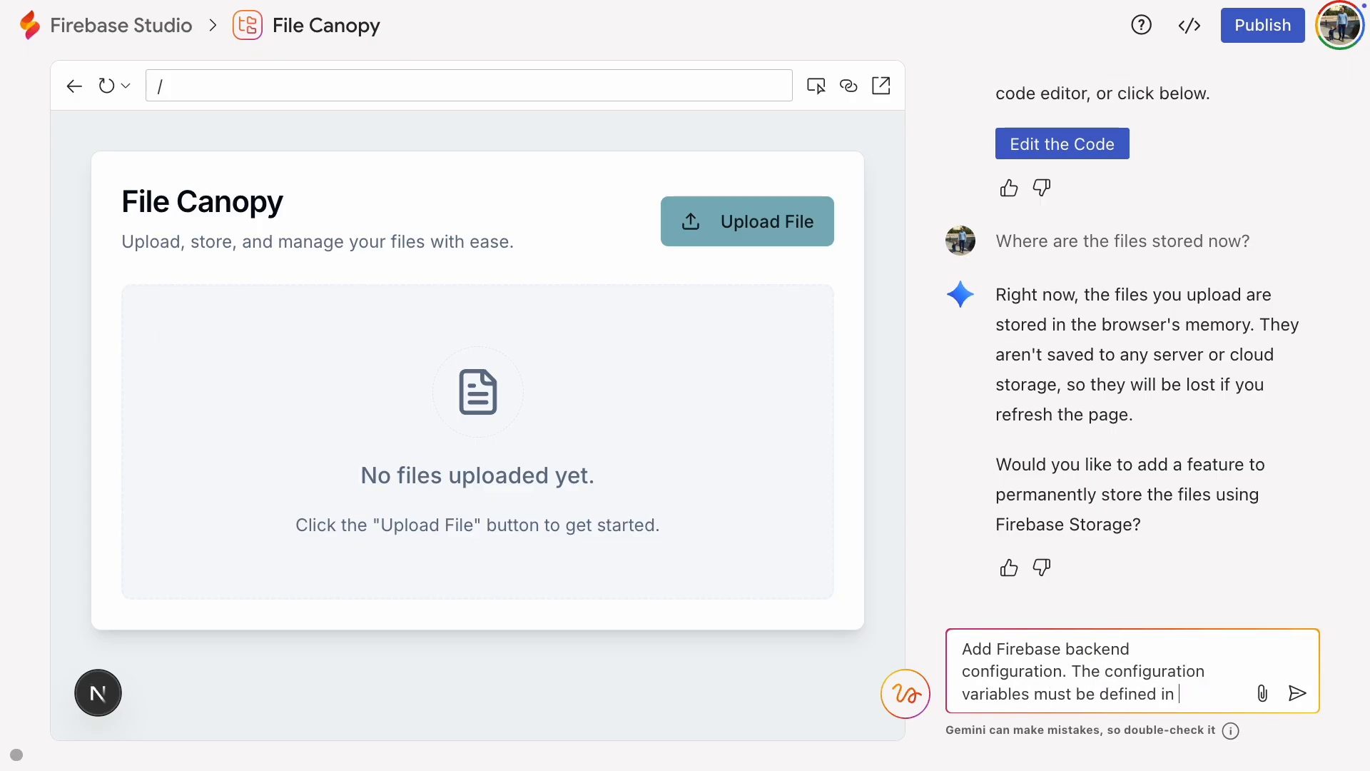
pyautogui.write('the .env file as environment variables.')
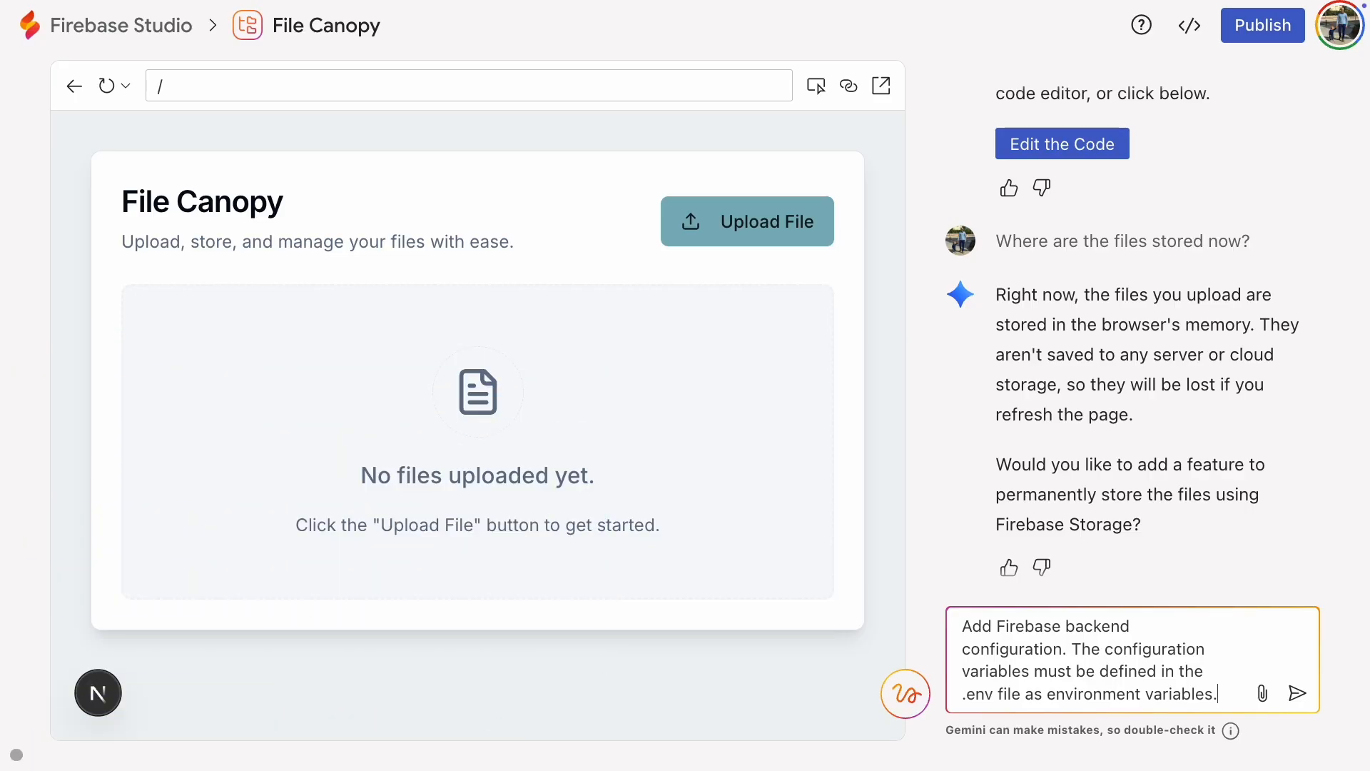
pyautogui.write('Use Firebase Cloud')
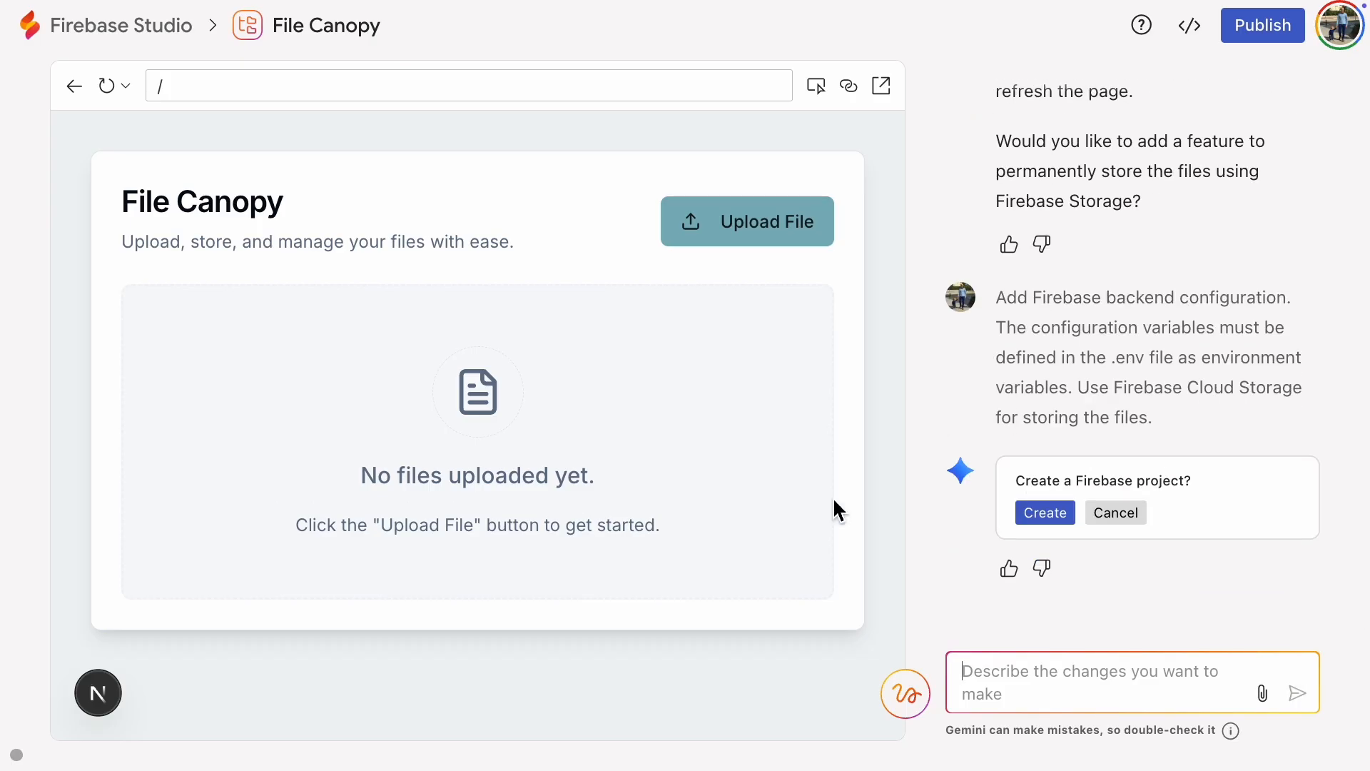
pyautogui.click(1045, 512)
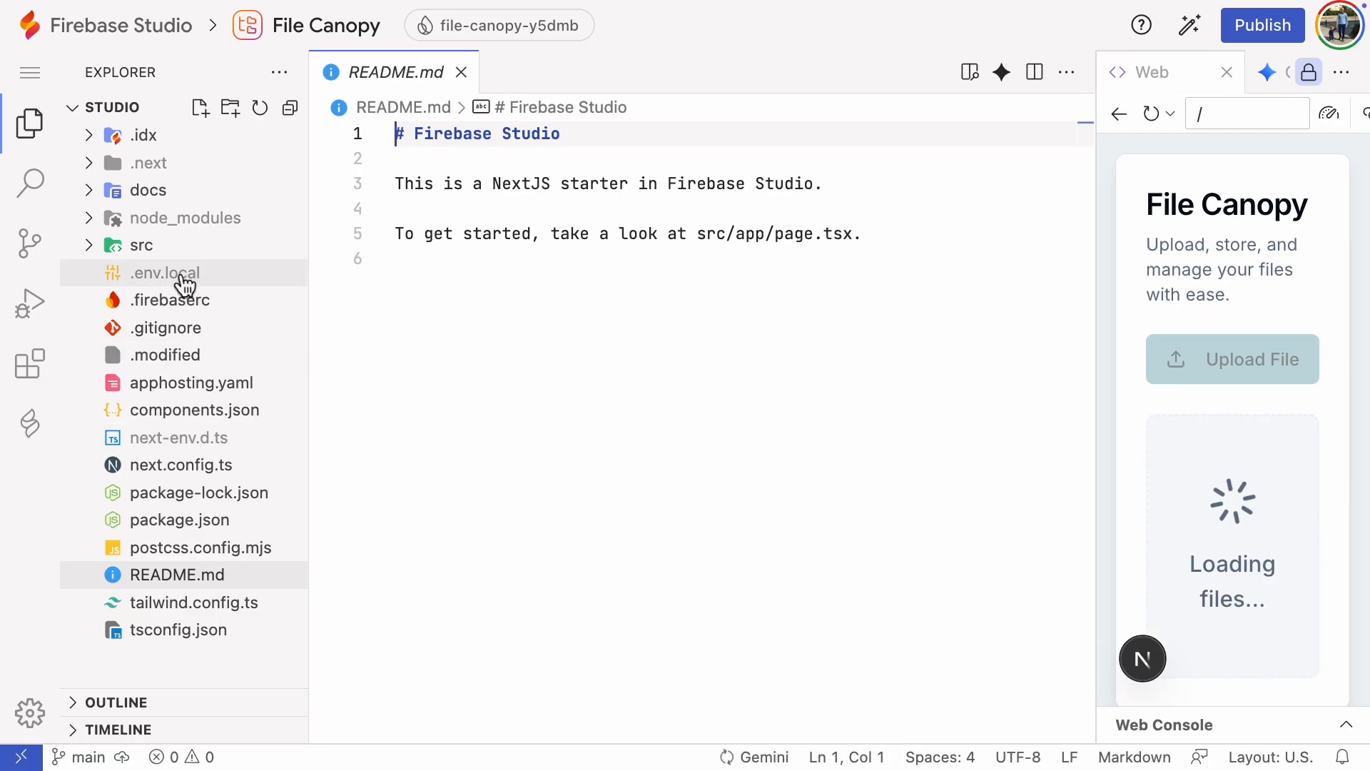
# Review .env.local, src/lib/firebase.ts and .gitignore, then bring up source control.
pyautogui.click(166, 272)
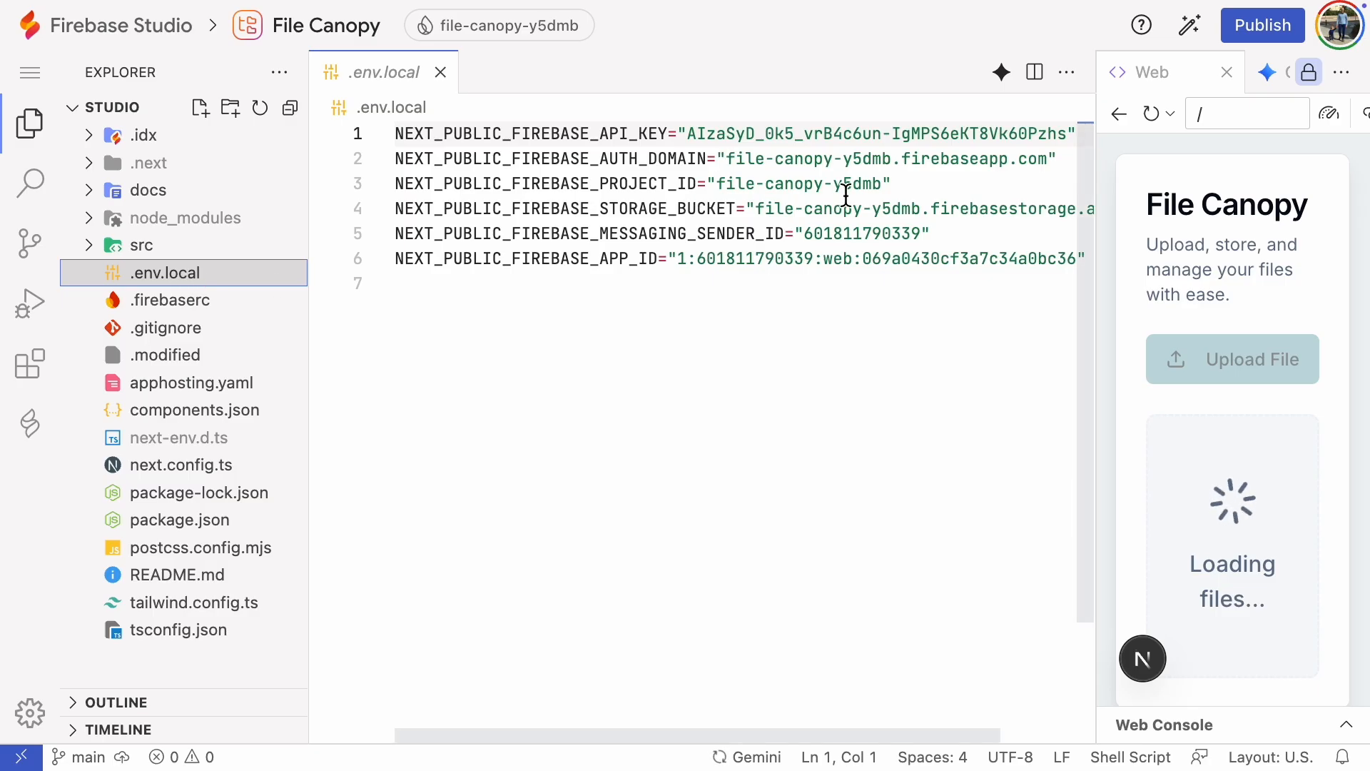
pyautogui.click(142, 245)
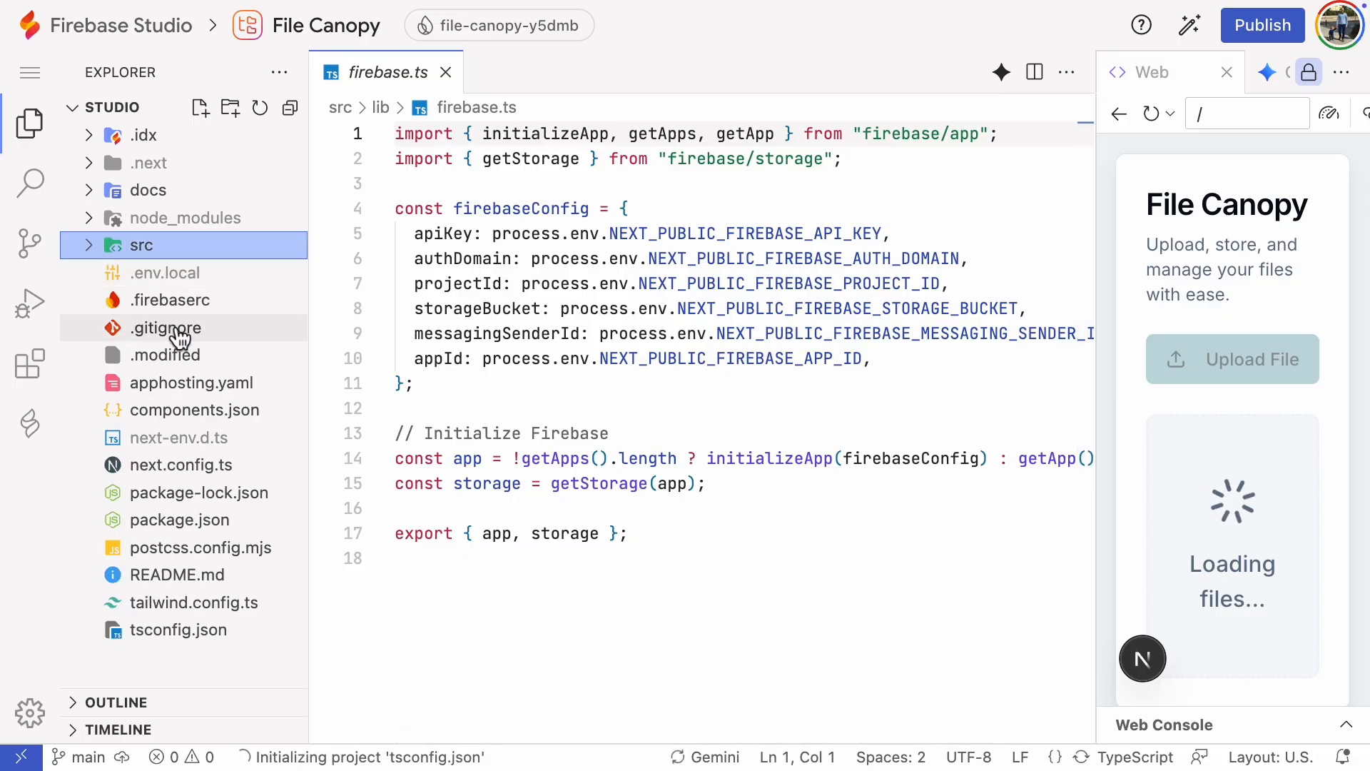
pyautogui.click(166, 329)
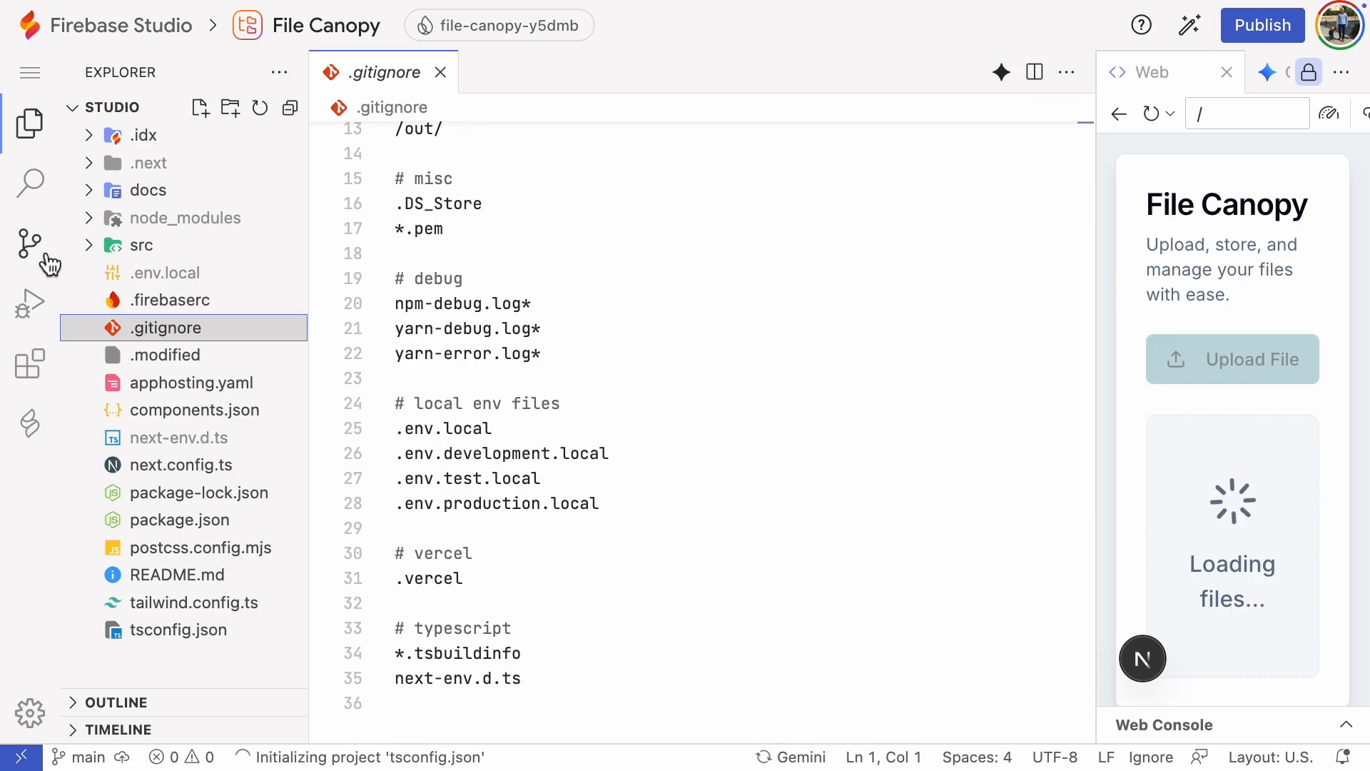
pyautogui.click(26, 230)
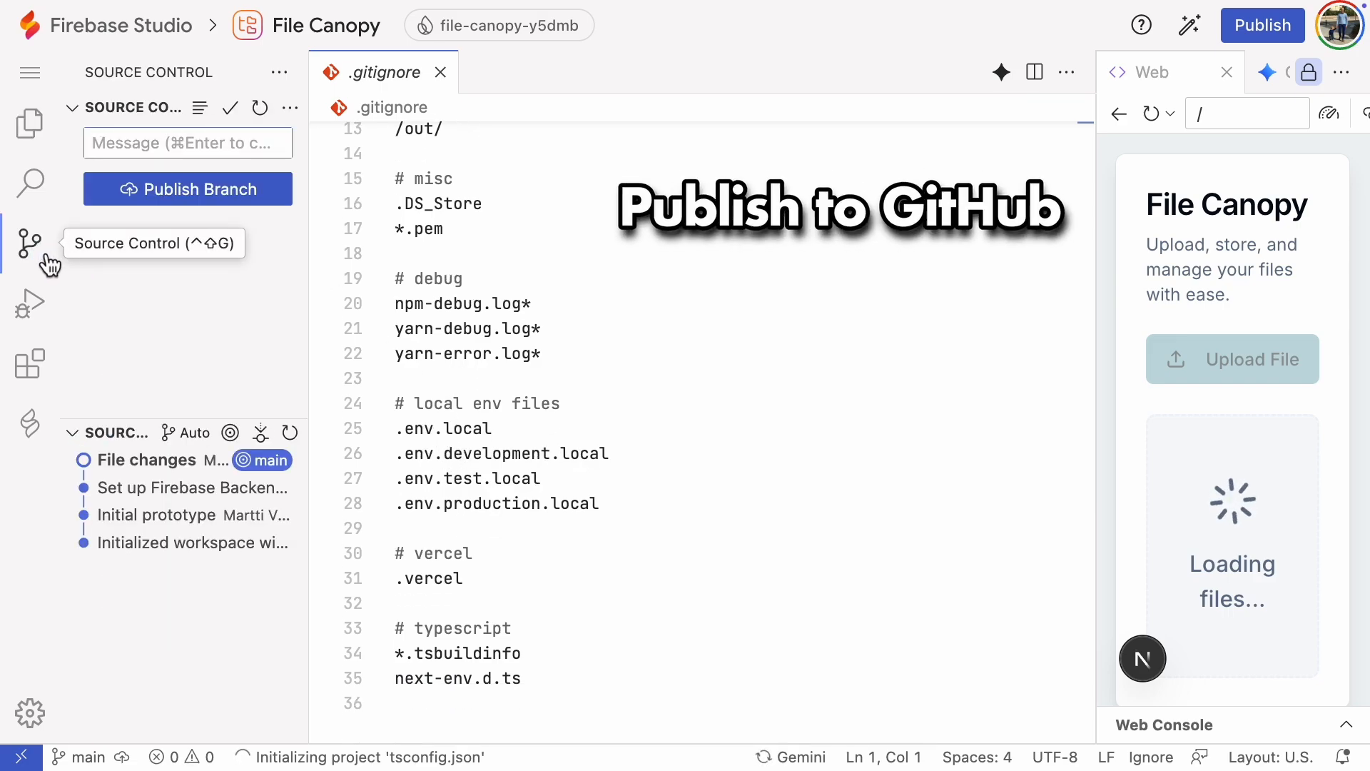
pyautogui.click(189, 188)
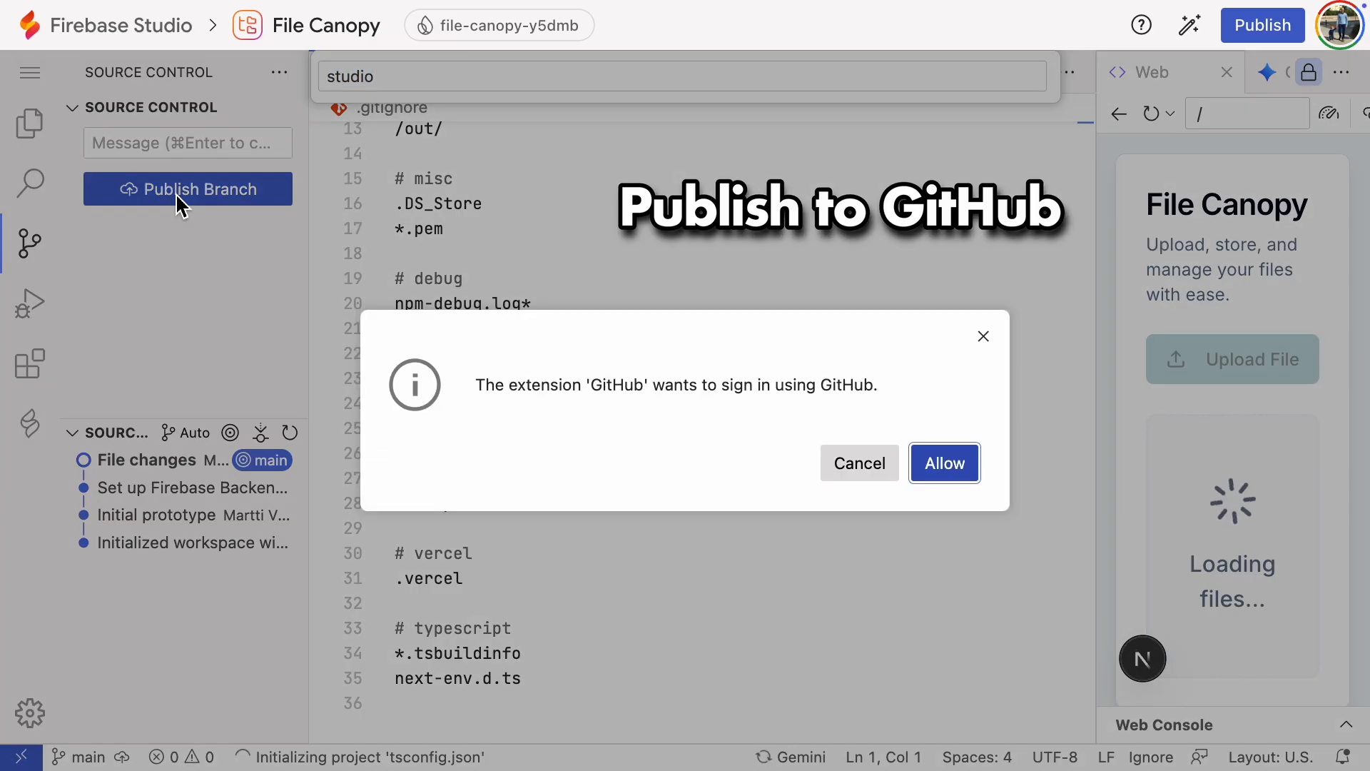
pyautogui.click(944, 462)
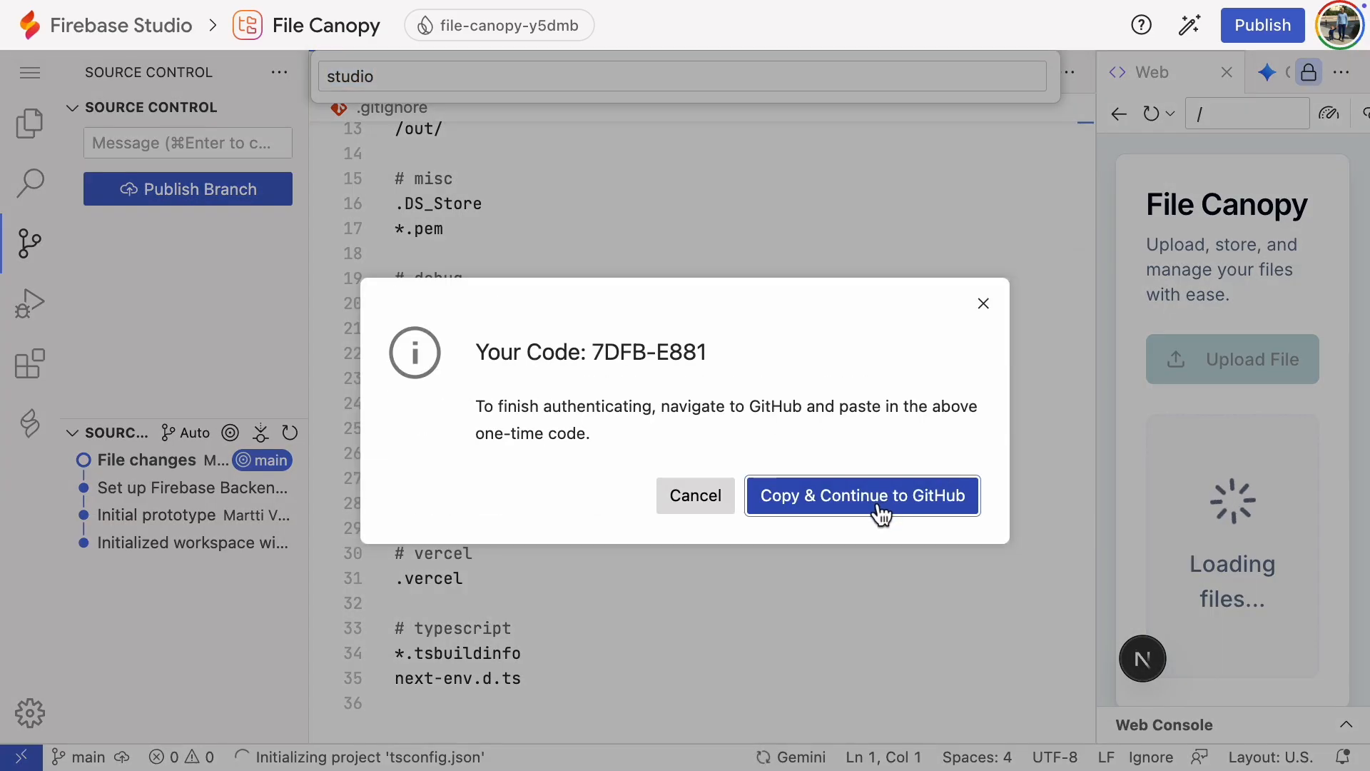
pyautogui.click(862, 497)
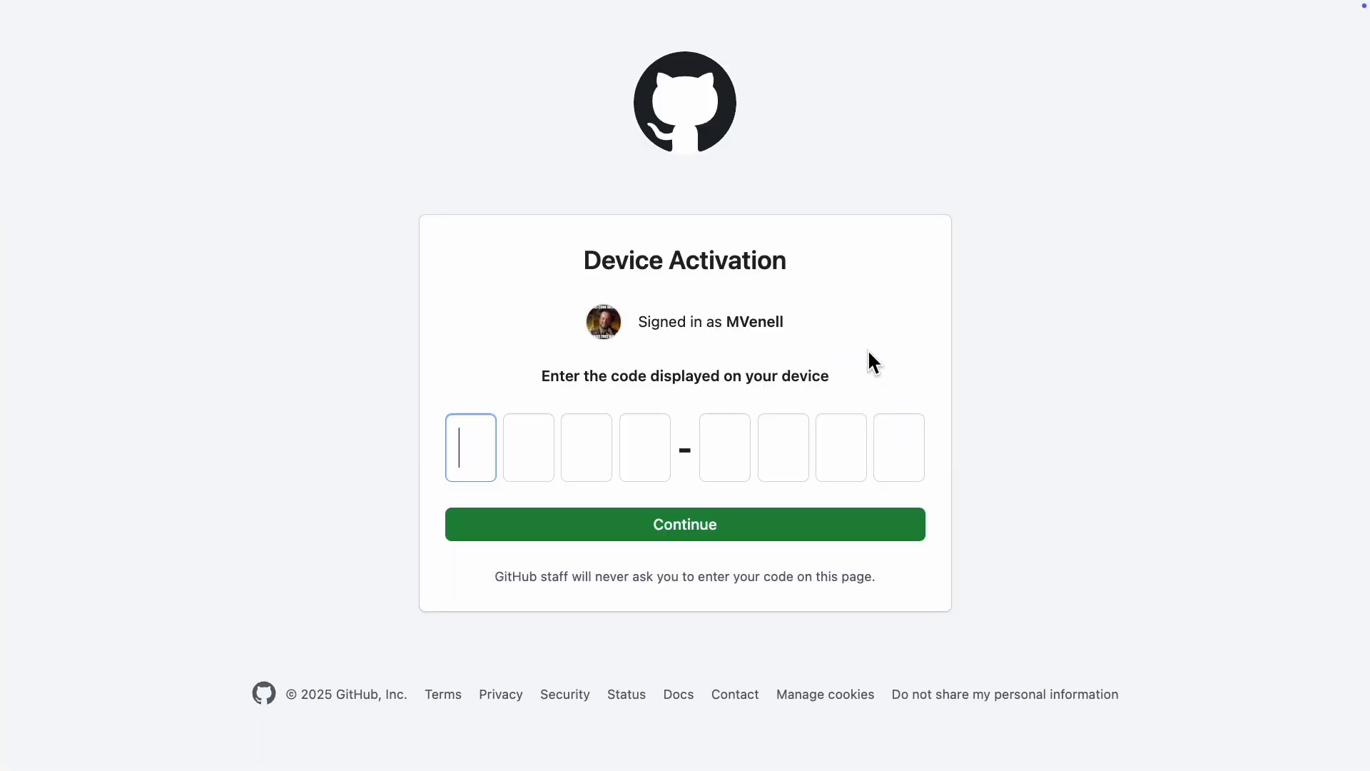
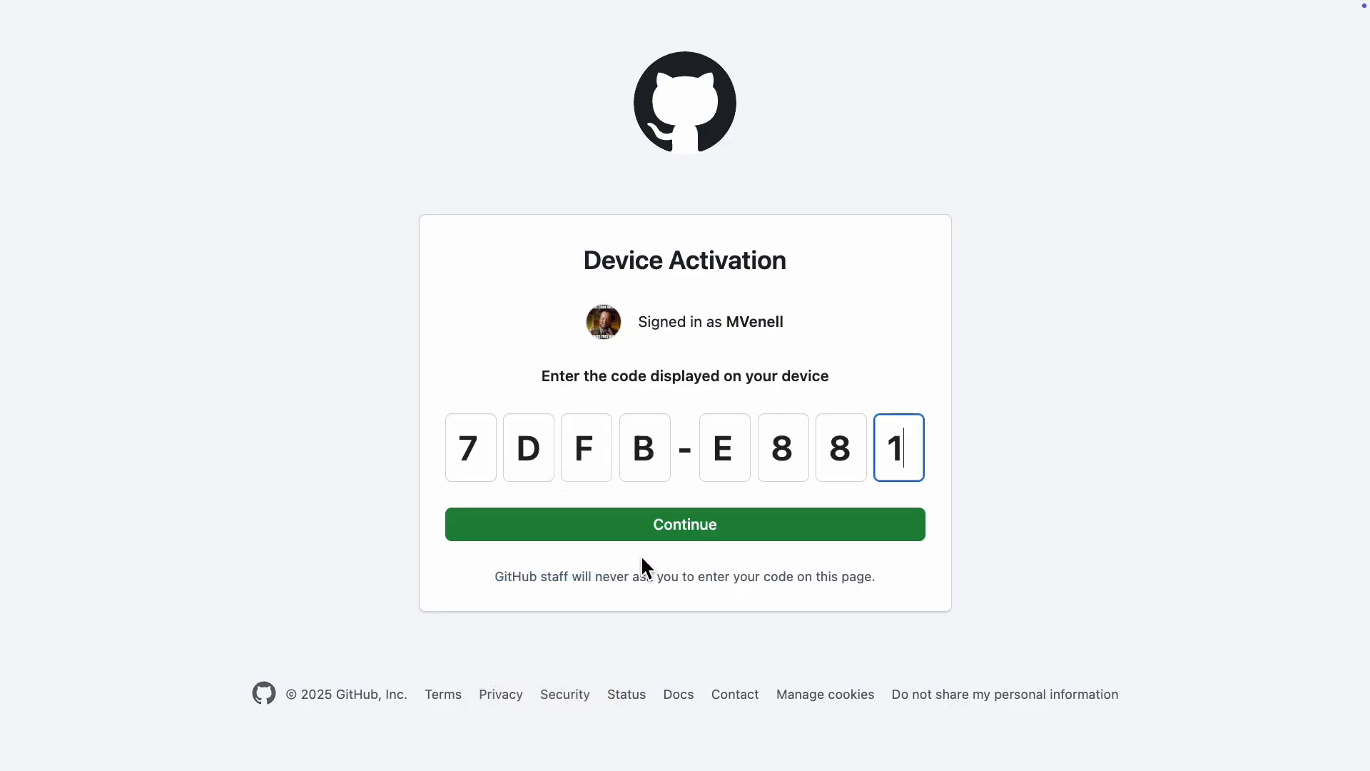
pyautogui.click(685, 524)
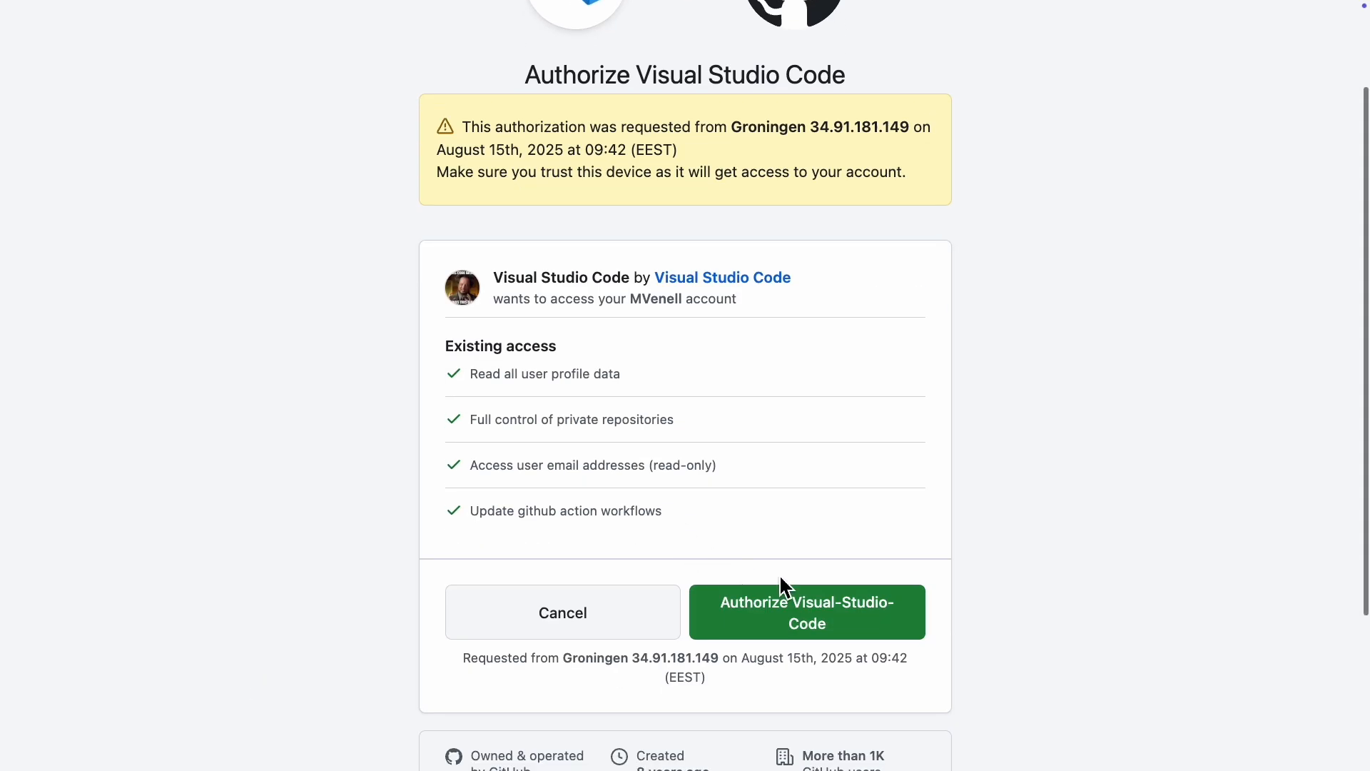
pyautogui.click(806, 611)
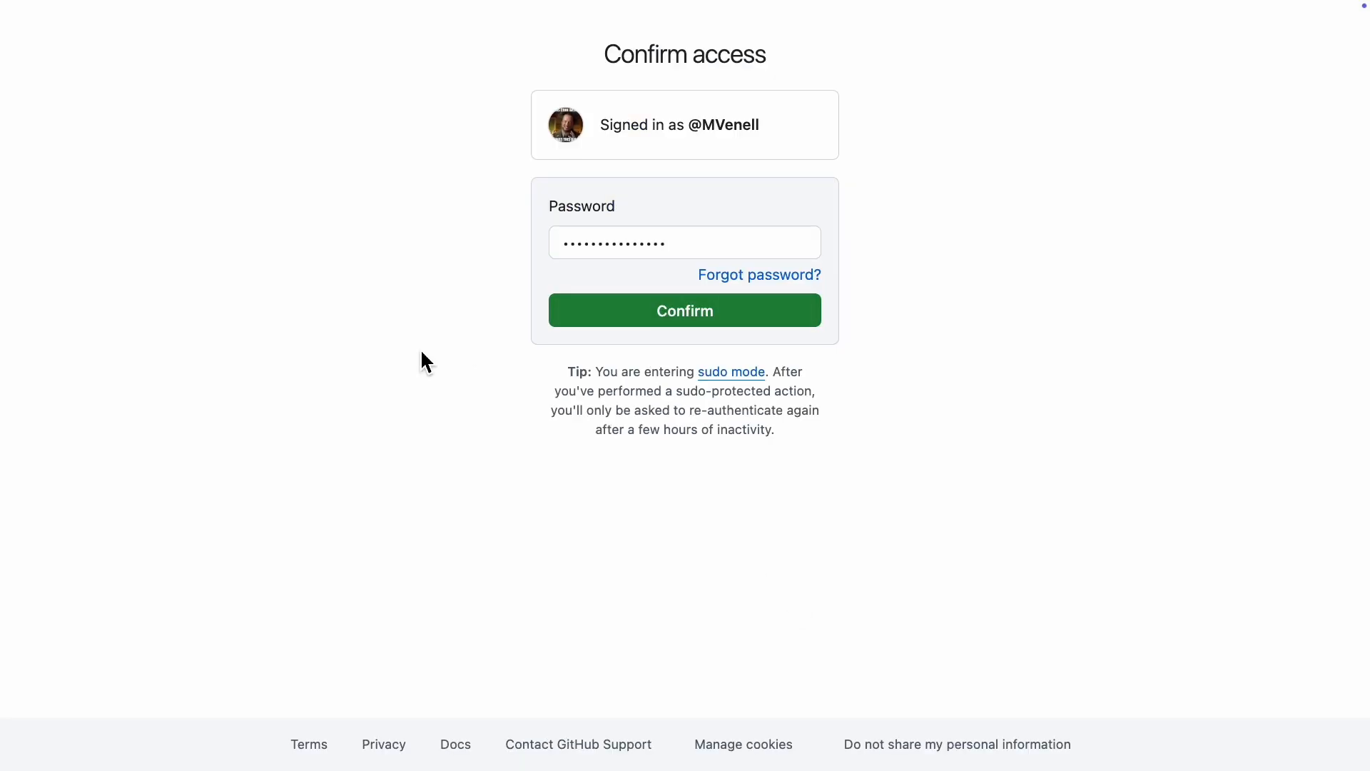
pyautogui.click(686, 310)
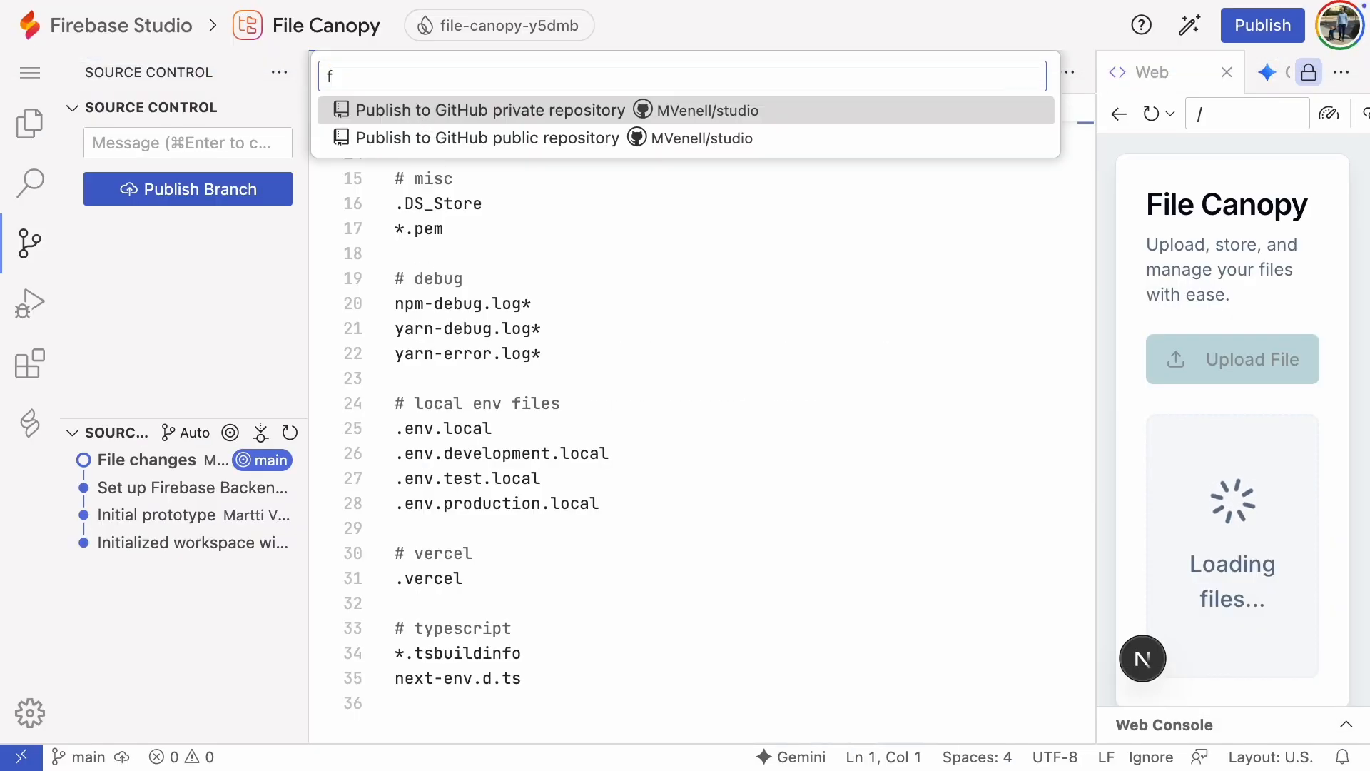
# Publish the project as a public GitHub repository.
pyautogui.click(486, 138)
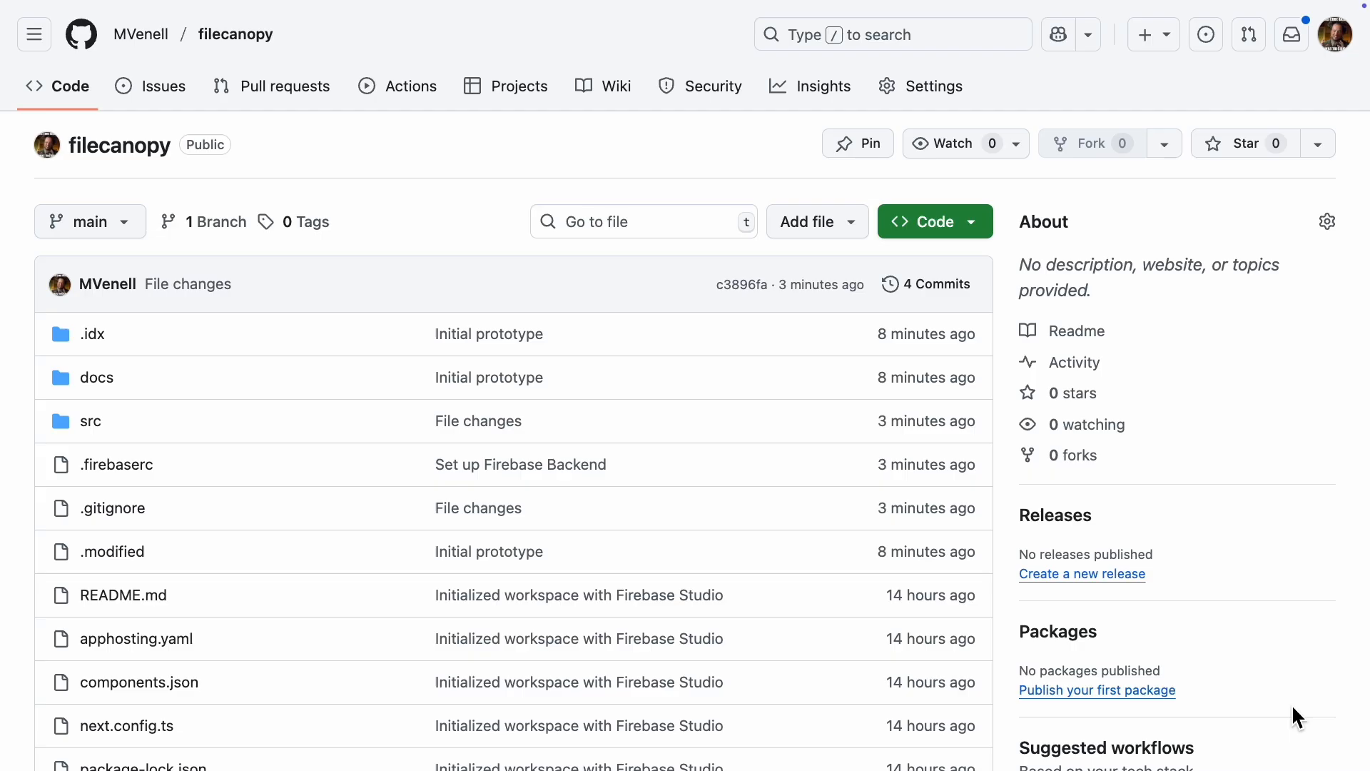
pyautogui.moveTo(714, 85)
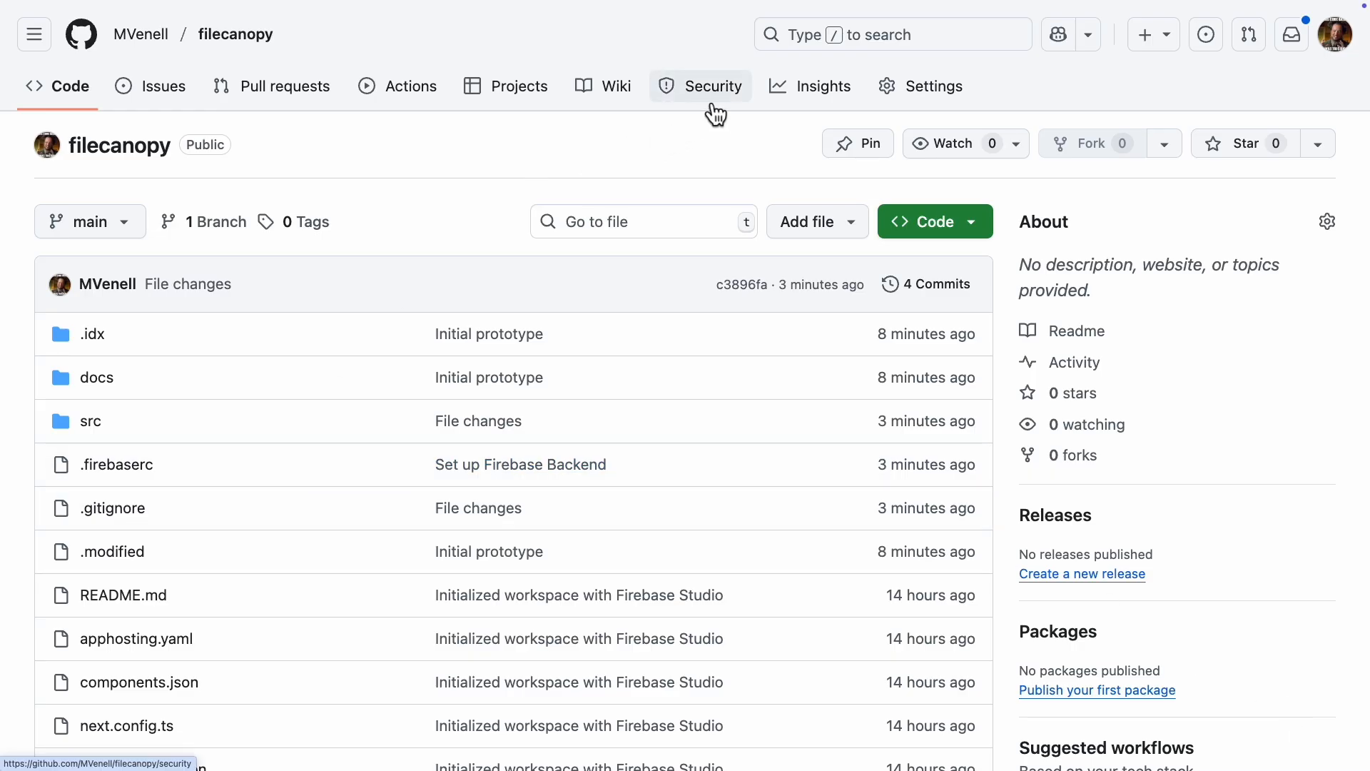
# Review the filecanopy repository's Security overview and its detected secrets.
pyautogui.click(713, 86)
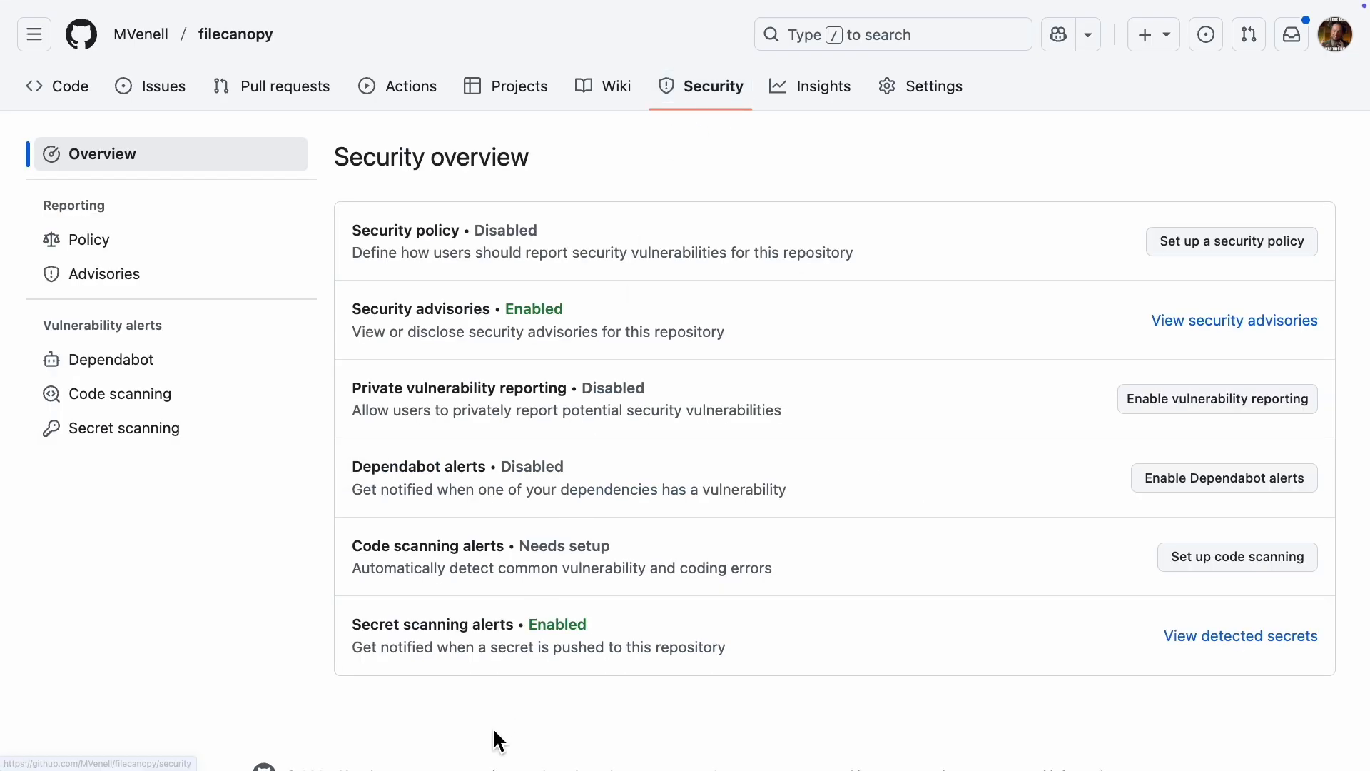
pyautogui.moveTo(1259, 659)
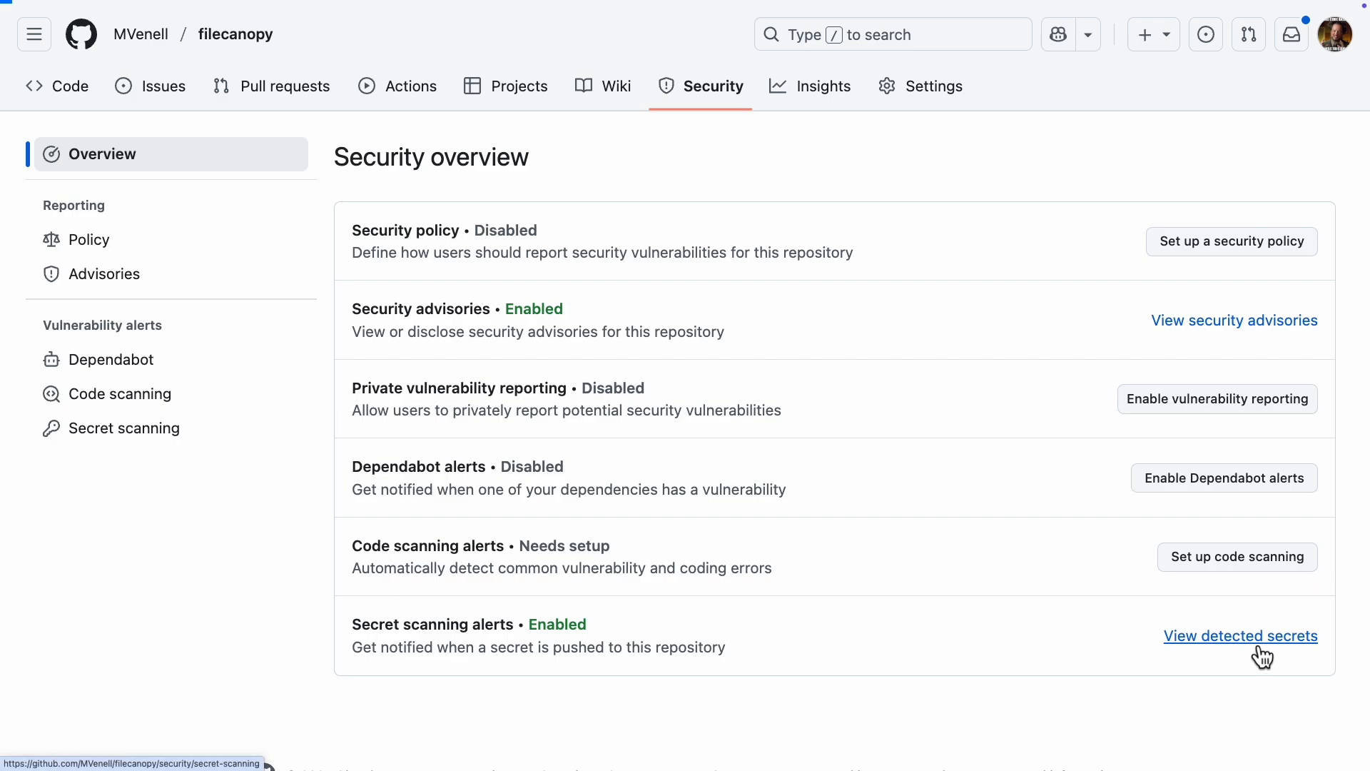
pyautogui.click(1240, 636)
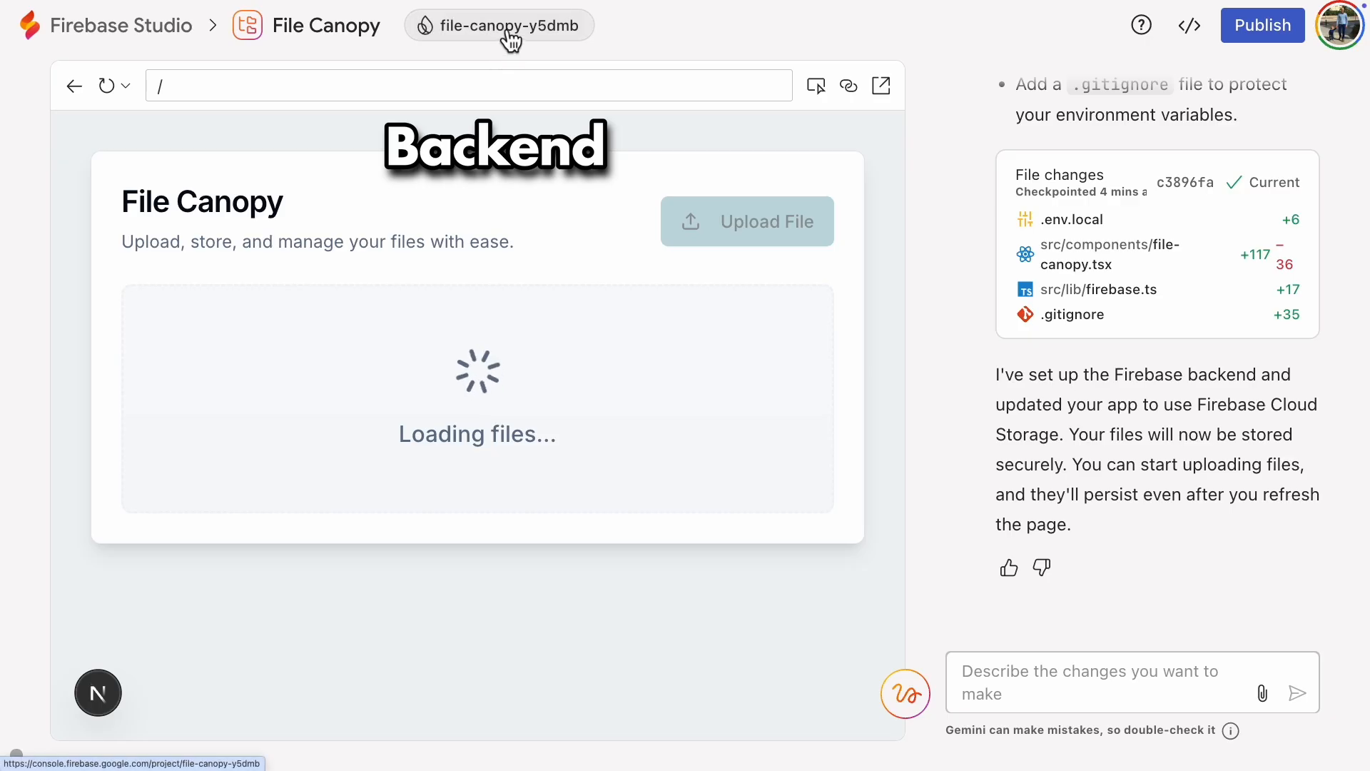
# Open the project in Firebase Console, check Project settings, and go to Build > Storage.
pyautogui.click(497, 26)
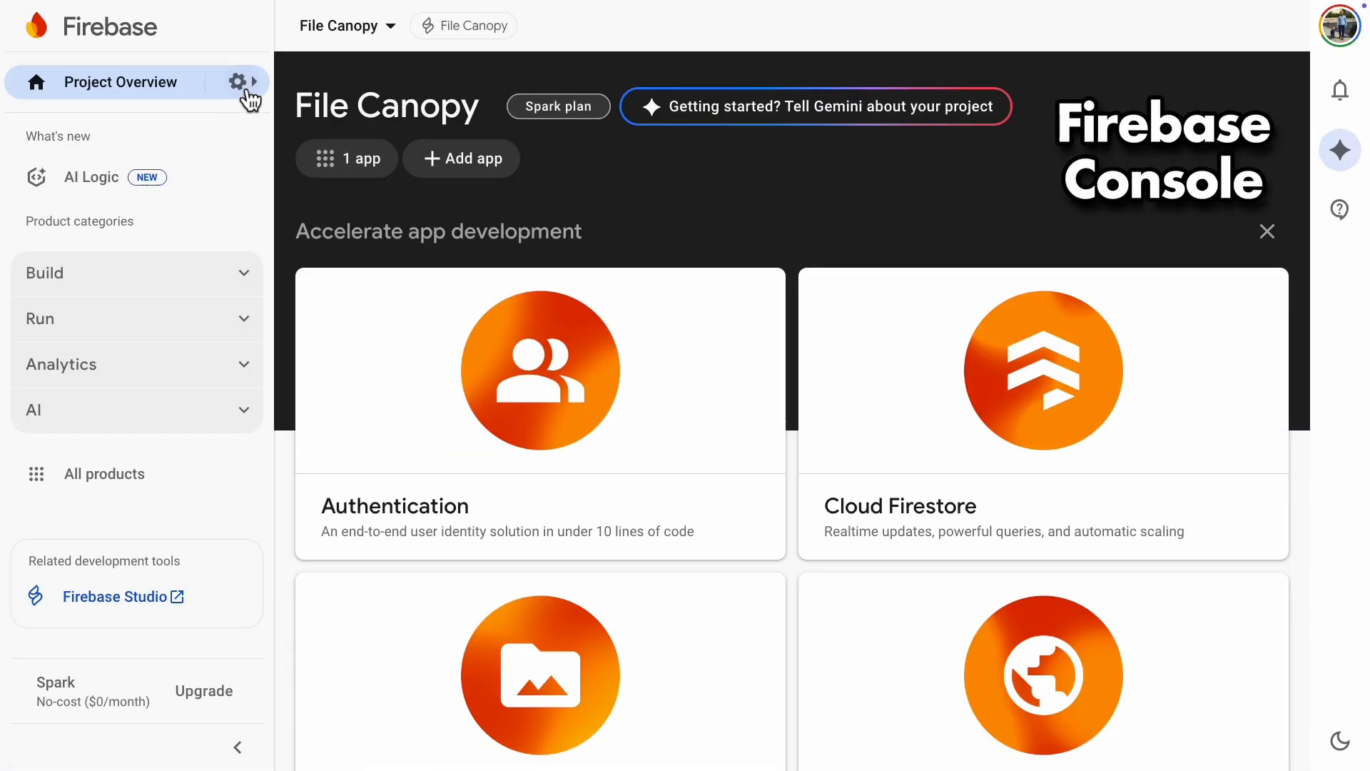
pyautogui.click(240, 82)
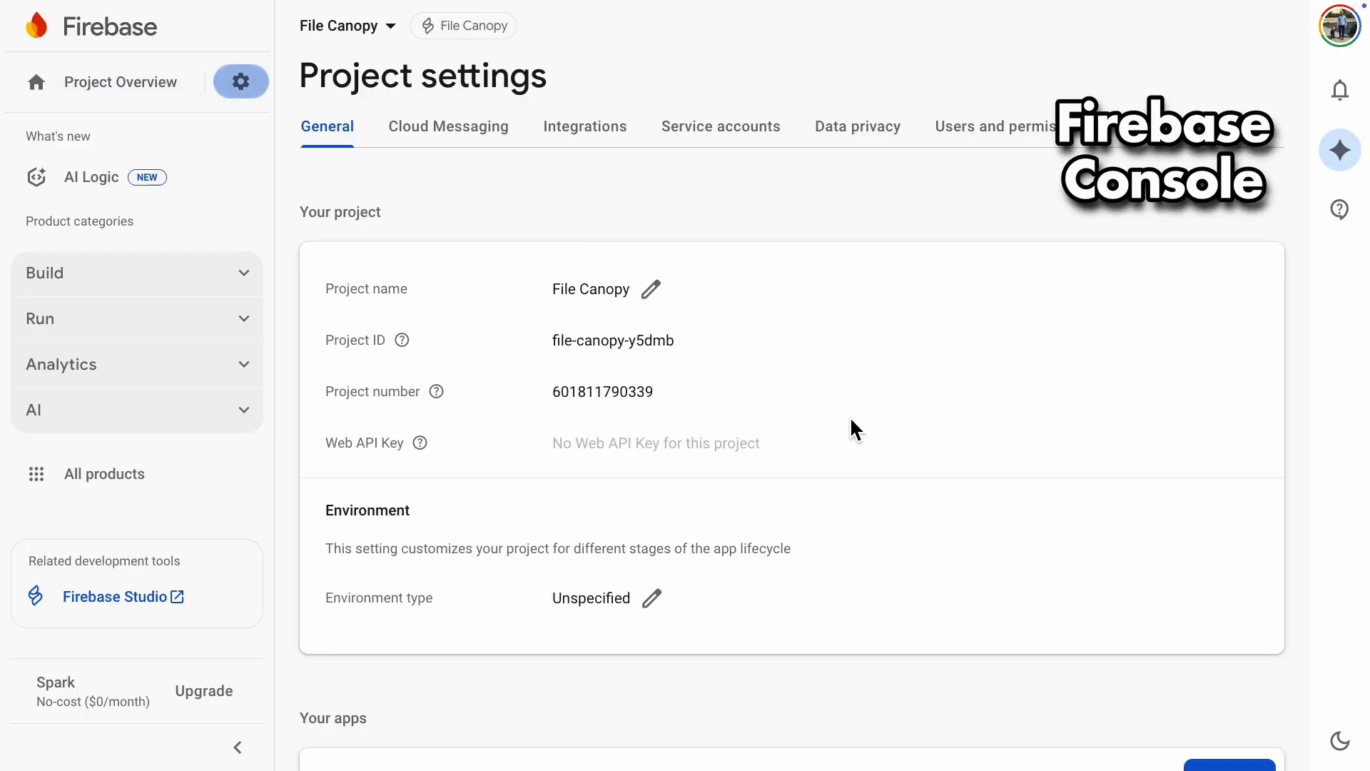
pyautogui.scroll(-3)
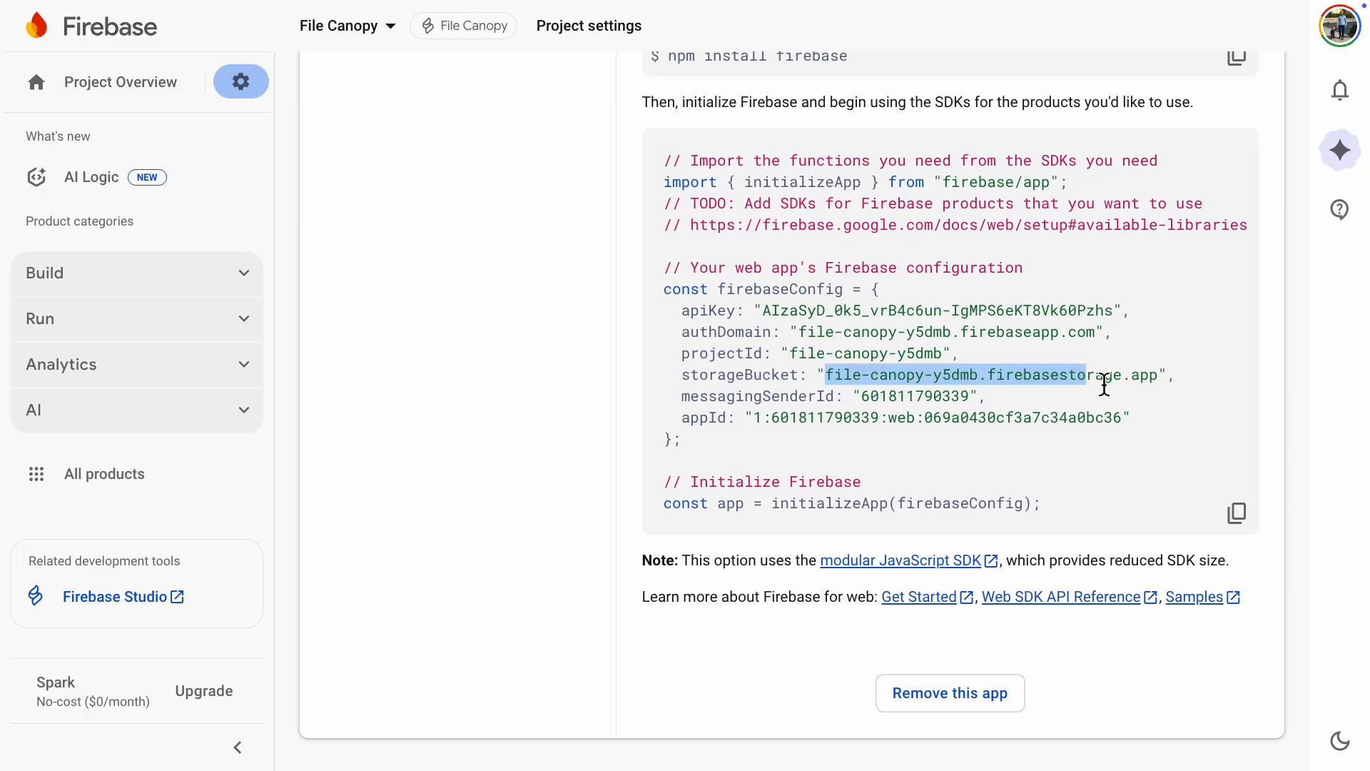
pyautogui.click(562, 389)
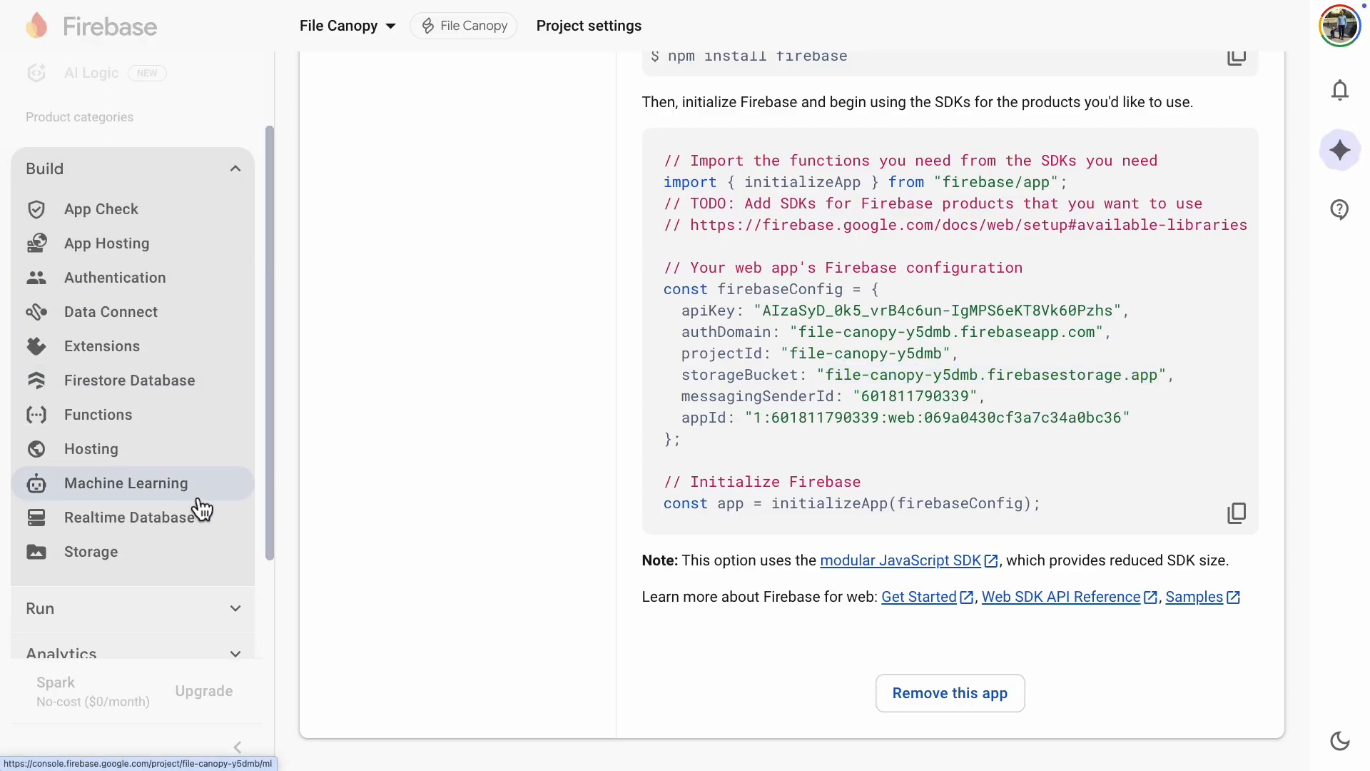
pyautogui.click(91, 551)
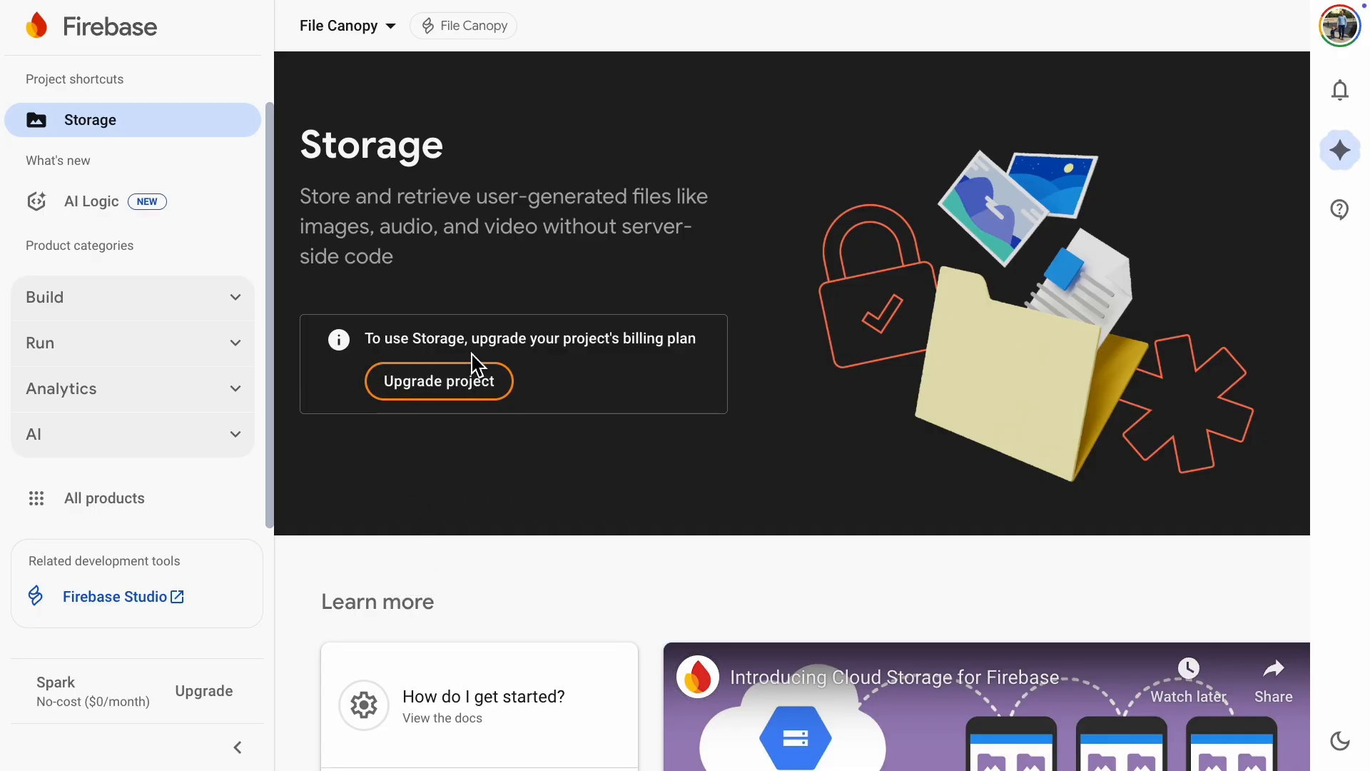
pyautogui.moveTo(679, 368)
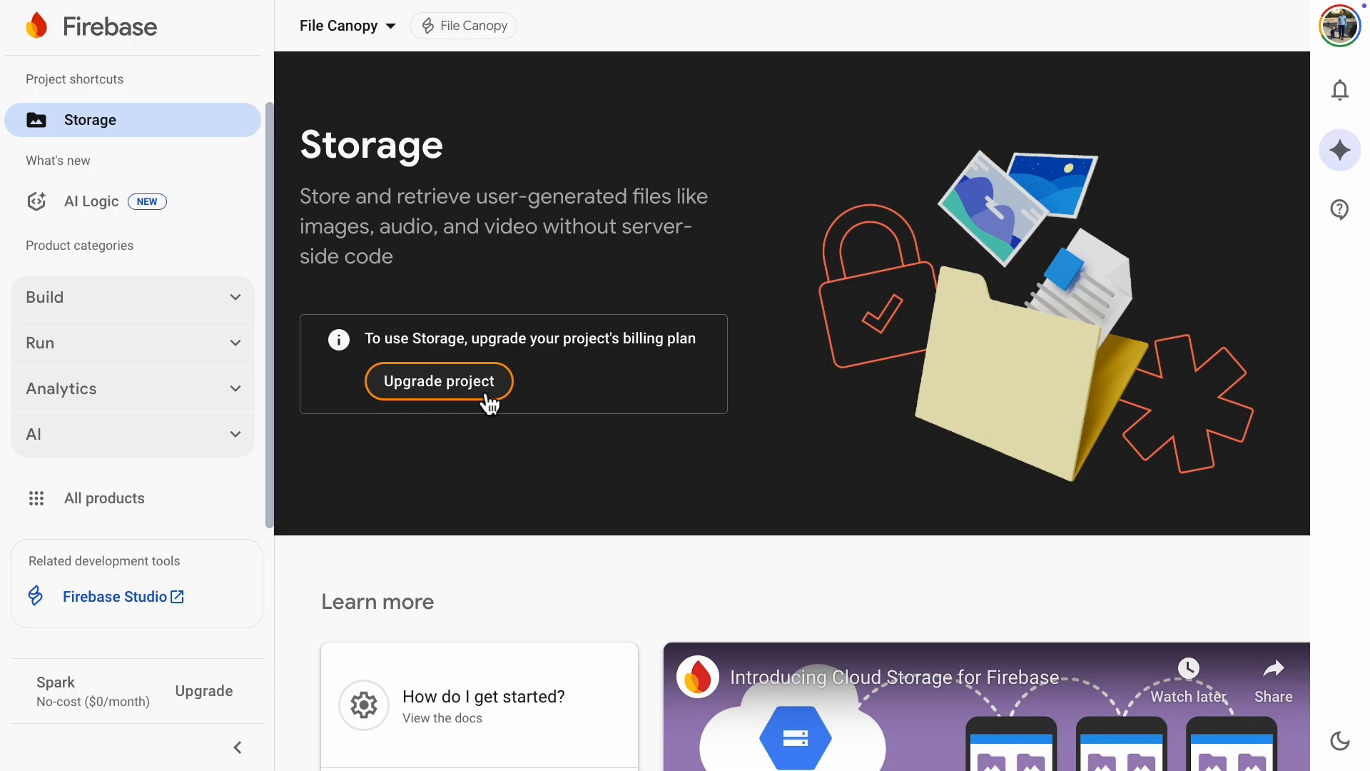
# Upgrade the project to the Blaze plan by linking the Cloud Billing account.
pyautogui.click(439, 381)
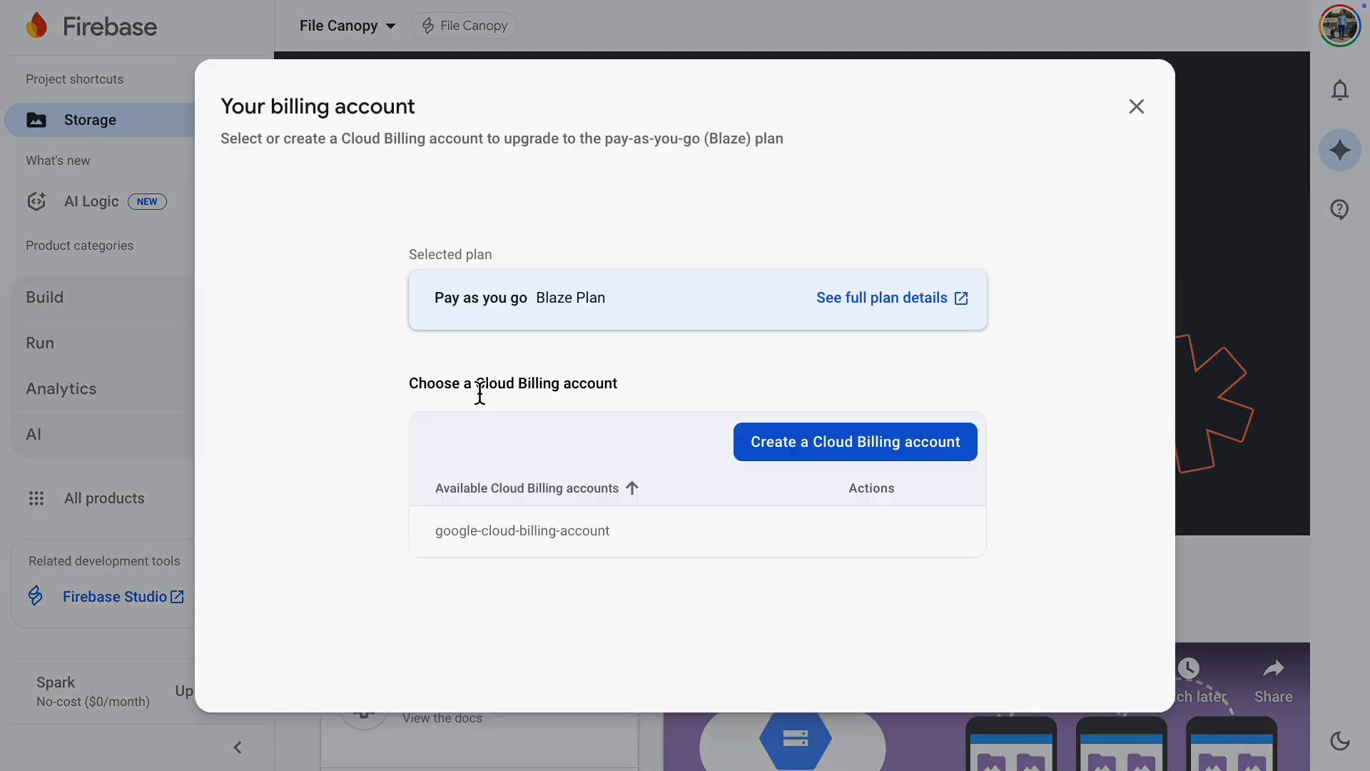
pyautogui.moveTo(625, 540)
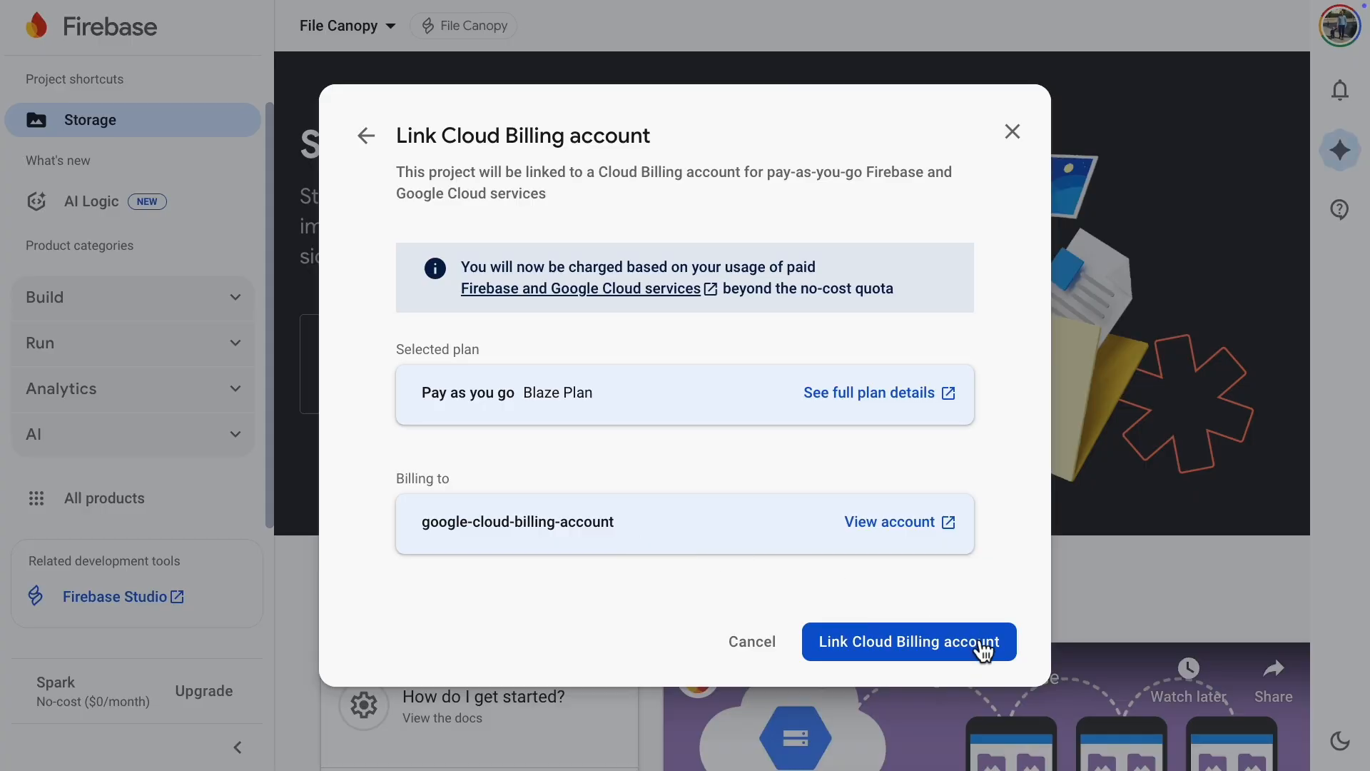
pyautogui.click(910, 641)
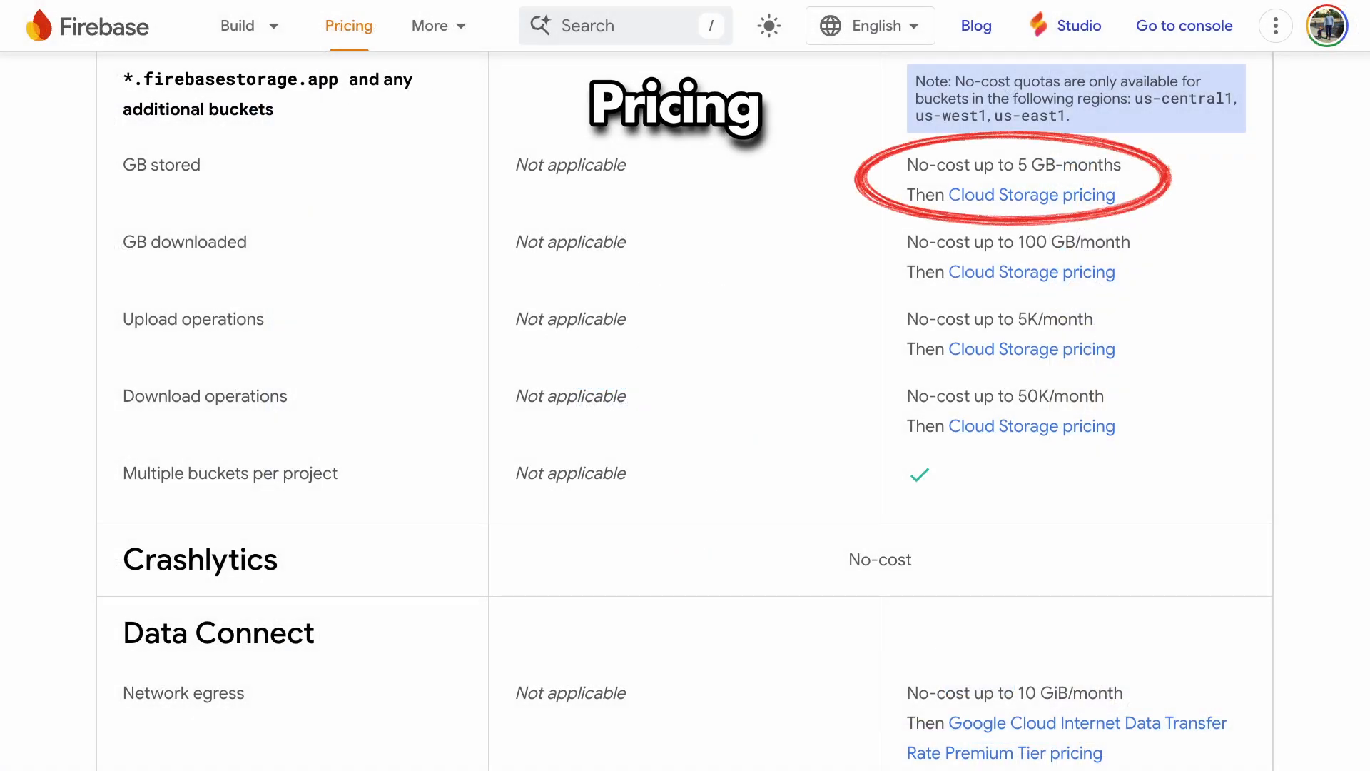
pyautogui.click(1032, 194)
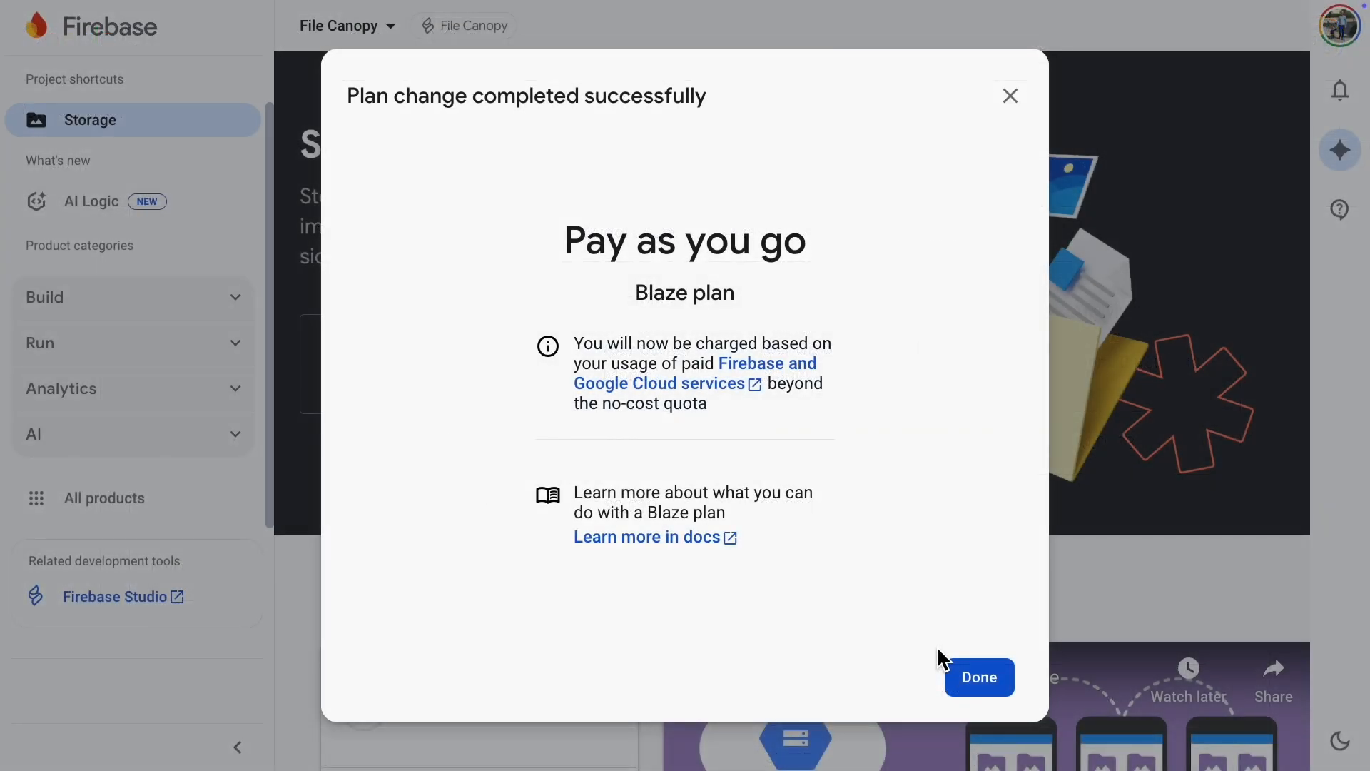
pyautogui.click(980, 677)
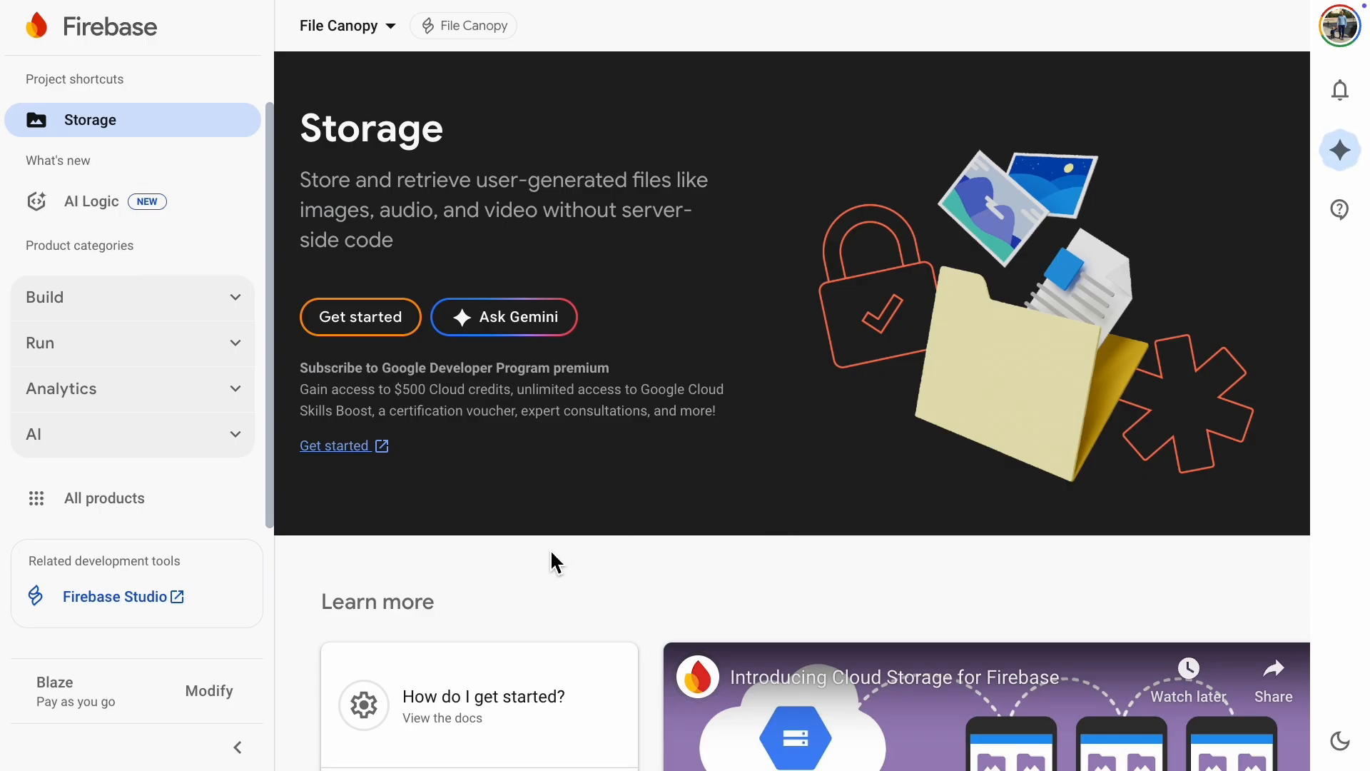
# Start default bucket setup, compare all locations, and settle on no-cost US-EAST1.
pyautogui.click(361, 317)
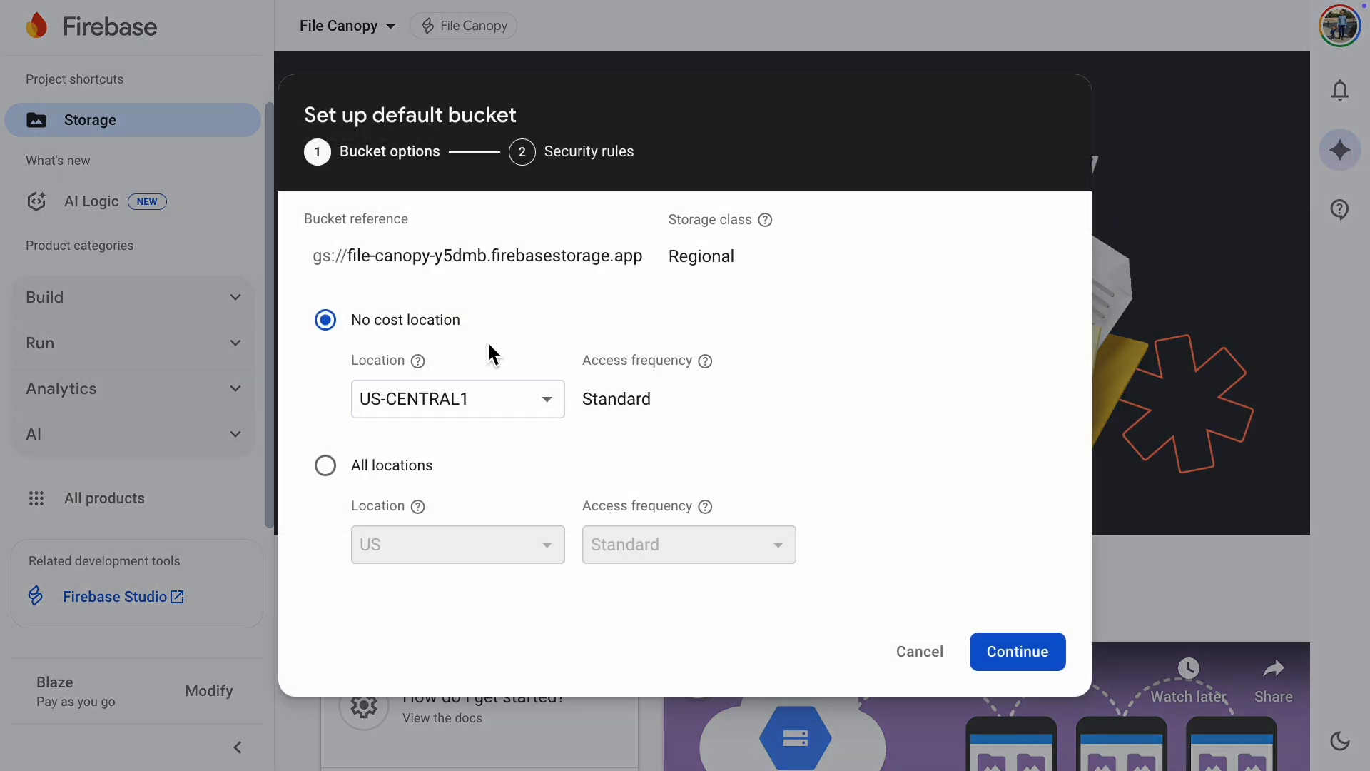
pyautogui.click(457, 400)
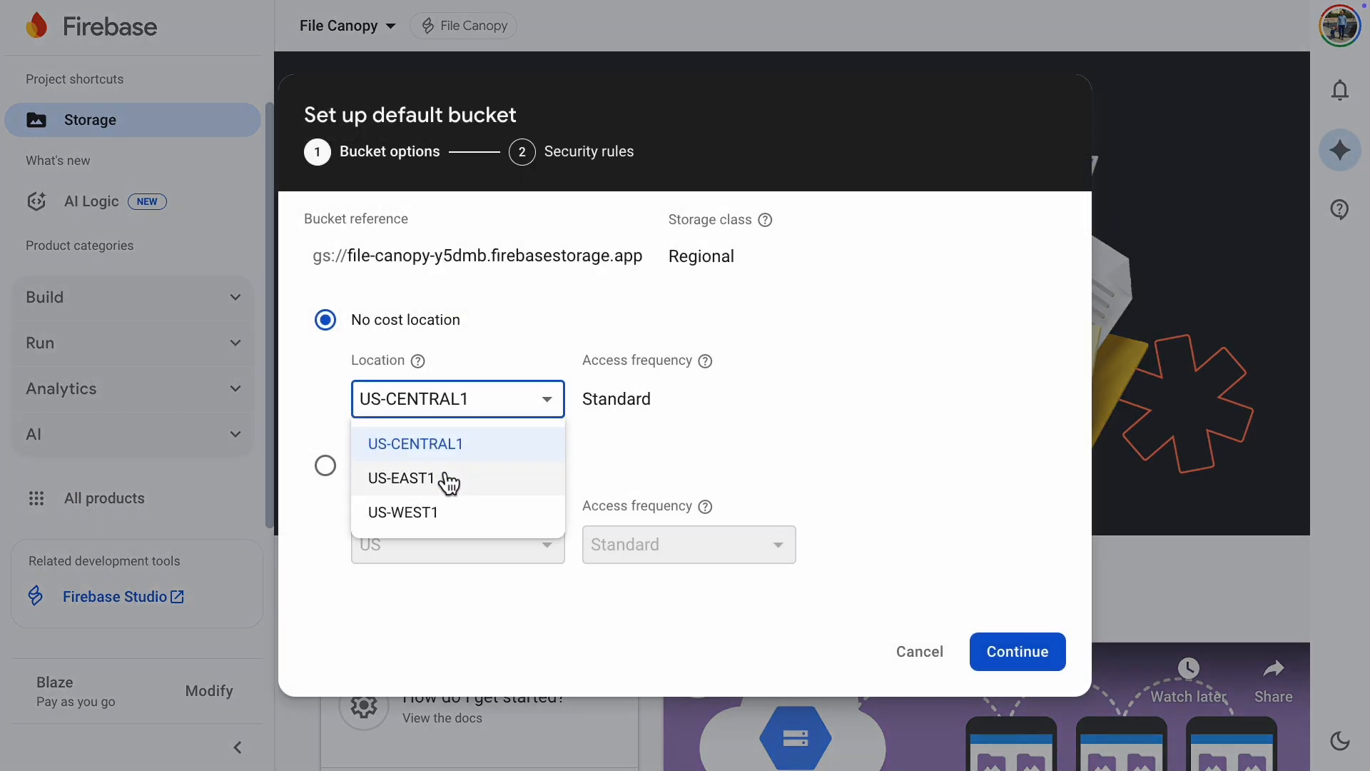
pyautogui.click(404, 478)
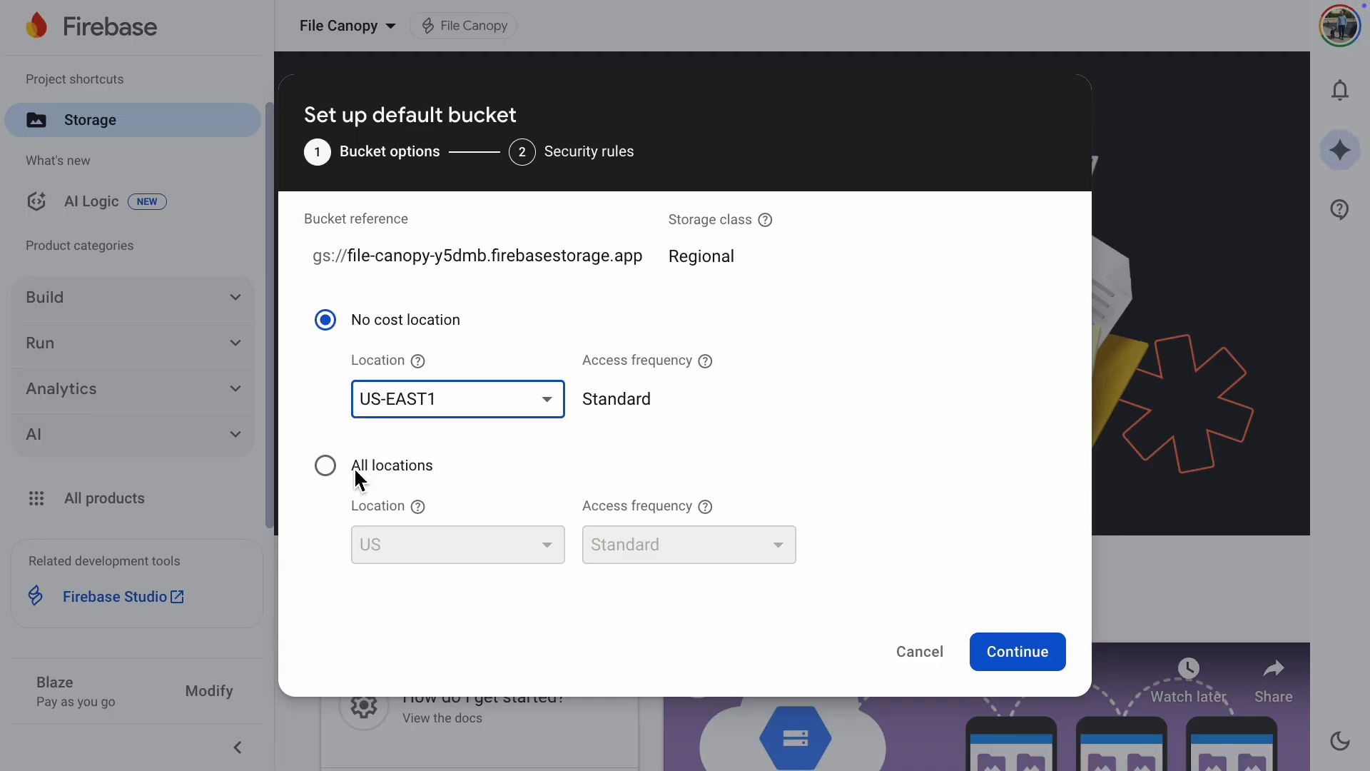
pyautogui.click(325, 465)
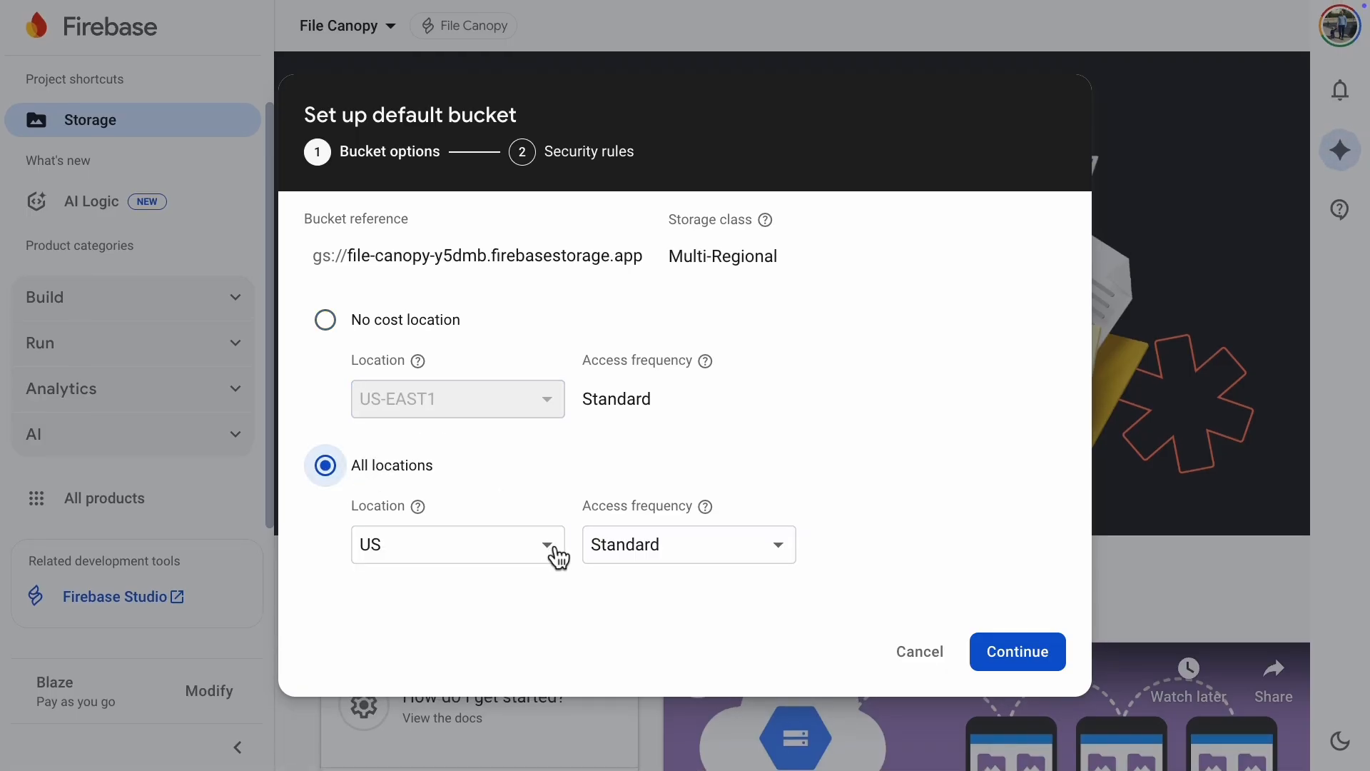
pyautogui.click(458, 545)
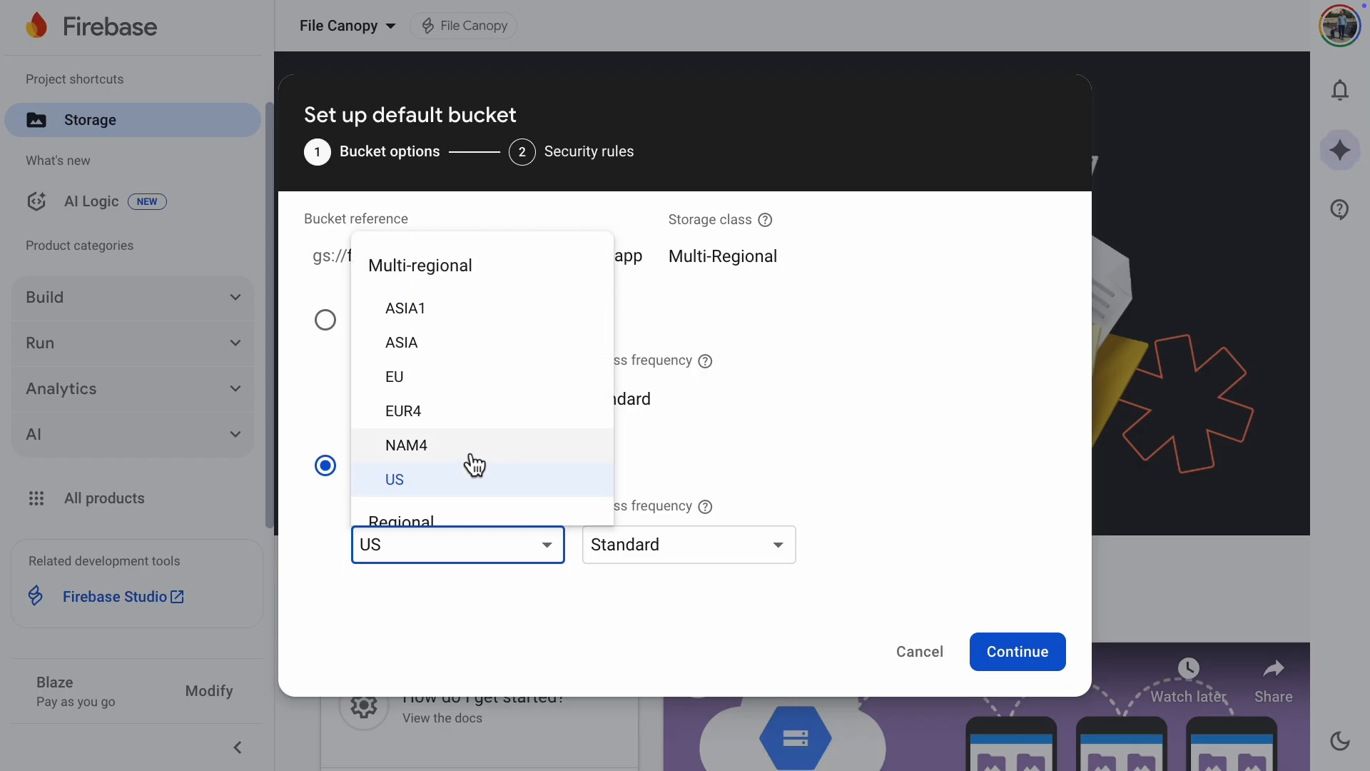
pyautogui.click(394, 479)
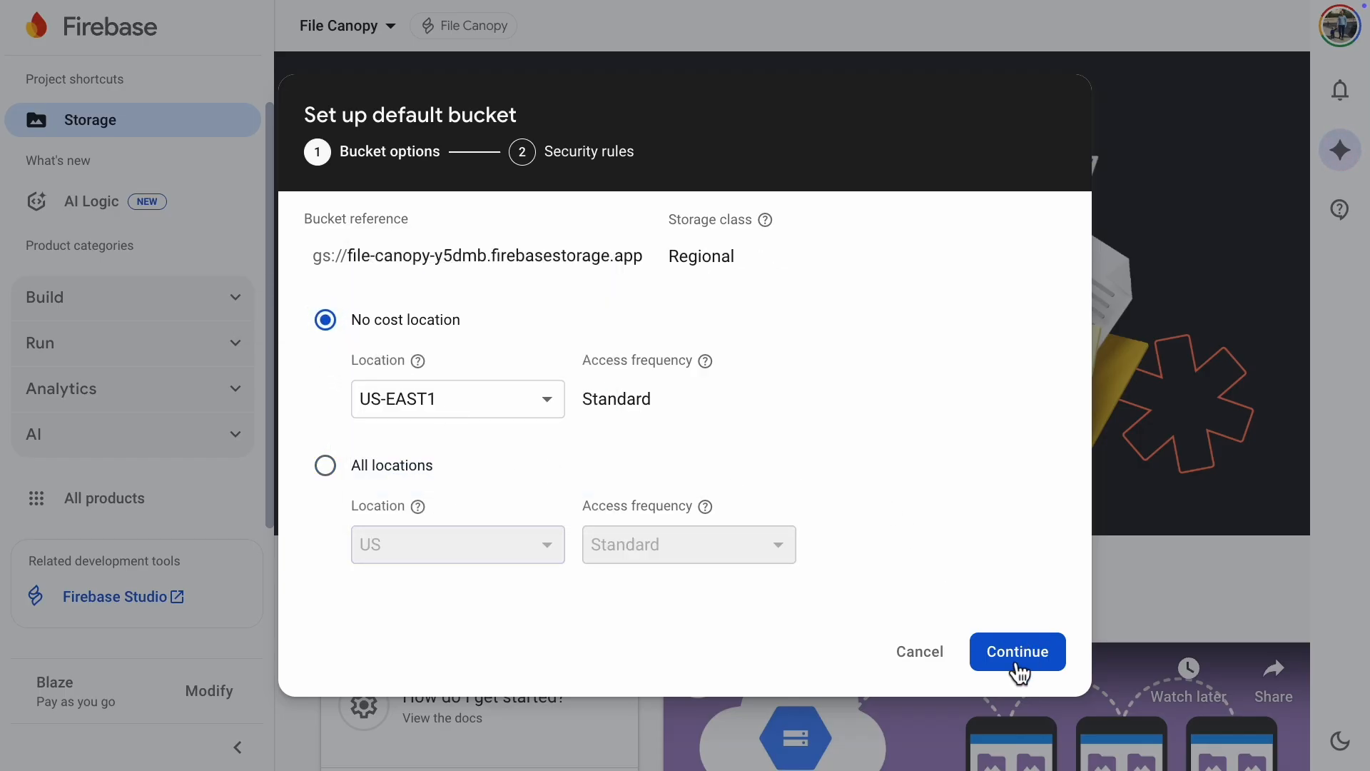
# Continue to security rules, try test mode, then create the bucket with production-mode rules.
pyautogui.click(1018, 650)
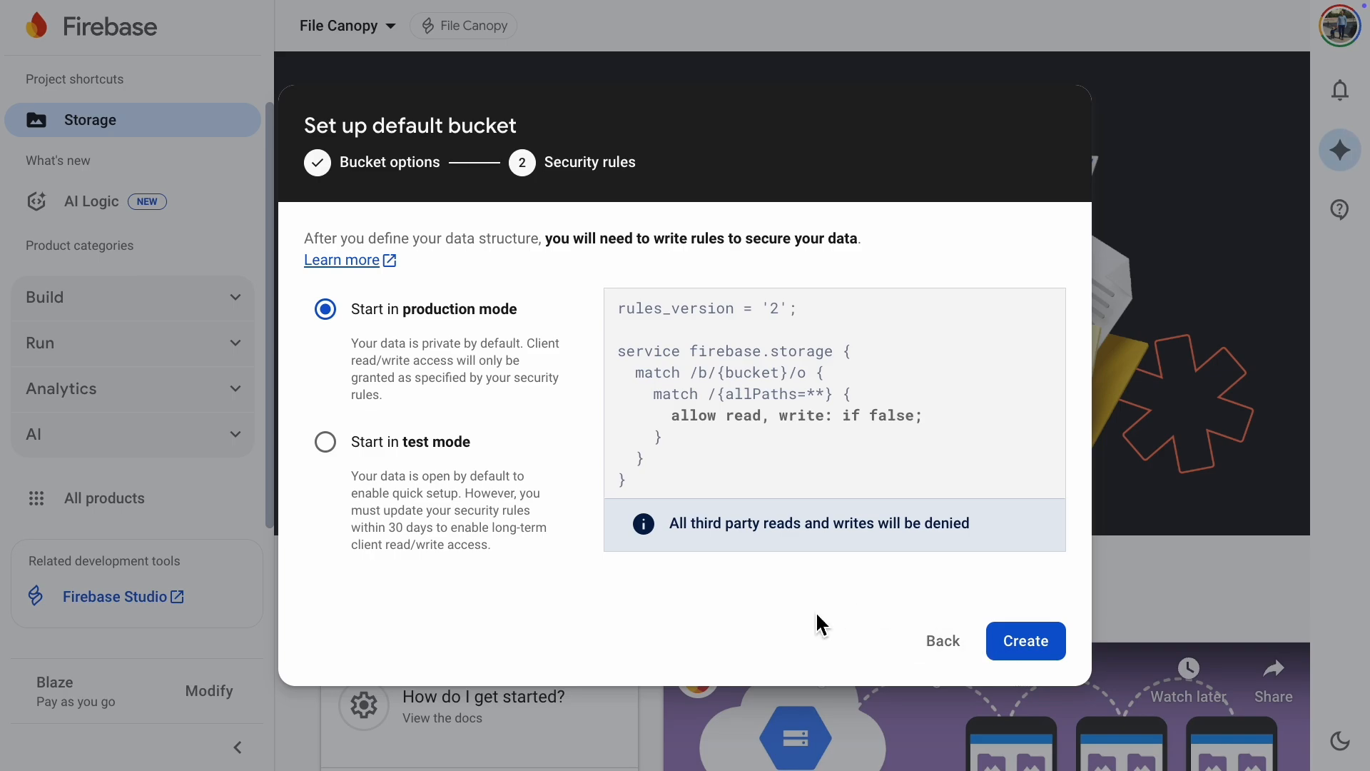
pyautogui.moveTo(499, 335)
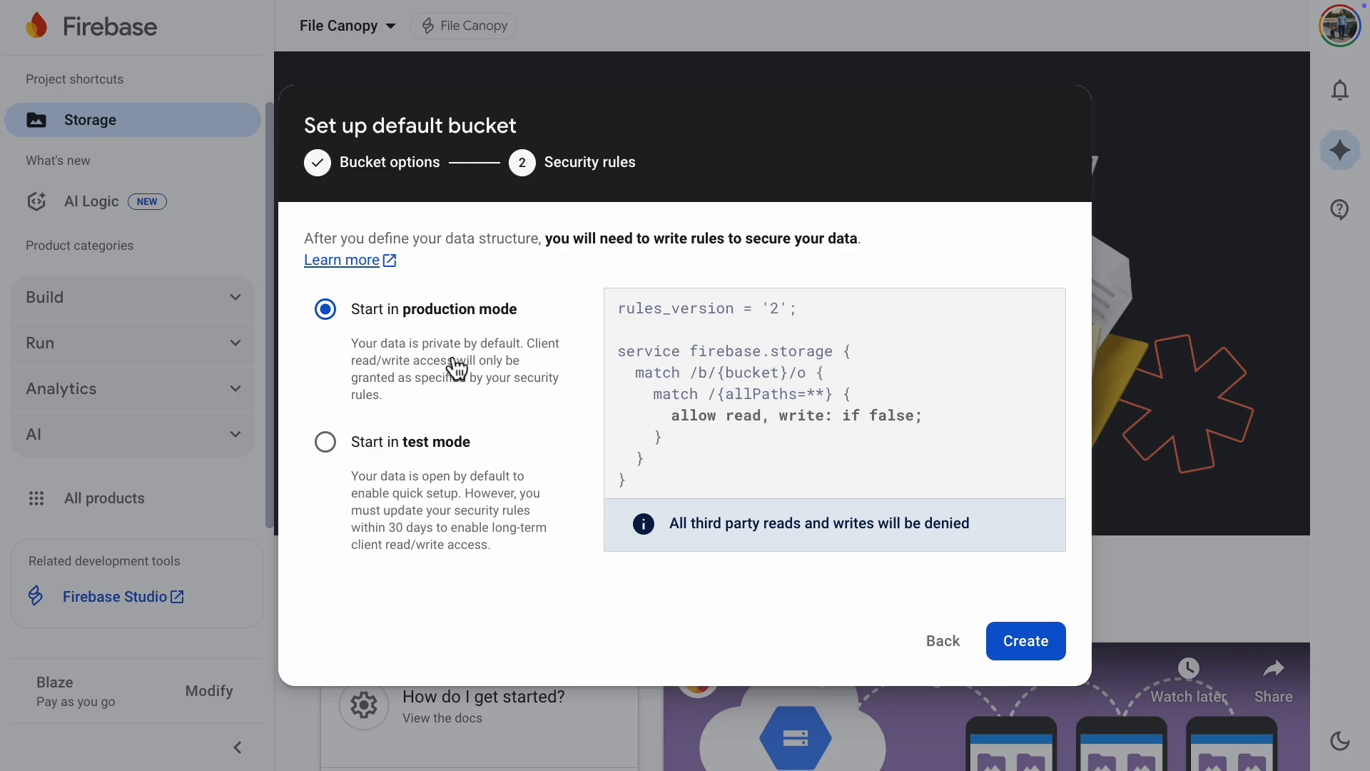
pyautogui.moveTo(483, 441)
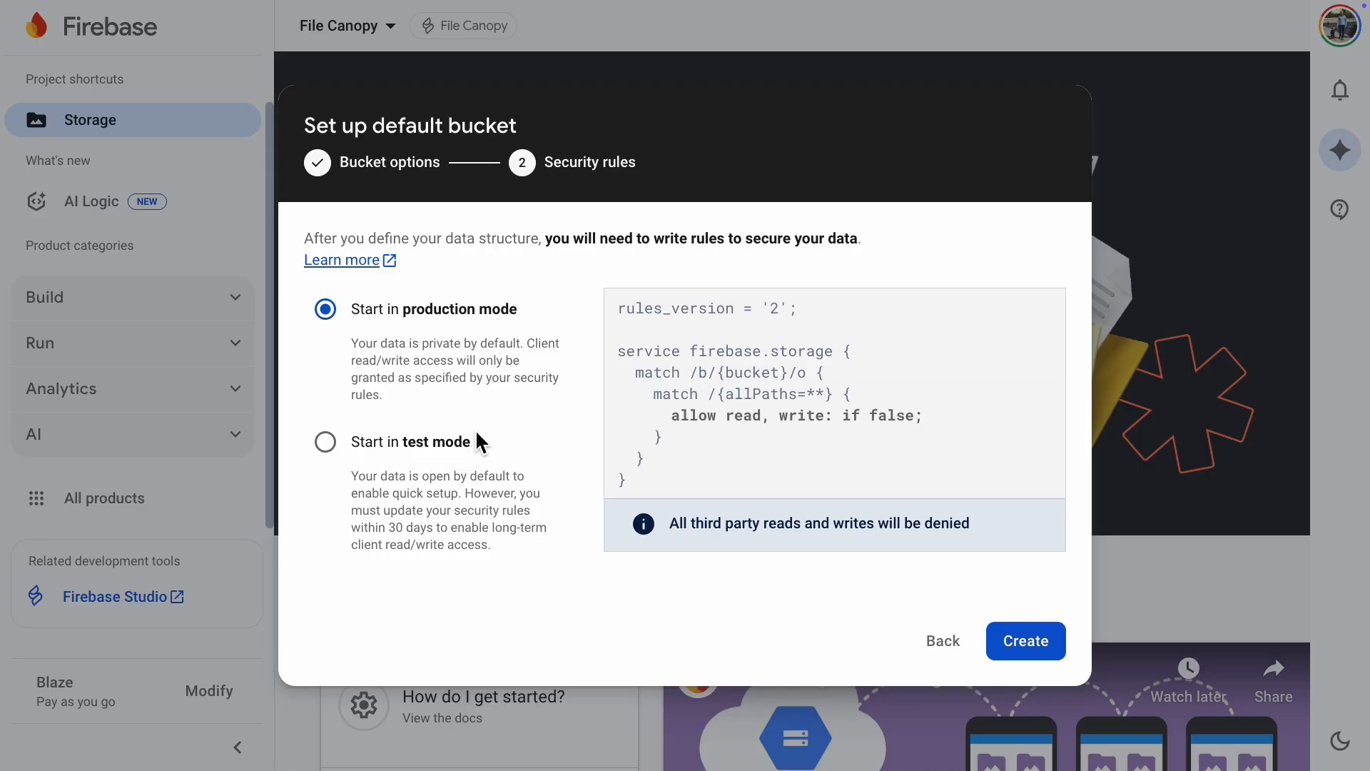
pyautogui.click(325, 442)
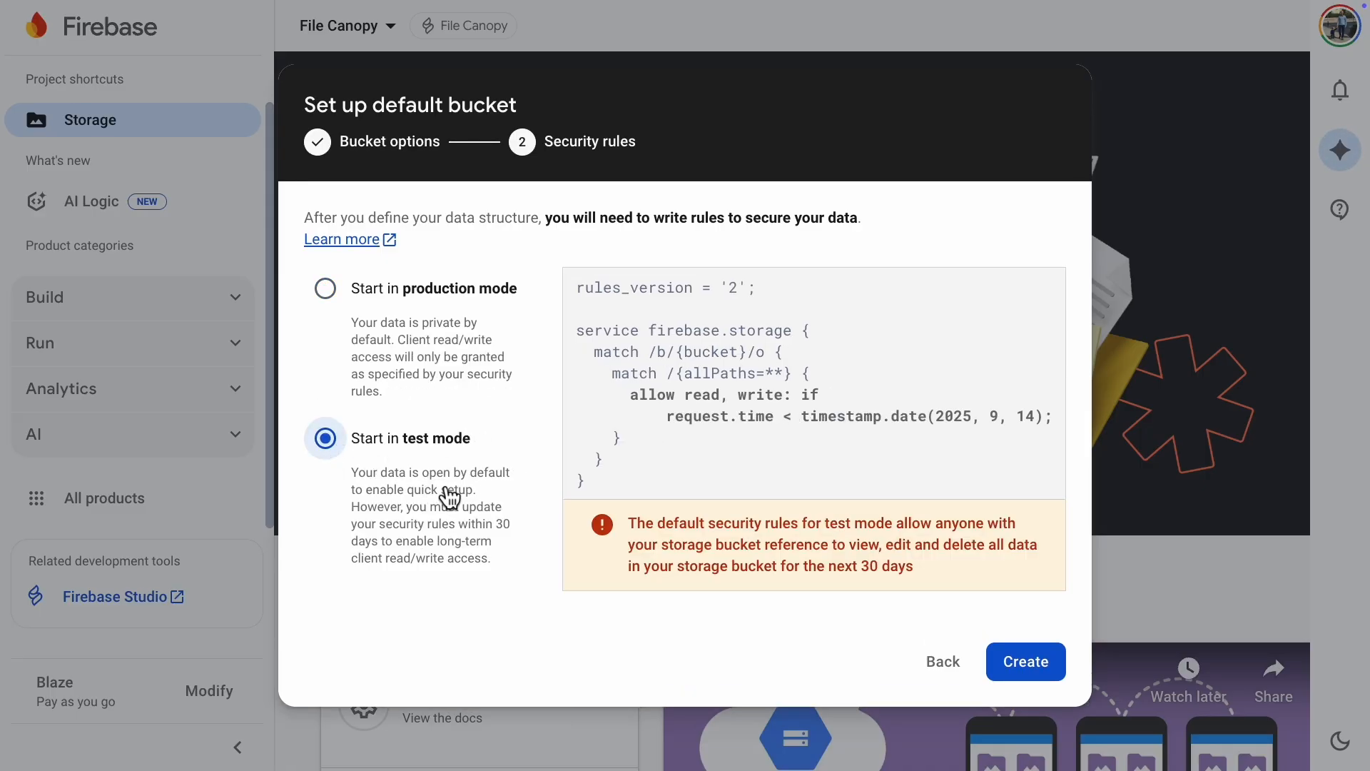
pyautogui.doubleClick(898, 545)
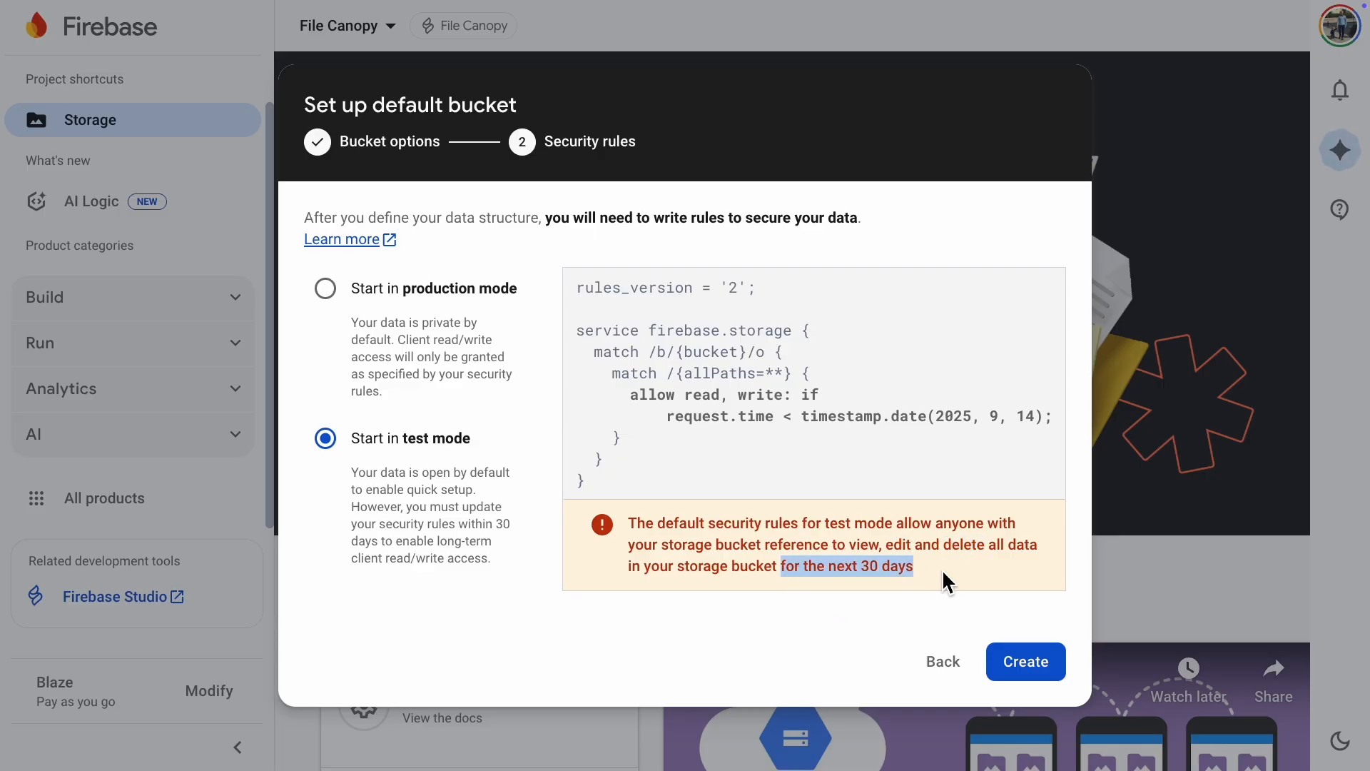
pyautogui.moveTo(822, 611)
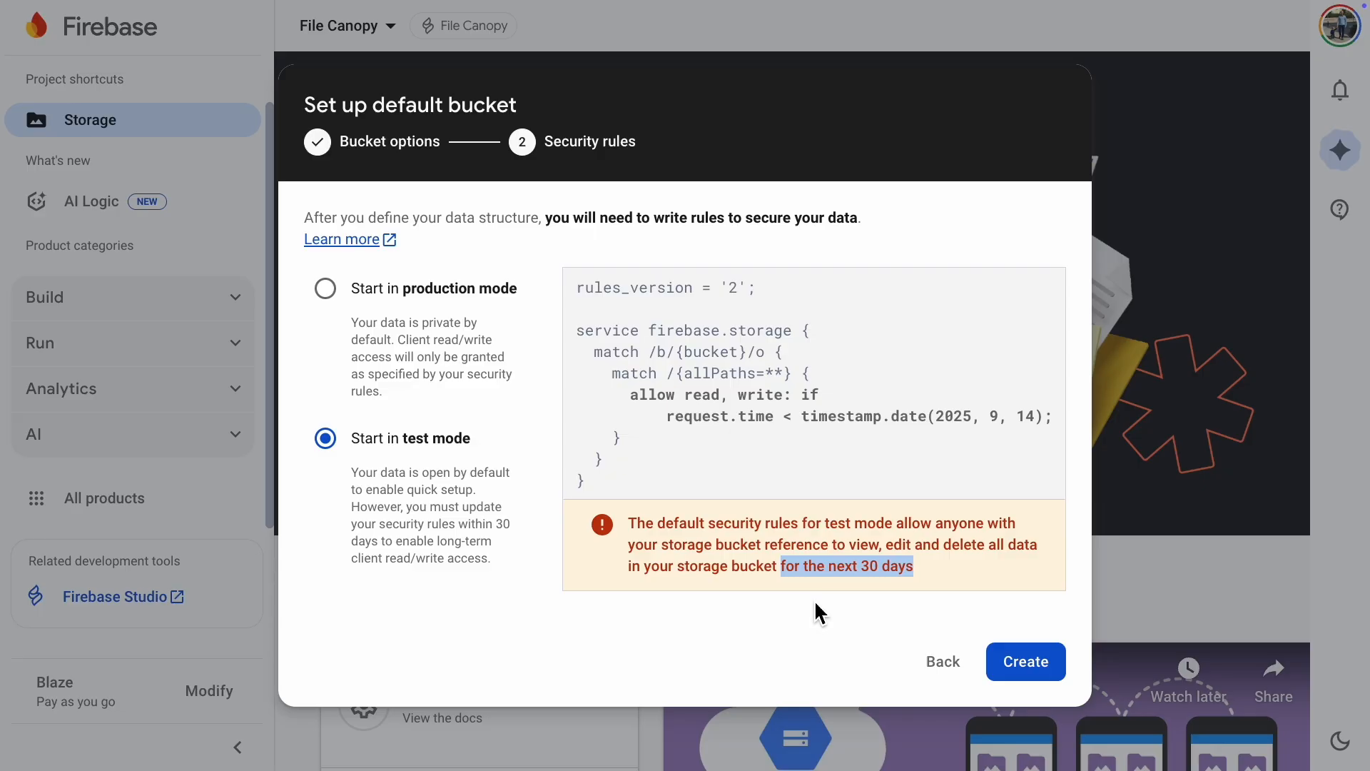
pyautogui.moveTo(537, 512)
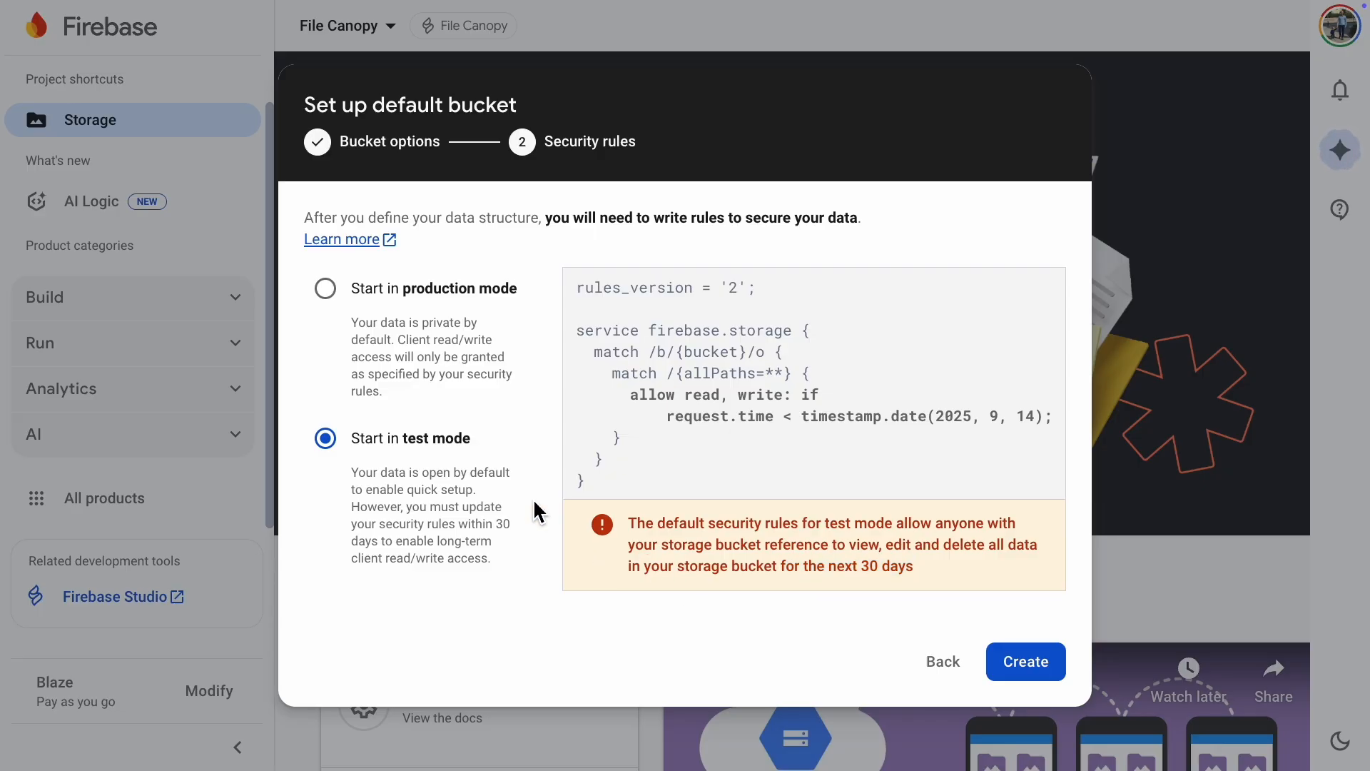
pyautogui.click(326, 288)
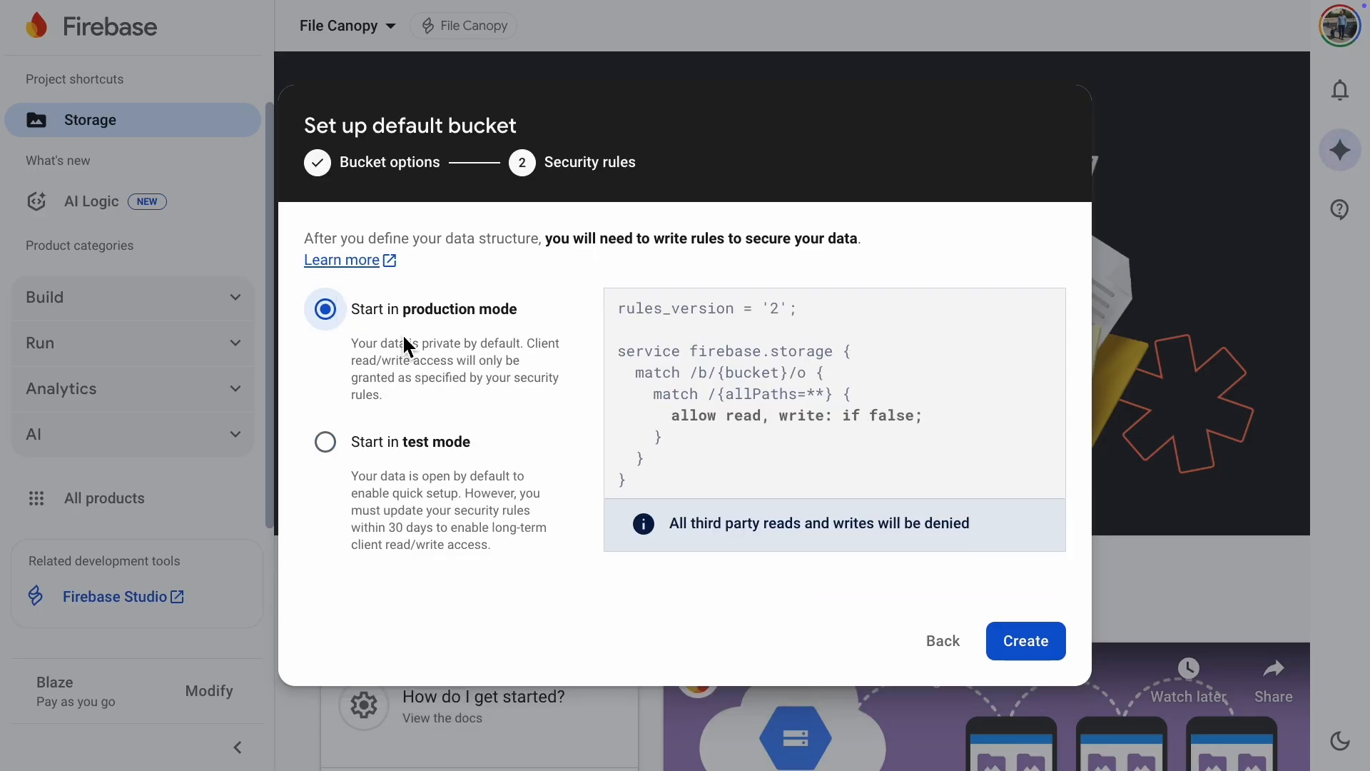
pyautogui.moveTo(871, 653)
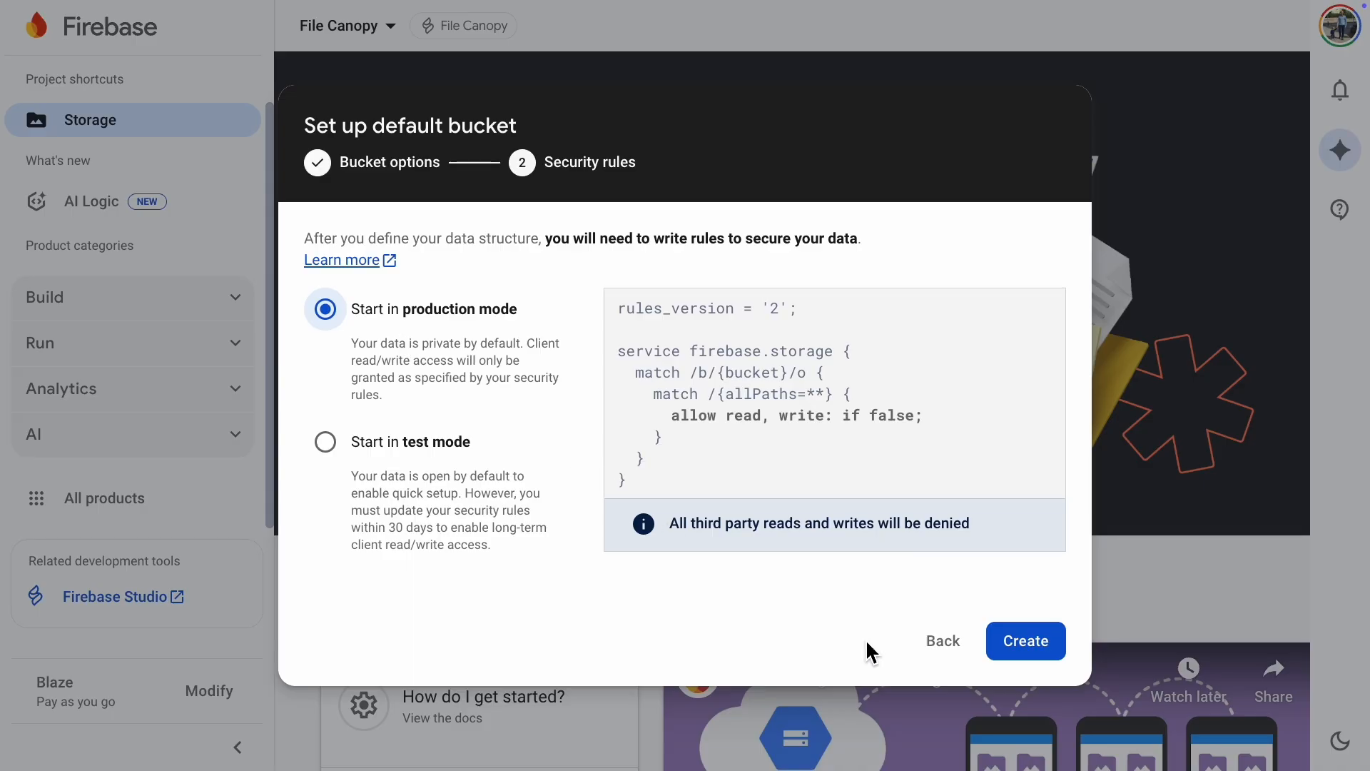
pyautogui.click(1026, 641)
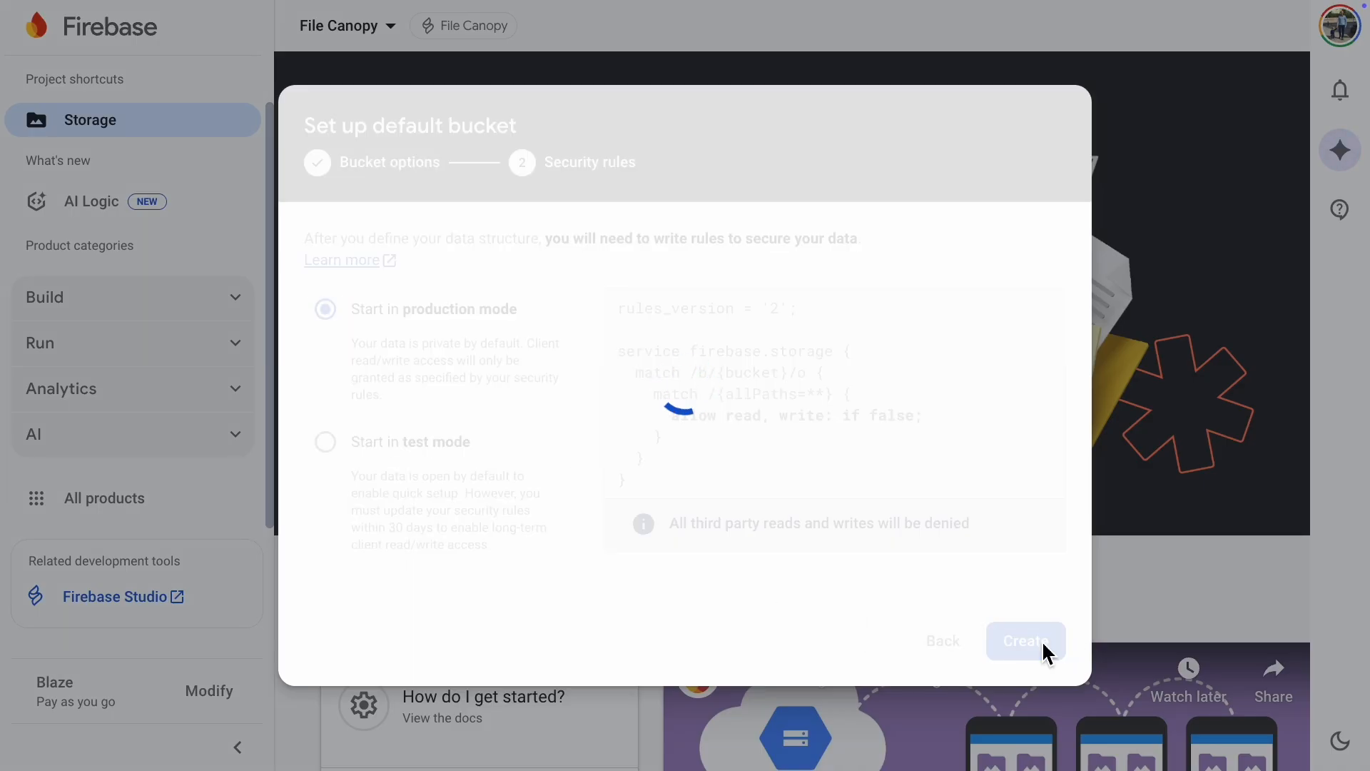
pyautogui.click(1026, 641)
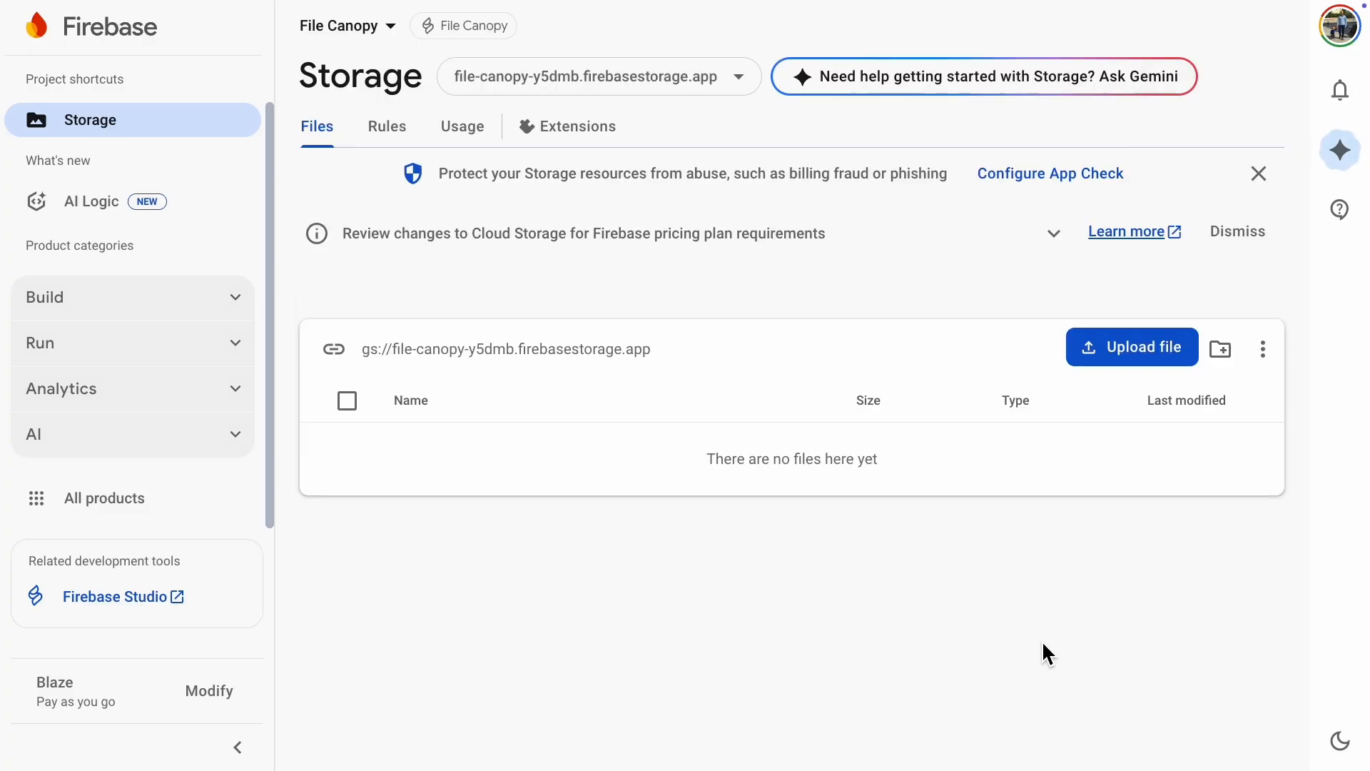
pyautogui.moveTo(574, 380)
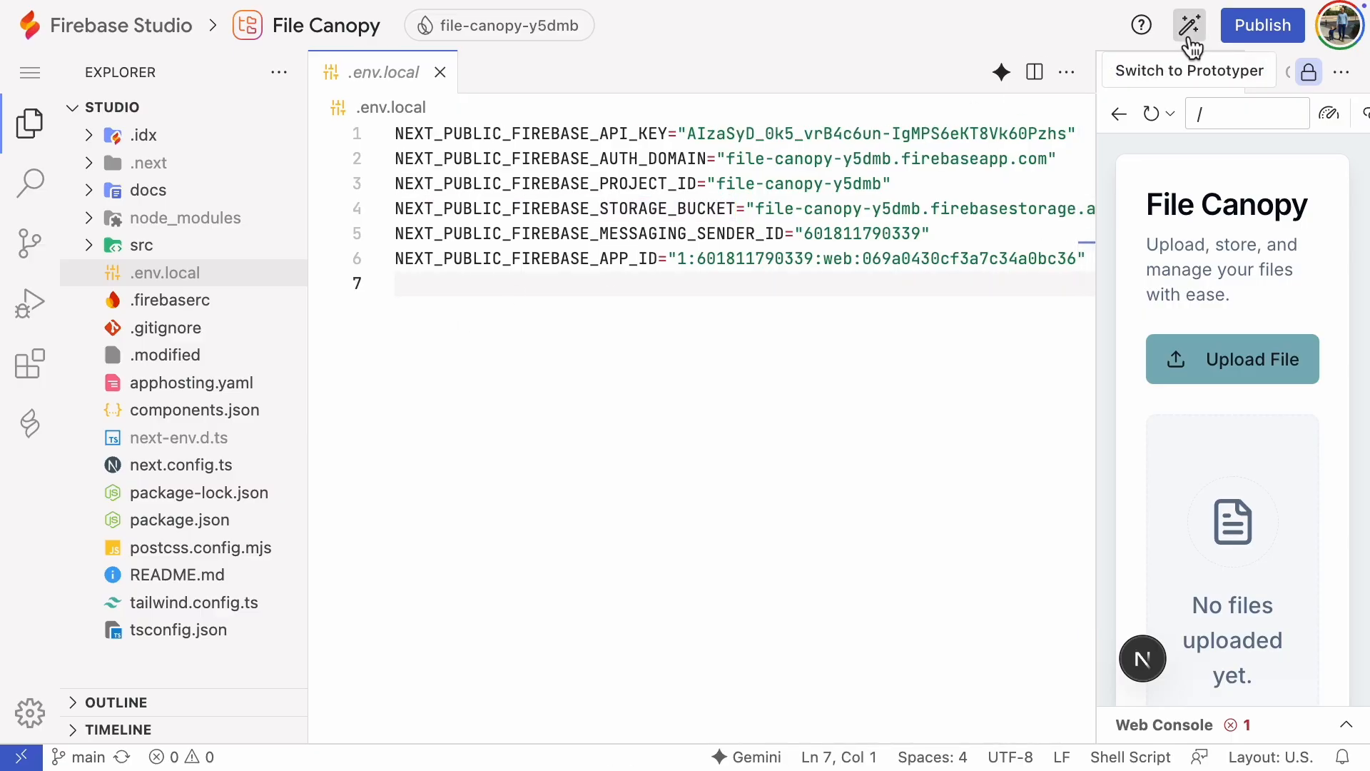
# Switch to the Prototyper preview showing the Storage permission error for 'files'.
pyautogui.click(1191, 25)
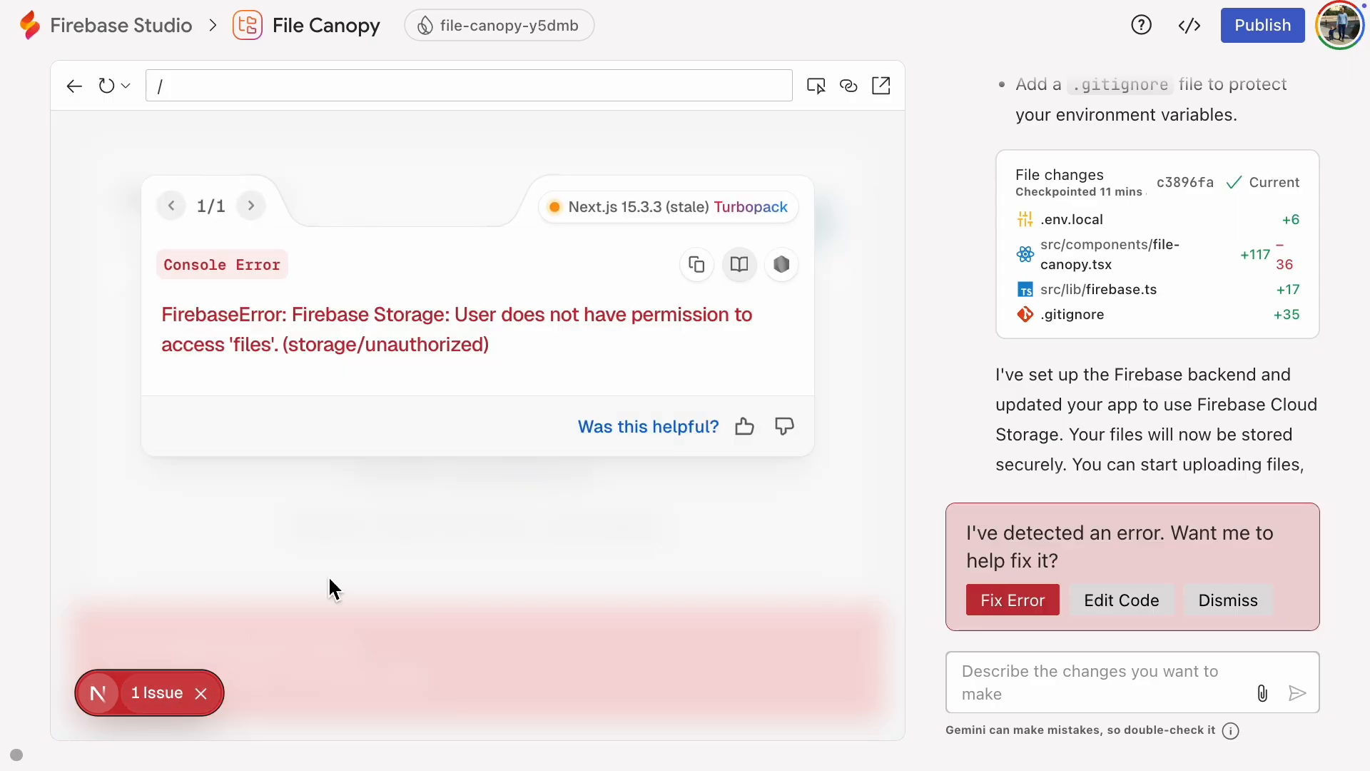
pyautogui.moveTo(453, 314); pyautogui.dragTo(490, 344)
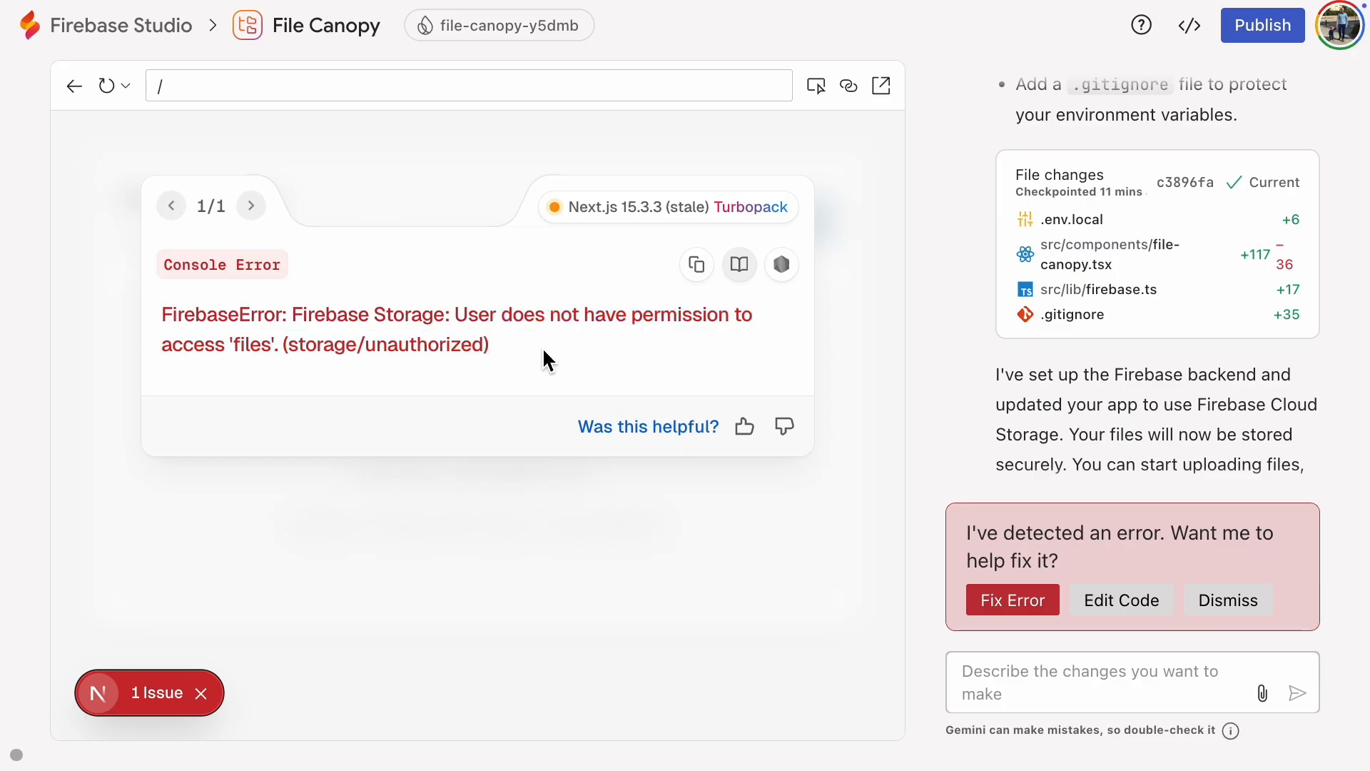
pyautogui.moveTo(390, 8)
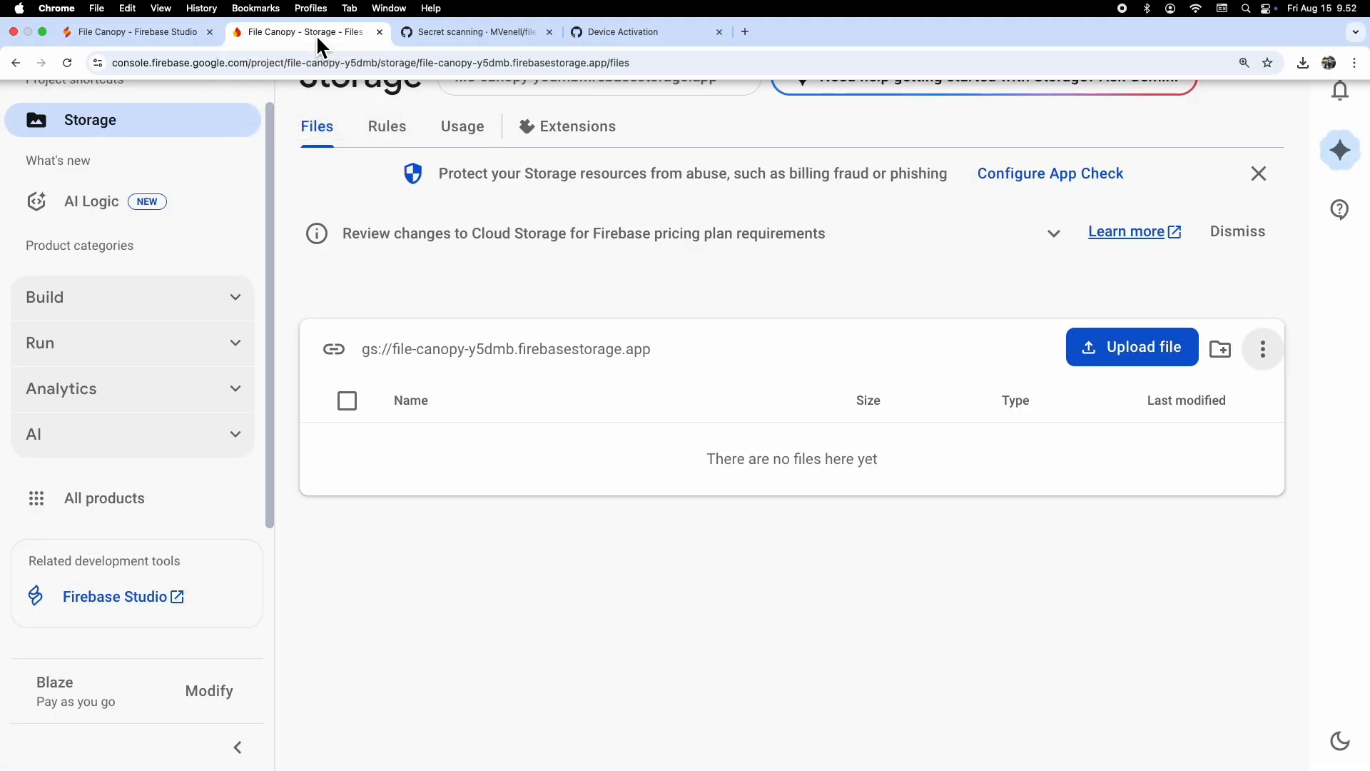
# Change the Storage rules' allow condition from false to true and publish, noting the public-rules warning.
pyautogui.click(387, 126)
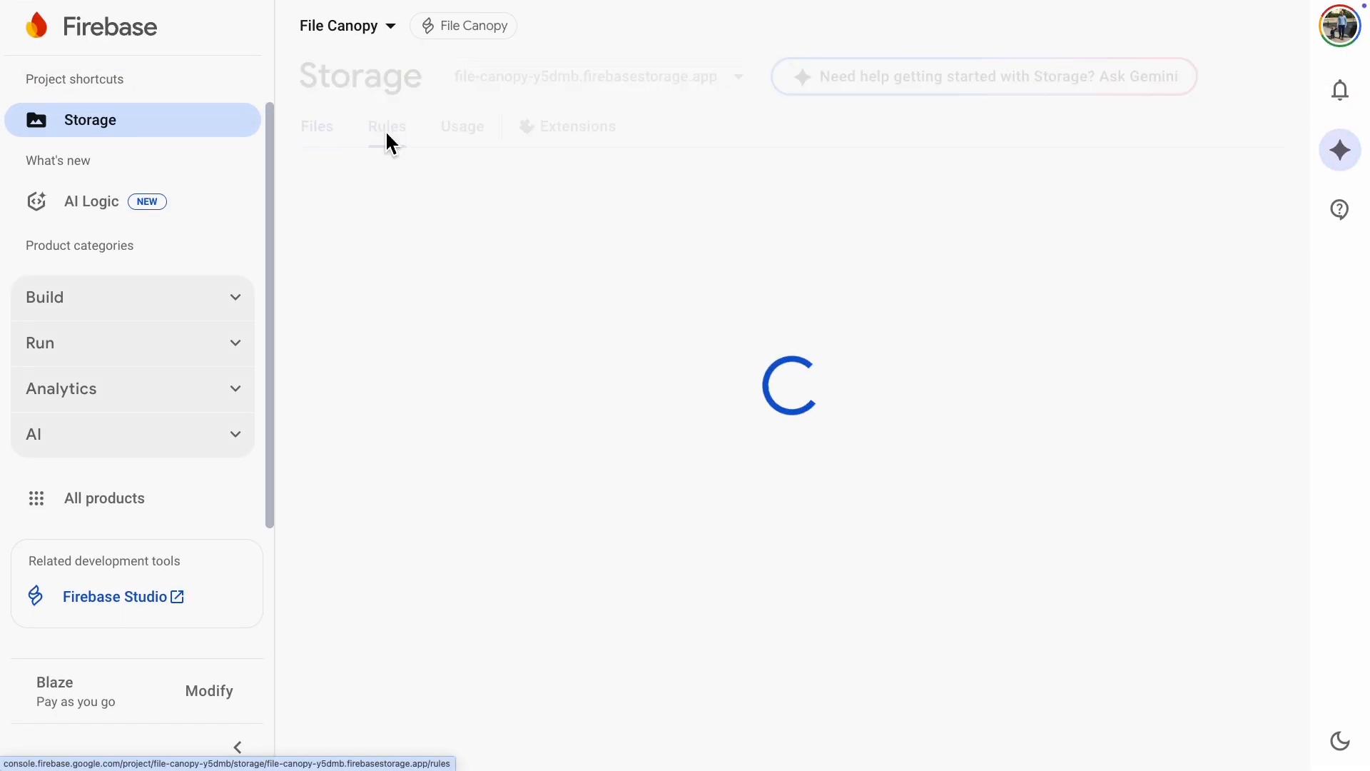
pyautogui.click(387, 126)
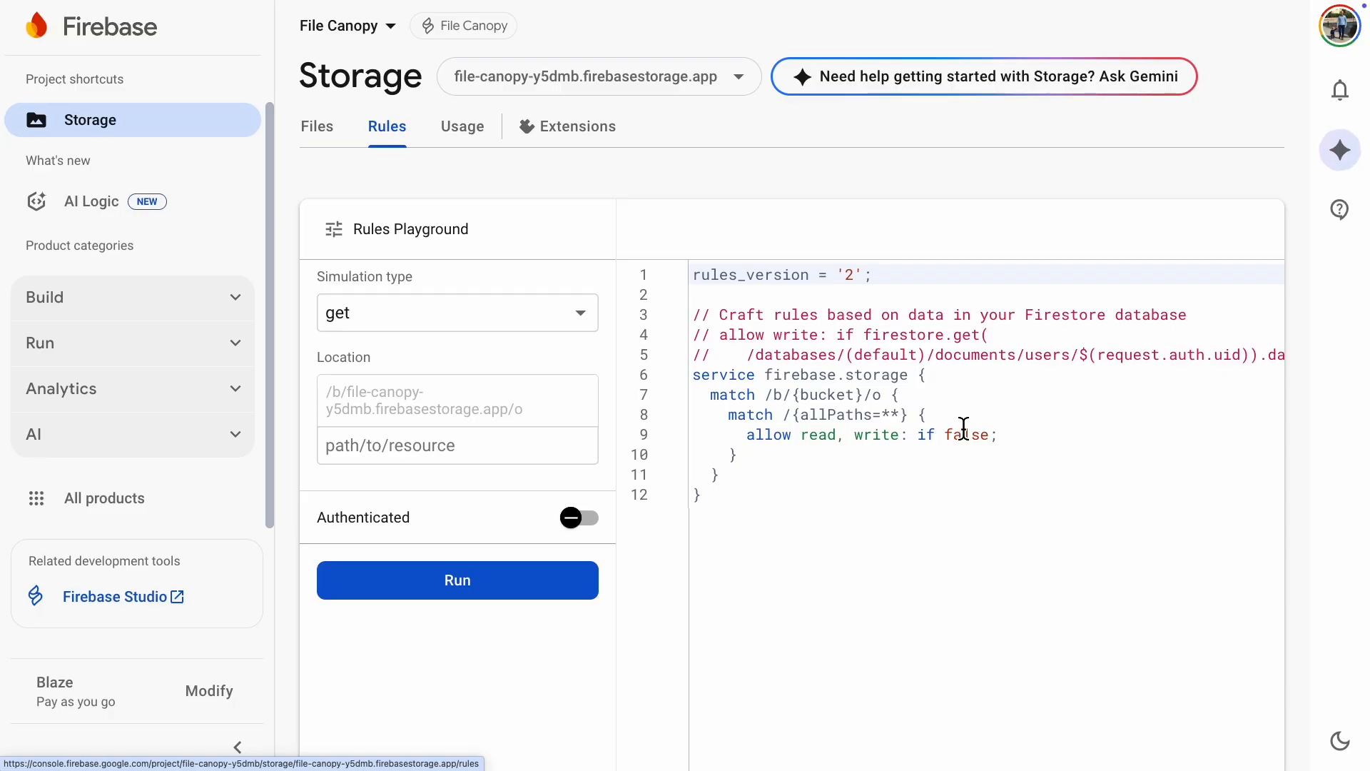
pyautogui.write('true')
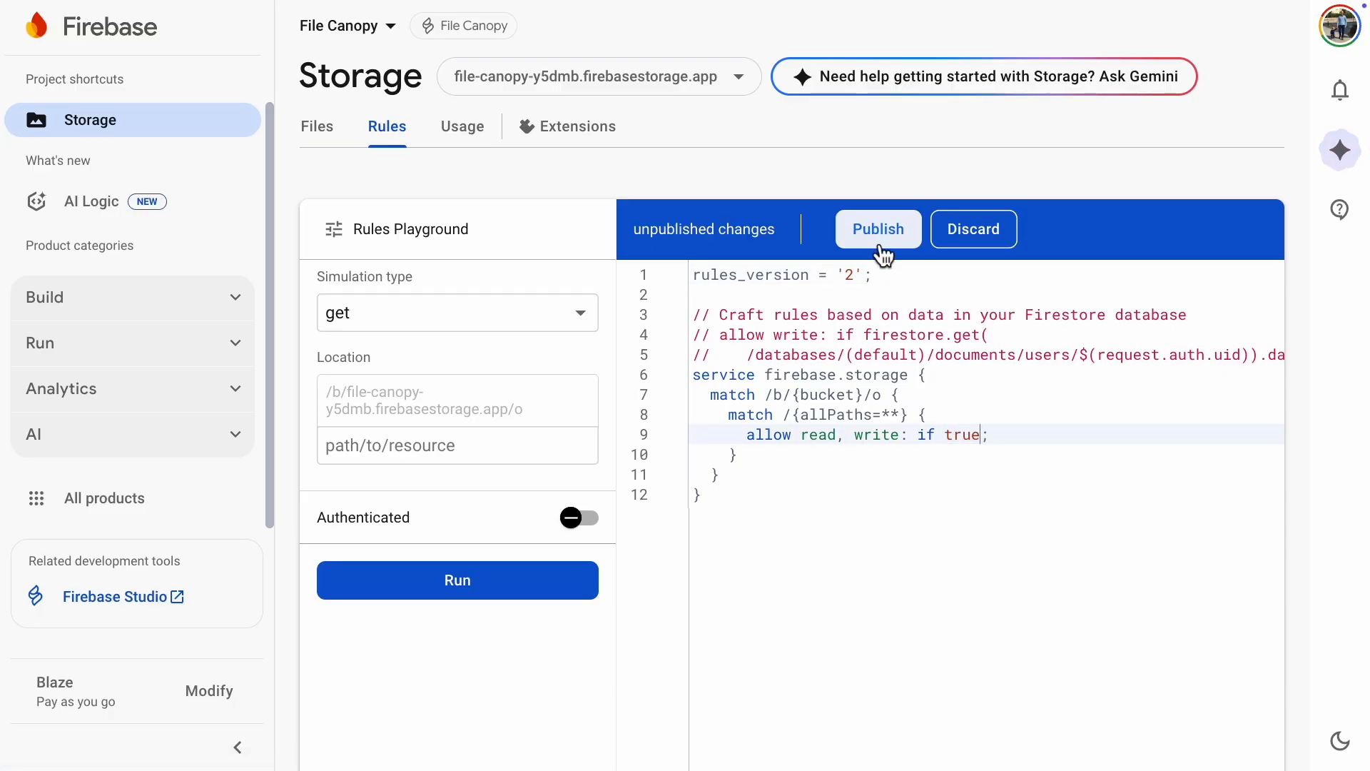
pyautogui.click(879, 228)
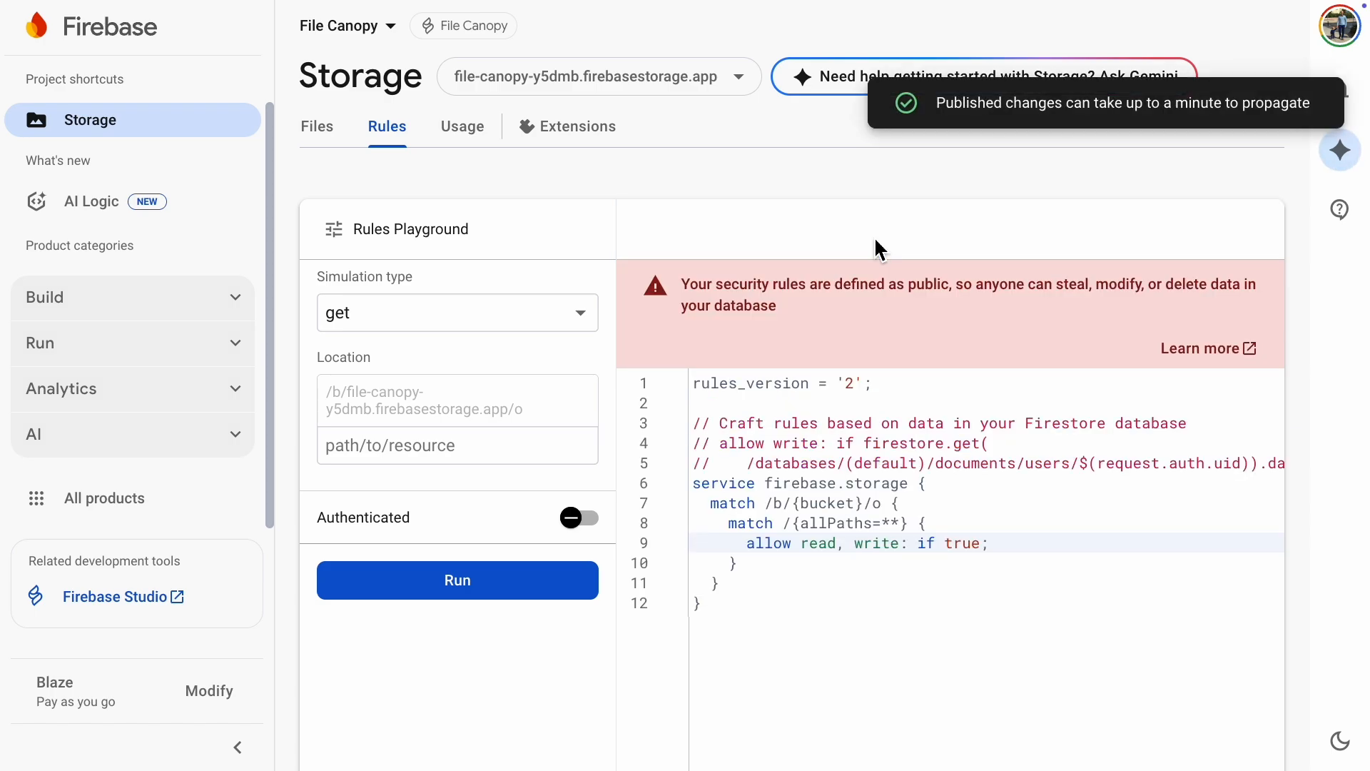
pyautogui.doubleClick(1072, 284)
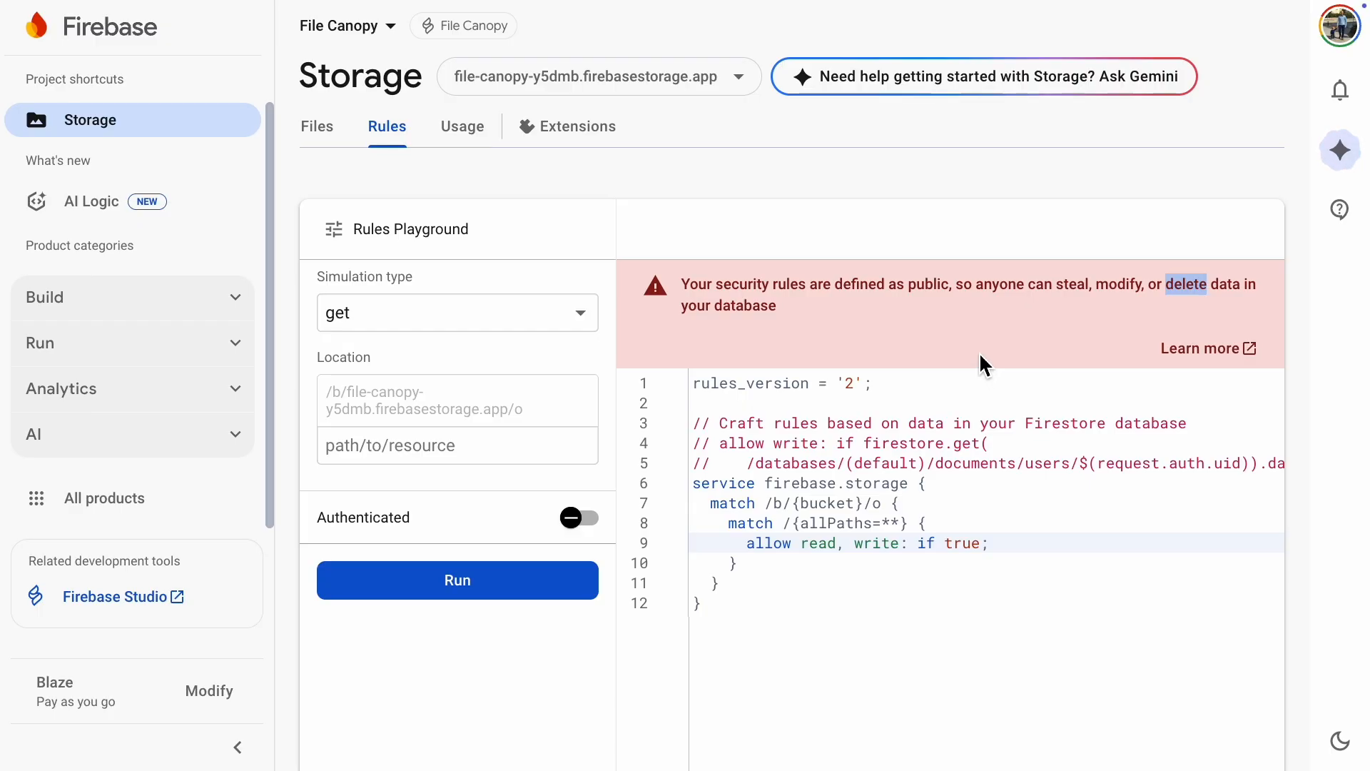
pyautogui.moveTo(976, 367)
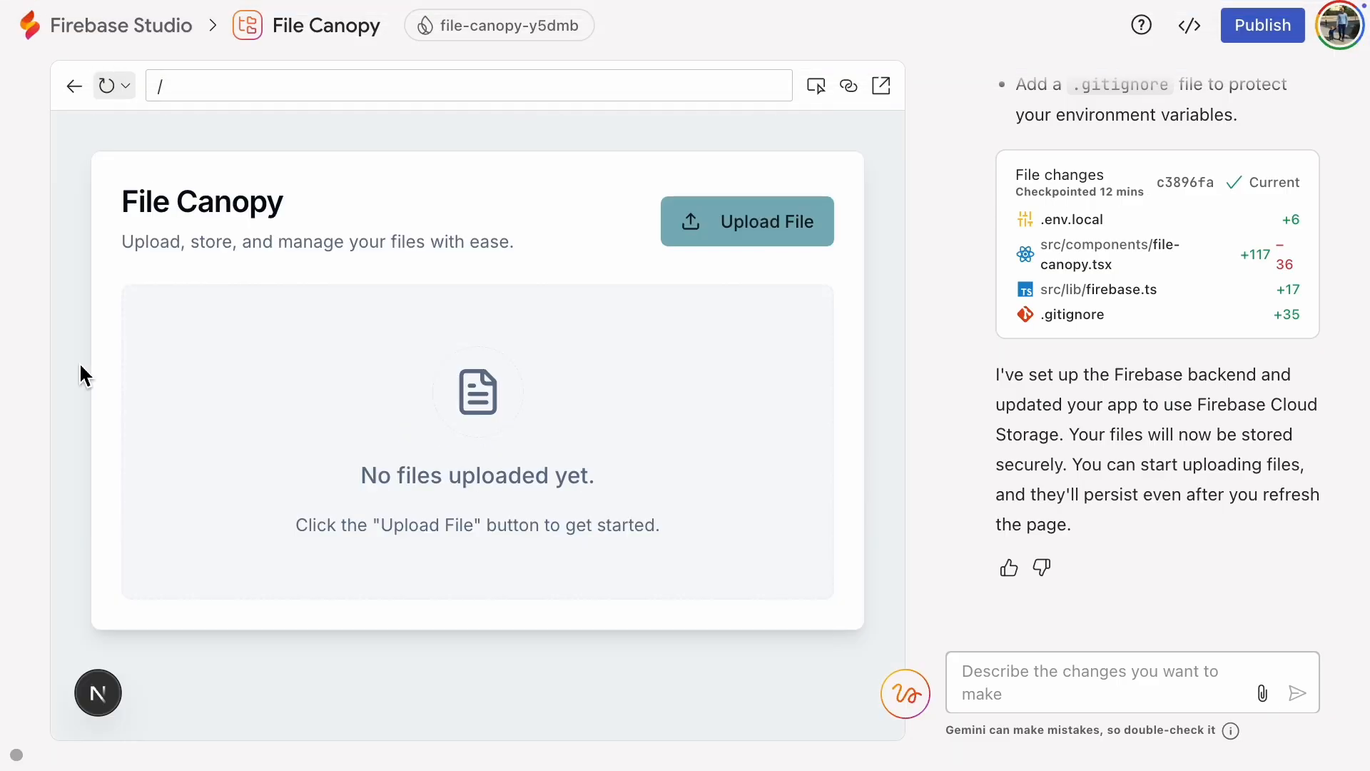
pyautogui.moveTo(427, 566)
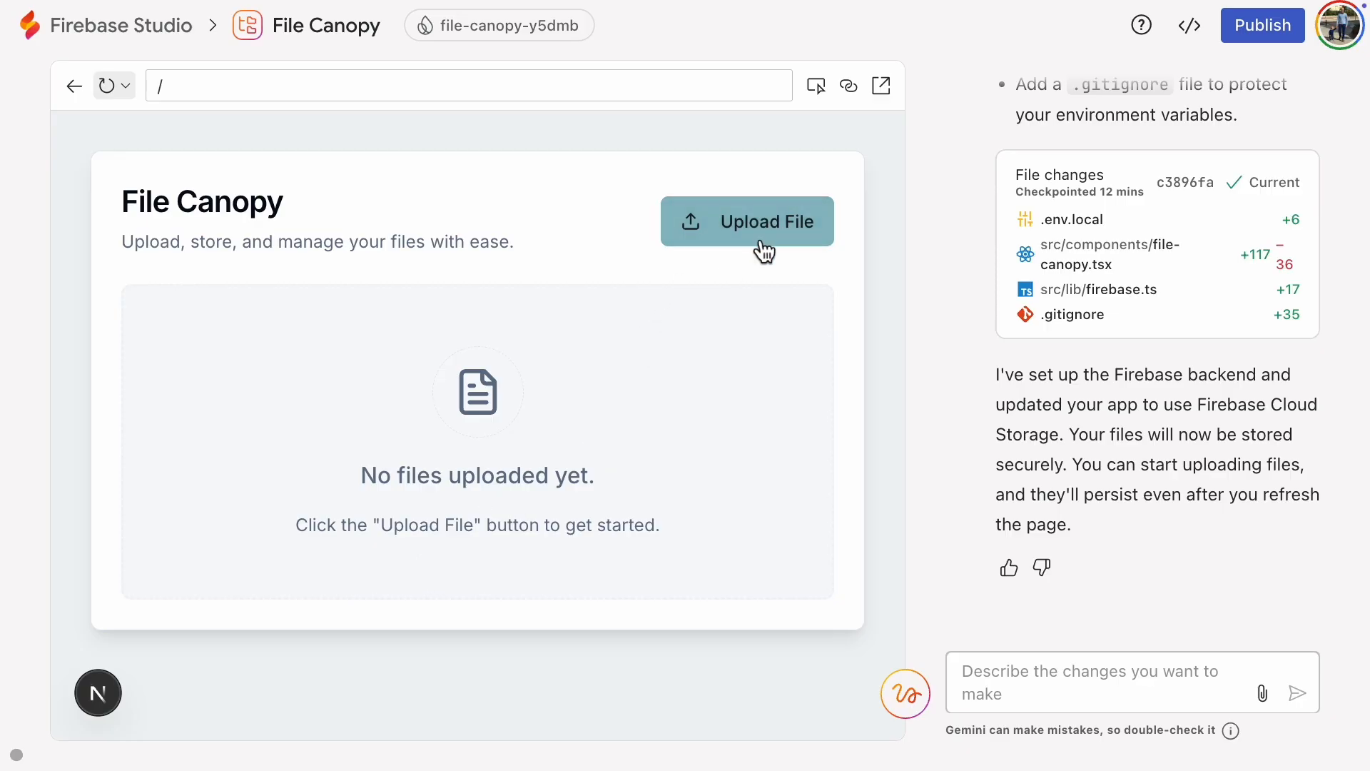
# Upload image1 Large.jpeg through the File Canopy preview's Upload File button.
pyautogui.click(748, 221)
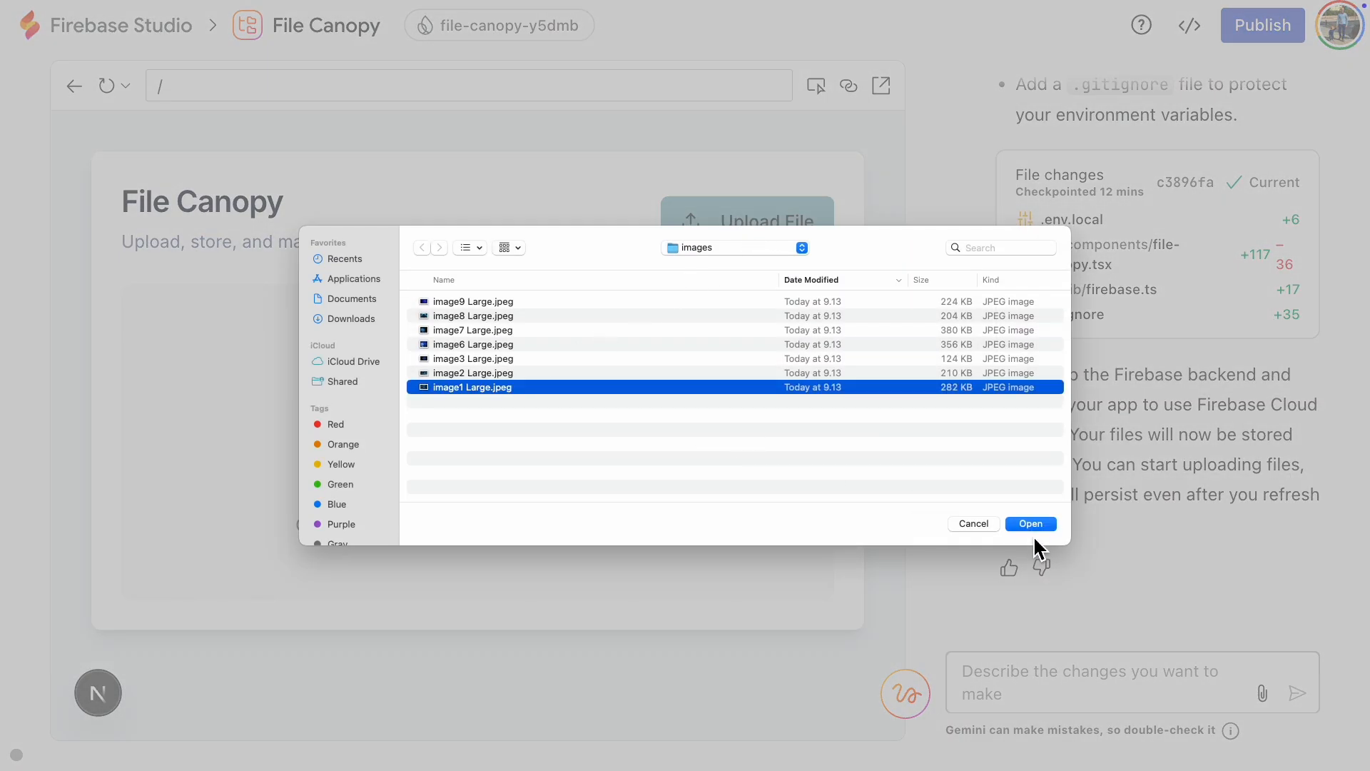
pyautogui.click(1031, 523)
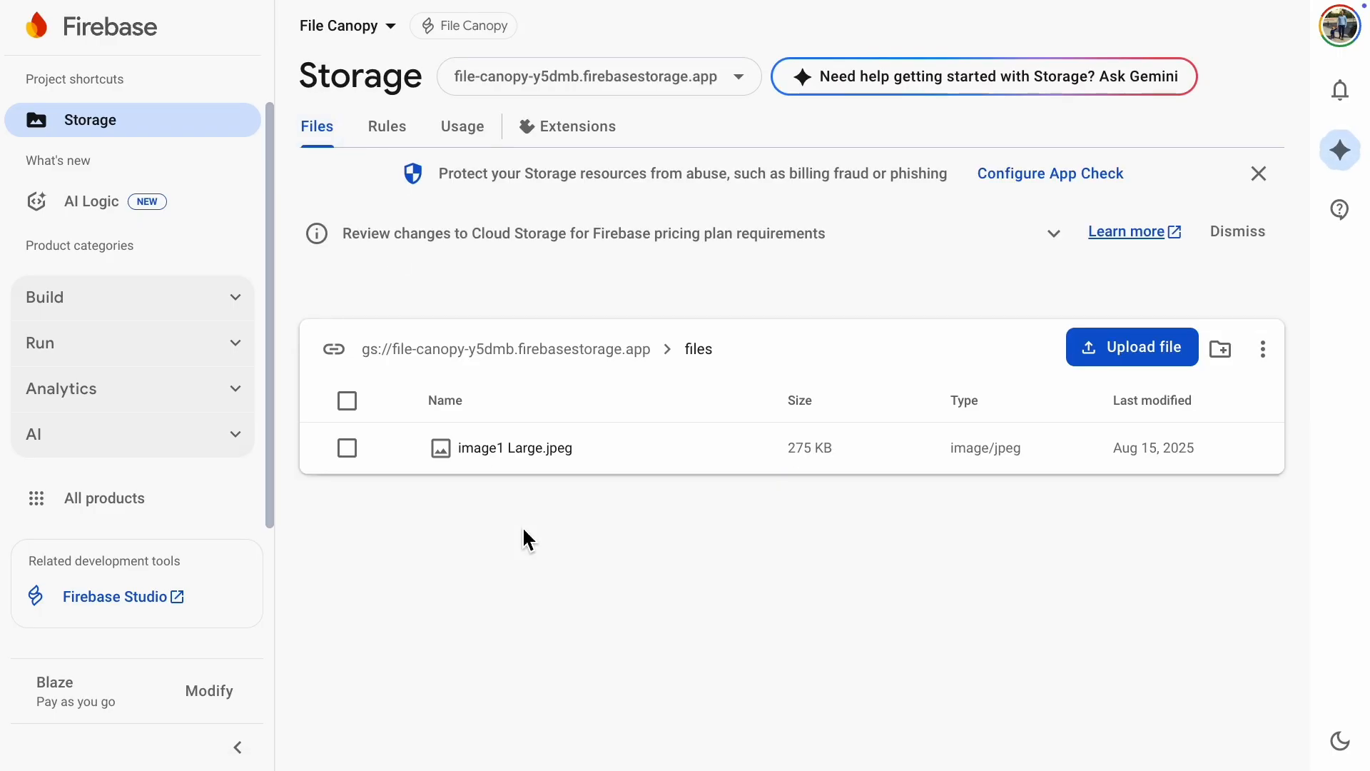
pyautogui.moveTo(491, 496)
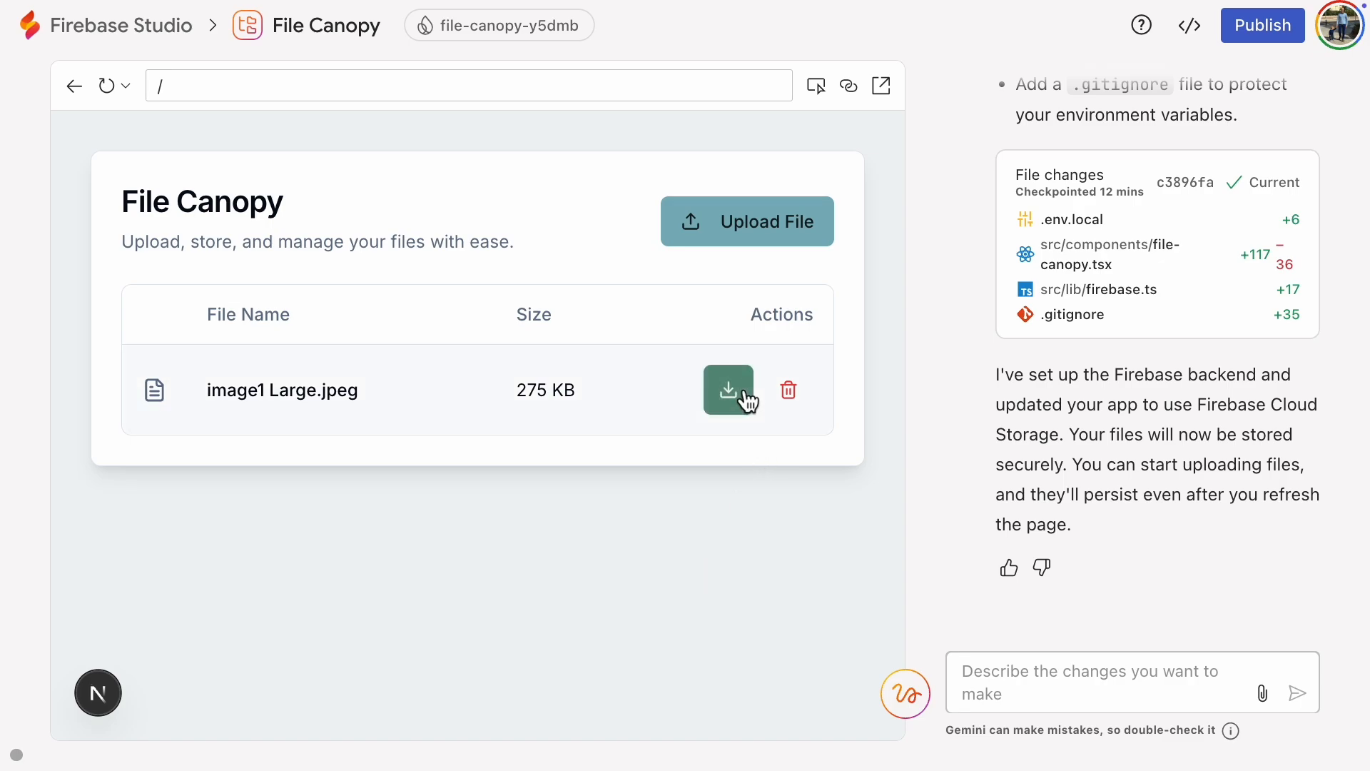
pyautogui.moveTo(788, 390)
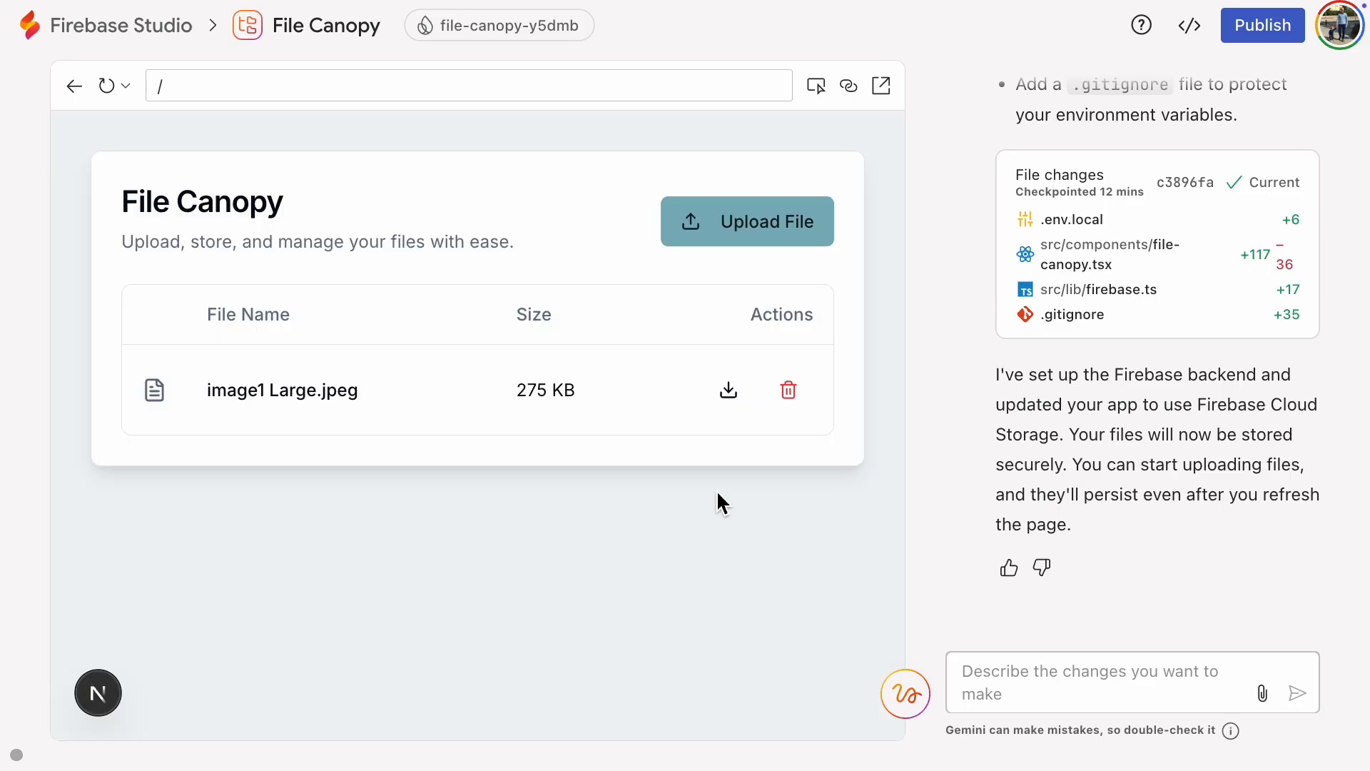
# Review image1 Large.jpeg in the app's file list and head to Firebase Authentication.
pyautogui.click(788, 389)
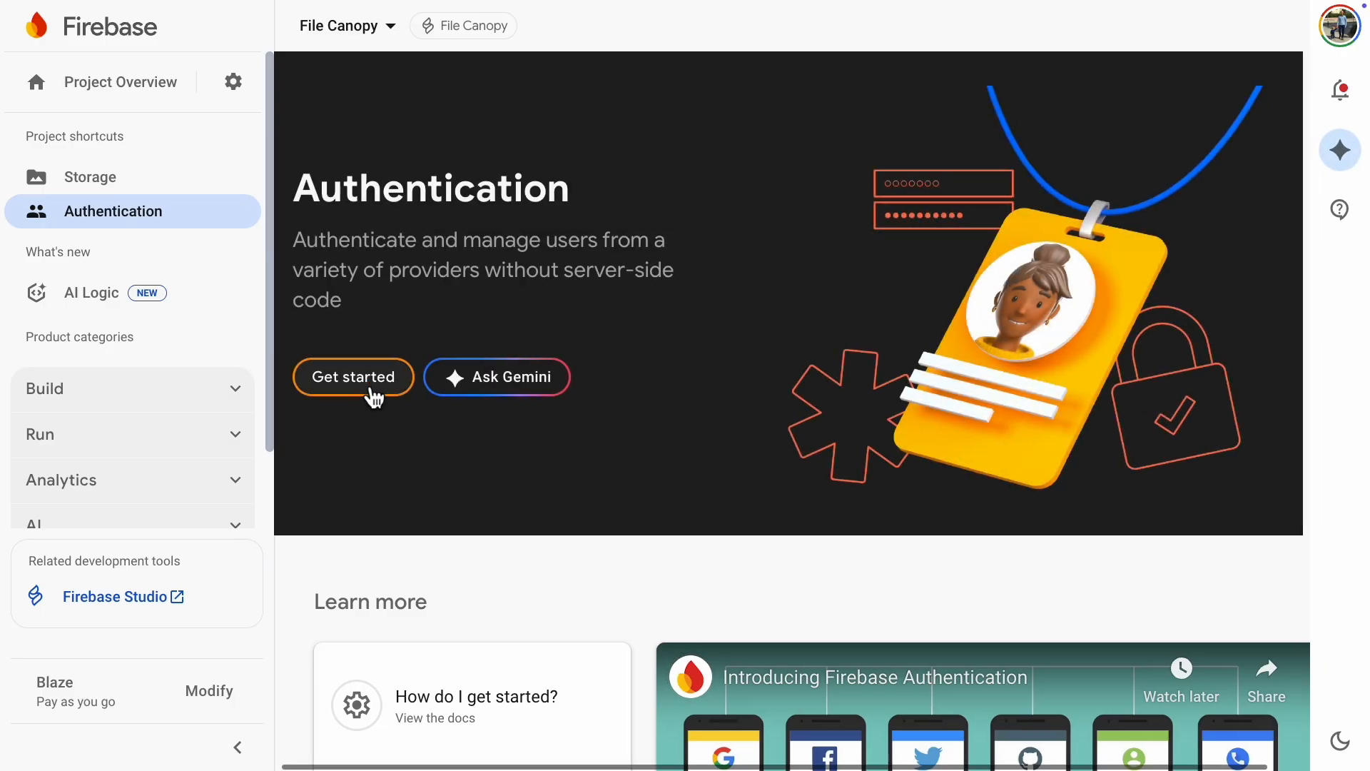
# Enable Google as a sign-in provider in Authentication and save the setting.
pyautogui.click(354, 377)
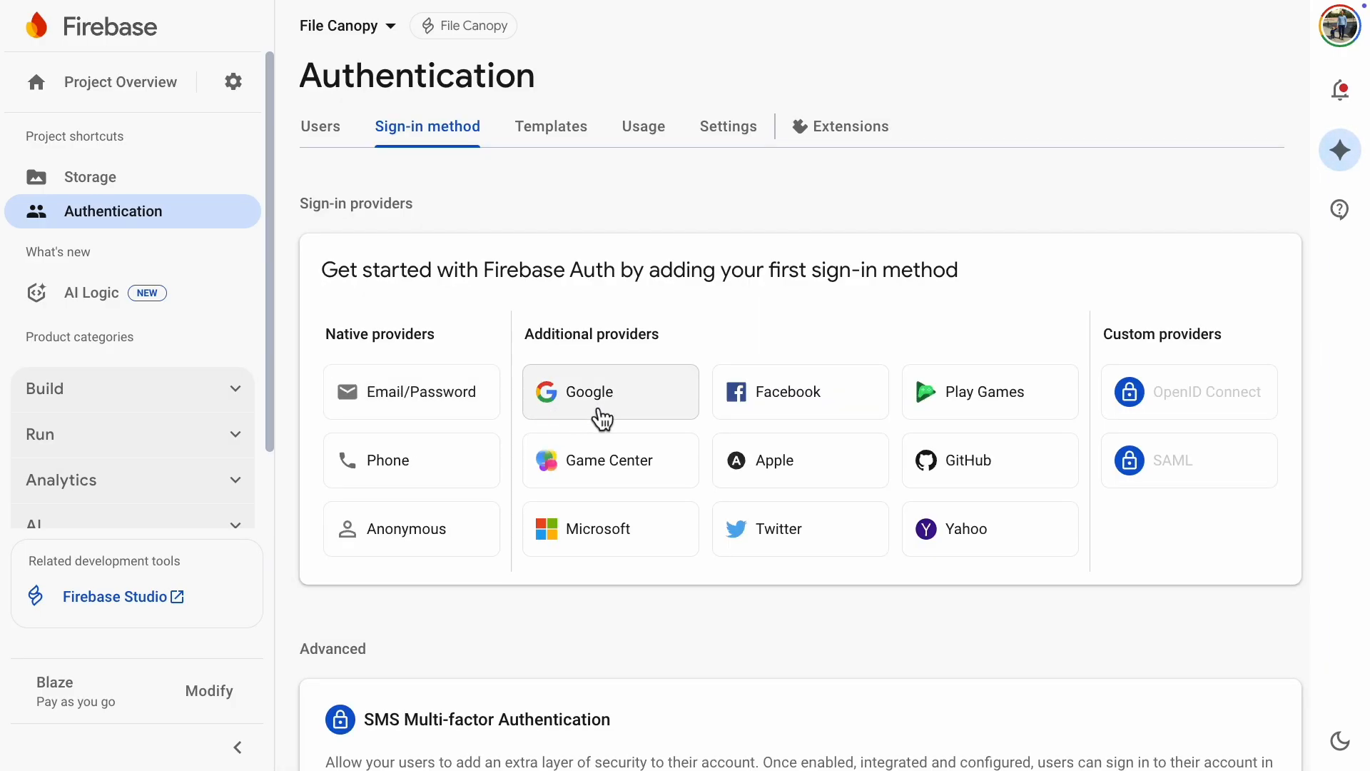
pyautogui.click(604, 391)
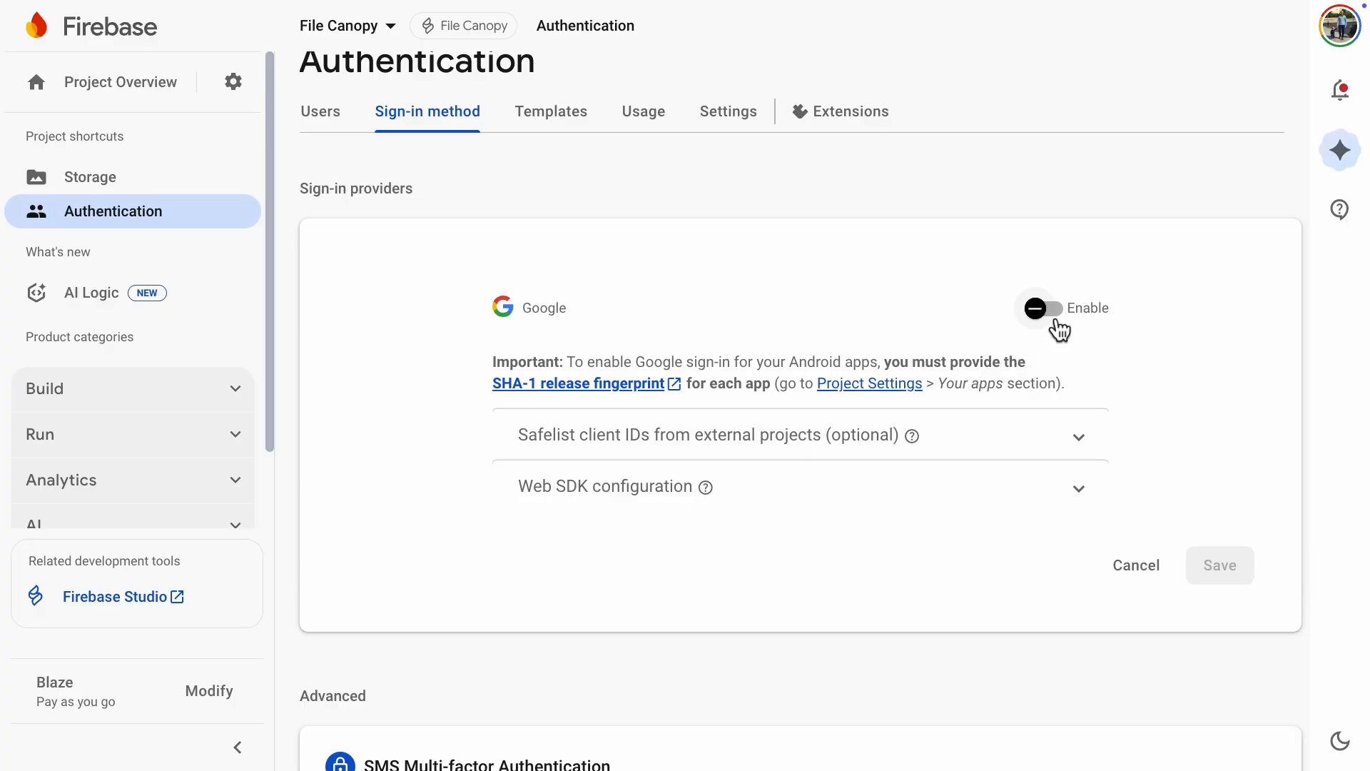
pyautogui.click(1042, 308)
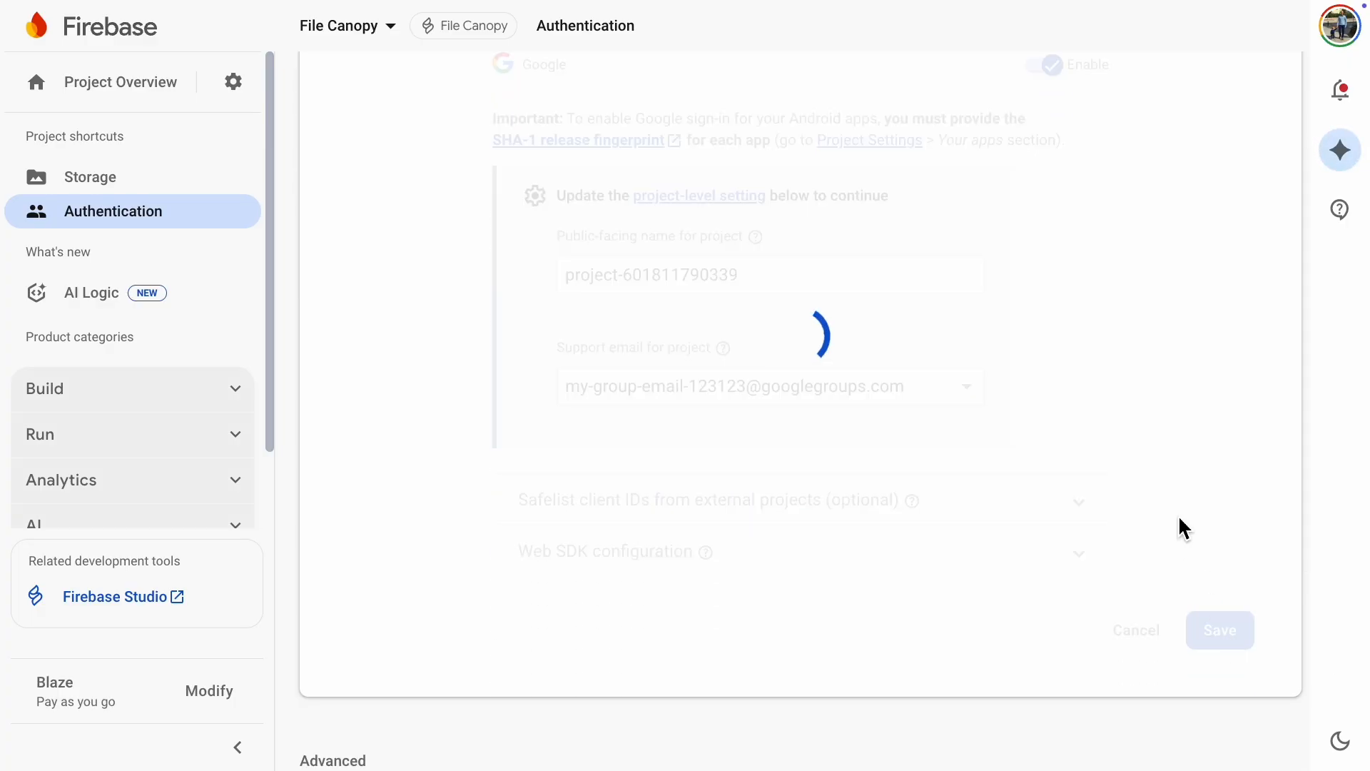
pyautogui.click(1219, 631)
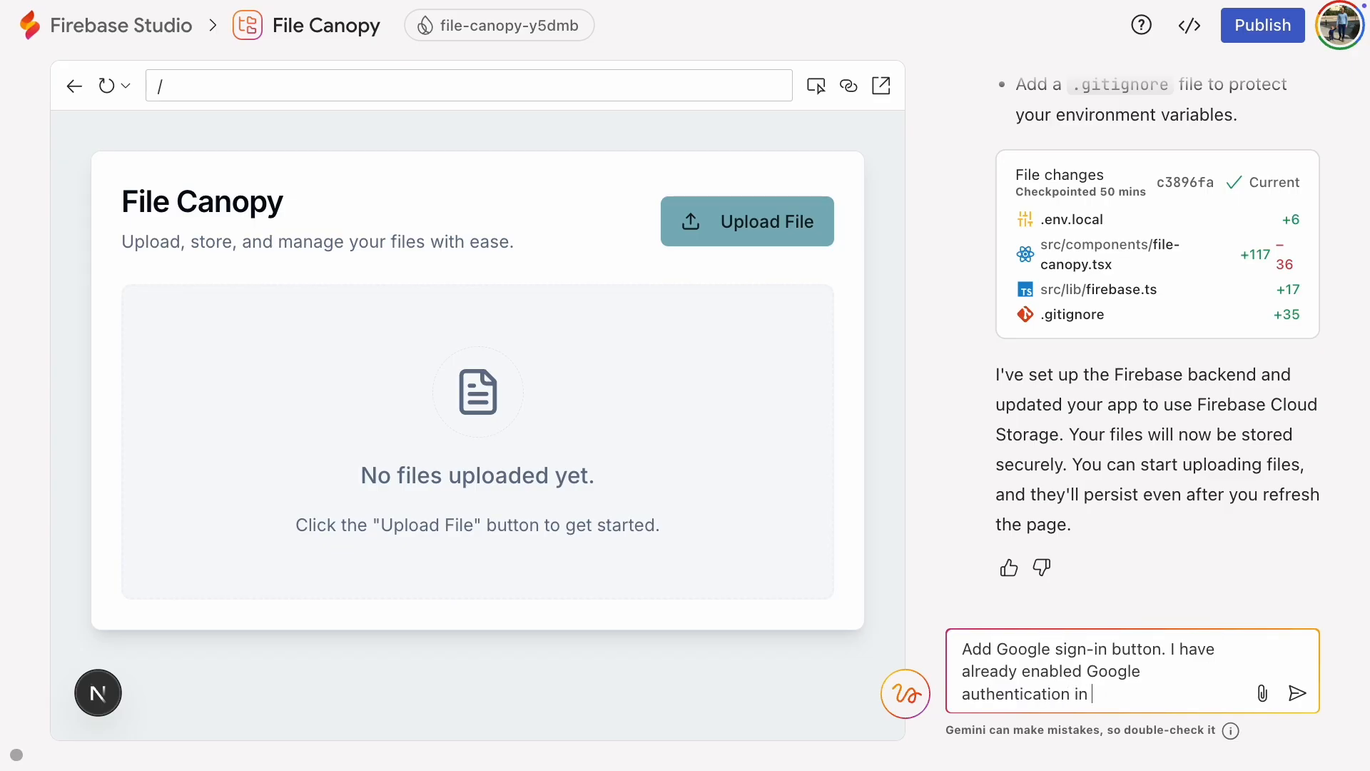
# Try Sign in with Google in the File Canopy preview and reload the preview.
pyautogui.click(1297, 692)
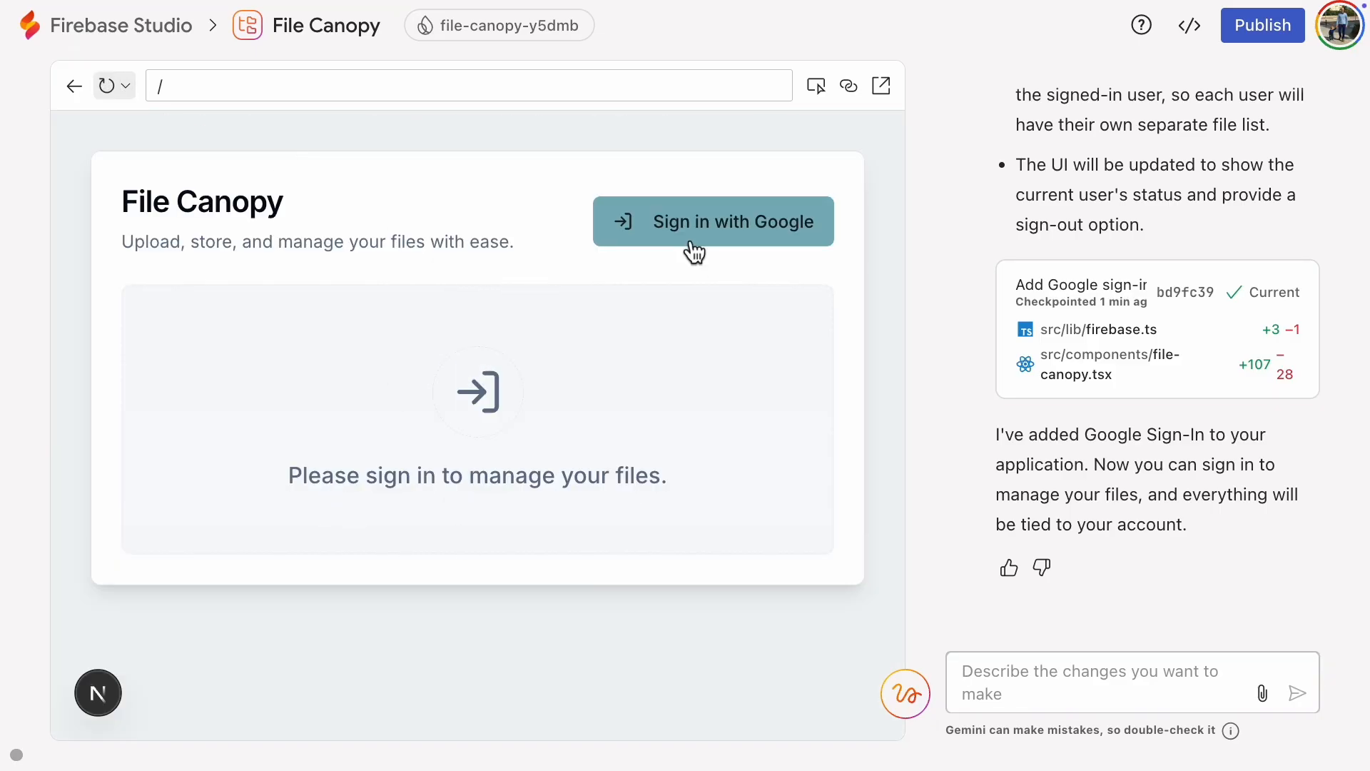
pyautogui.click(714, 221)
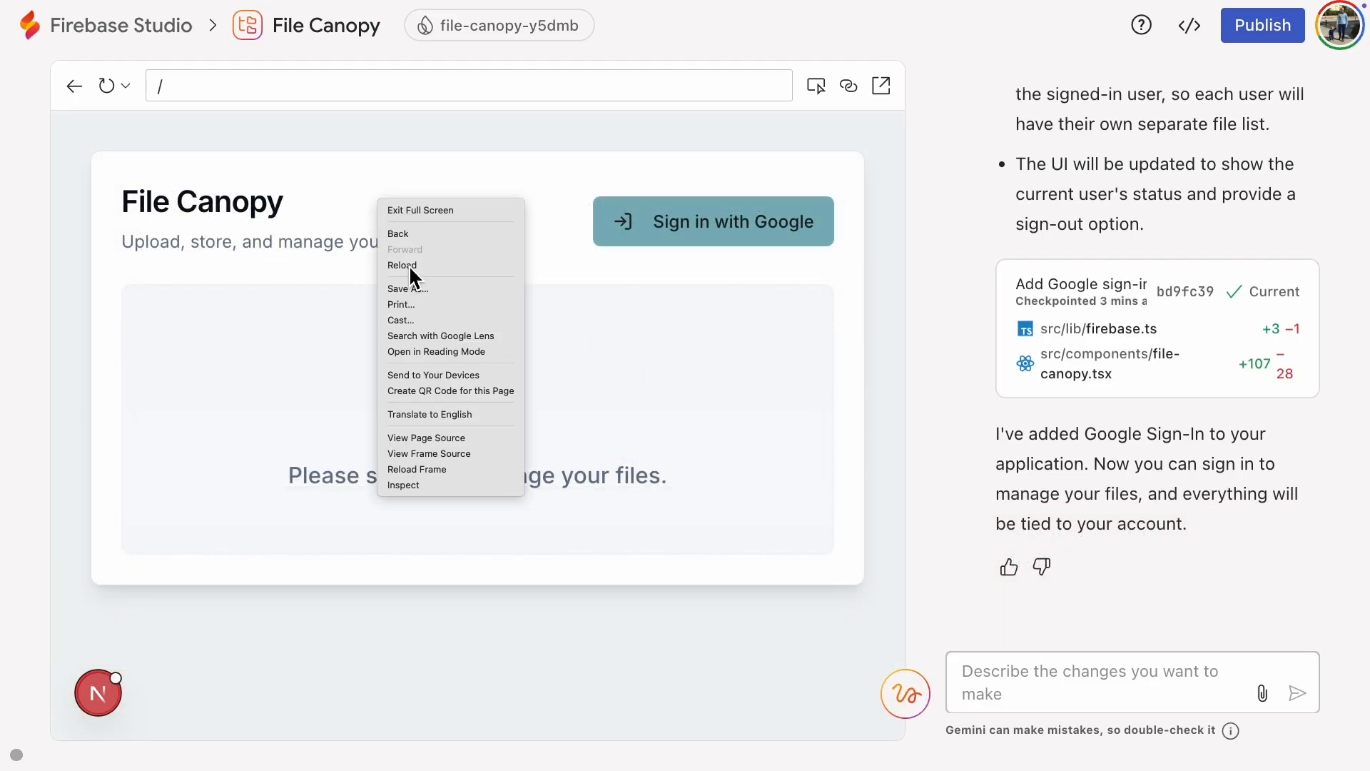
pyautogui.click(427, 438)
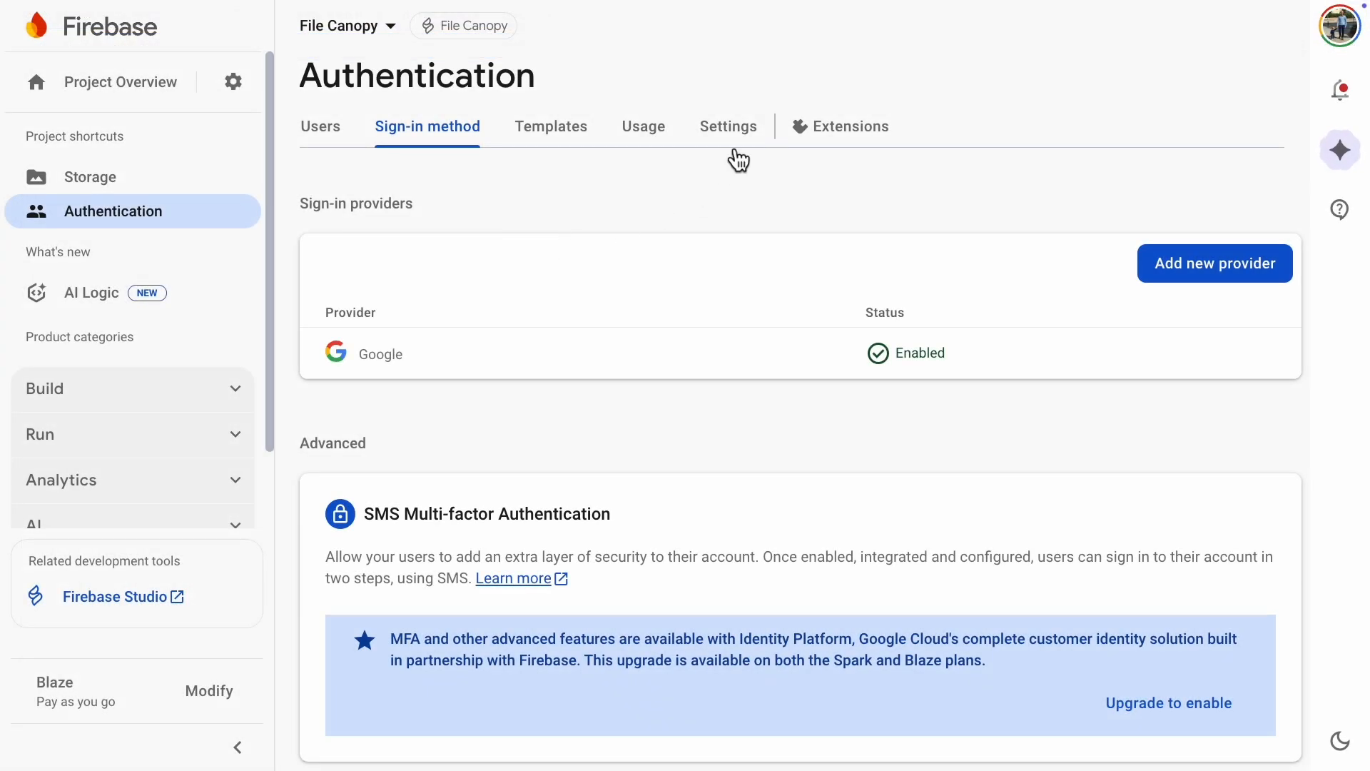
# Add the cloudworkstations.dev preview domain to Authentication's authorized domains and return to Studio.
pyautogui.click(728, 126)
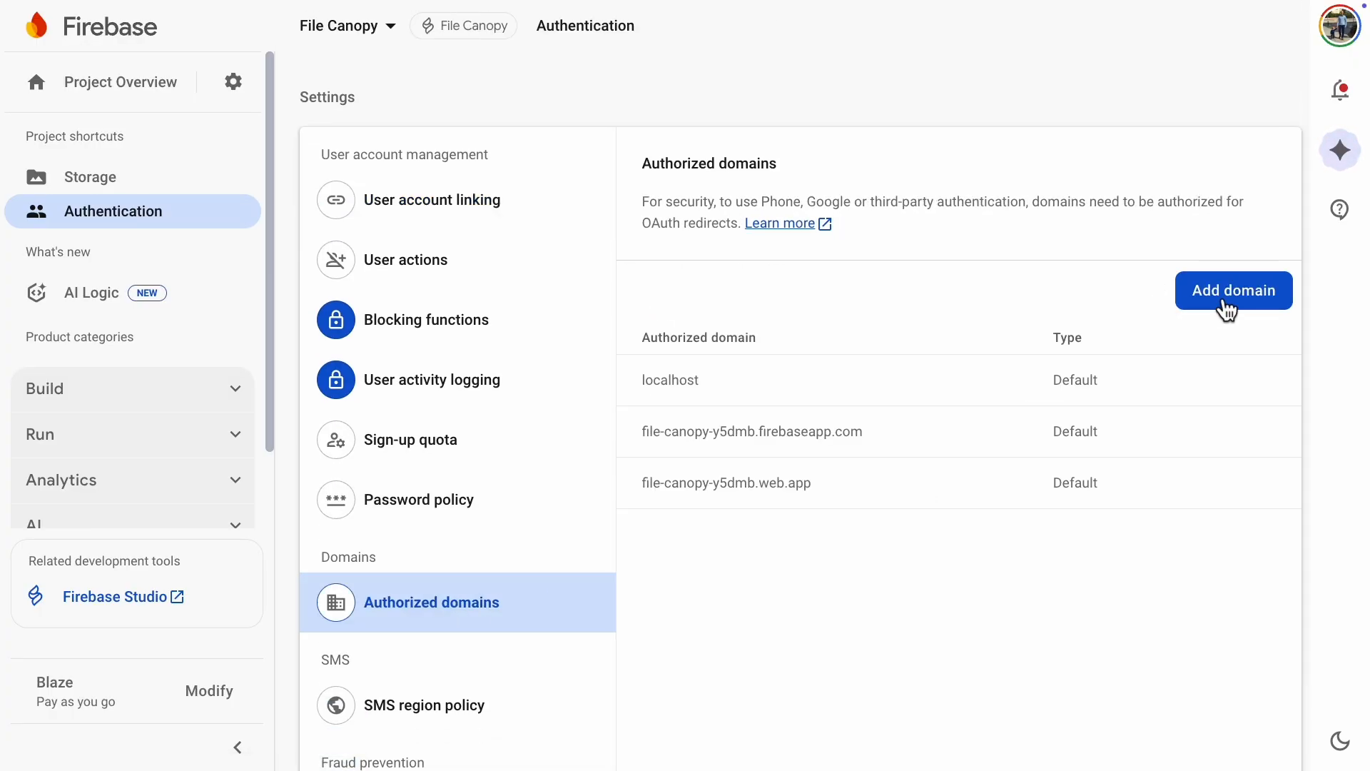
pyautogui.click(1233, 291)
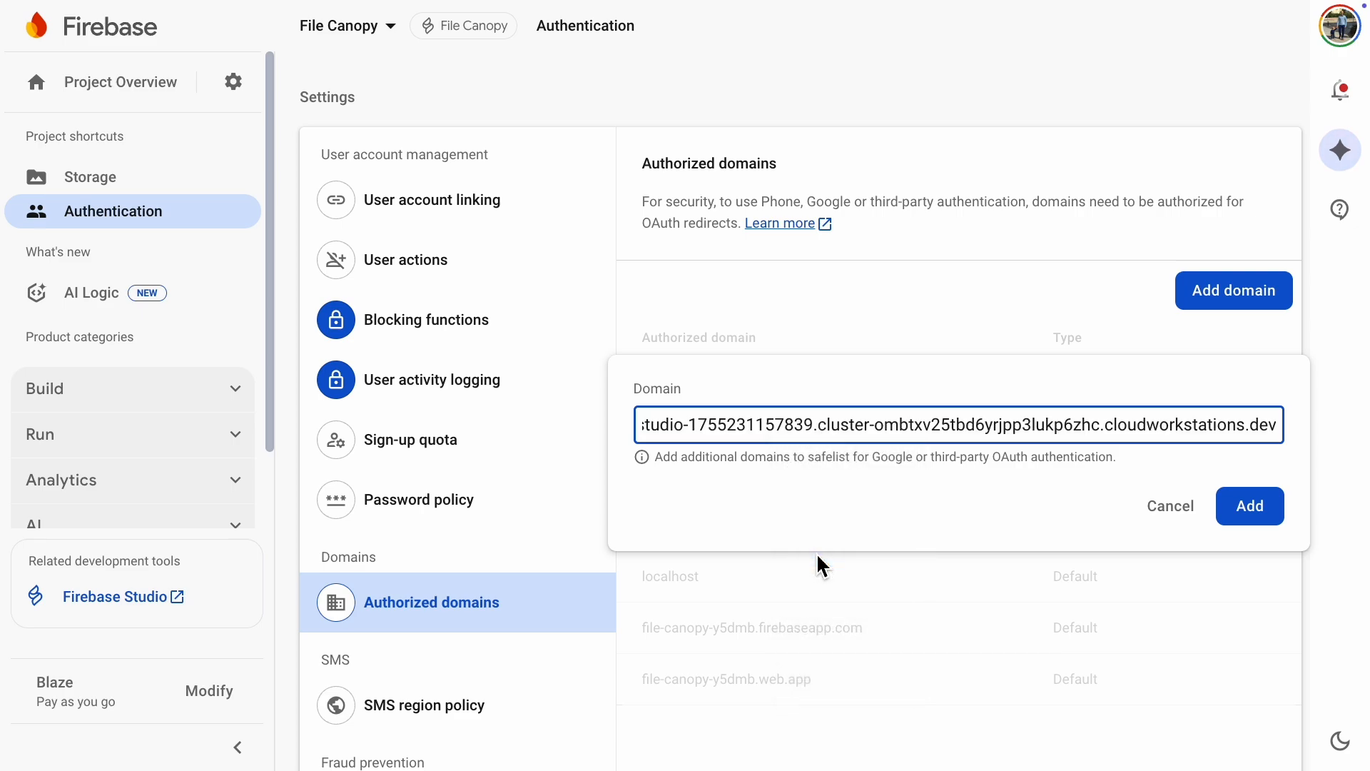
pyautogui.click(1250, 506)
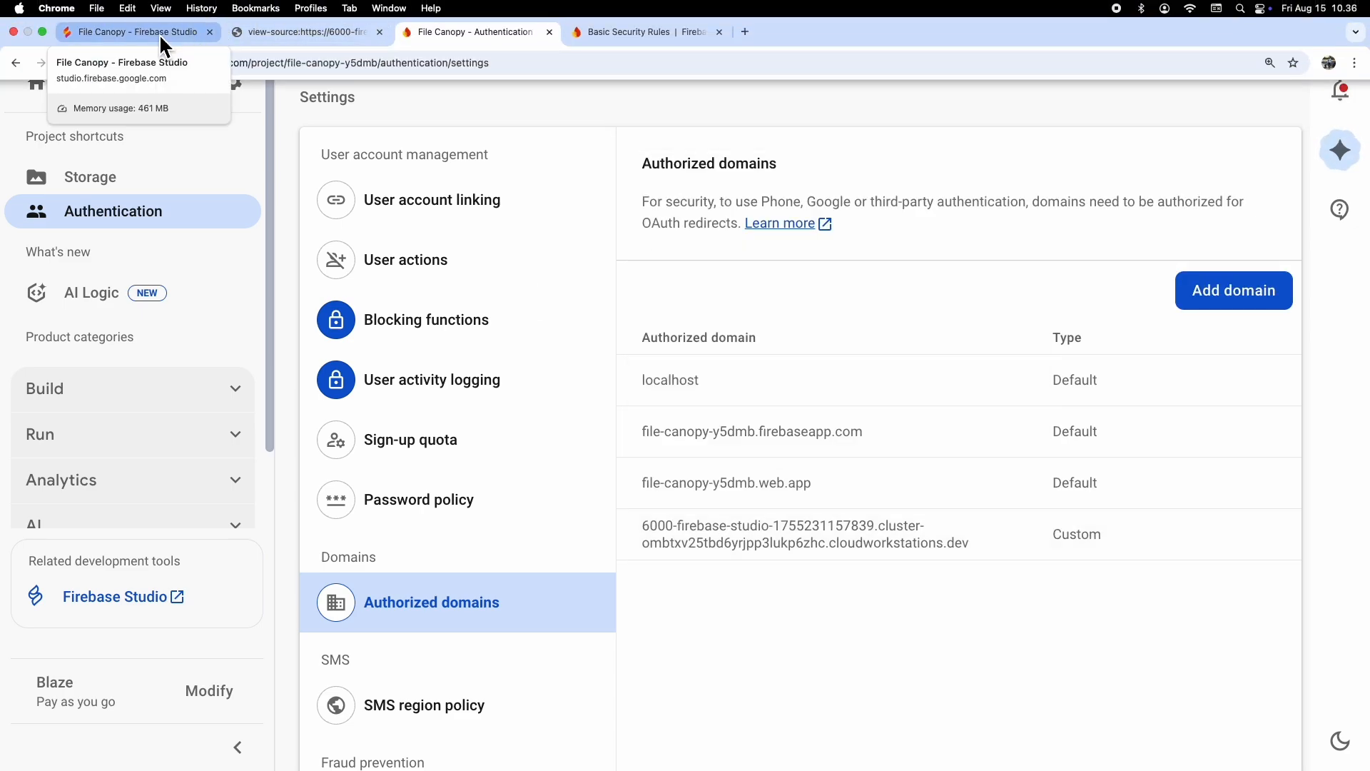
pyautogui.click(128, 32)
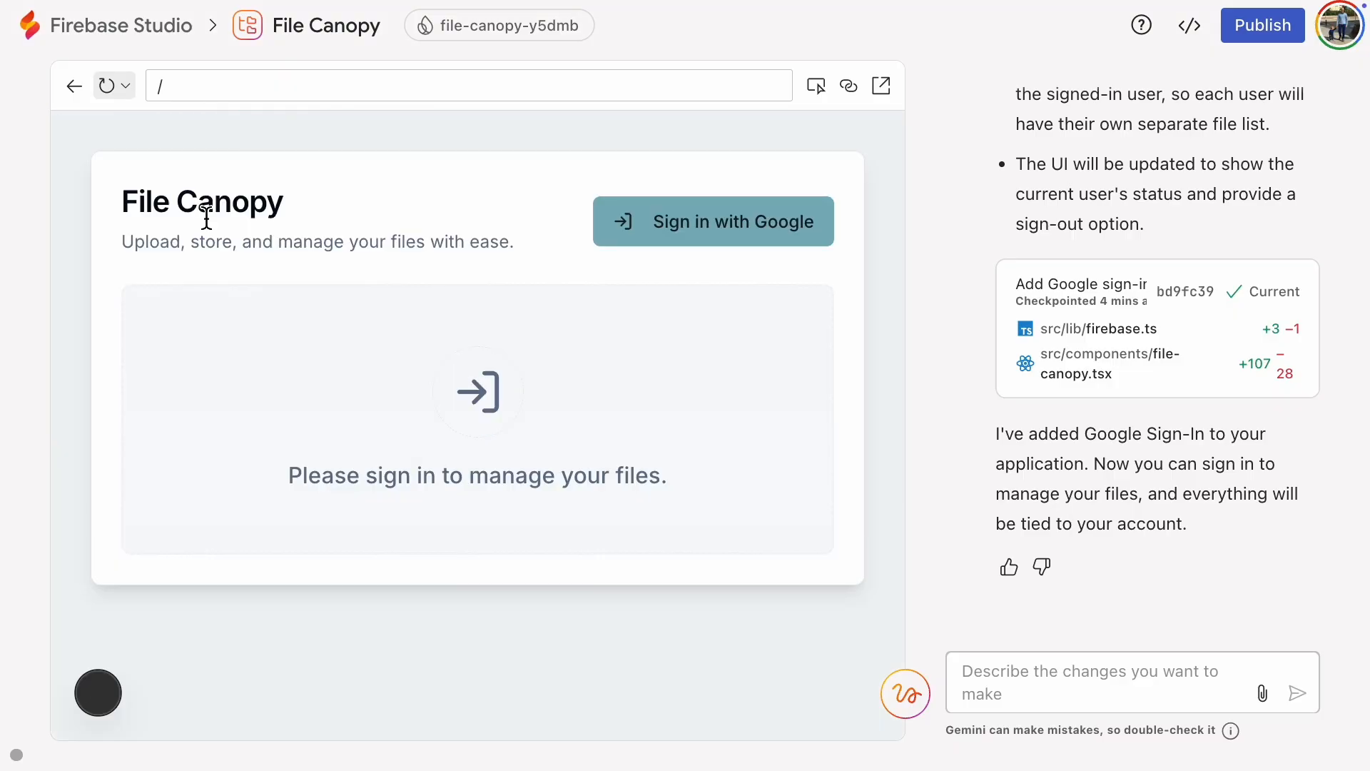
# Sign in to File Canopy with a Google account and upload image1 Large.jpeg.
pyautogui.click(714, 221)
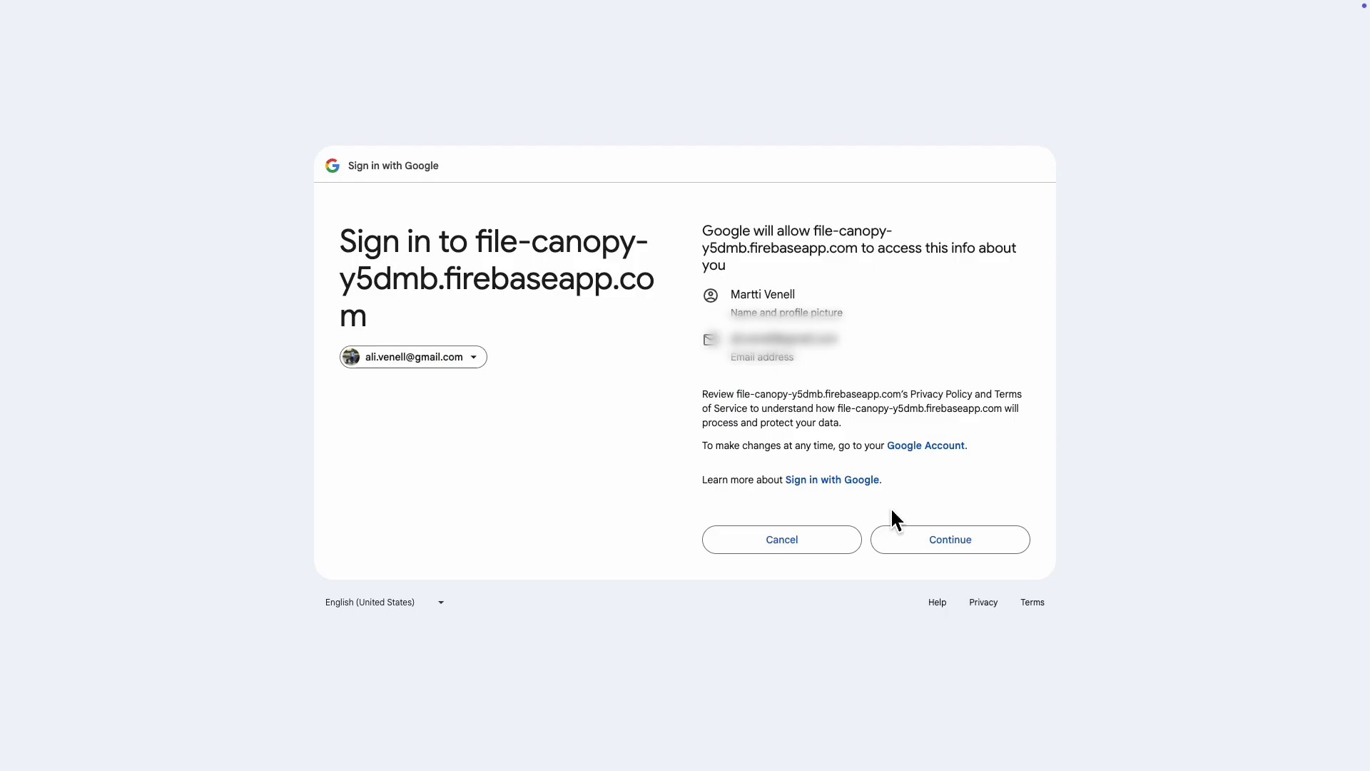
pyautogui.click(951, 539)
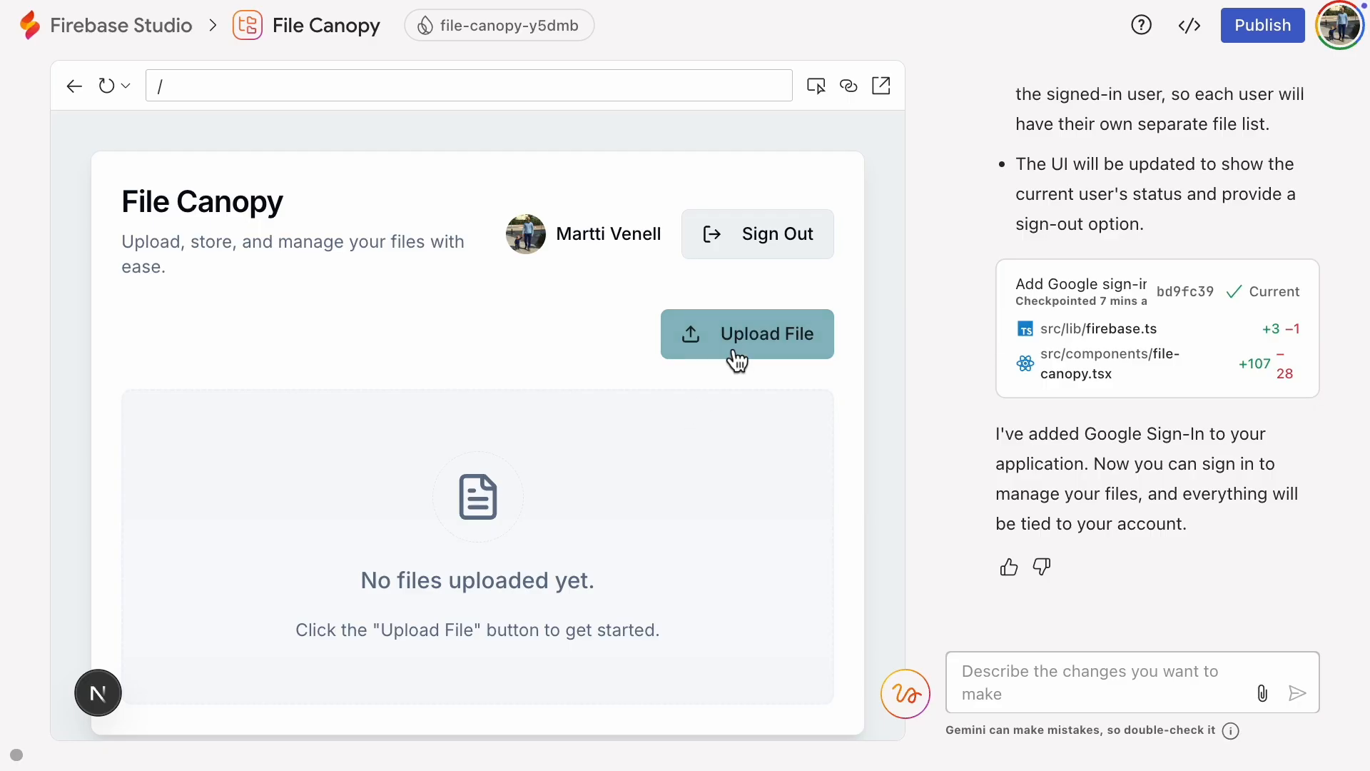
pyautogui.click(748, 334)
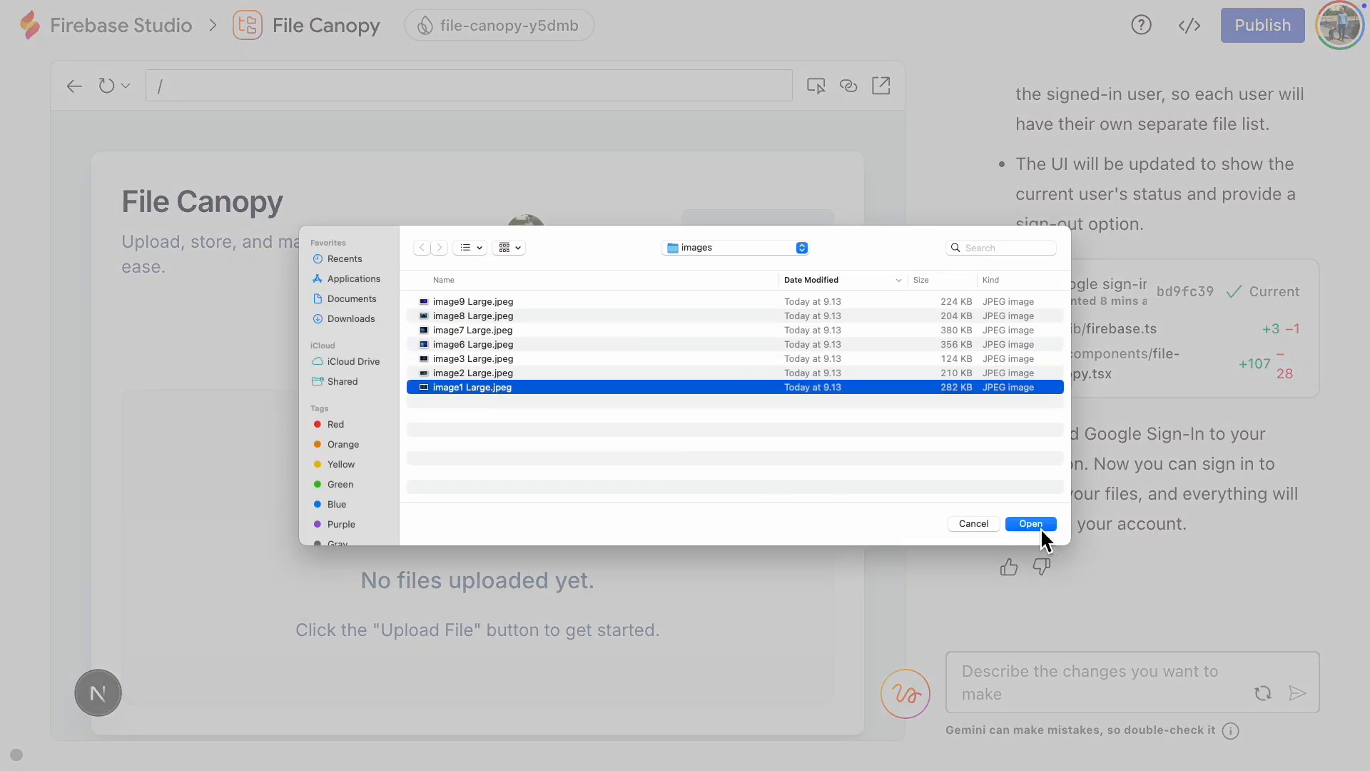
pyautogui.click(1031, 522)
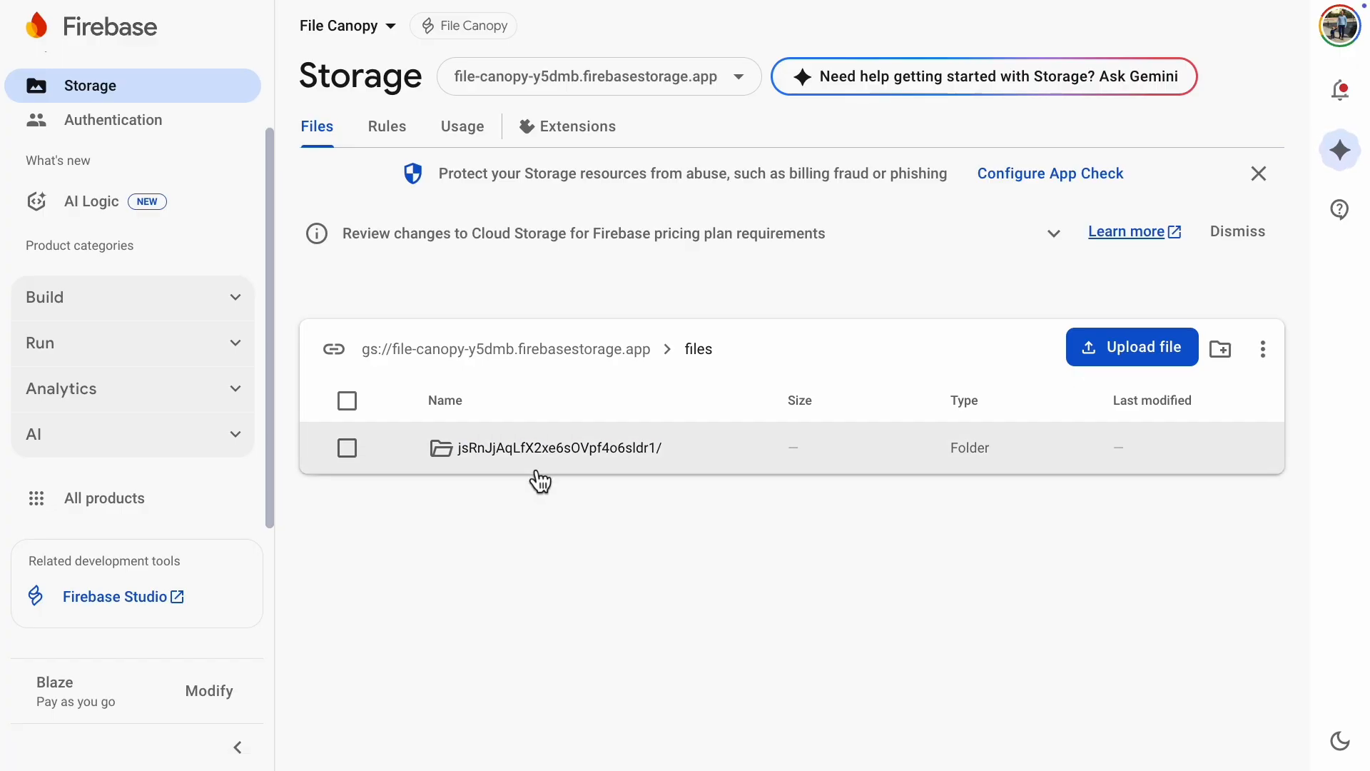
# Inspect the signed-in user's ID folder under files in the Storage bucket.
pyautogui.click(558, 449)
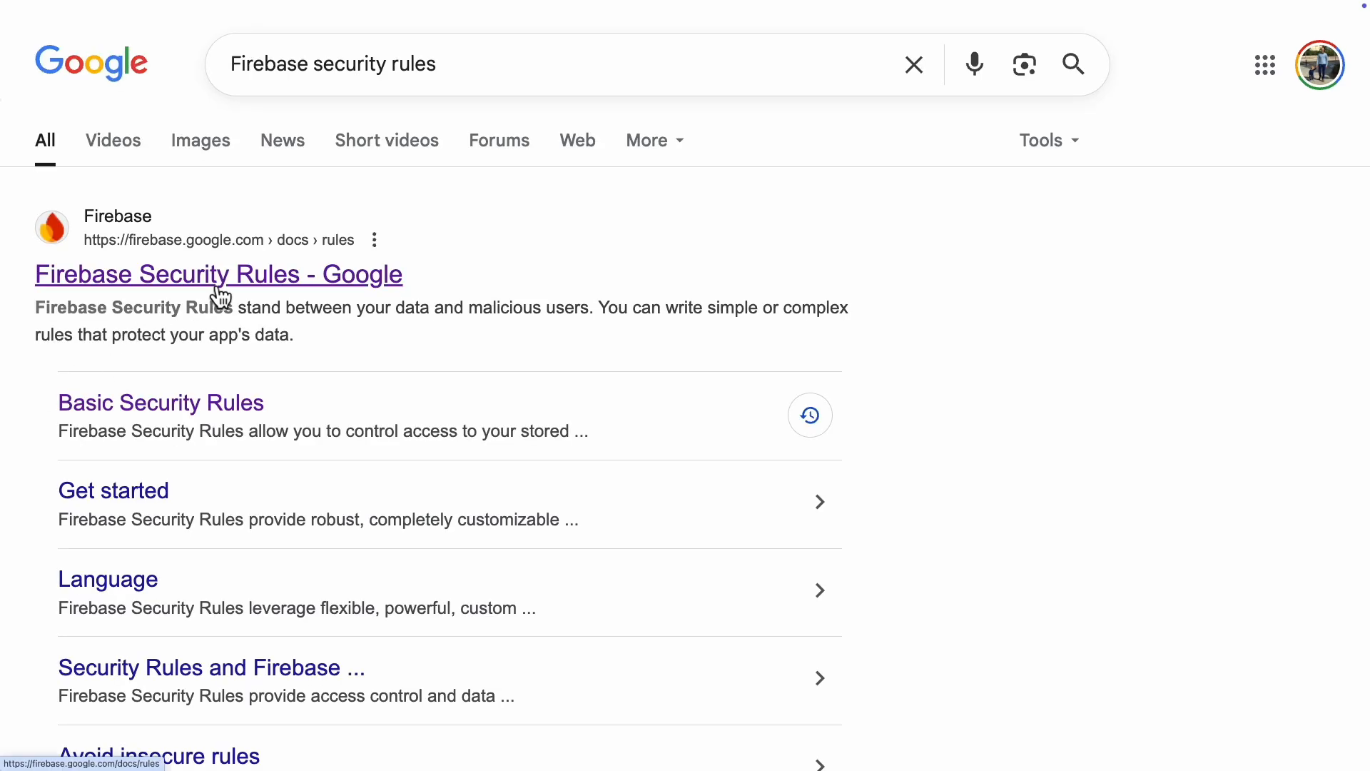
# Reach the Basic Security Rules guide under Write Security Rules and show its Cloud Storage variant.
pyautogui.click(220, 276)
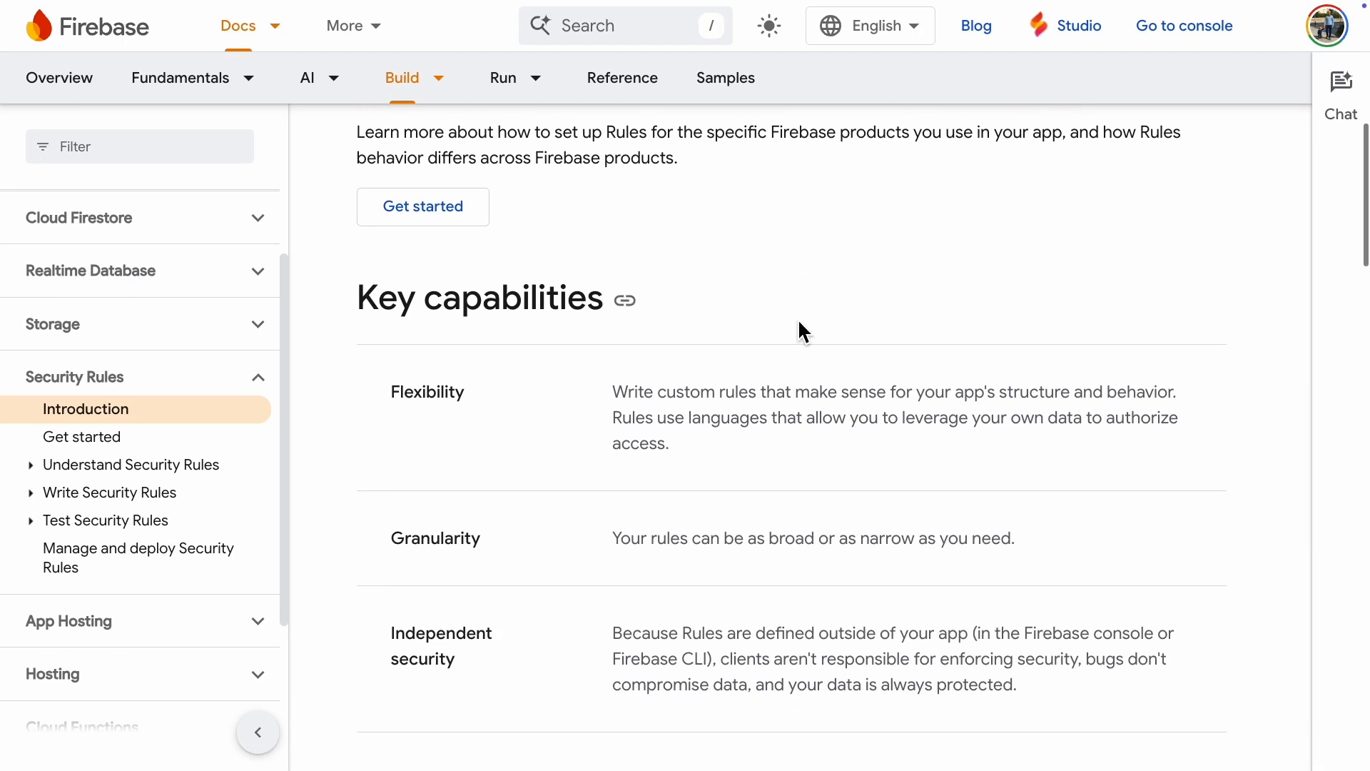
pyautogui.click(109, 493)
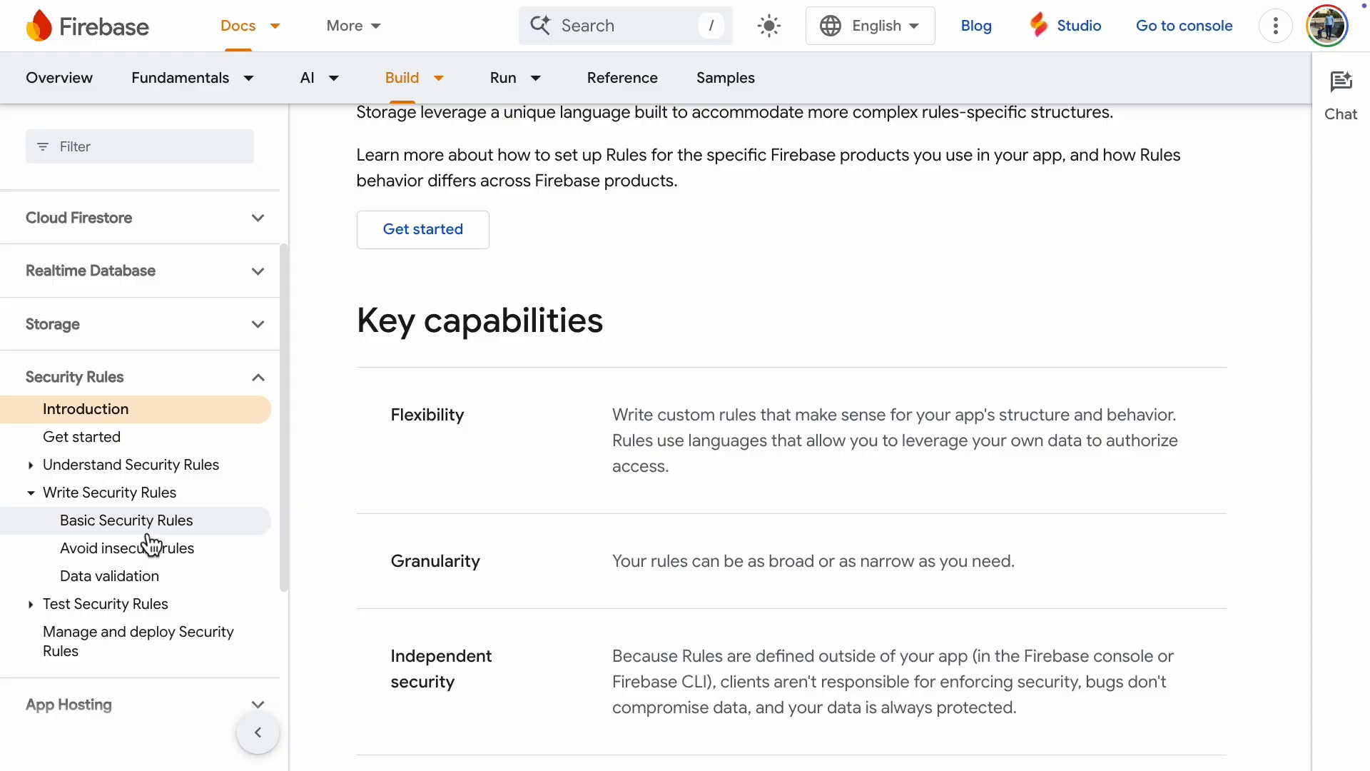
pyautogui.click(125, 519)
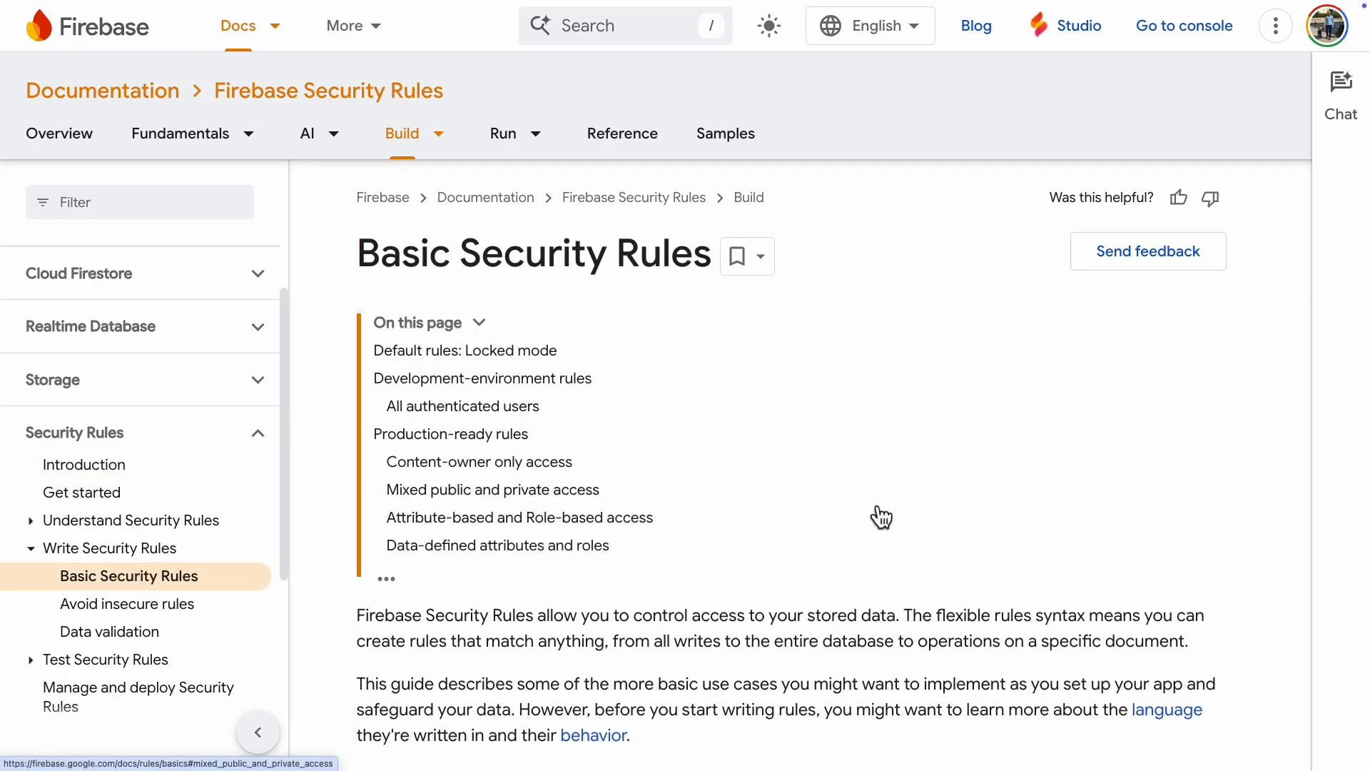
pyautogui.scroll(-3)
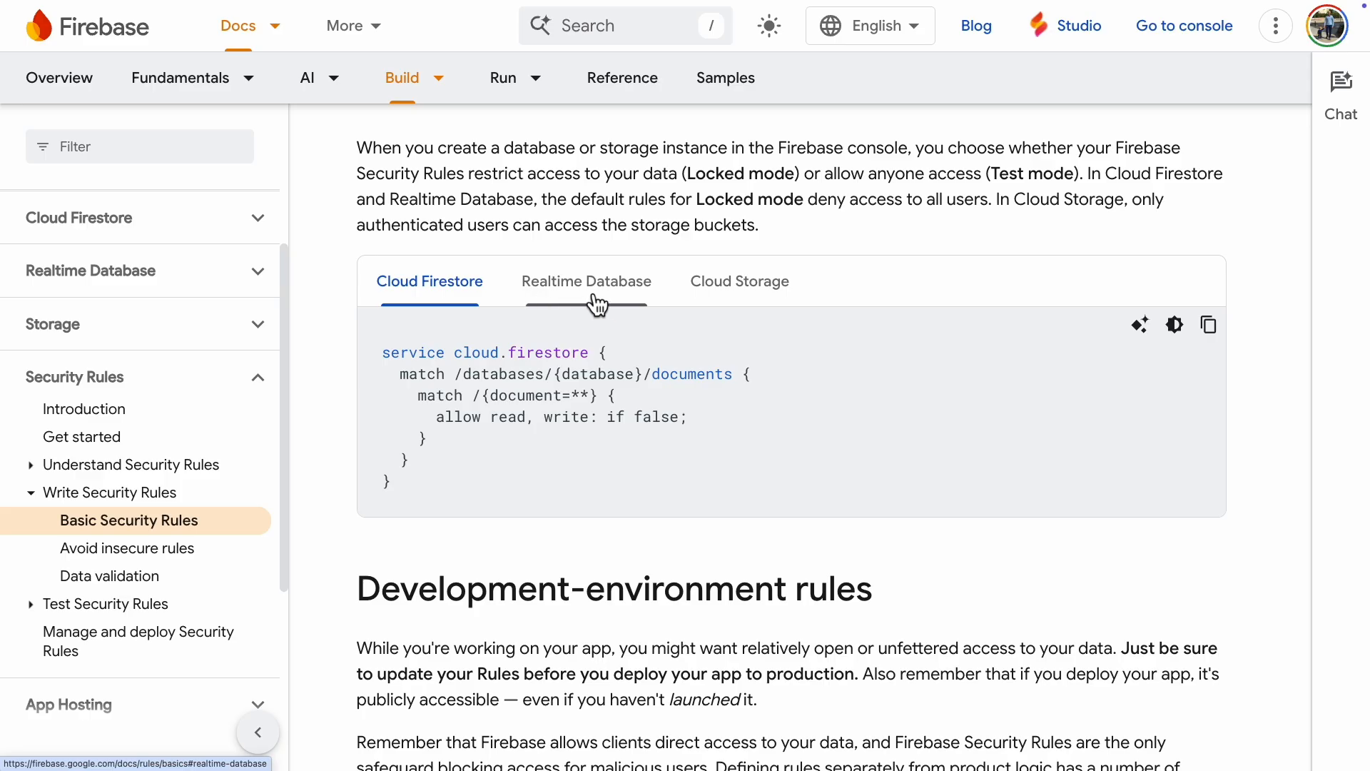
pyautogui.click(740, 282)
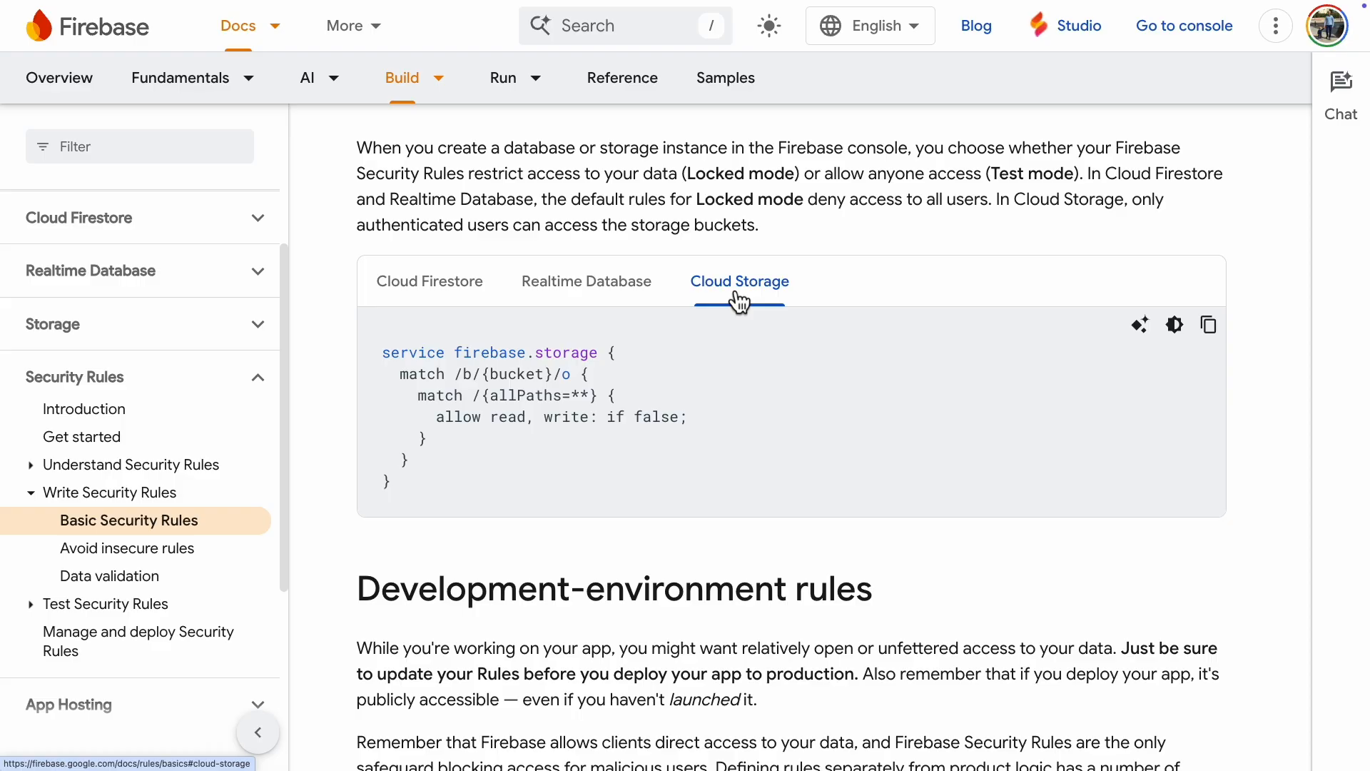
# Locate the Content-owner only access rule and select its Cloud Storage code.
pyautogui.scroll(-3)
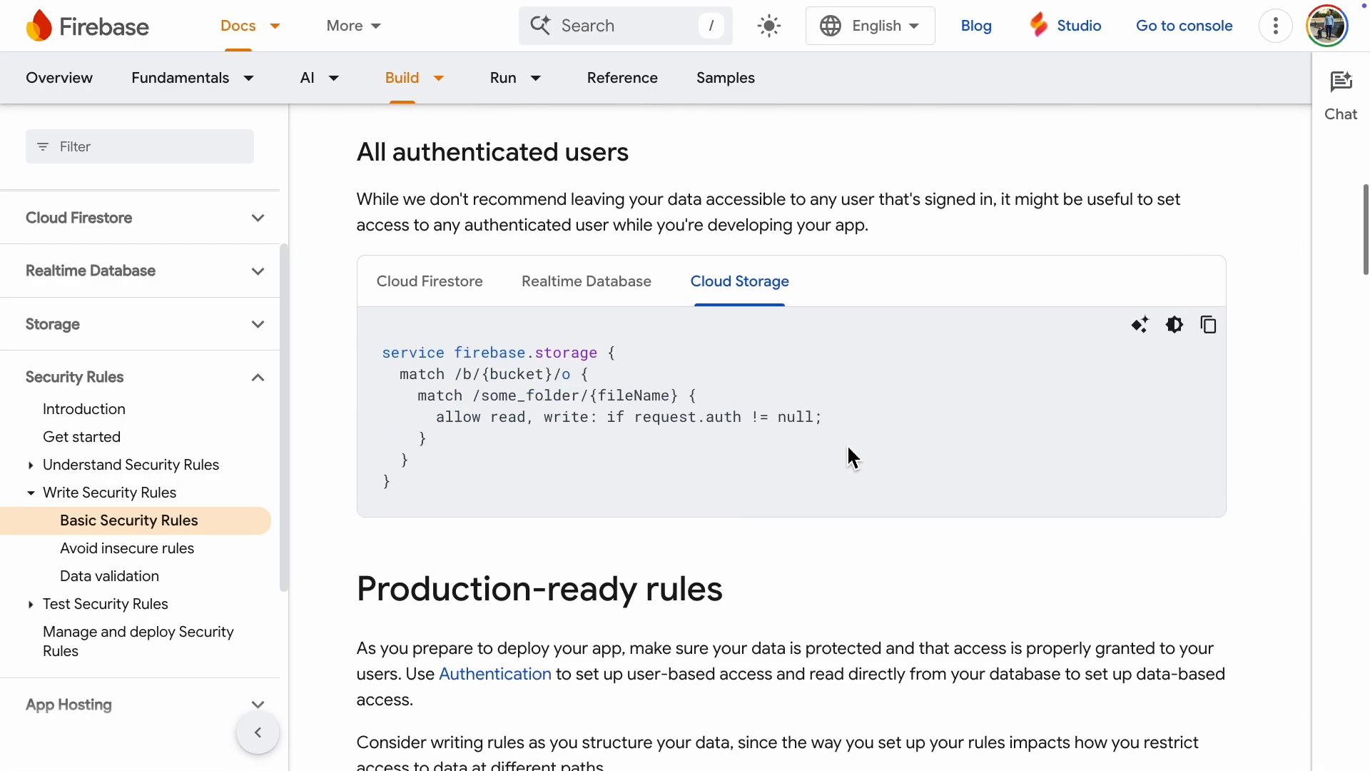
pyautogui.moveTo(837, 444)
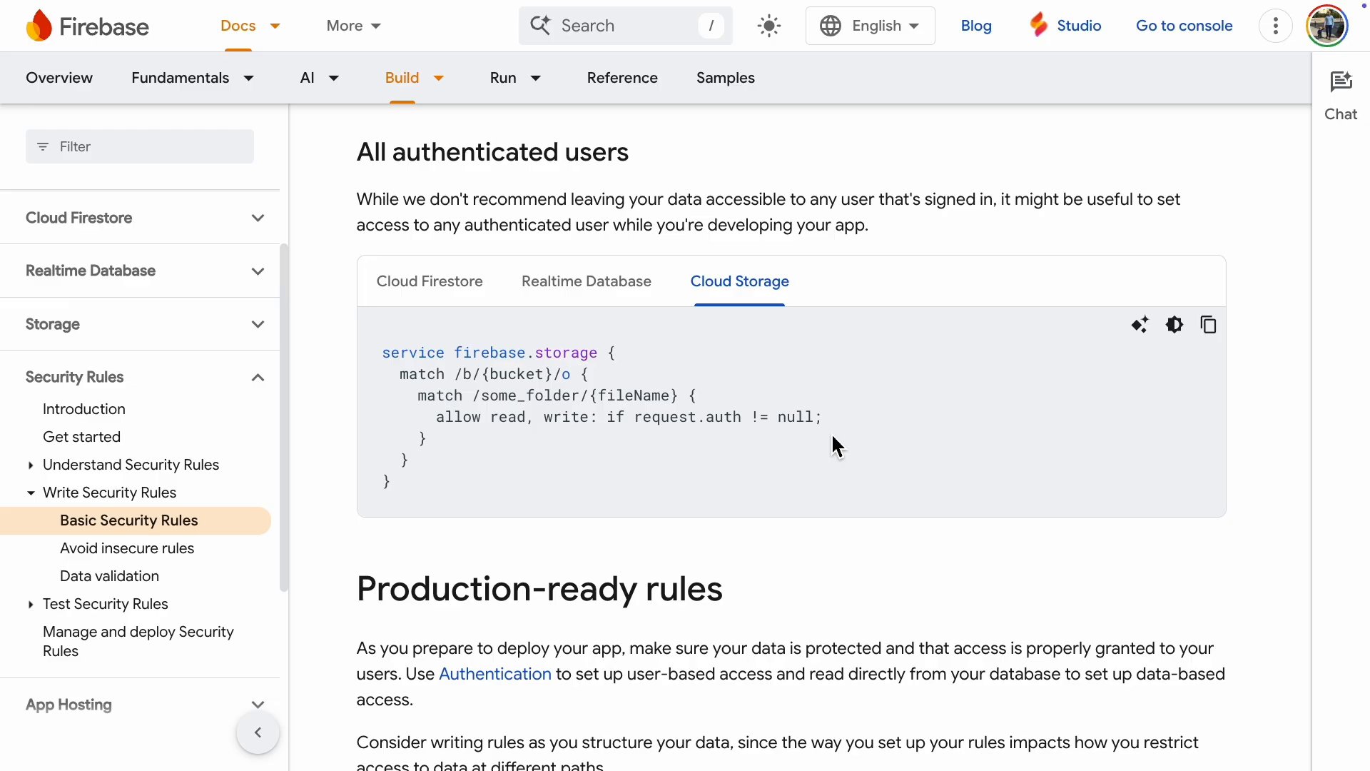
pyautogui.scroll(-3)
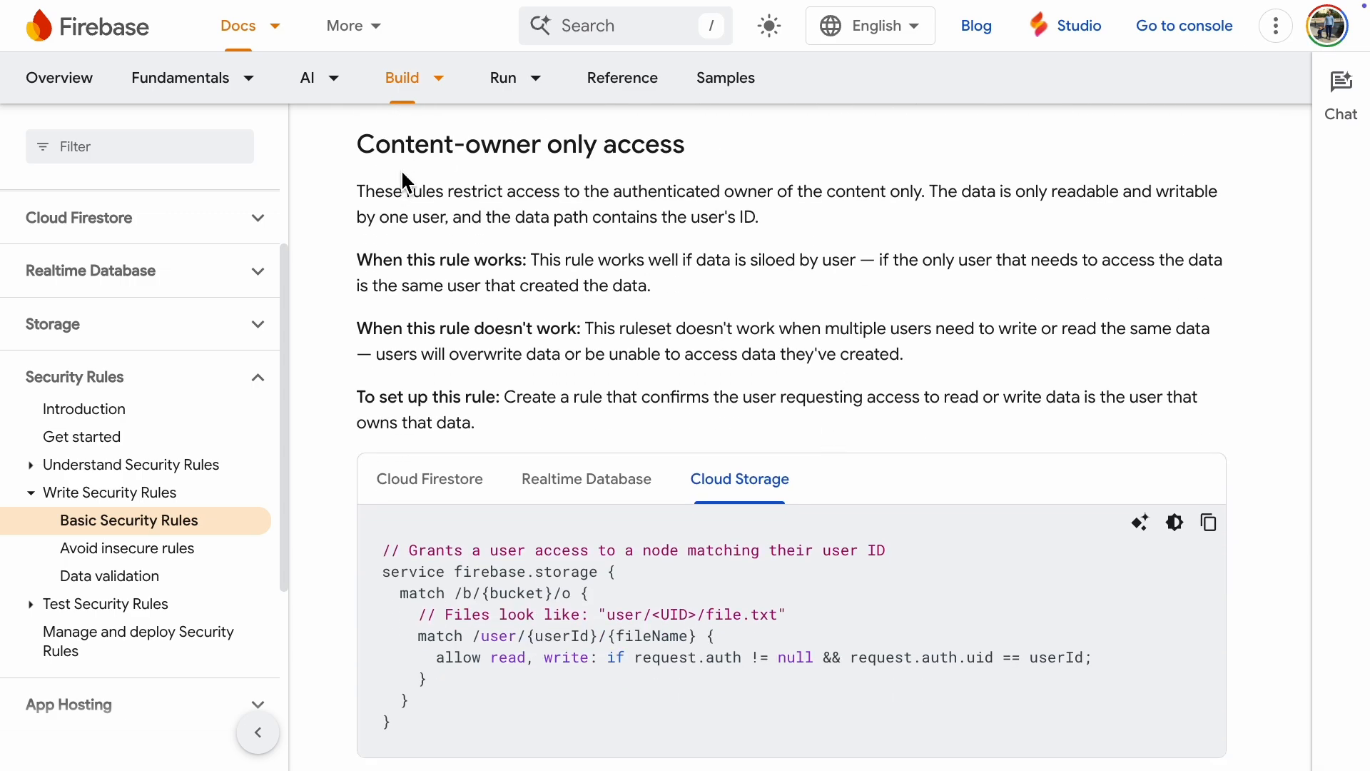
pyautogui.moveTo(640, 178)
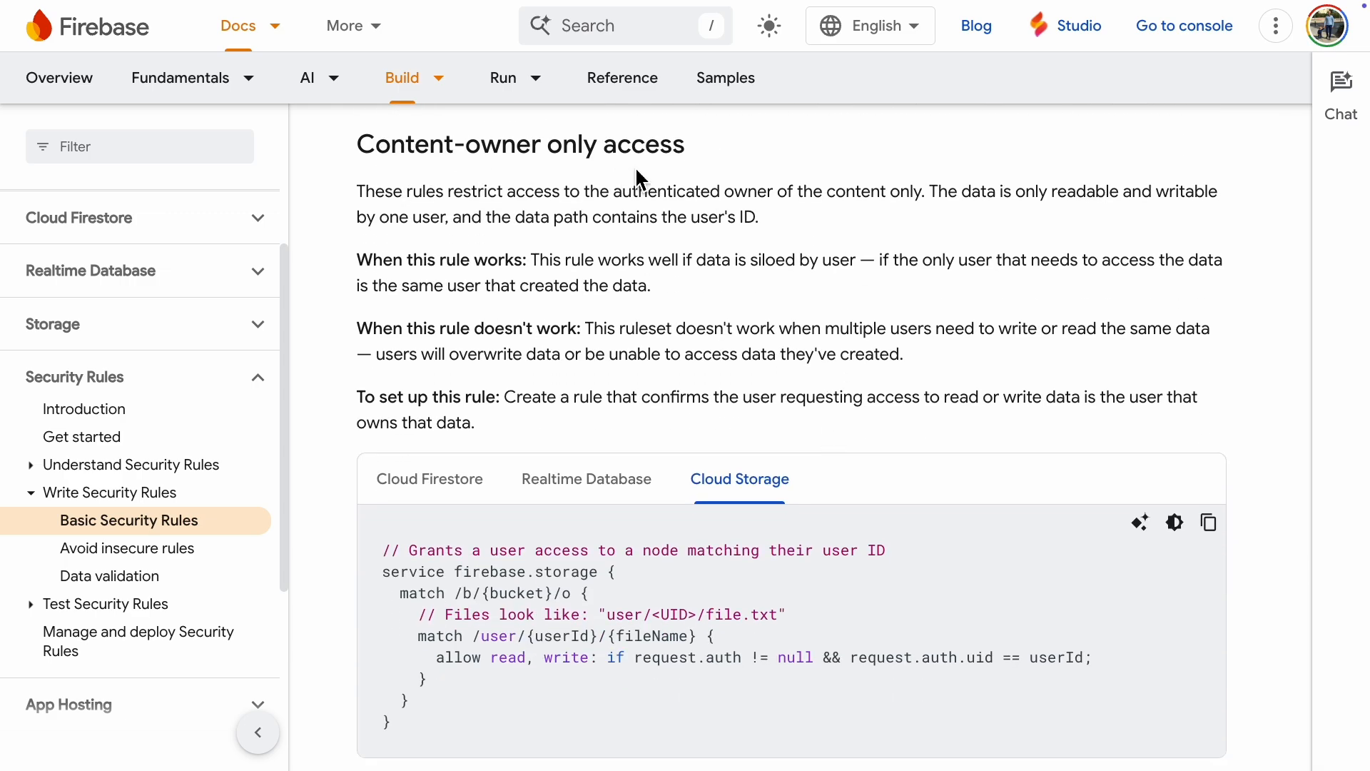
pyautogui.moveTo(939, 582)
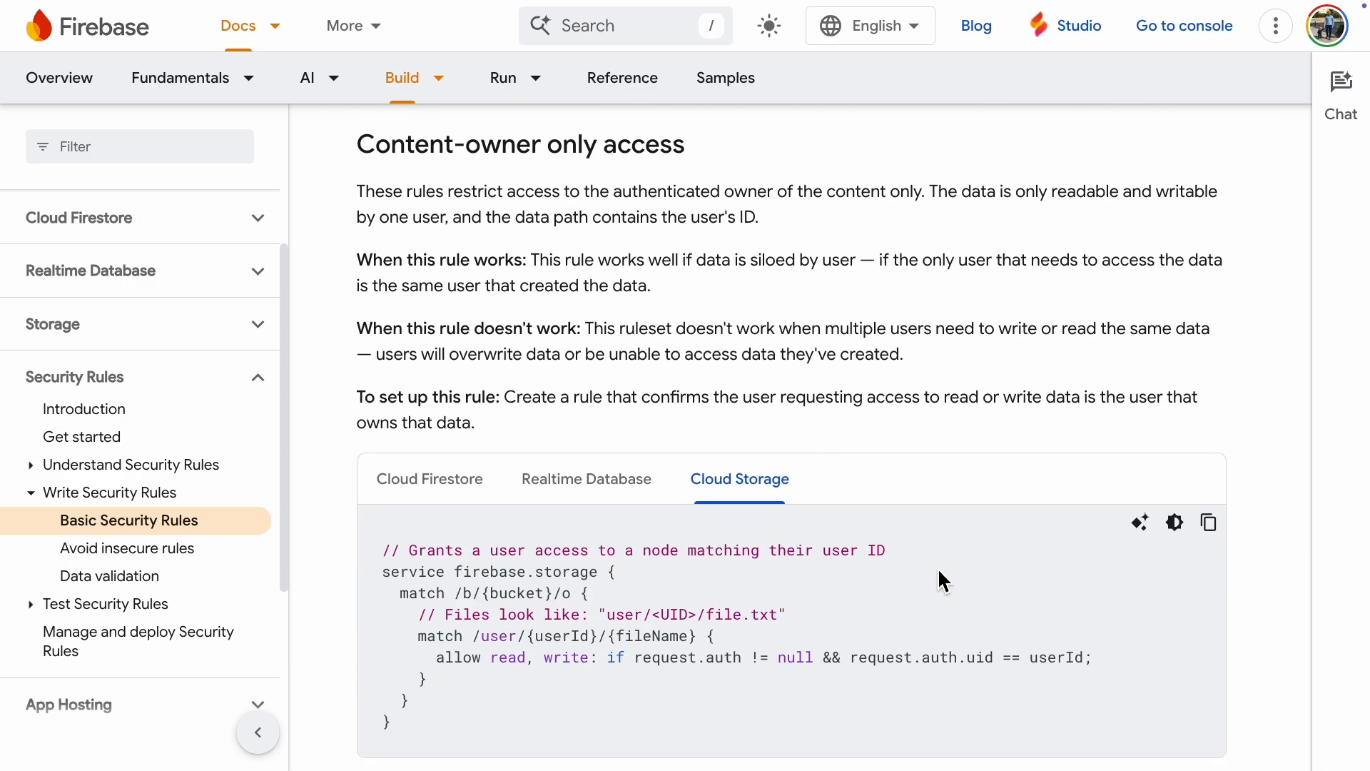
pyautogui.scroll(-3)
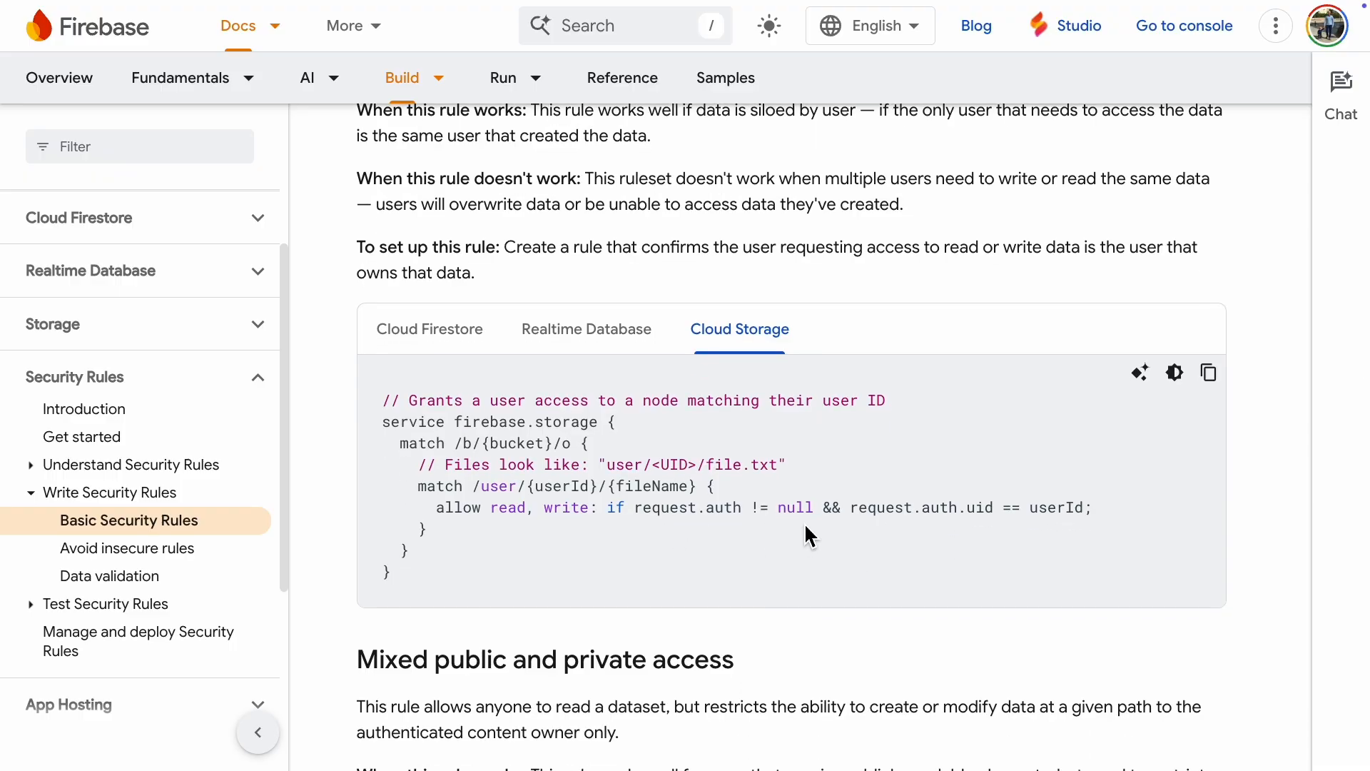
pyautogui.moveTo(1065, 514)
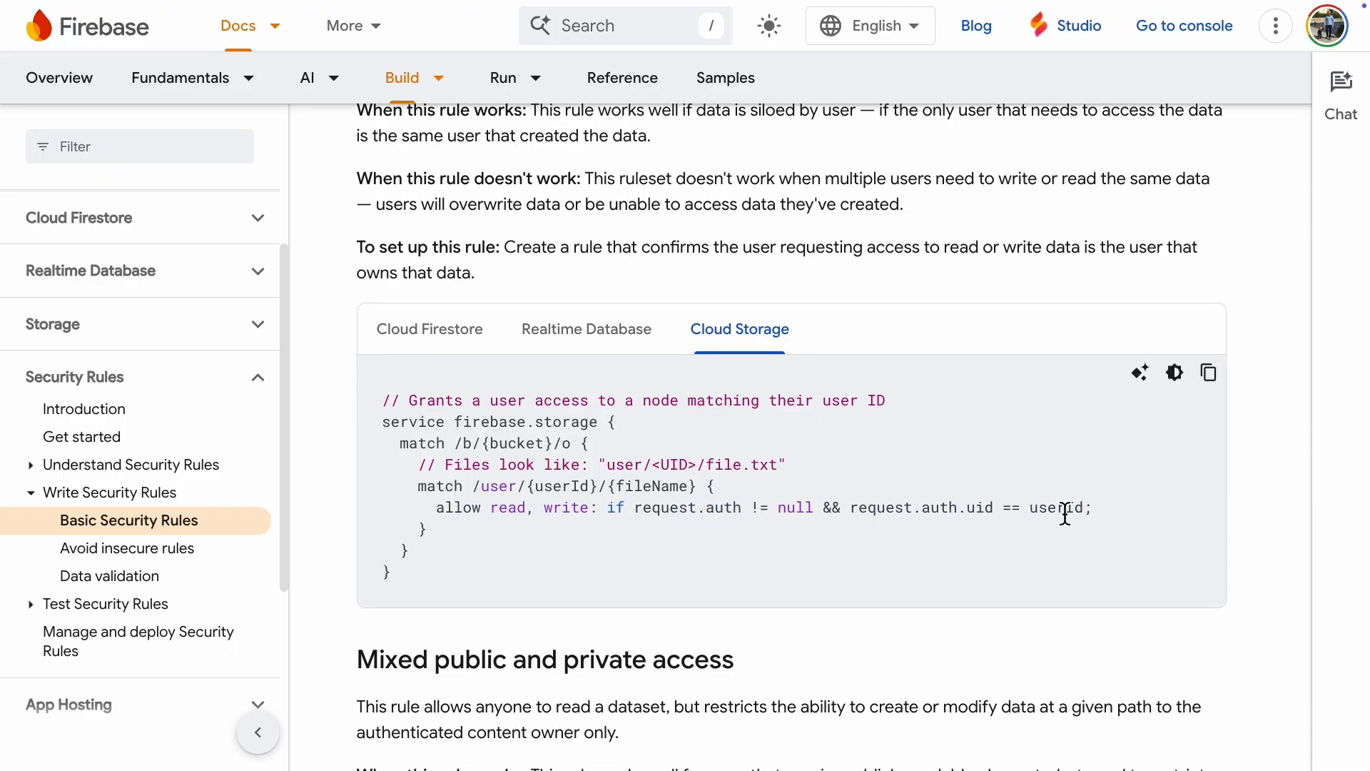
pyautogui.doubleClick(1053, 508)
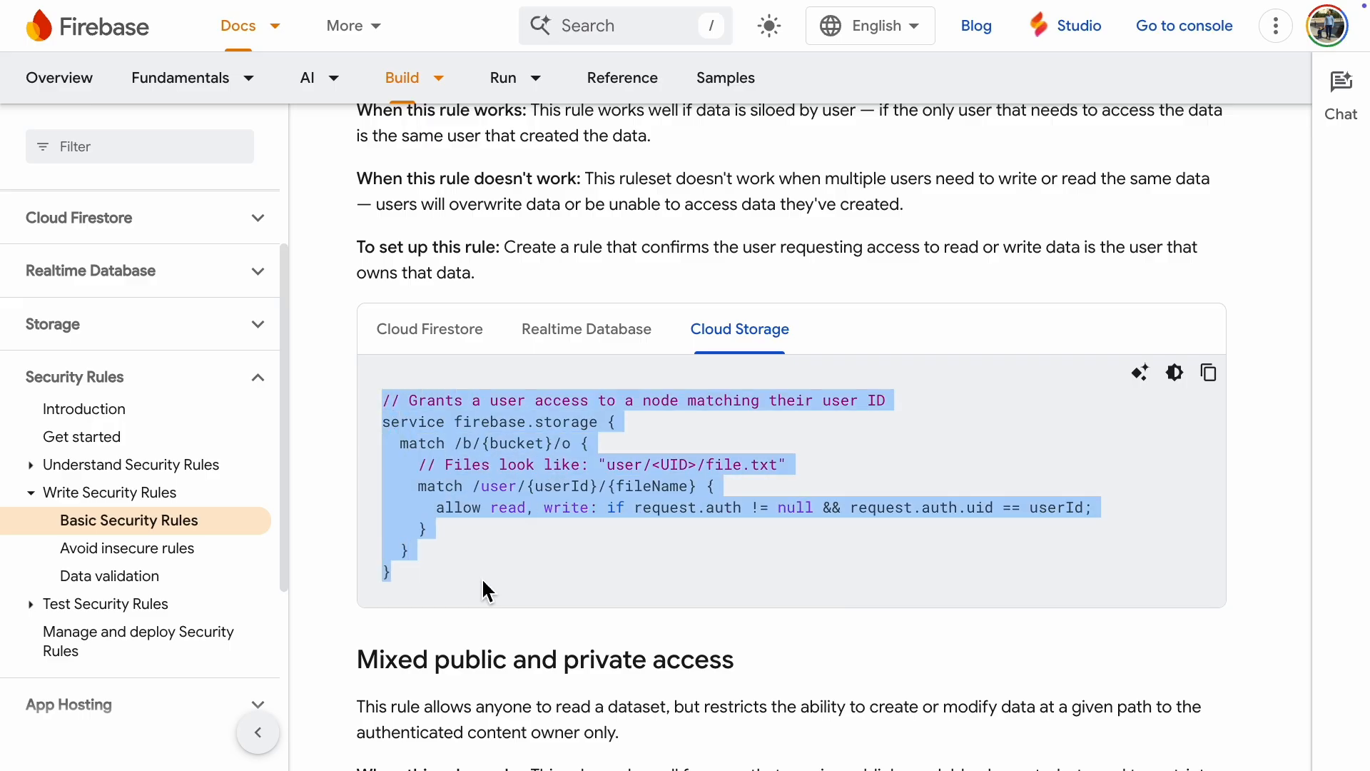
pyautogui.moveTo(518, 535)
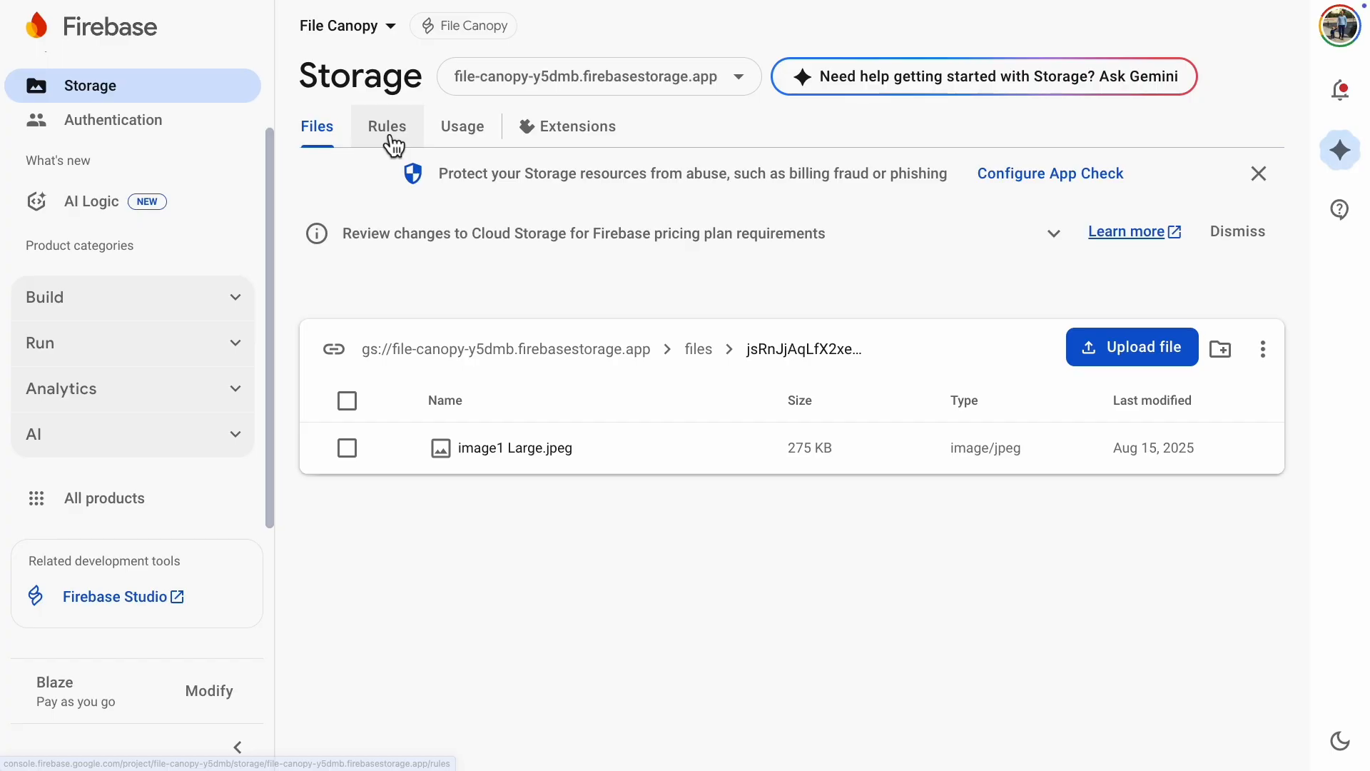
# Paste the content-owner-only rule matching files/{userId}/{fileName} into Storage rules and publish.
pyautogui.click(387, 126)
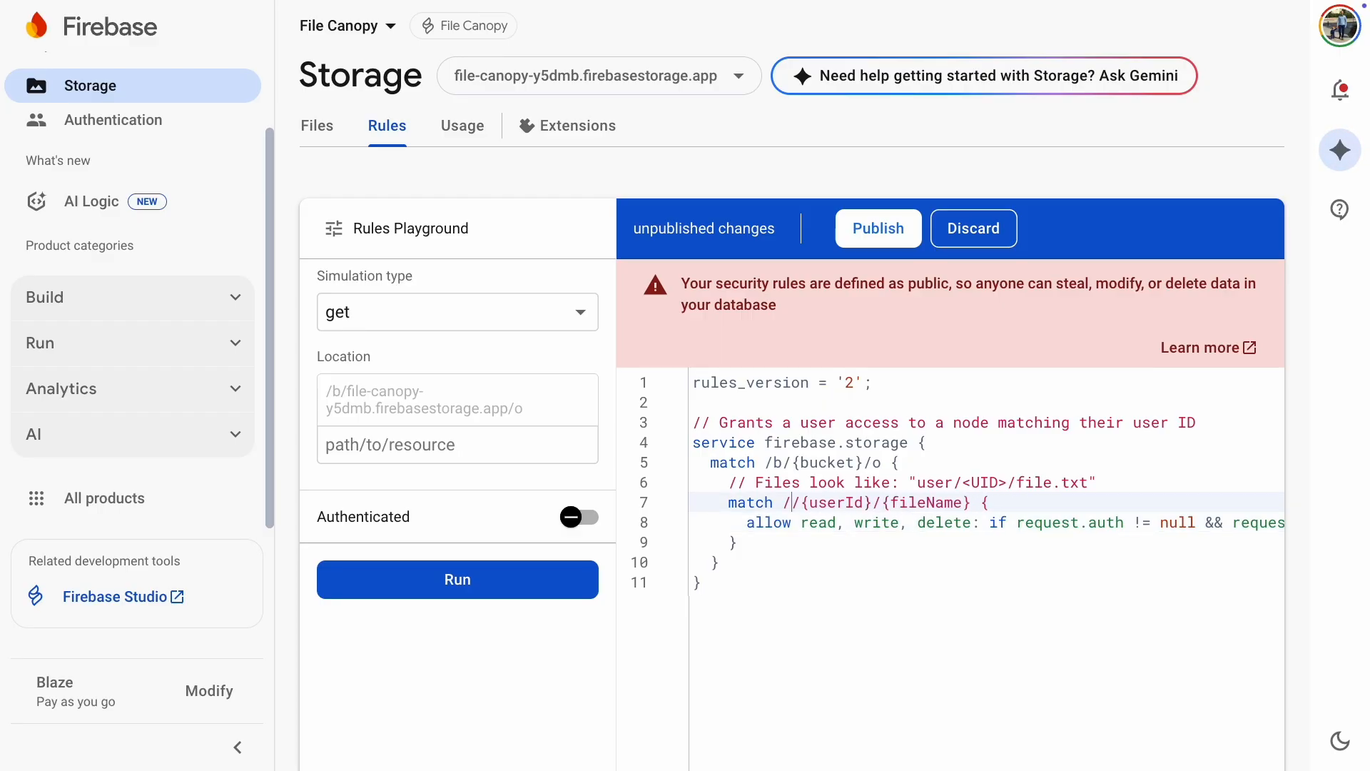
pyautogui.write('files')
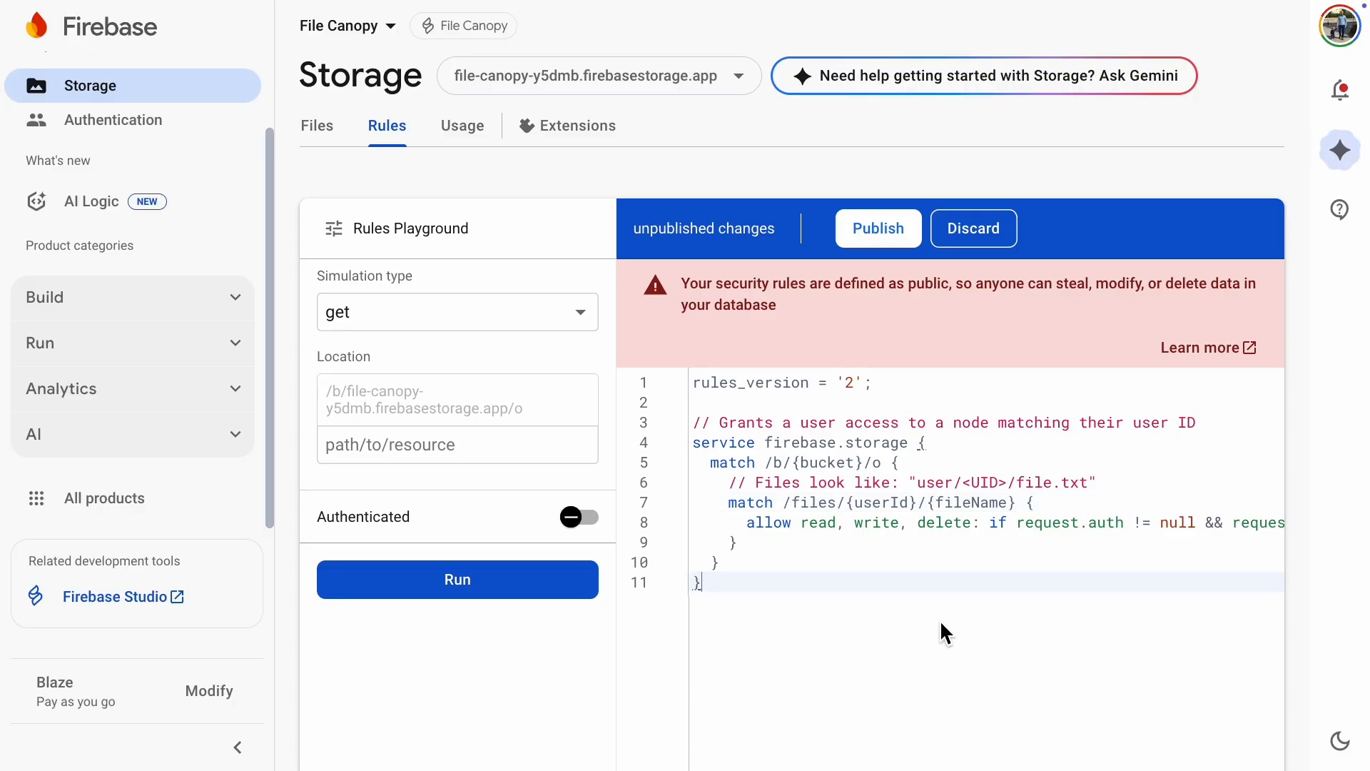
pyautogui.moveTo(858, 312)
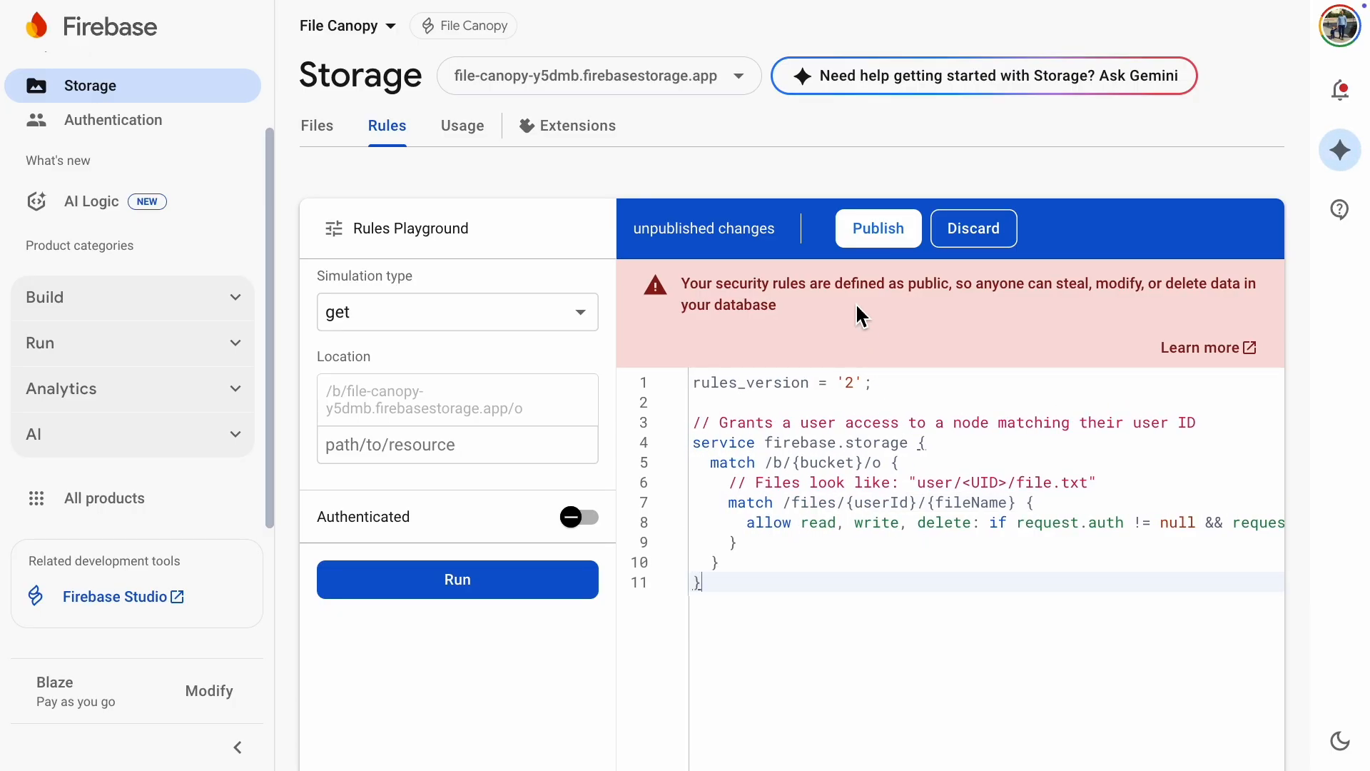
pyautogui.click(878, 228)
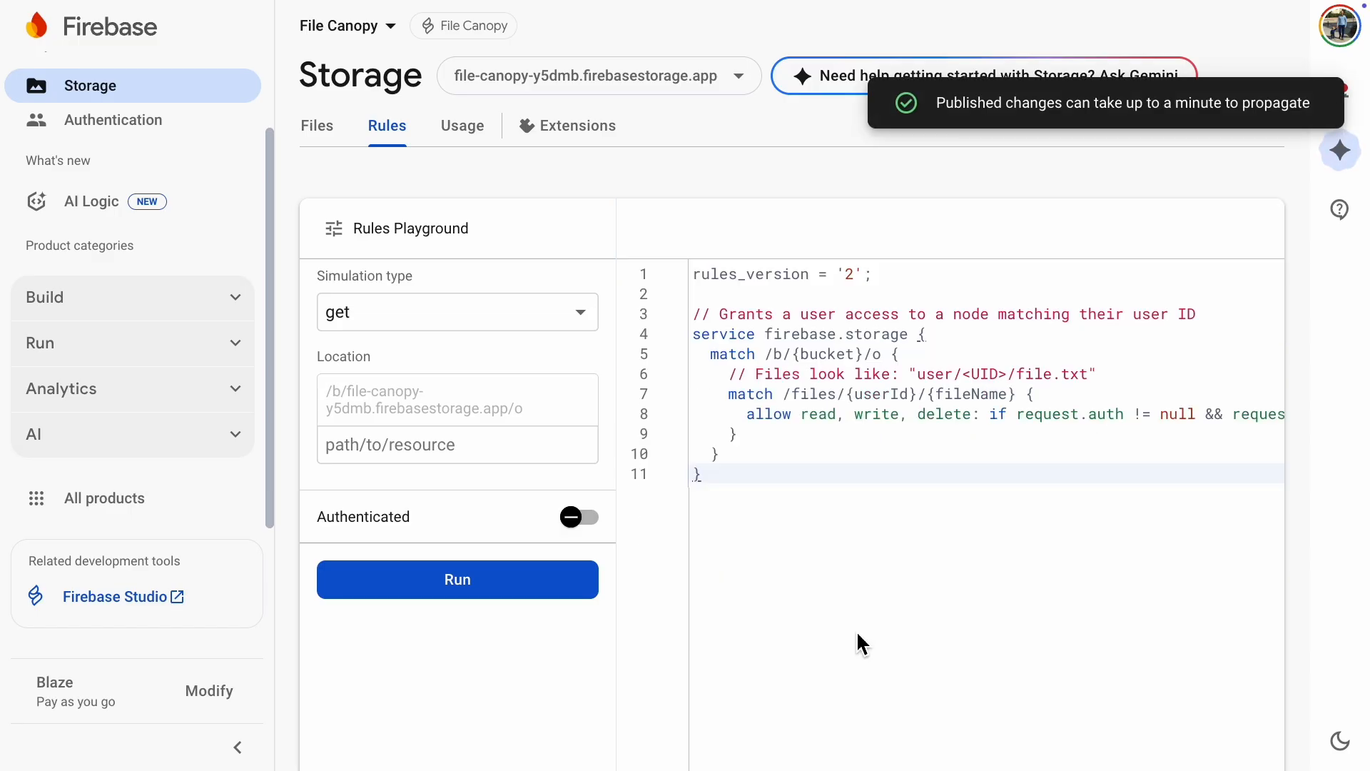
pyautogui.moveTo(1084, 146)
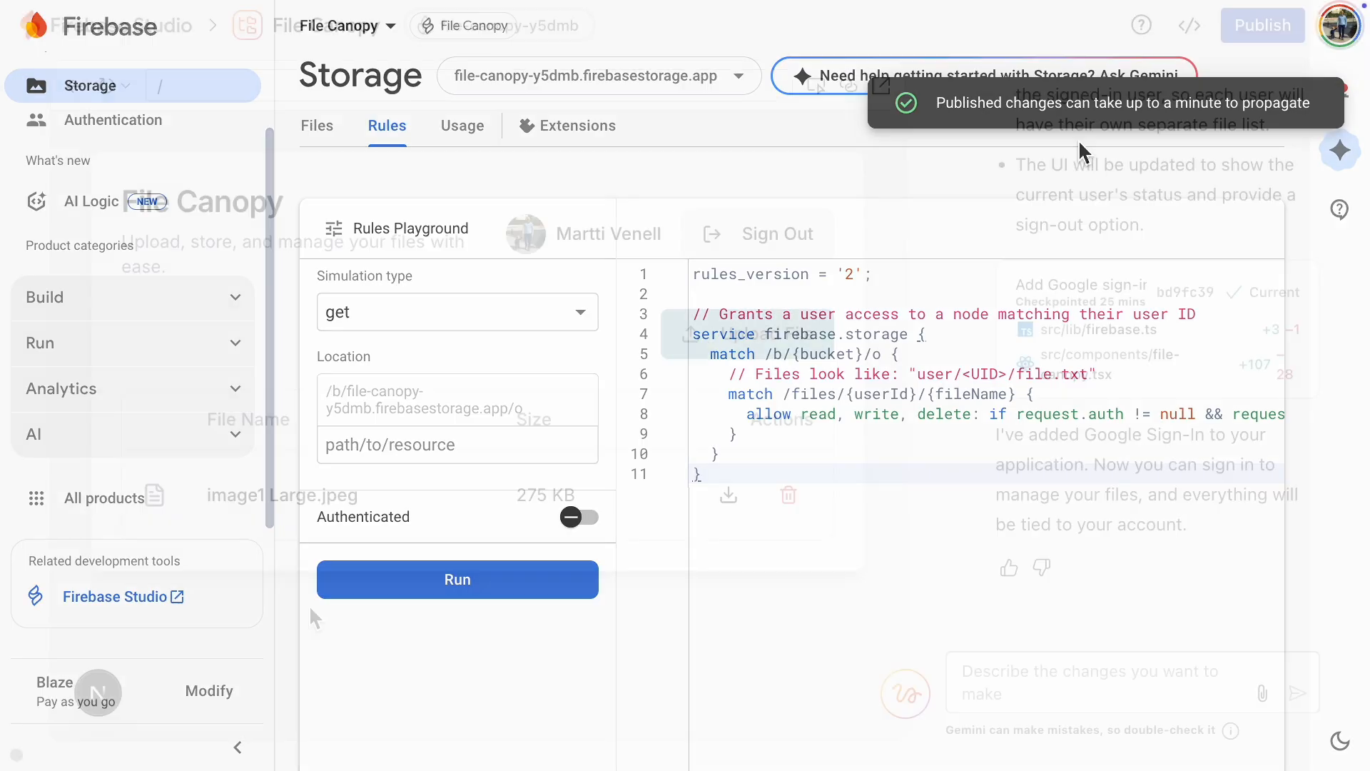
# Reload the File Canopy preview so image2 Large.jpeg appears in the user's file list.
pyautogui.click(107, 85)
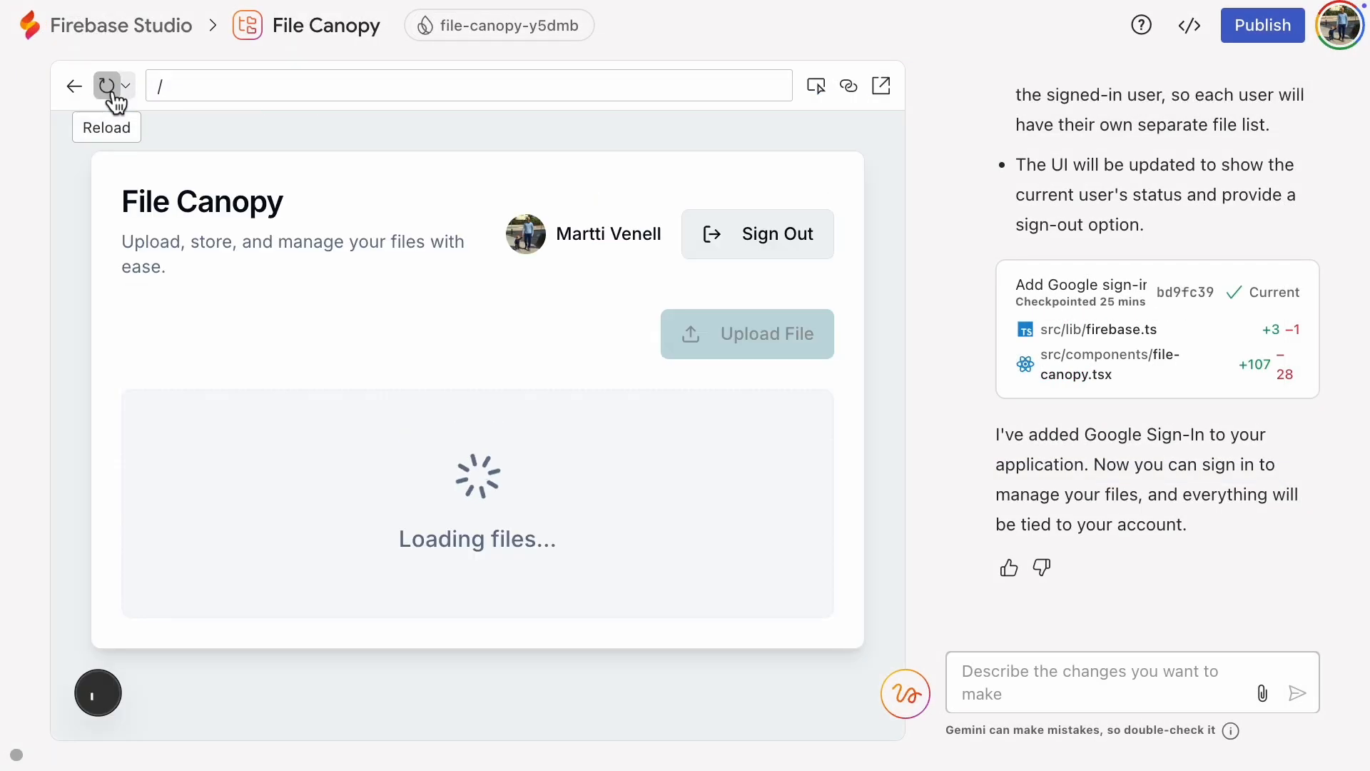
pyautogui.click(748, 334)
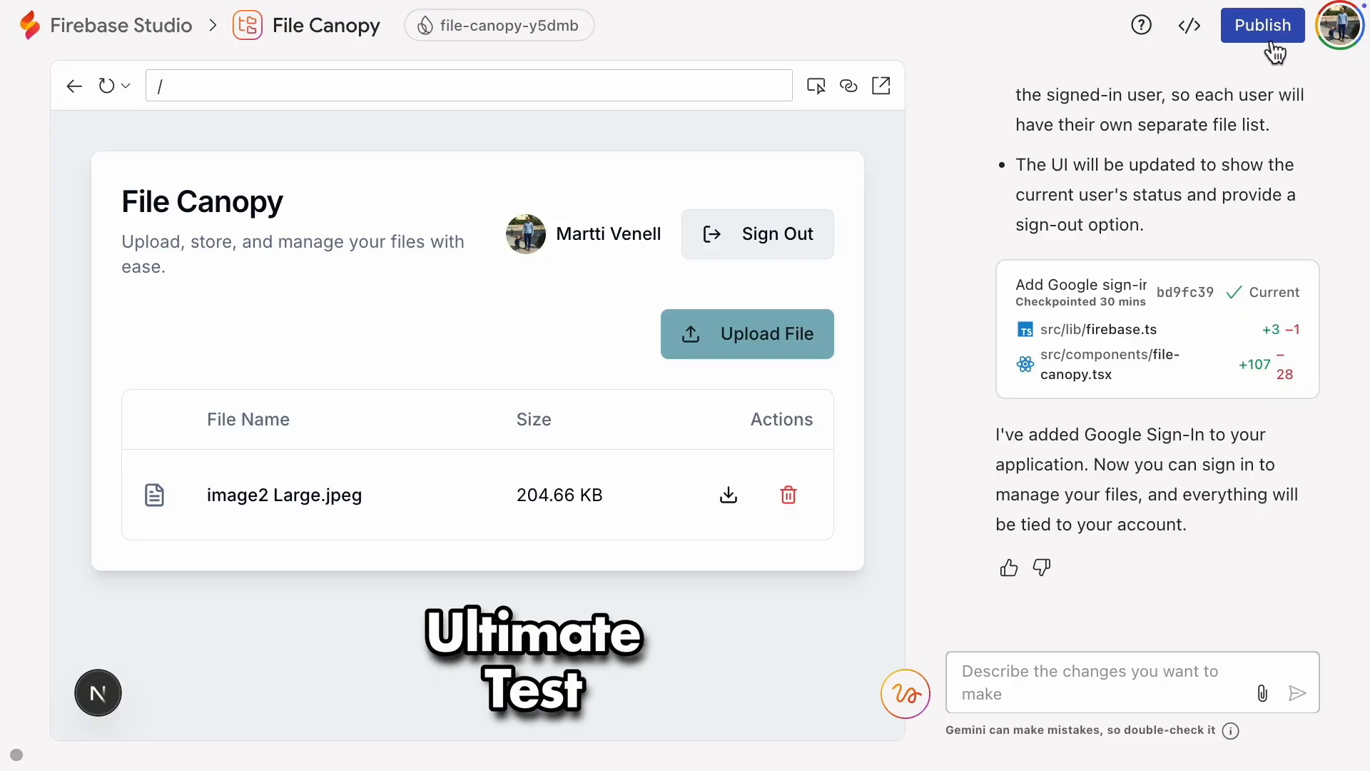
# Publish File Canopy now with the Google Cloud Billing account linked and load the live site.
pyautogui.click(1262, 25)
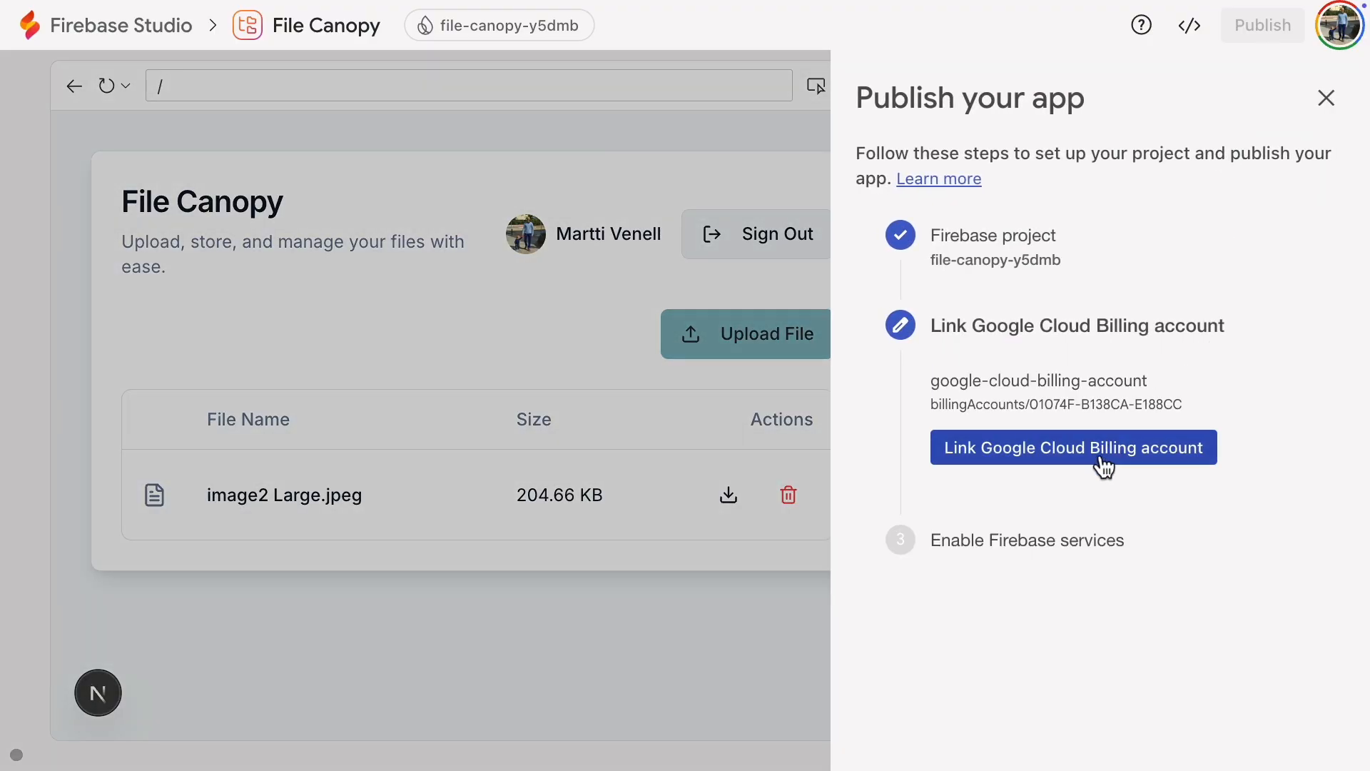
pyautogui.click(1073, 447)
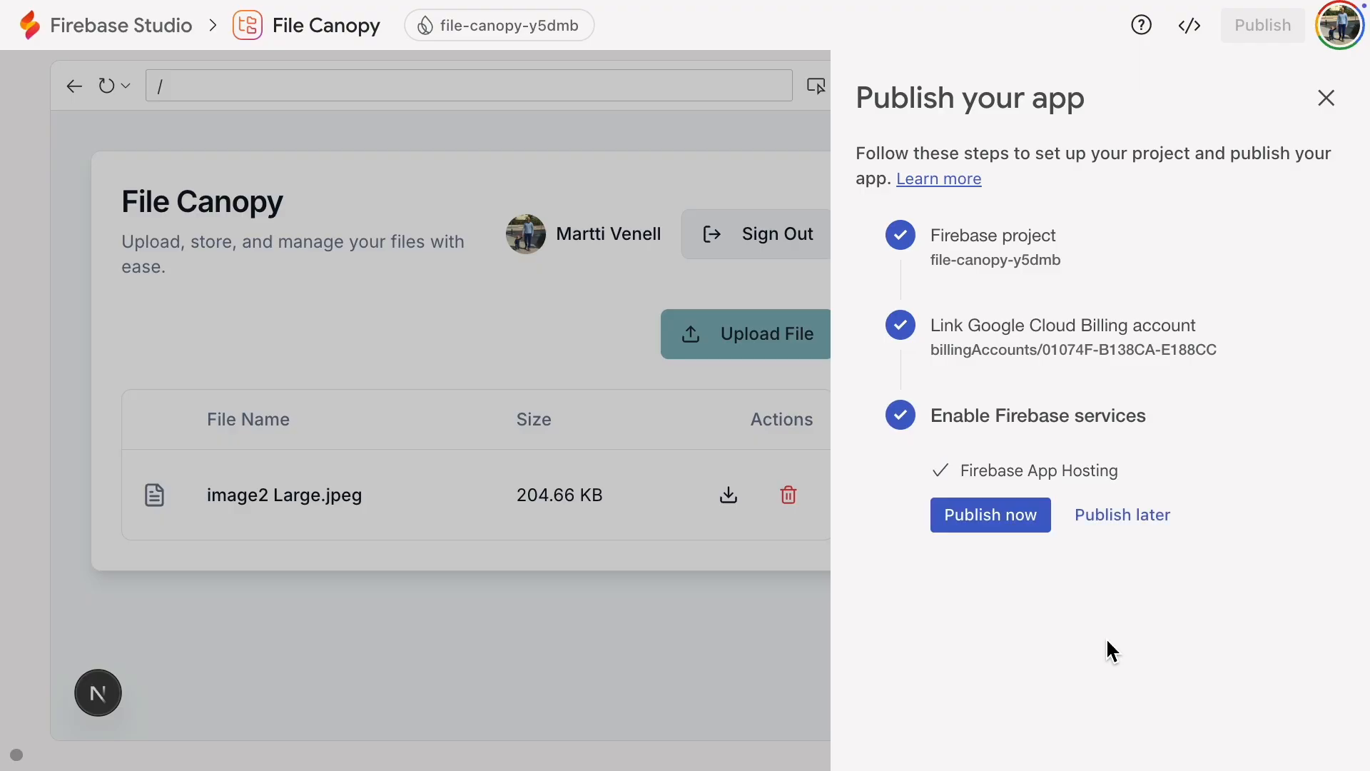
pyautogui.click(991, 514)
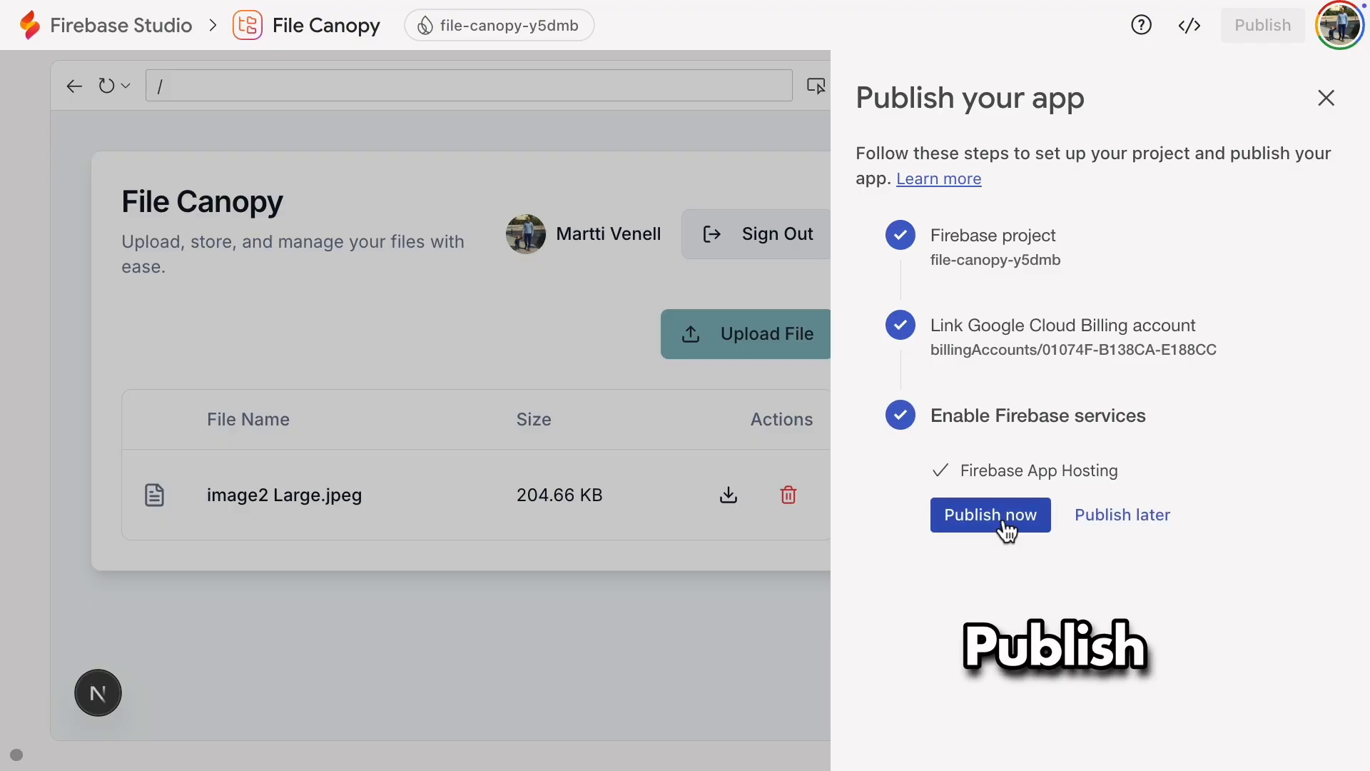
pyautogui.click(991, 513)
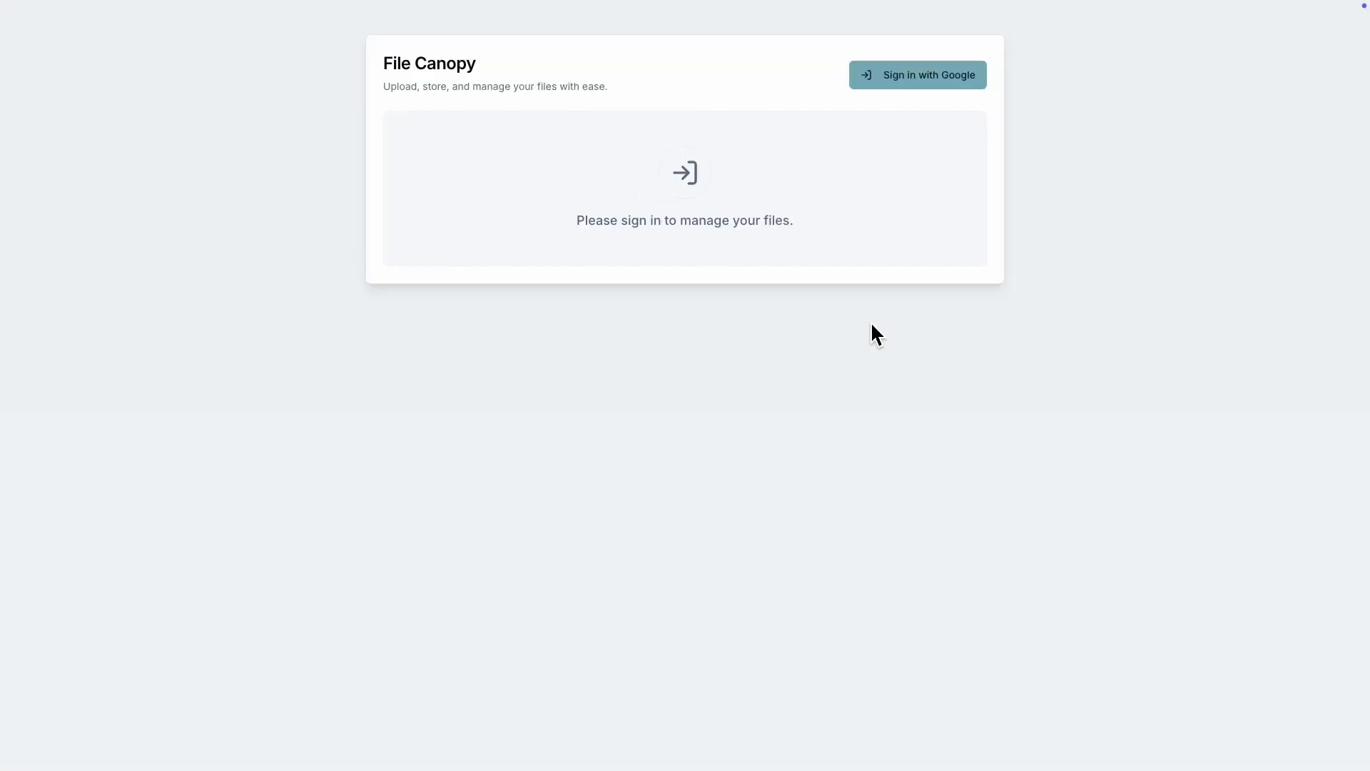
# Add the hosted app's domain to Authentication's authorized domains for Google sign-in.
pyautogui.click(918, 74)
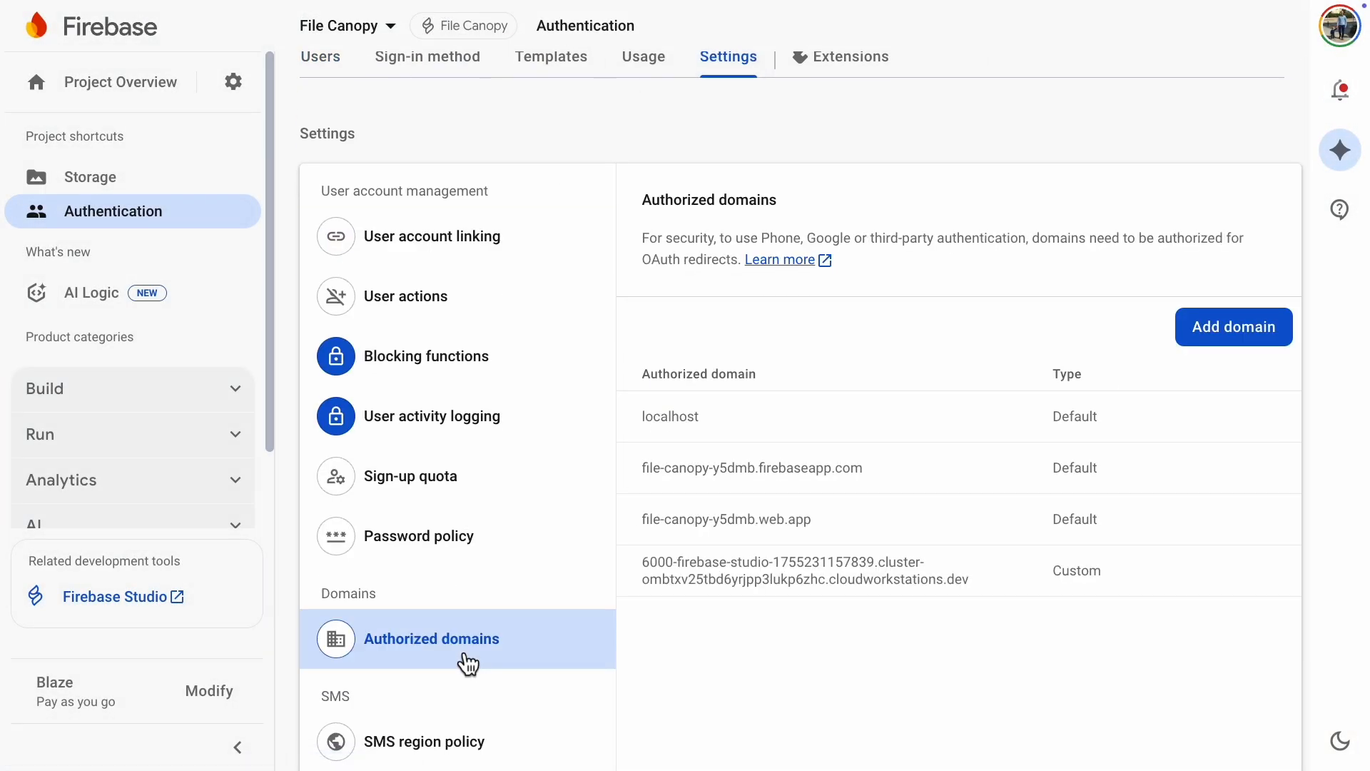
pyautogui.click(1233, 326)
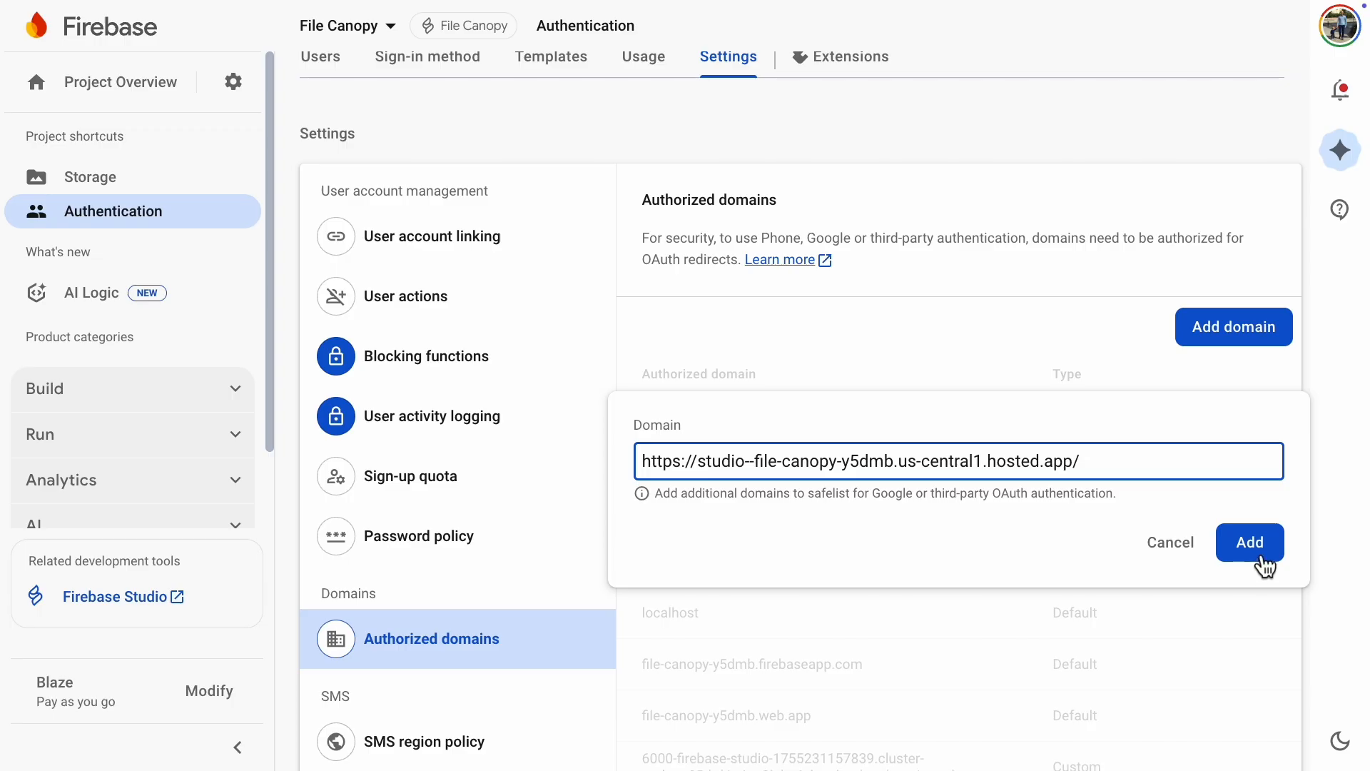
pyautogui.click(1251, 542)
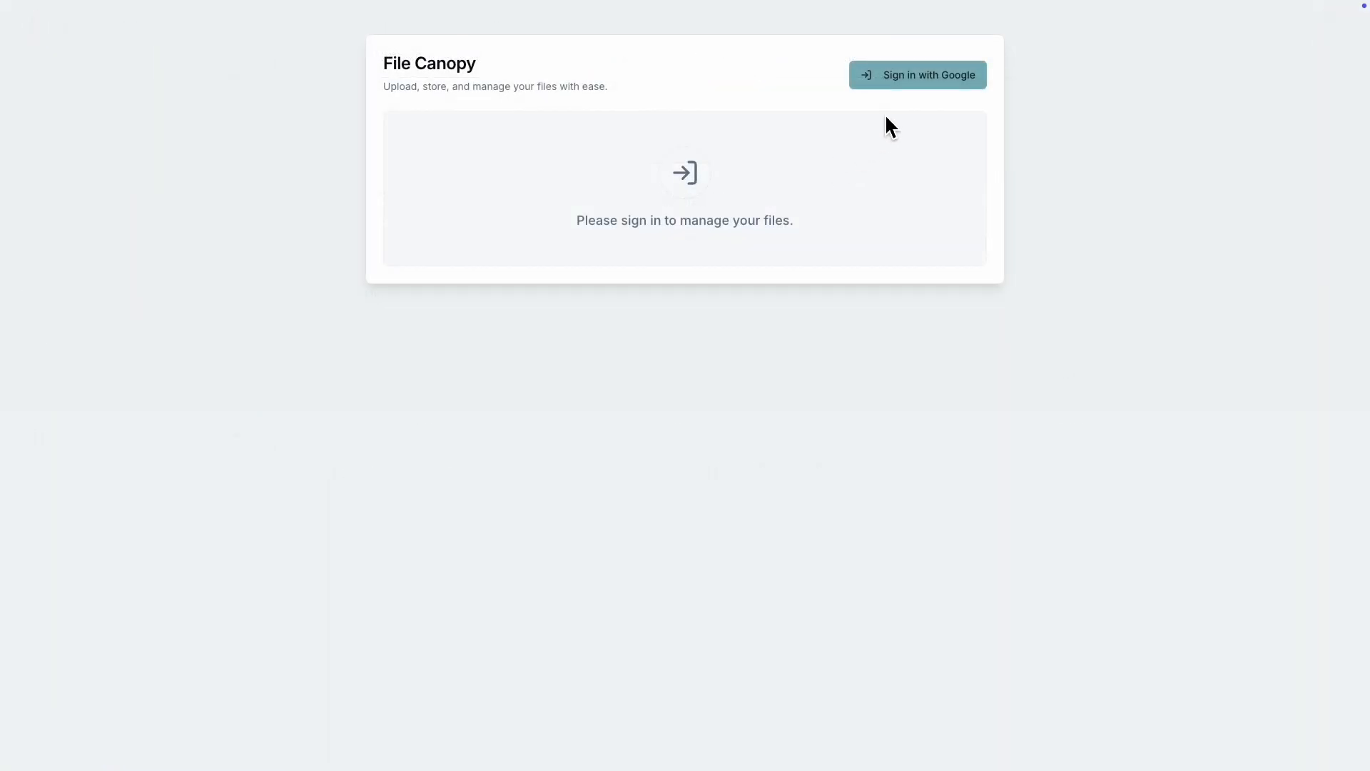
# Sign in with Google on the hosted site, then start a fresh Chrome window for another user.
pyautogui.click(917, 74)
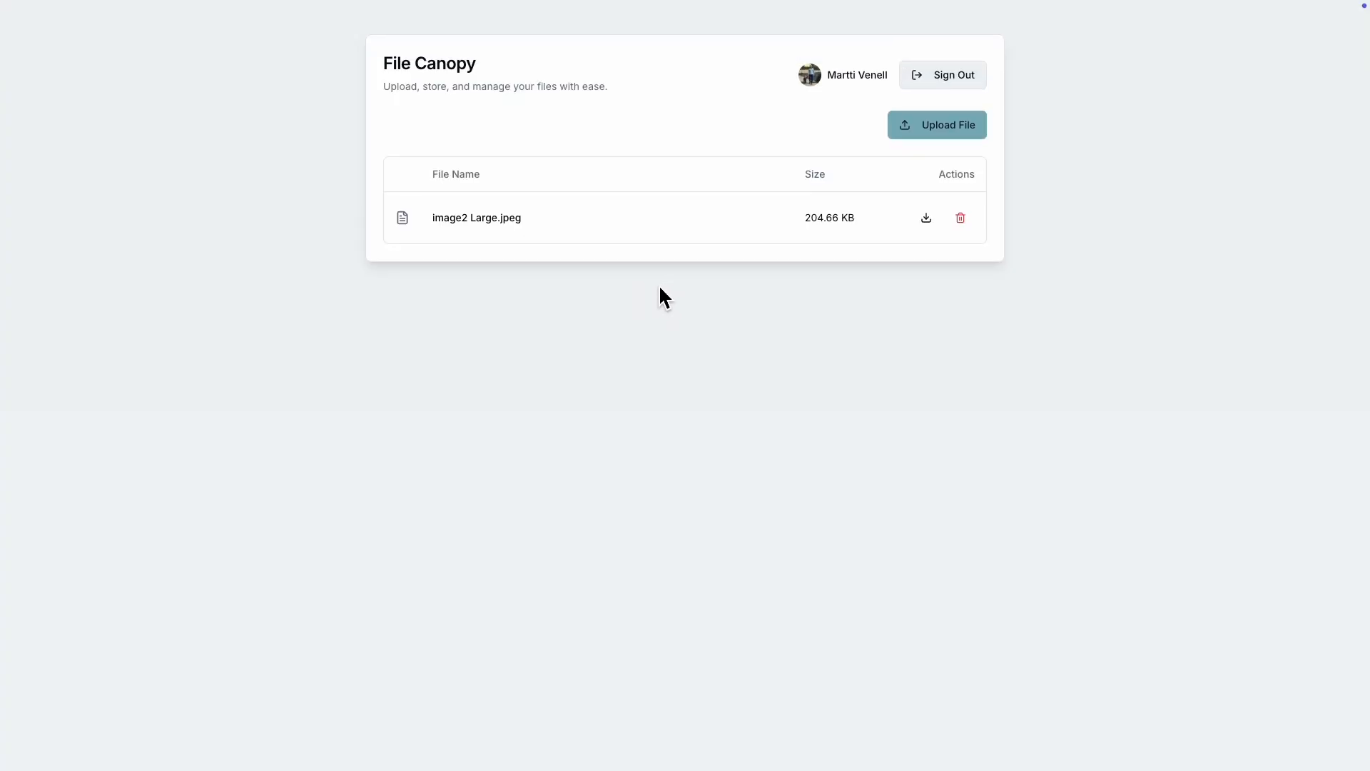
pyautogui.click(937, 125)
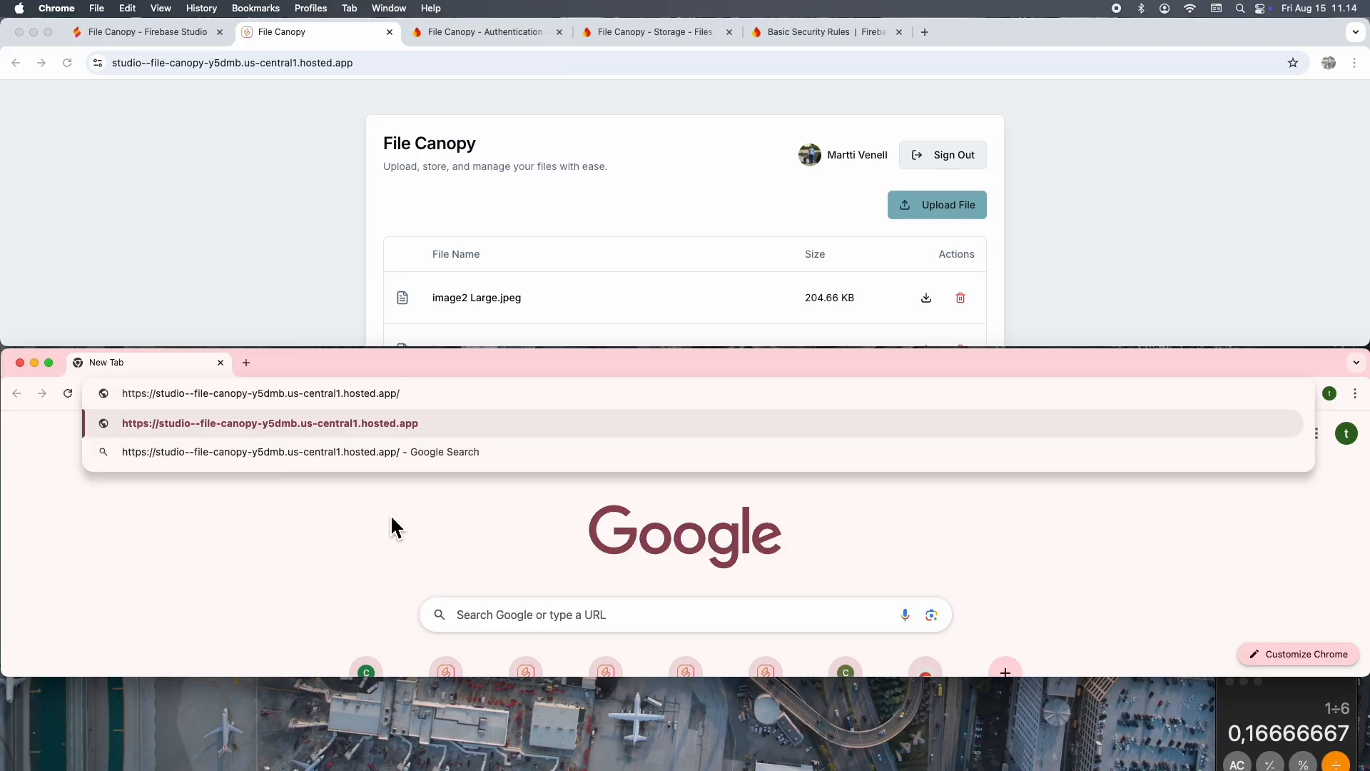
# Load hosted File Canopy, sign in as the test Google account, and begin uploading a file.
pyautogui.click(930, 486)
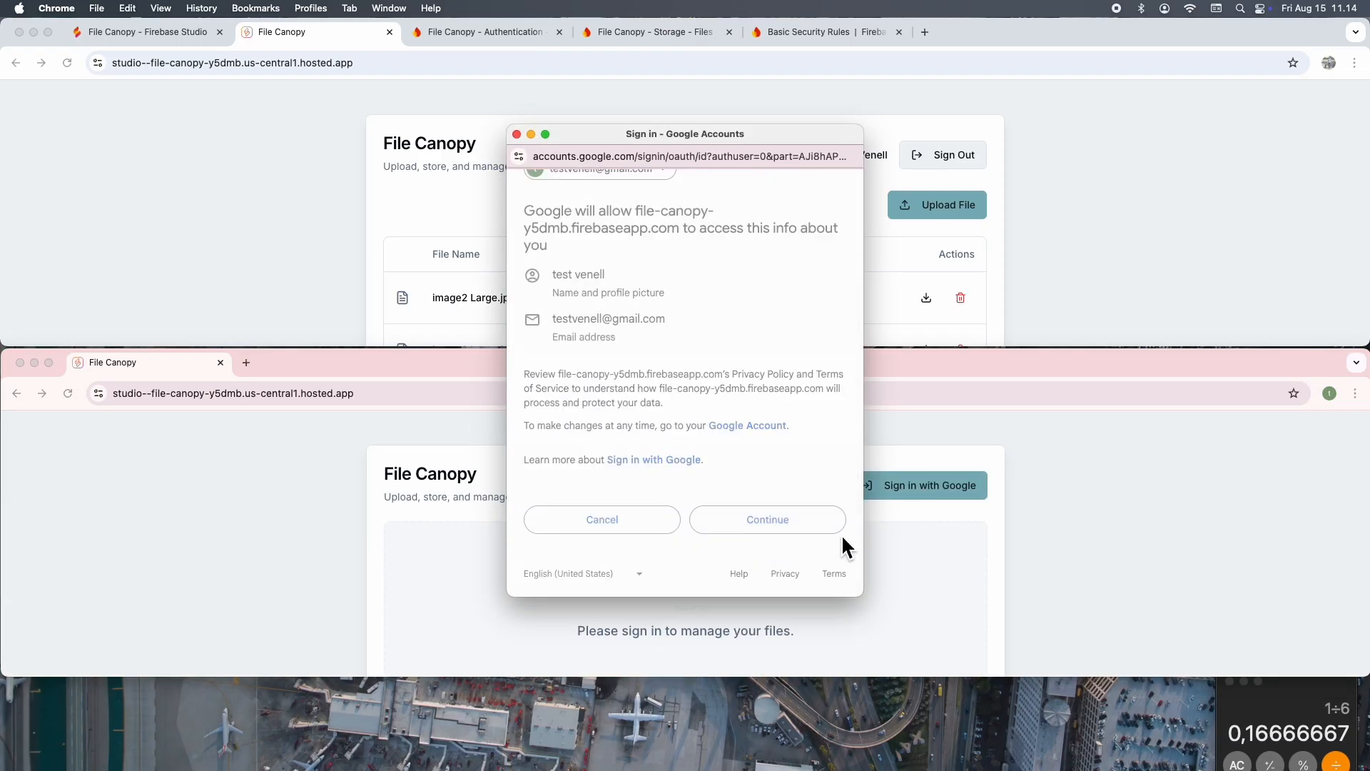
pyautogui.click(767, 520)
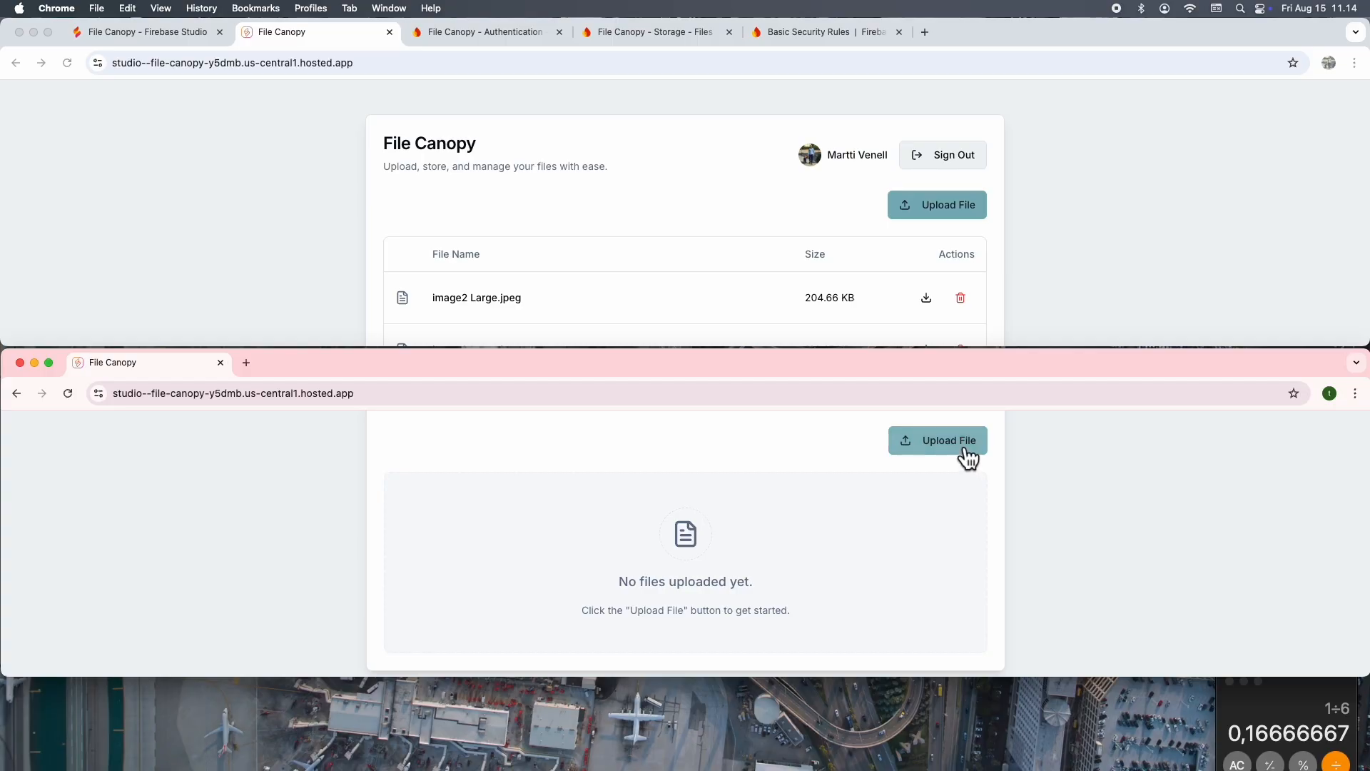
pyautogui.click(936, 439)
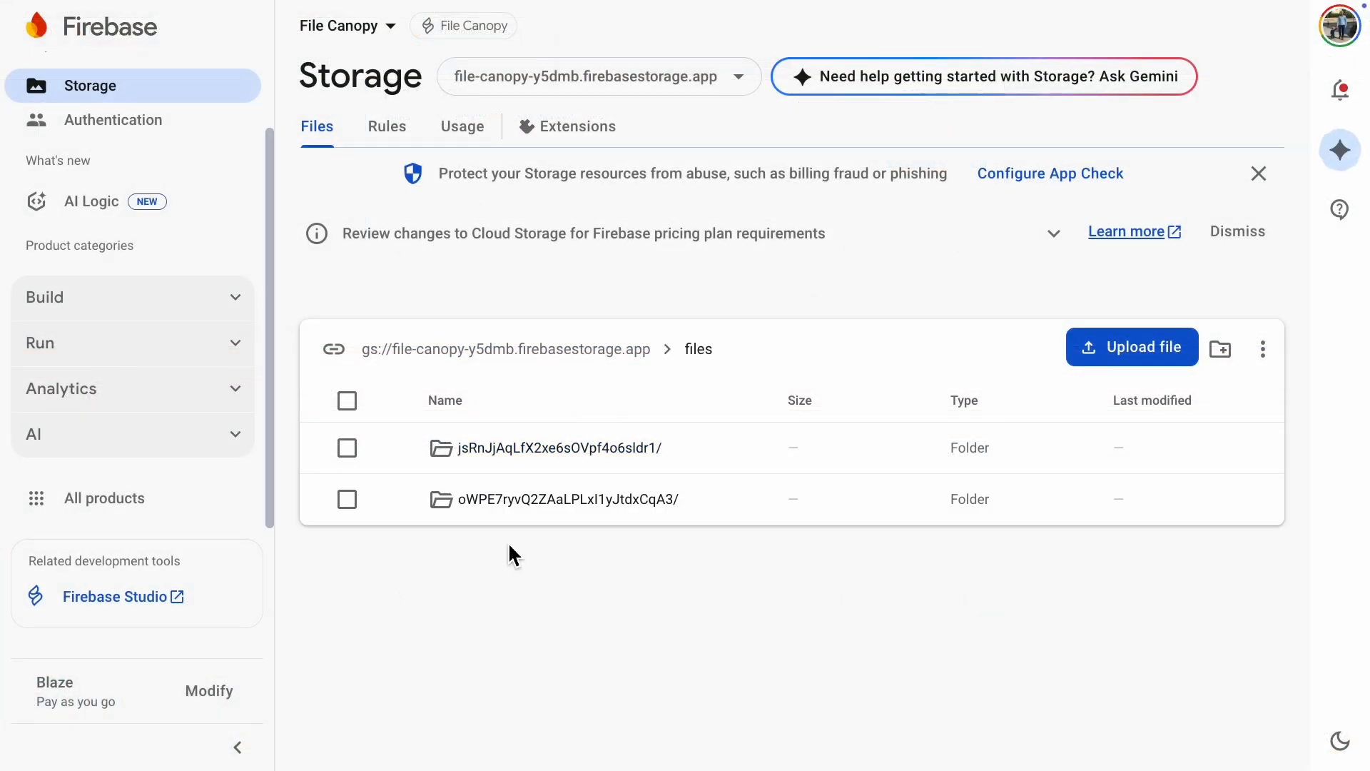
# Inspect the first user's Storage folder holding image2 and image3 Large.jpeg, then return to files.
pyautogui.click(558, 447)
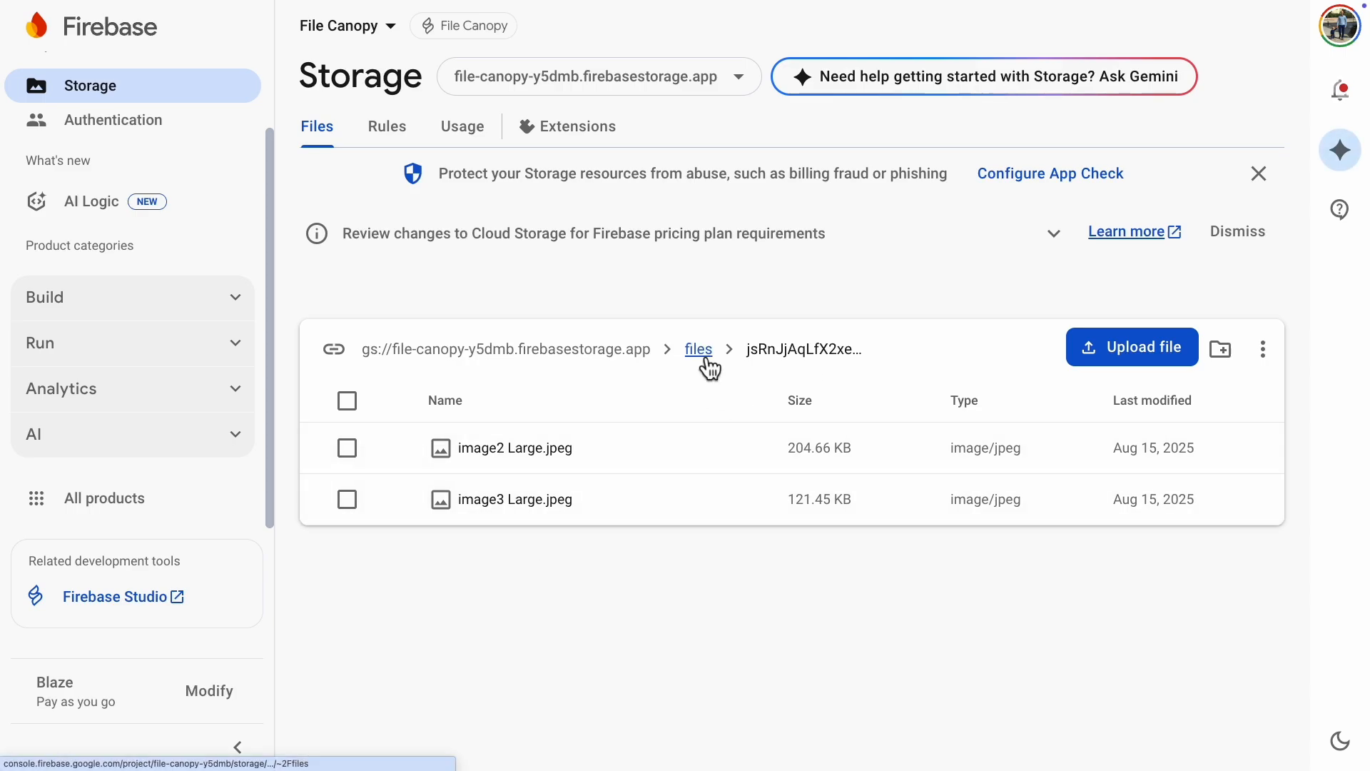
pyautogui.click(699, 348)
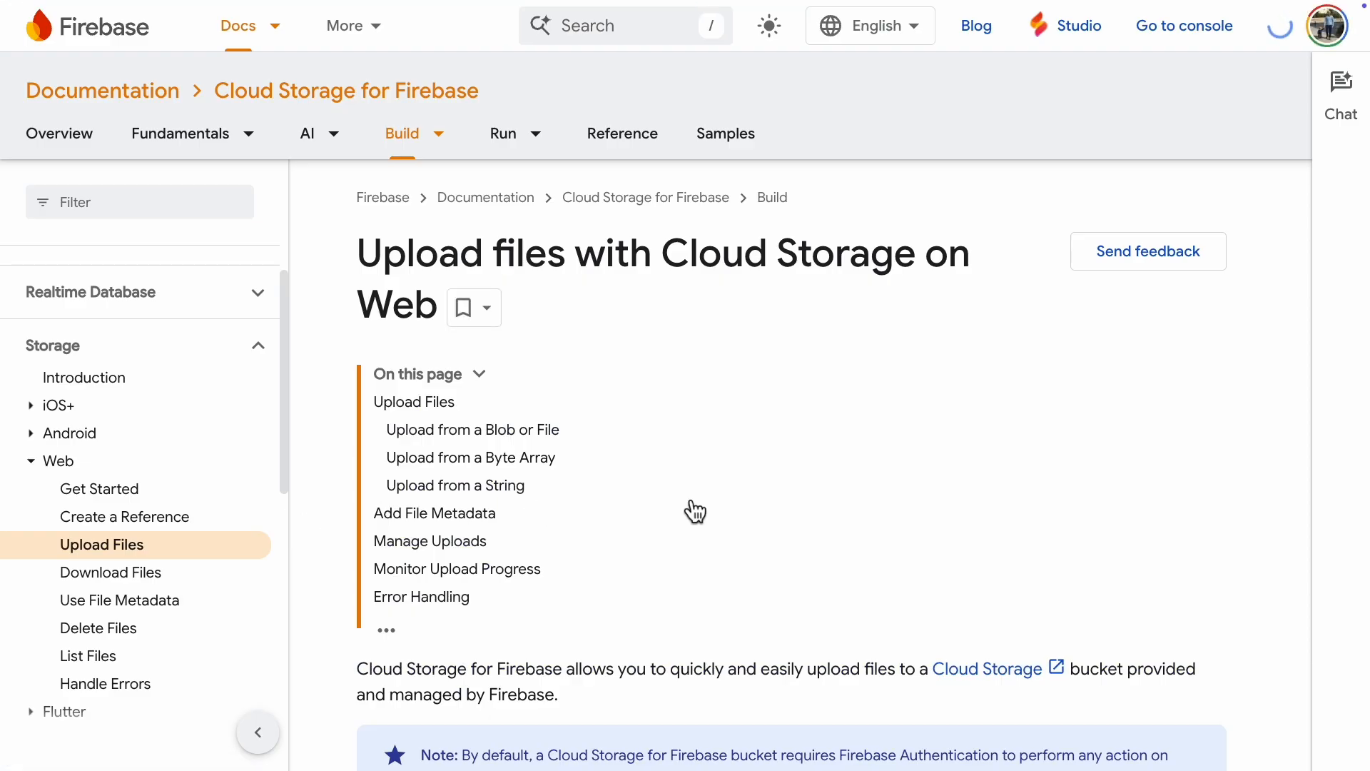
pyautogui.scroll(-3)
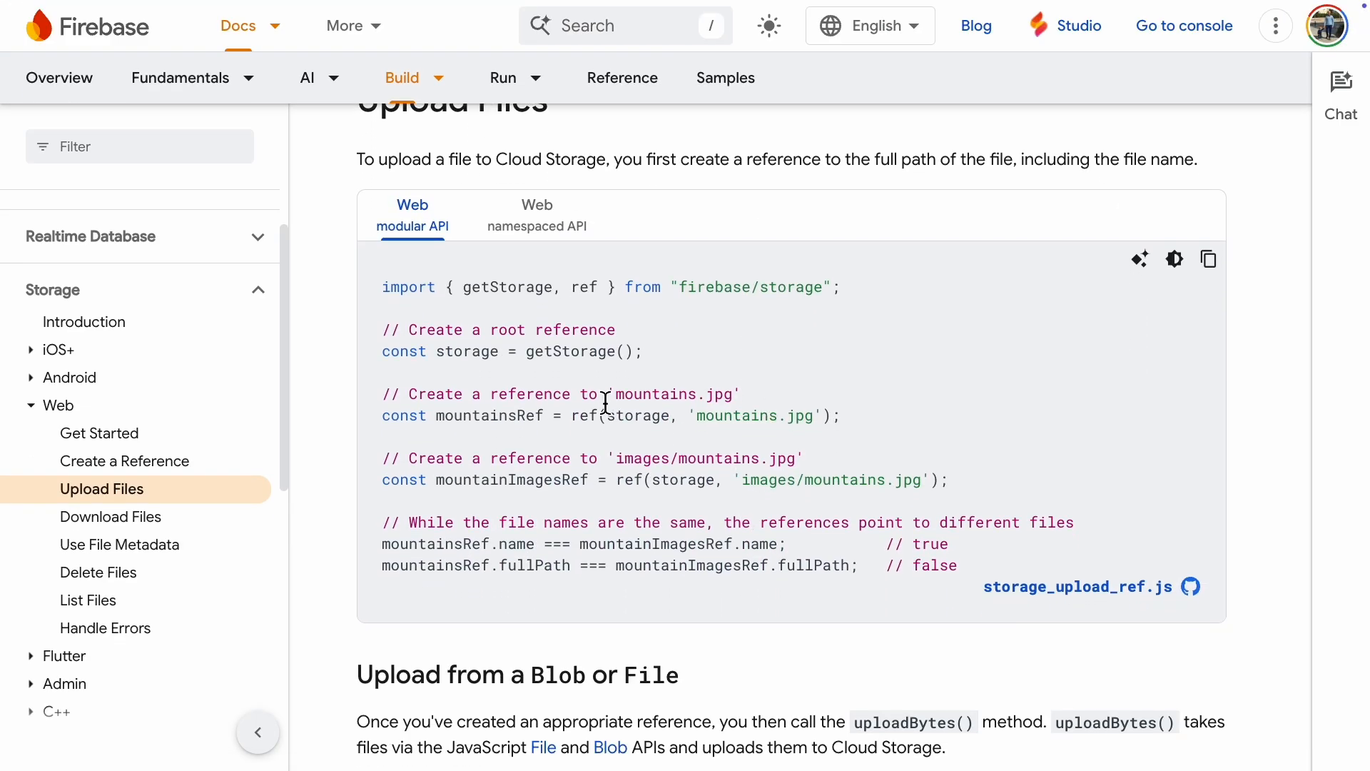
pyautogui.moveTo(899, 423)
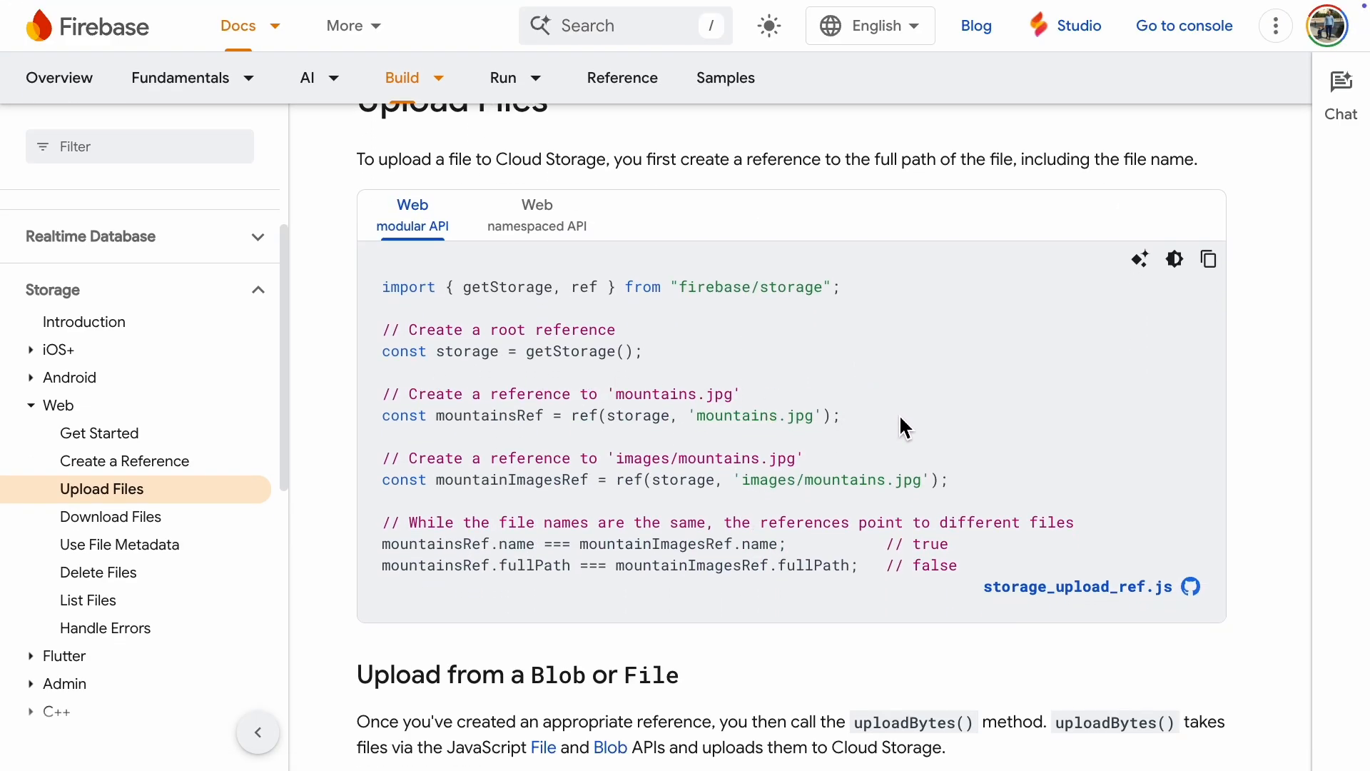
pyautogui.scroll(-3)
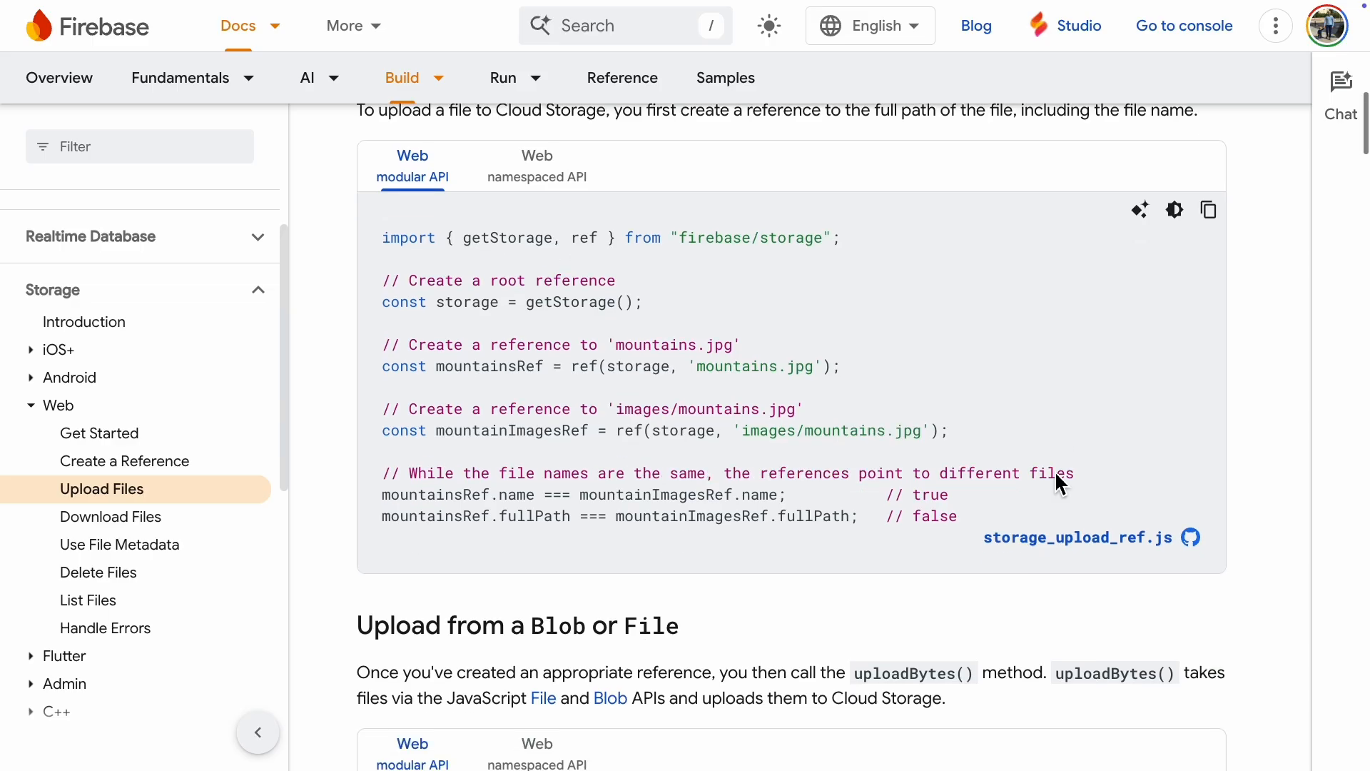
pyautogui.moveTo(1096, 450)
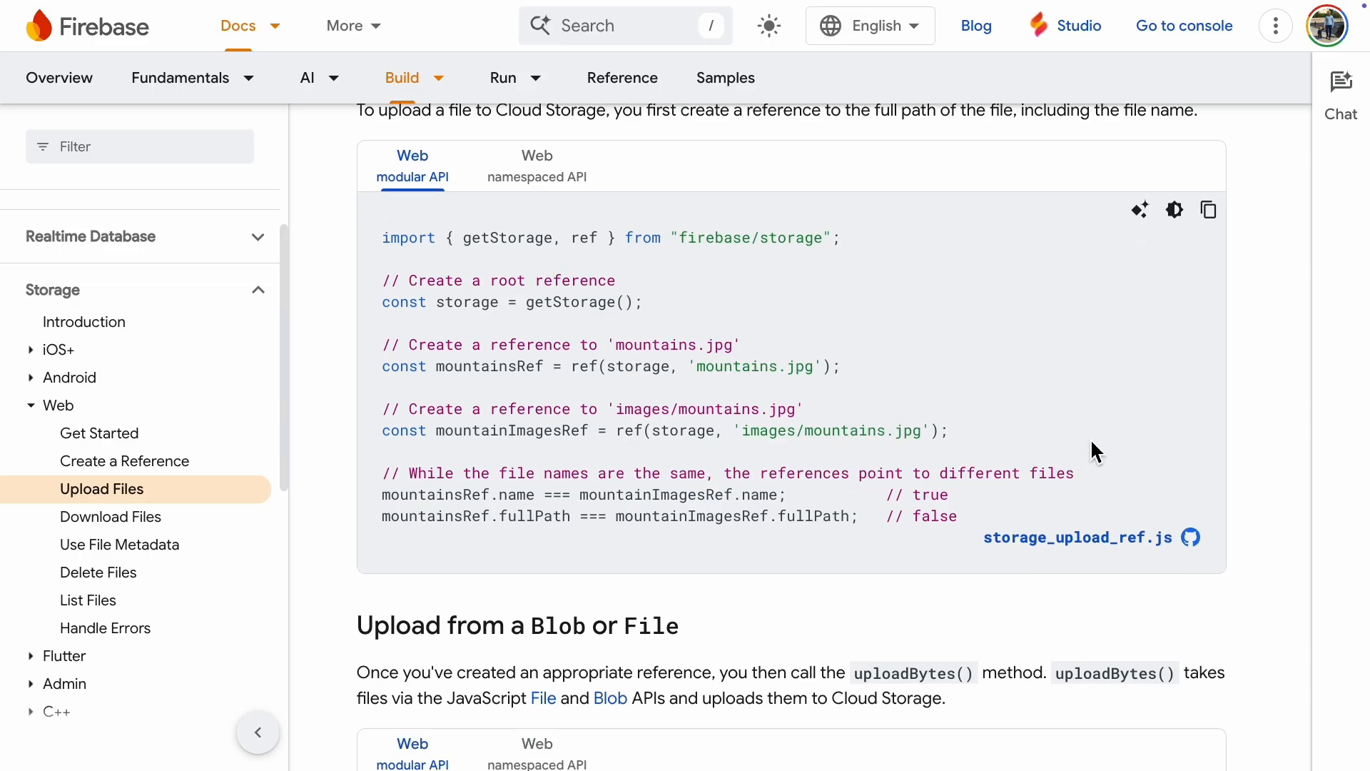
pyautogui.scroll(-3)
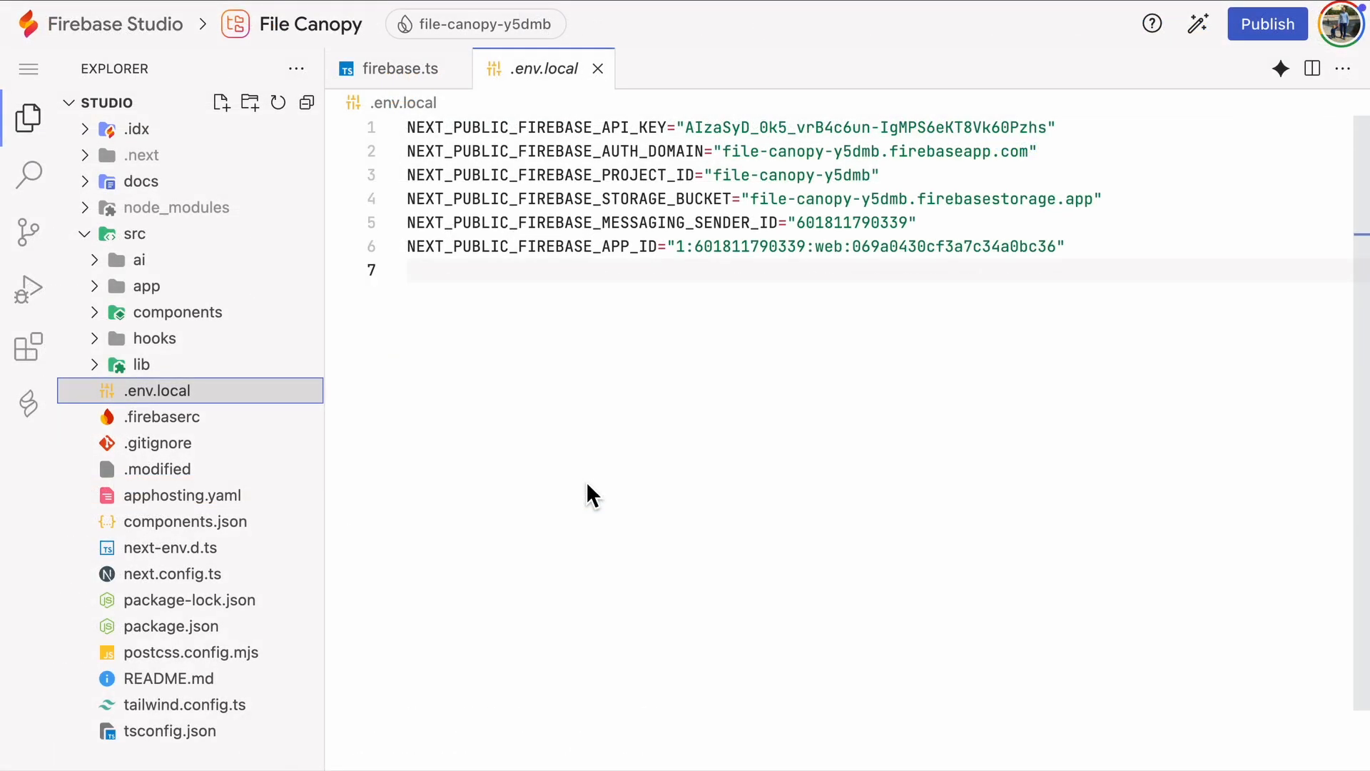
pyautogui.moveTo(131, 371)
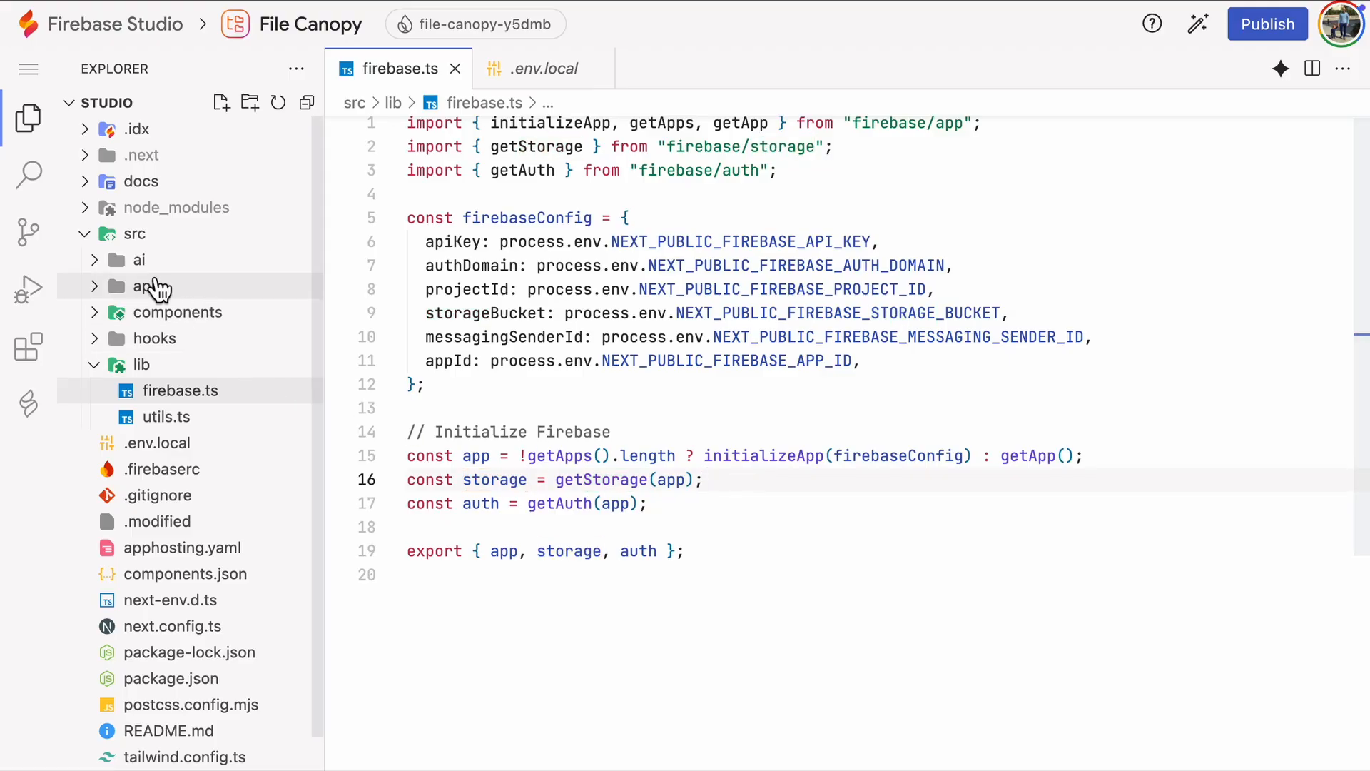
# Search the project for uploadBytes and jump to its call in file-canopy.tsx storing files/{user uid}/{file name}.
pyautogui.click(27, 173)
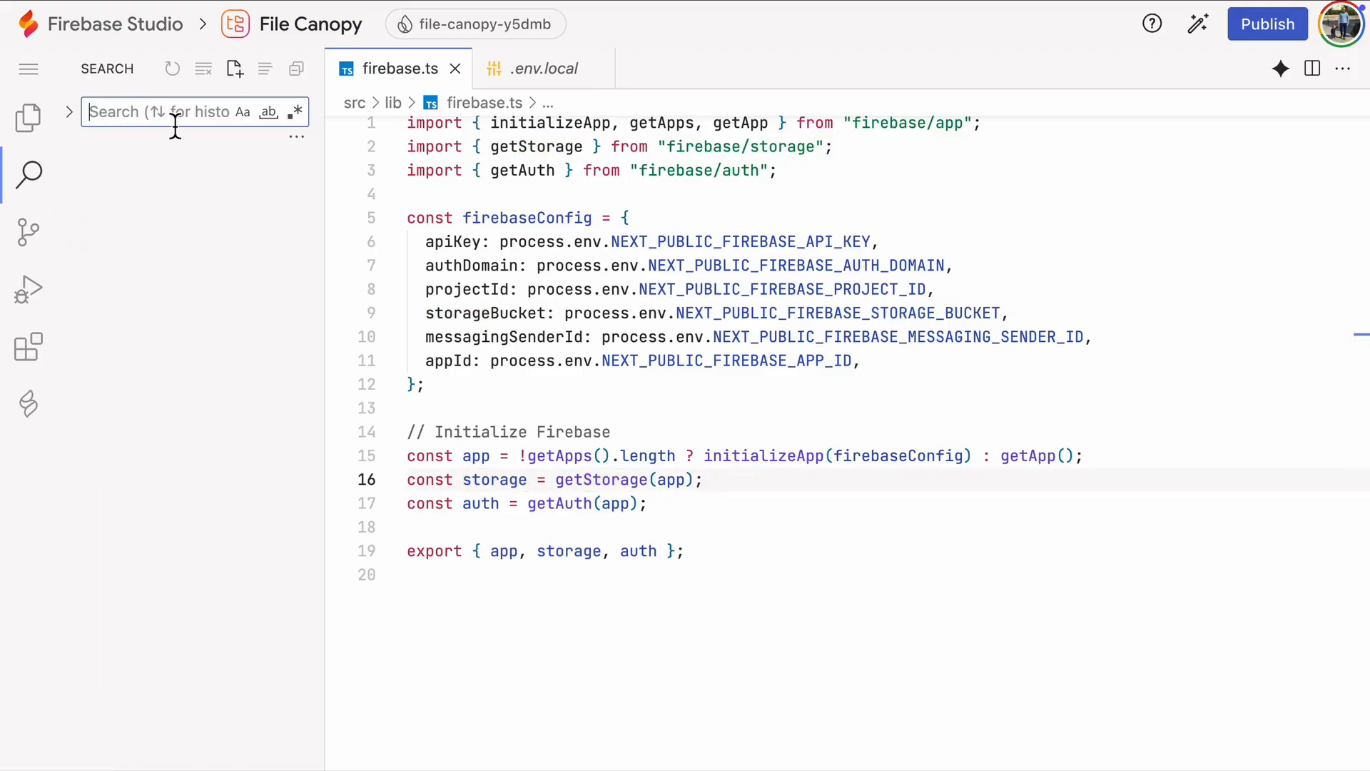
pyautogui.write('uploadBytes')
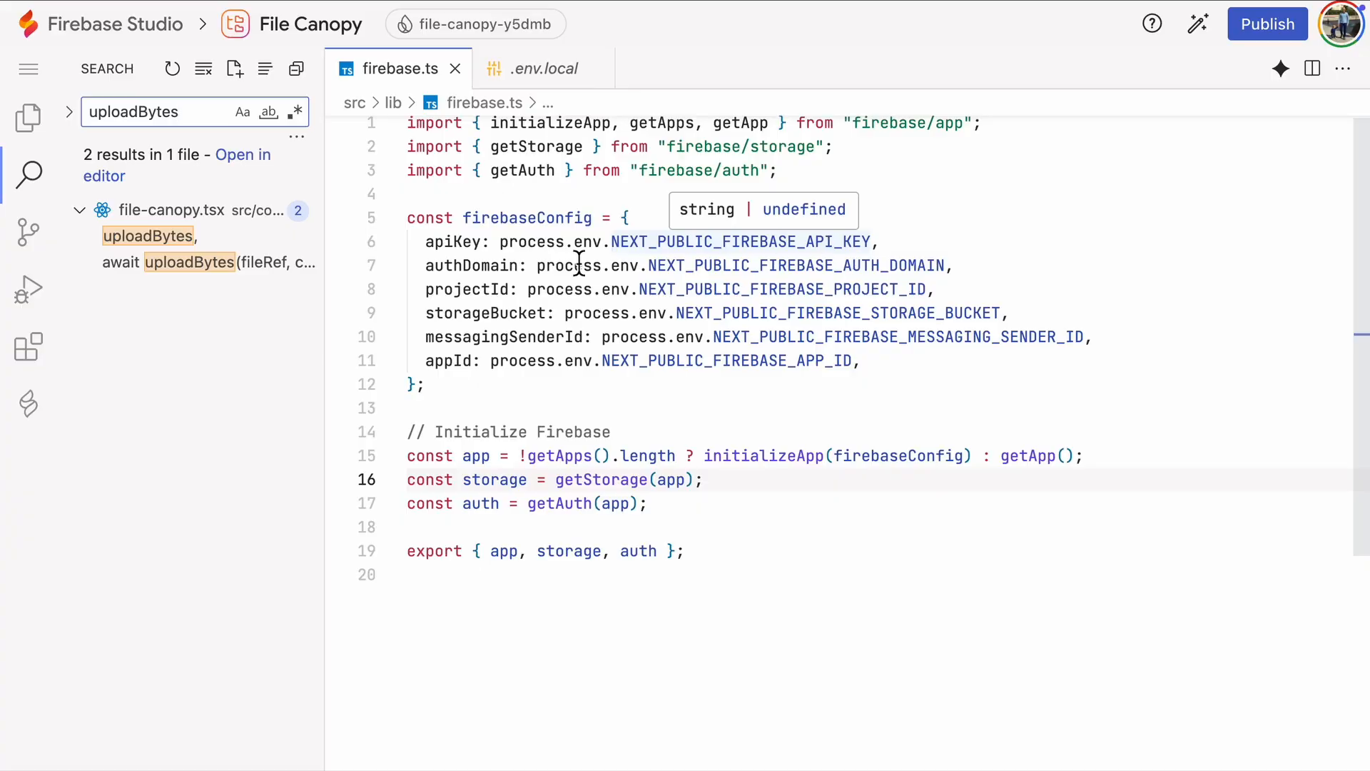
pyautogui.click(149, 236)
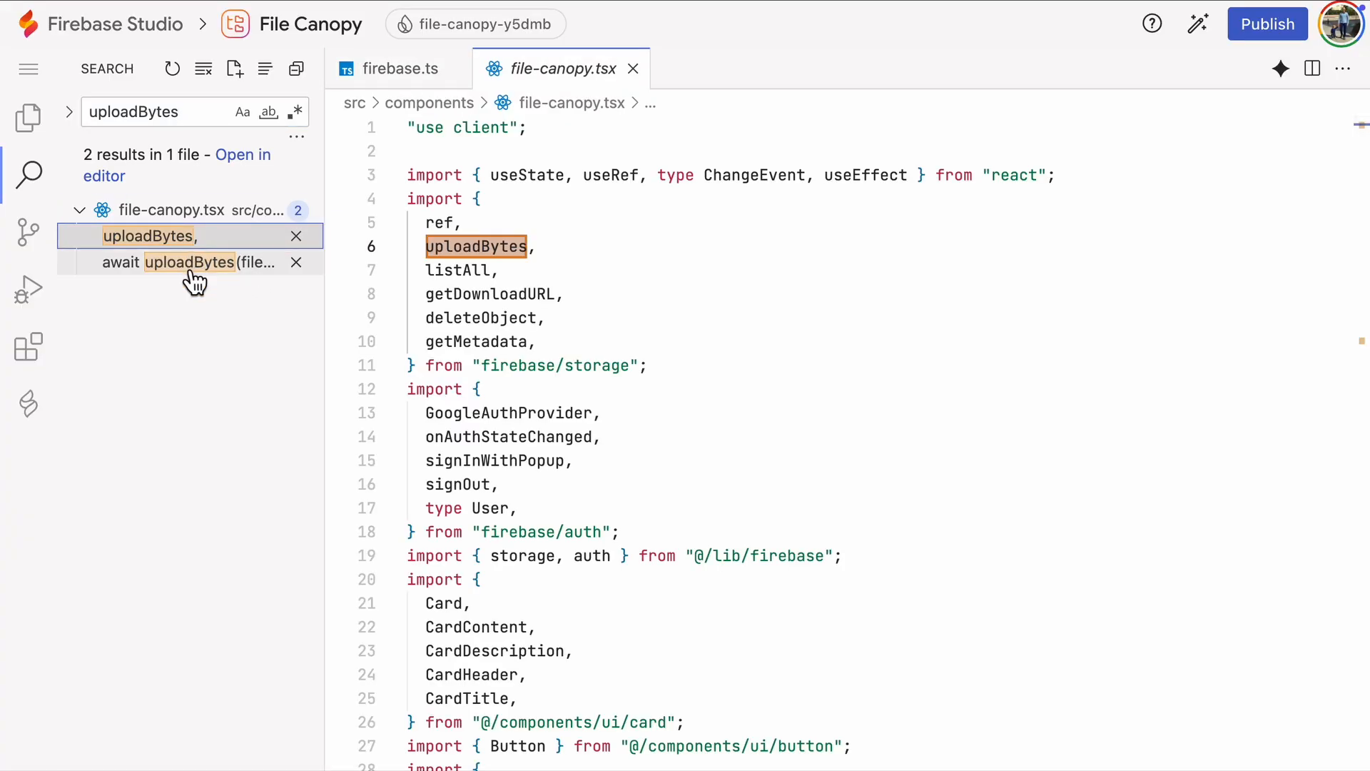
pyautogui.click(189, 263)
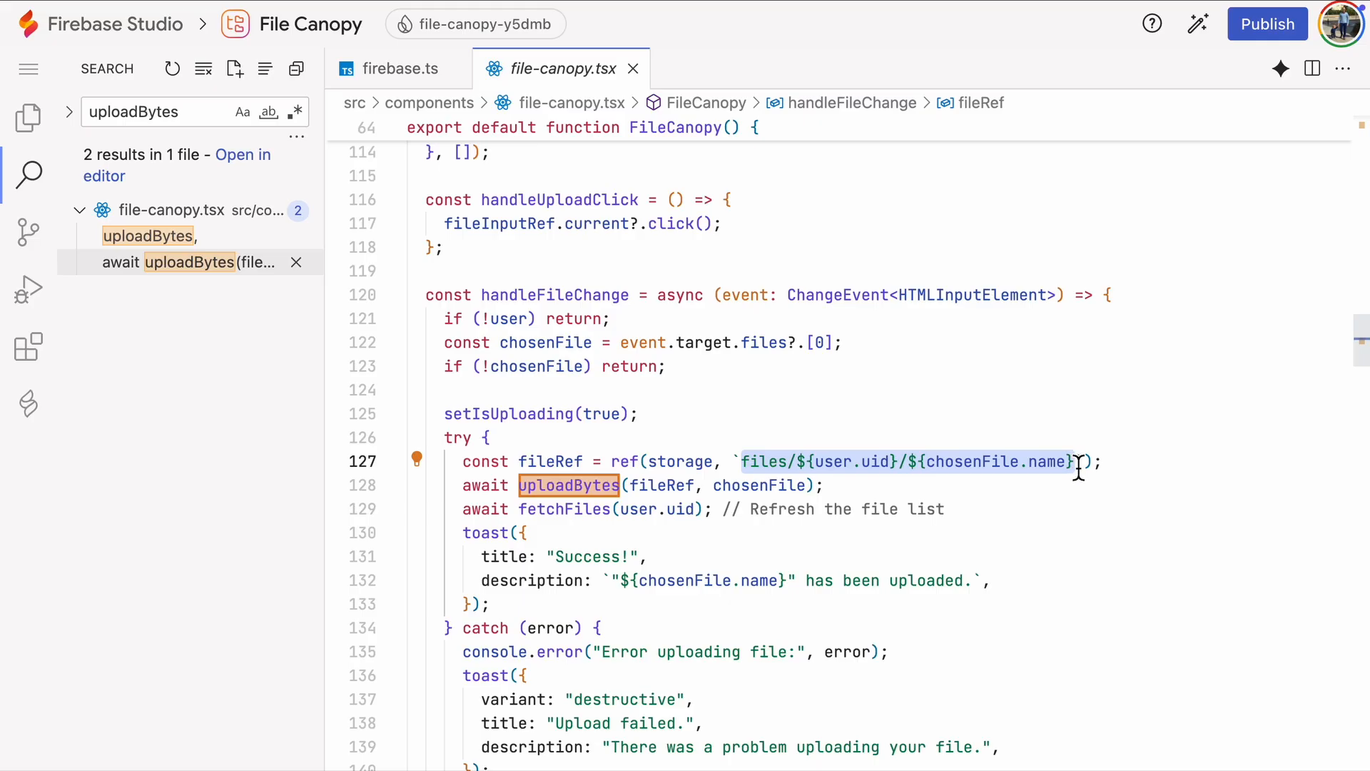
pyautogui.moveTo(1191, 518)
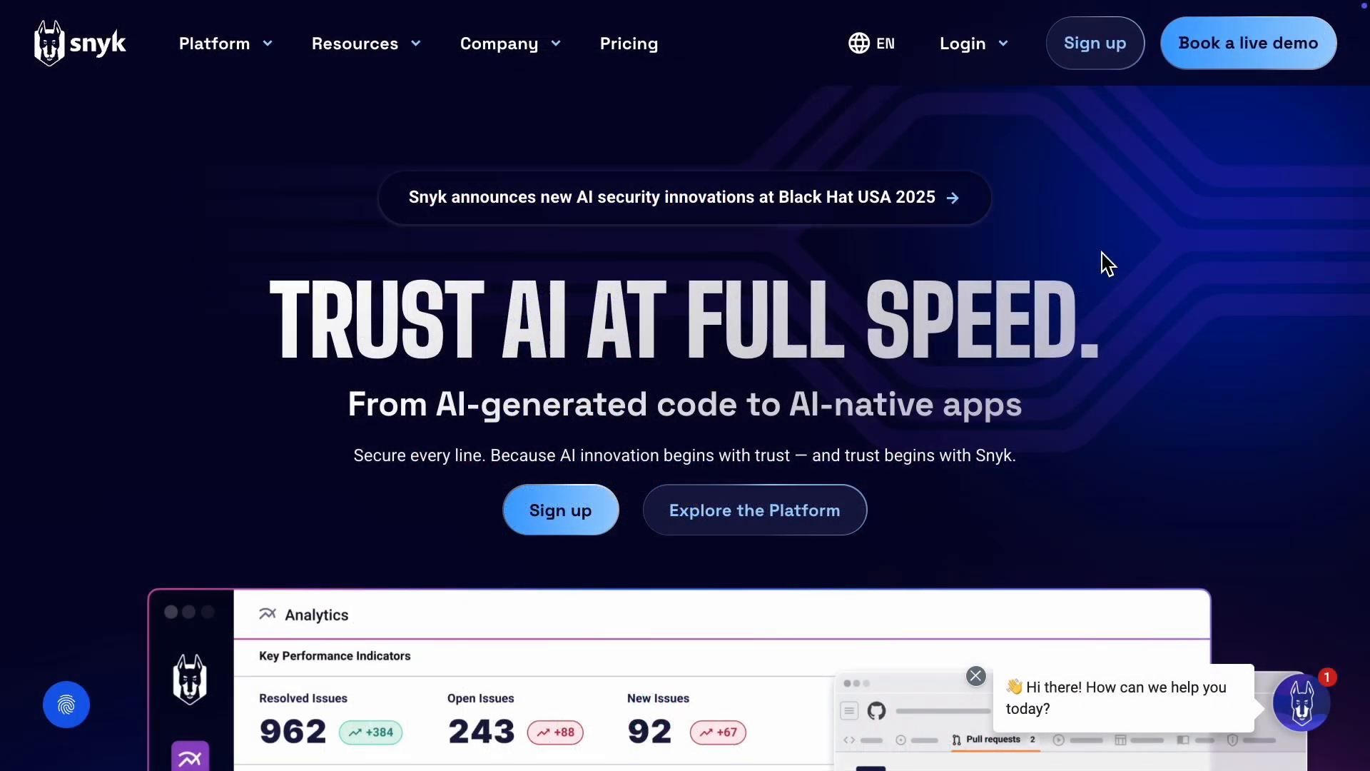
# Log into app.snyk.io with GitHub and show the Add projects import sources.
pyautogui.click(963, 43)
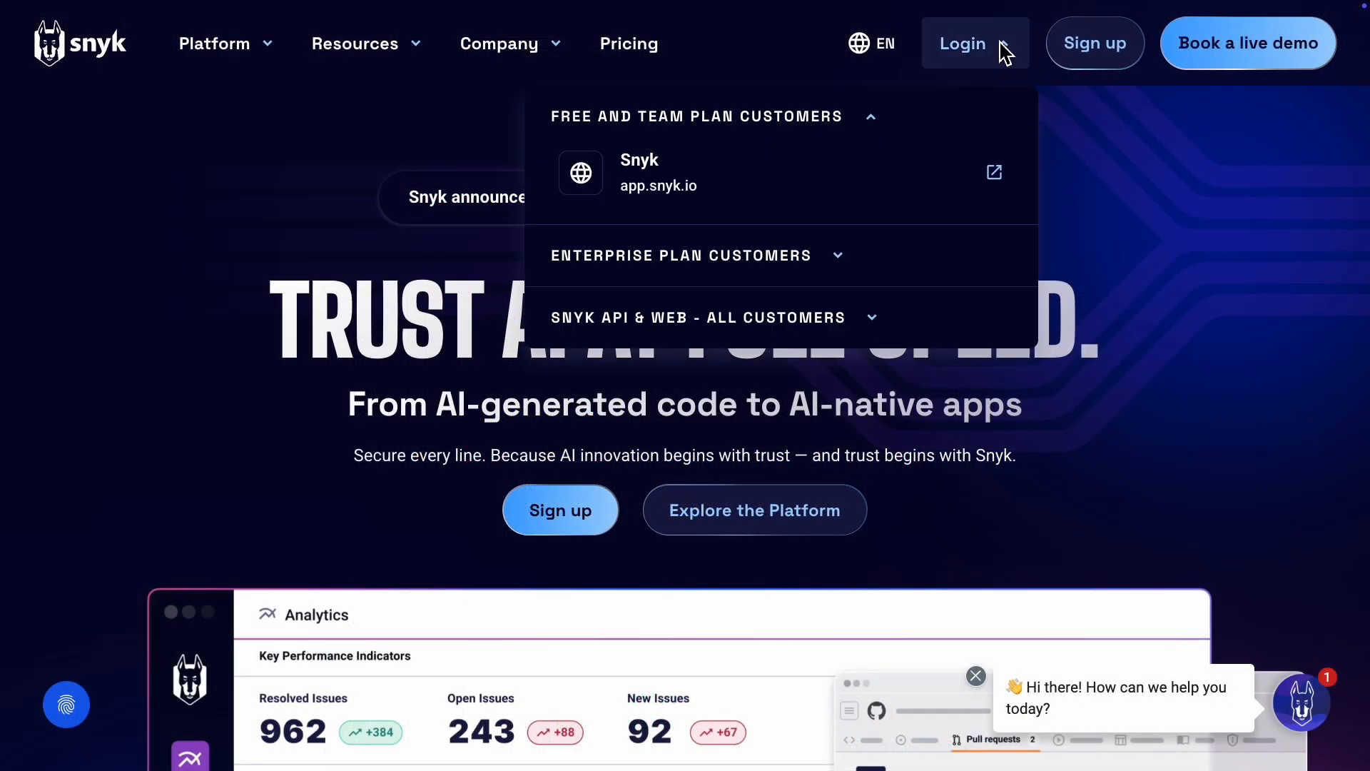
pyautogui.moveTo(660, 192)
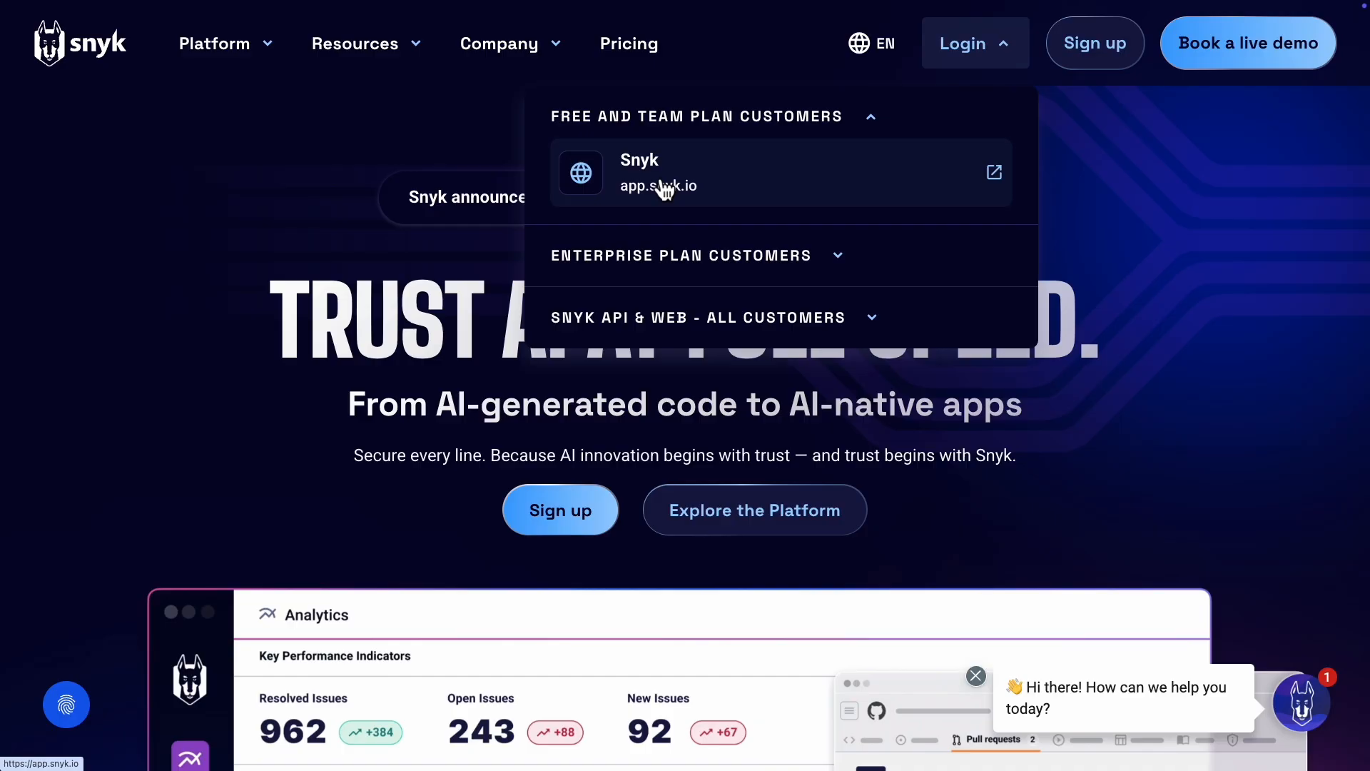
pyautogui.click(660, 186)
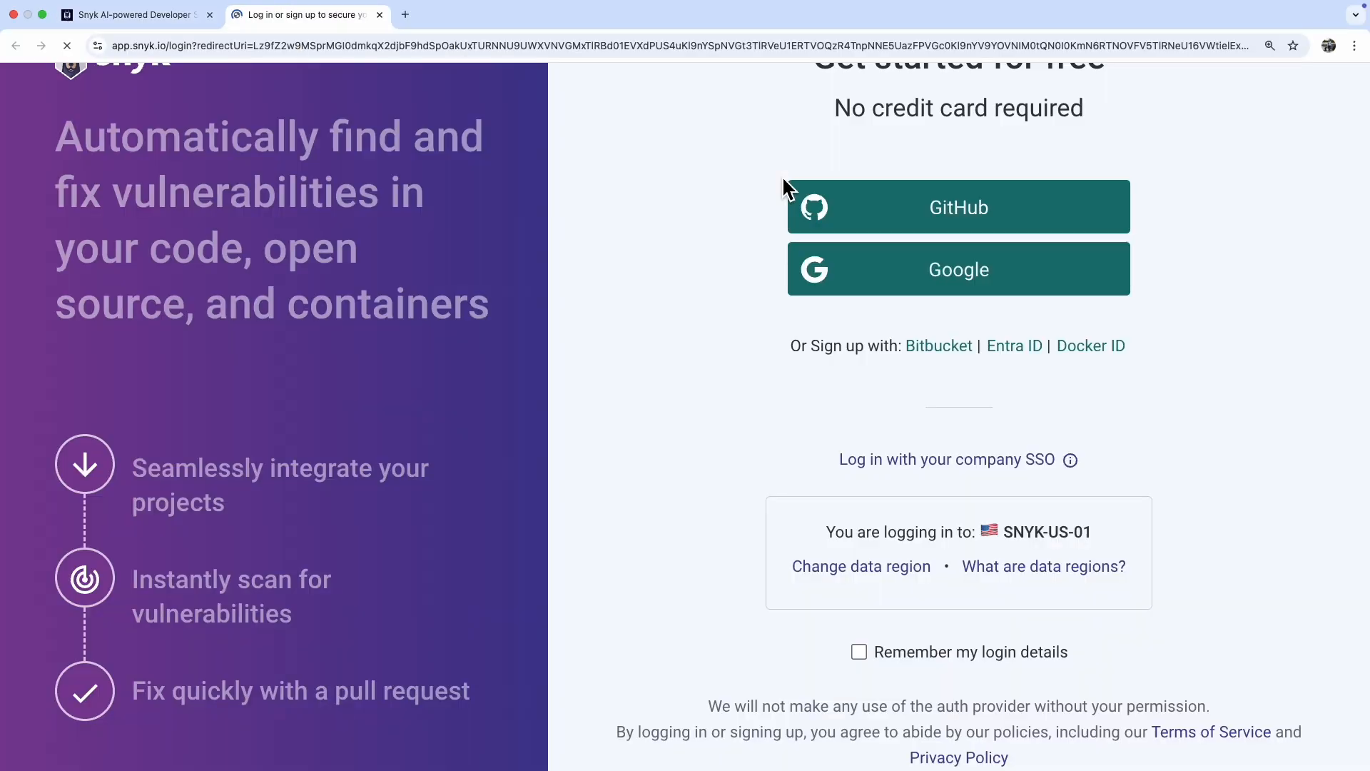
pyautogui.click(959, 207)
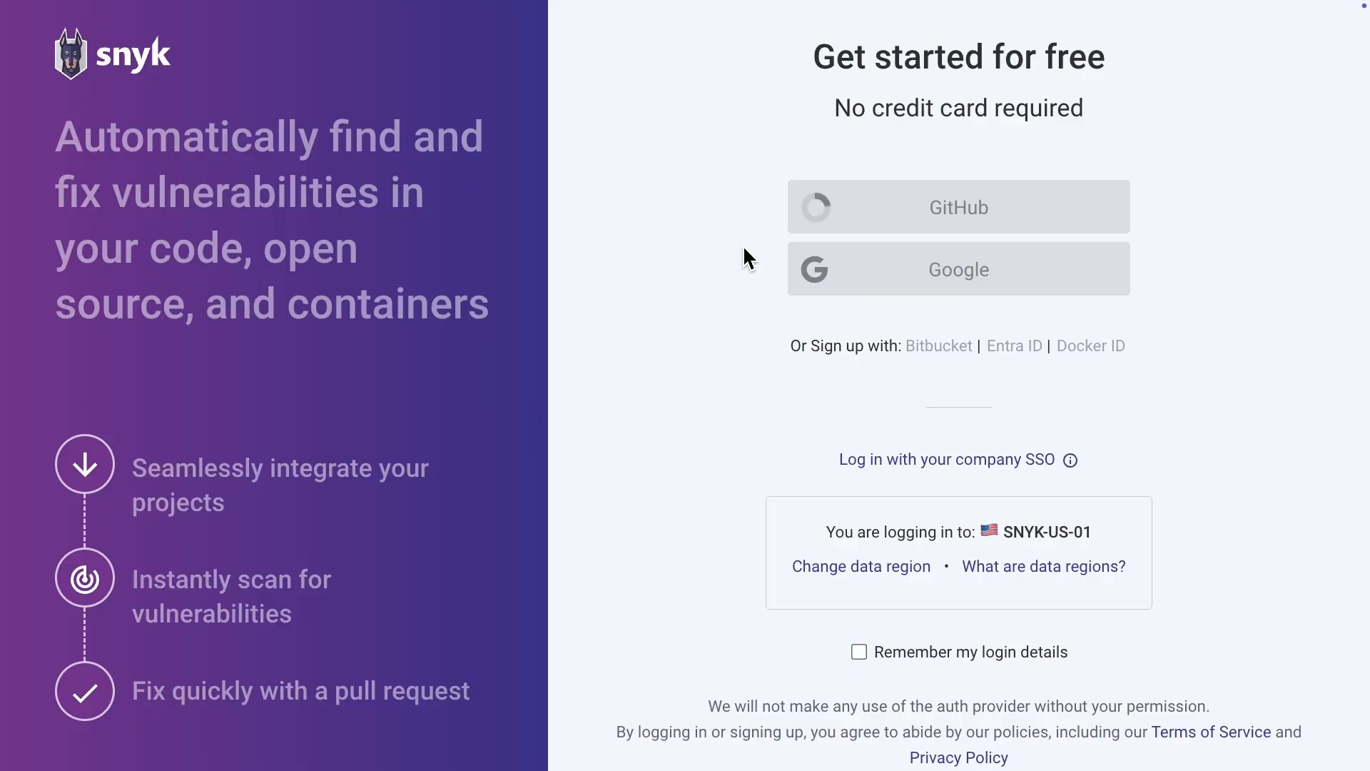
pyautogui.click(959, 207)
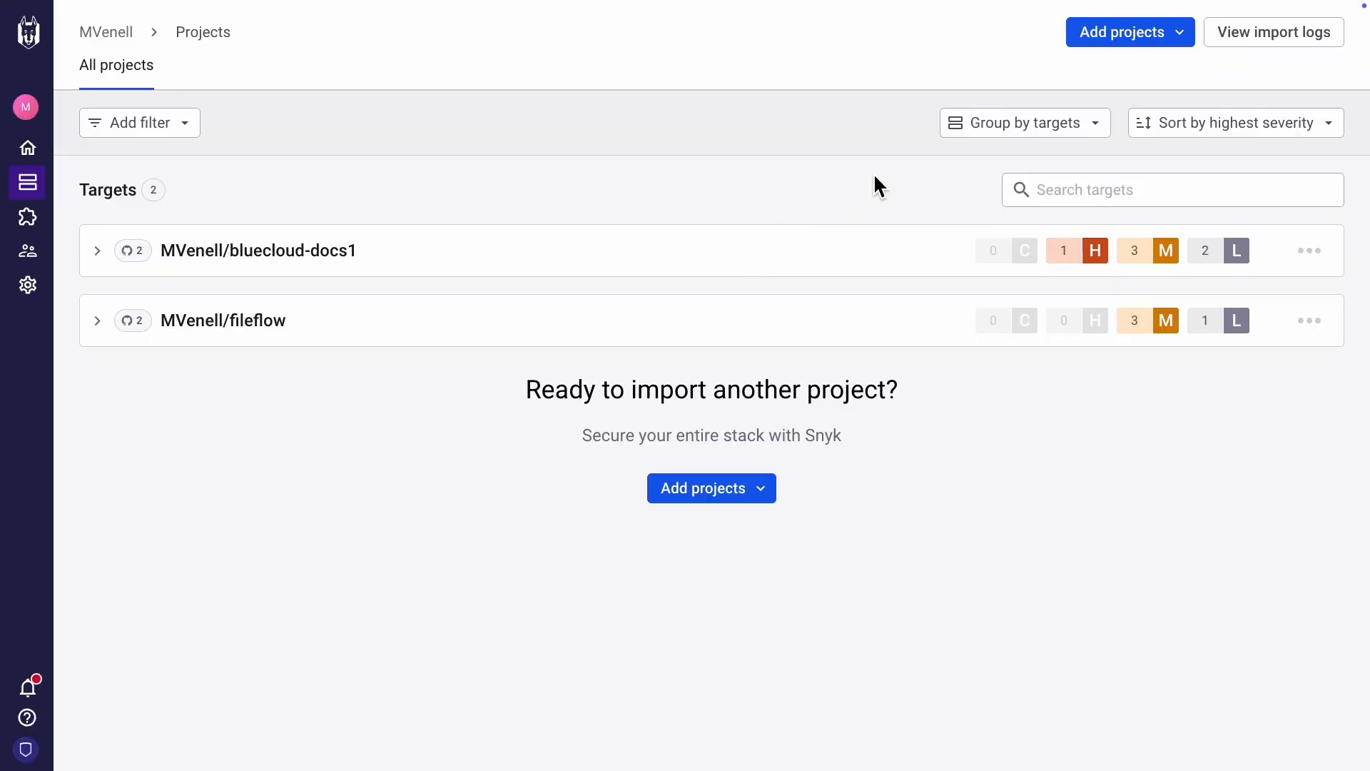
pyautogui.click(1130, 31)
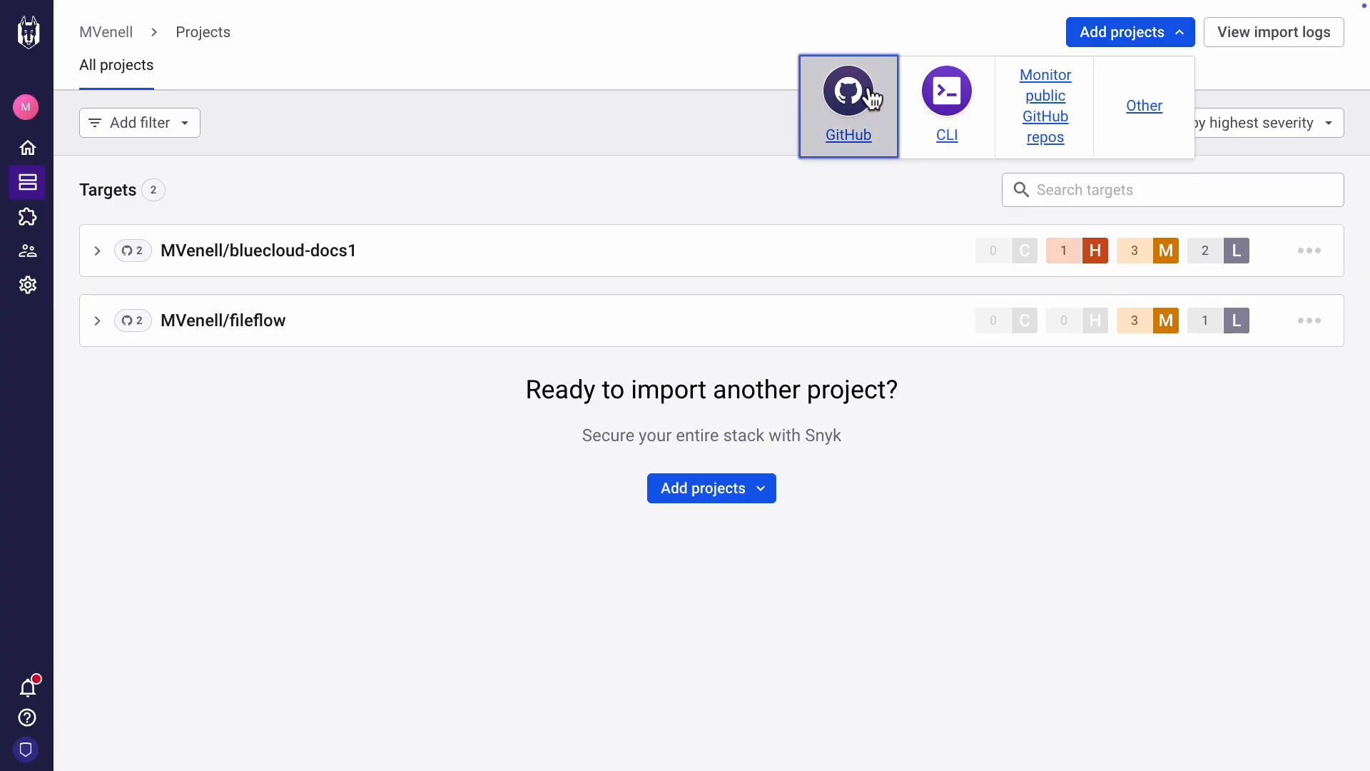
# Import the filecanopy GitHub repository into Snyk and view its package.json vulnerability results.
pyautogui.click(848, 91)
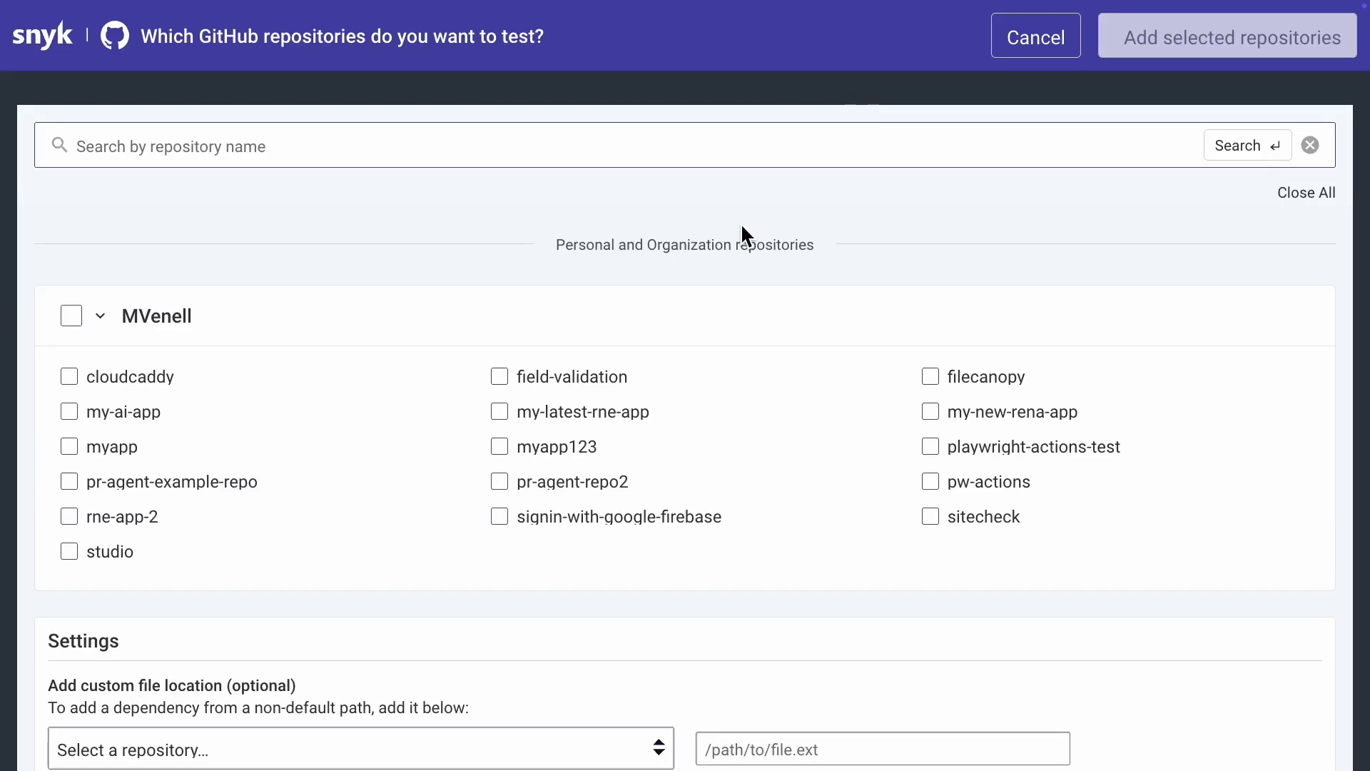
pyautogui.click(929, 377)
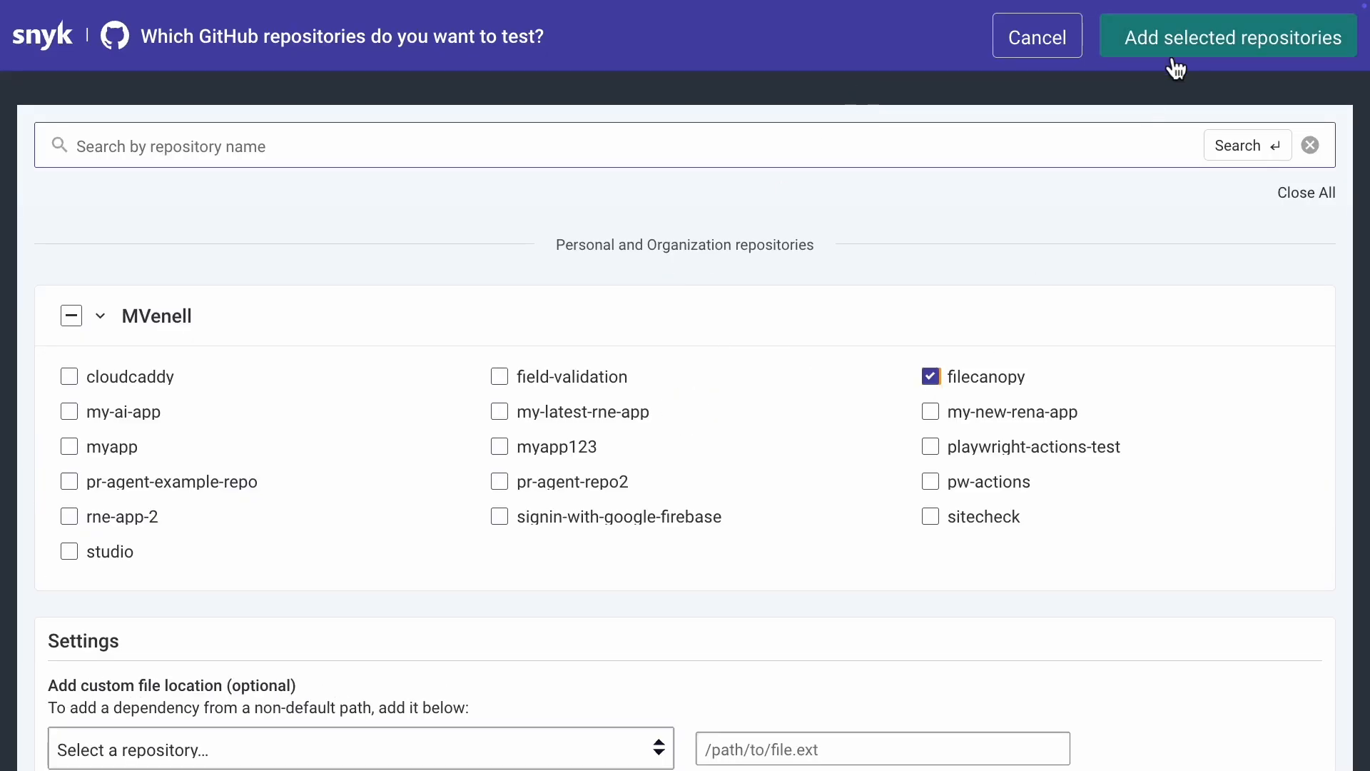
pyautogui.click(1229, 37)
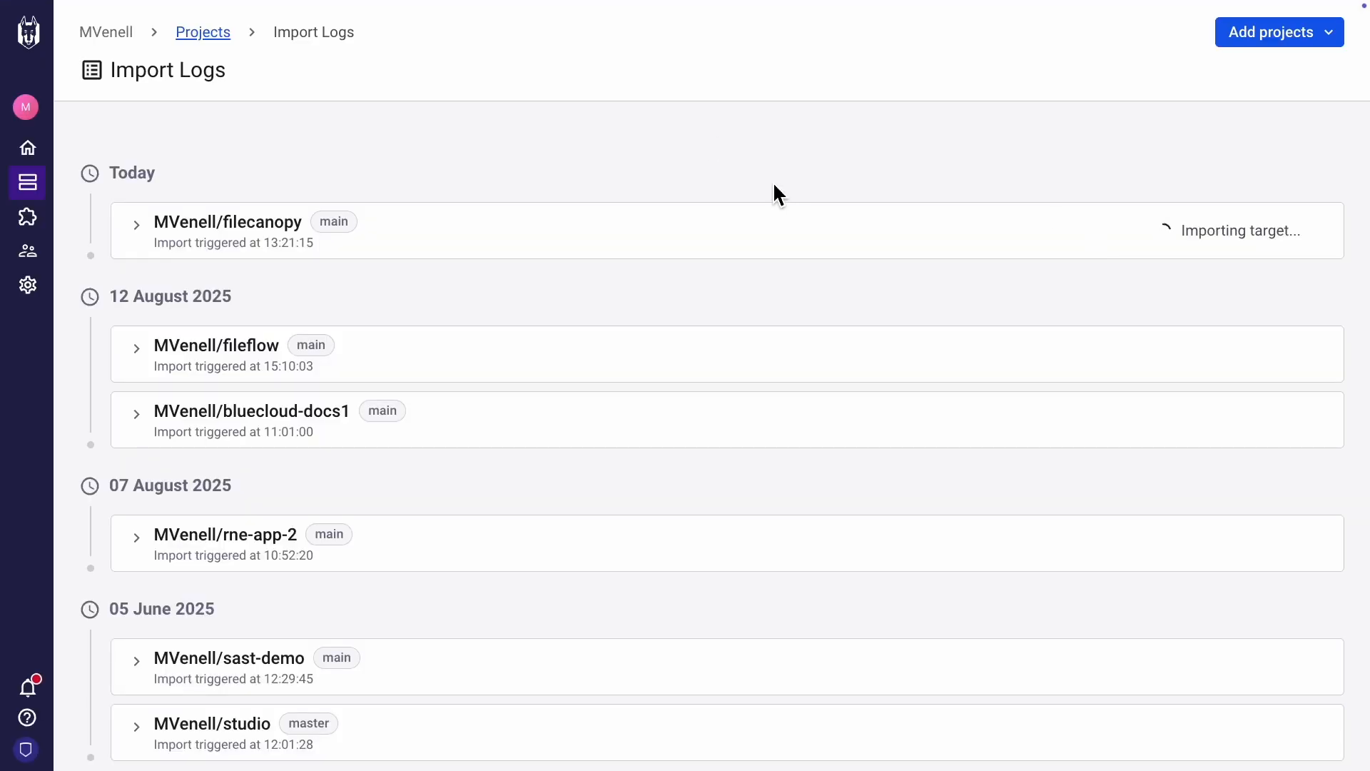
pyautogui.click(203, 31)
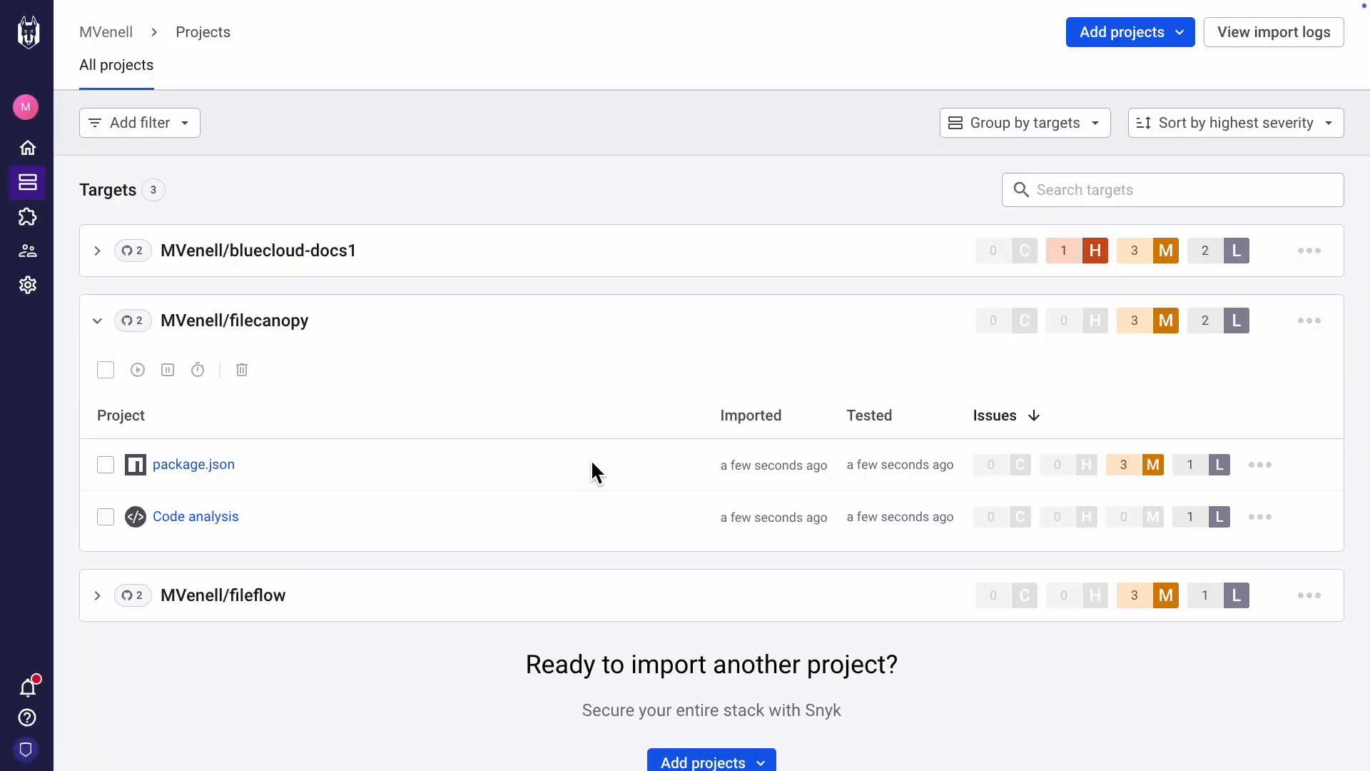
pyautogui.moveTo(1124, 485)
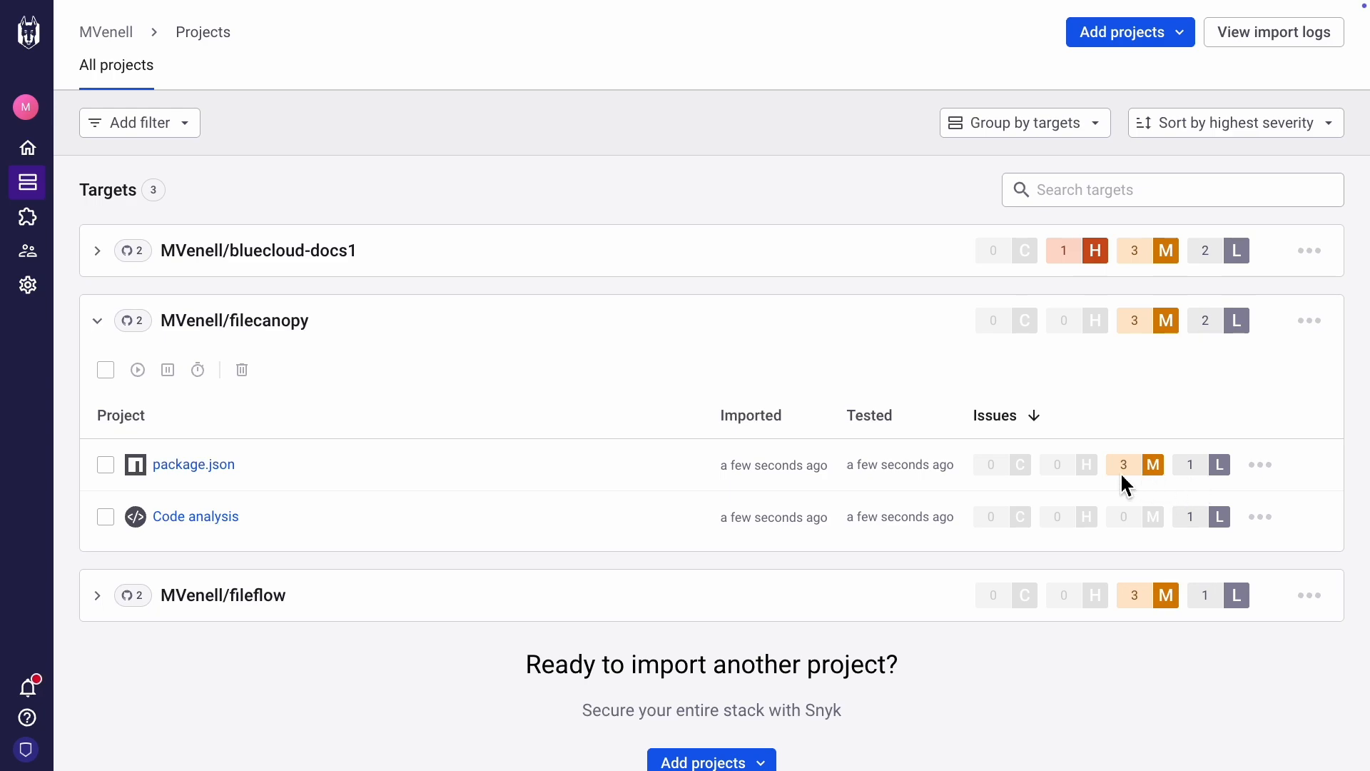
pyautogui.moveTo(1120, 493)
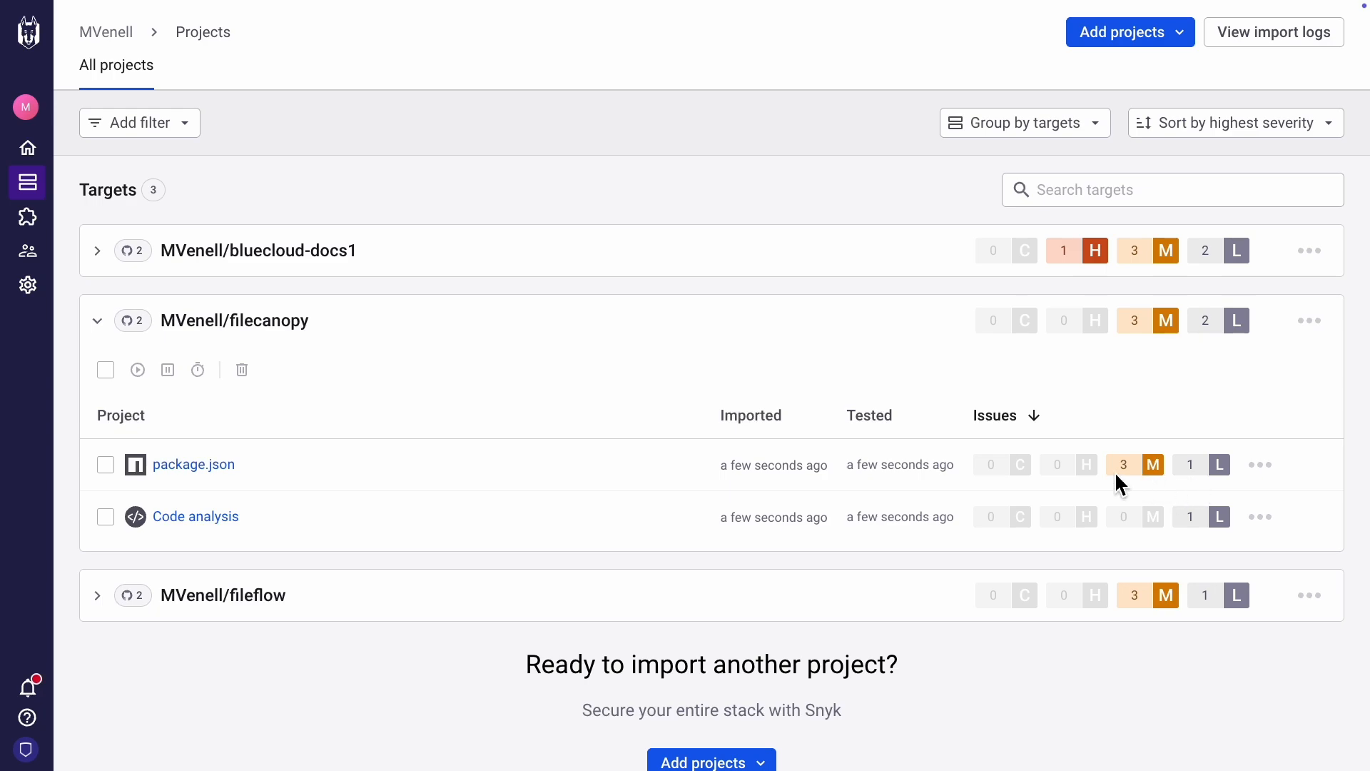
pyautogui.click(194, 466)
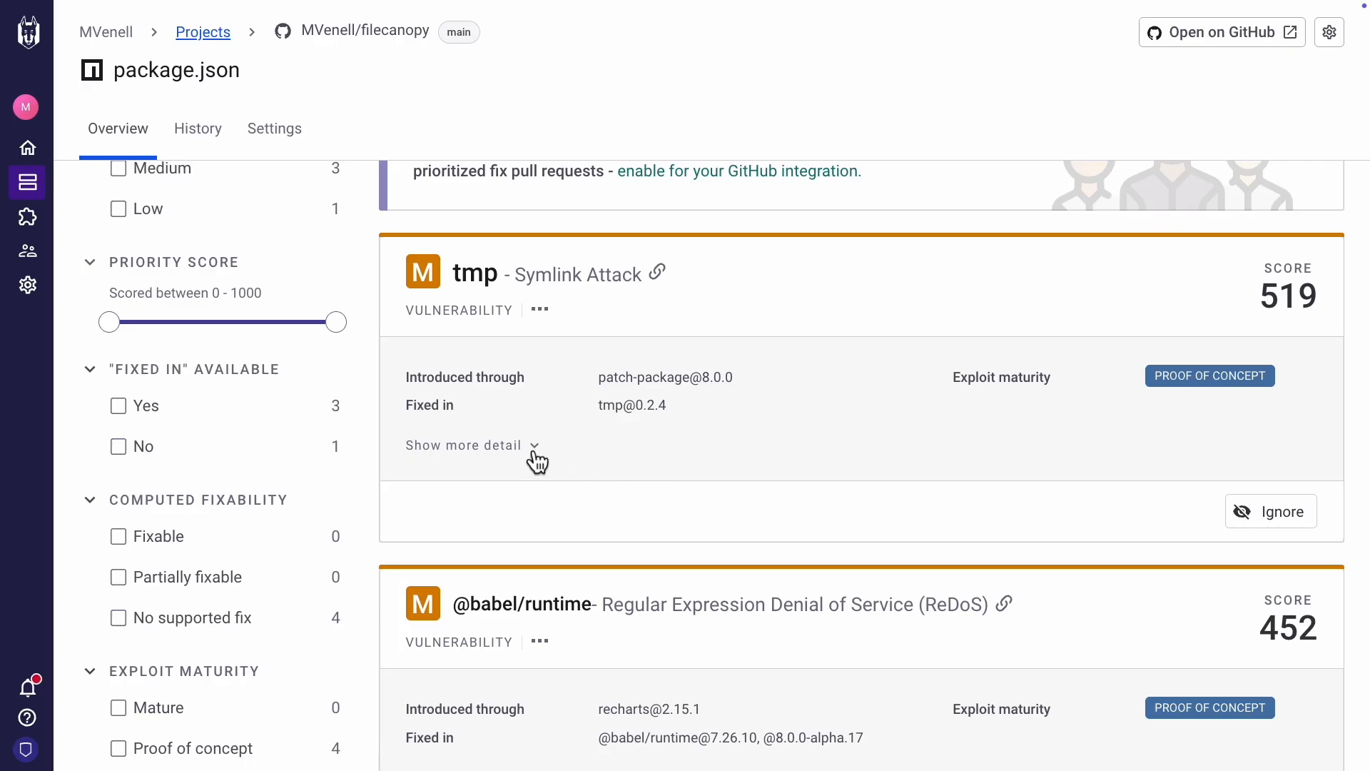
pyautogui.click(464, 446)
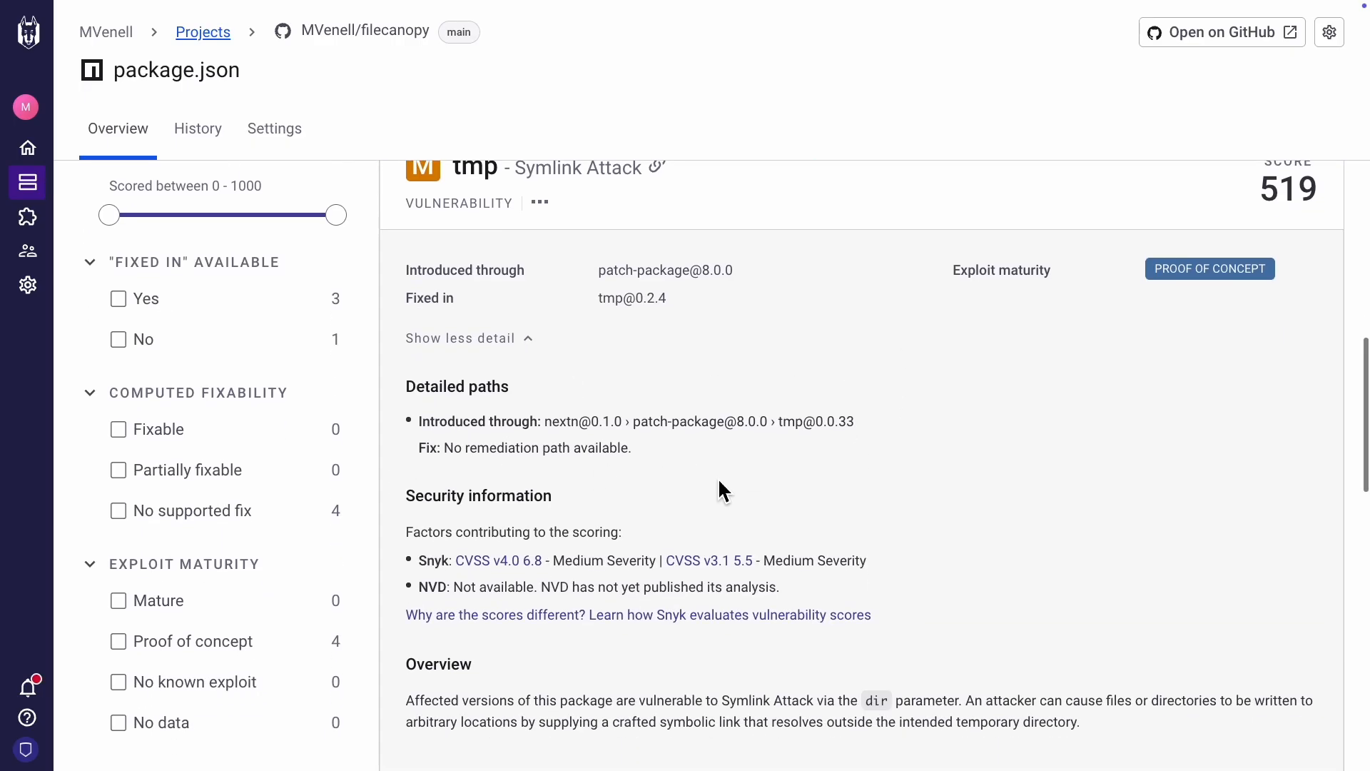
pyautogui.scroll(-3)
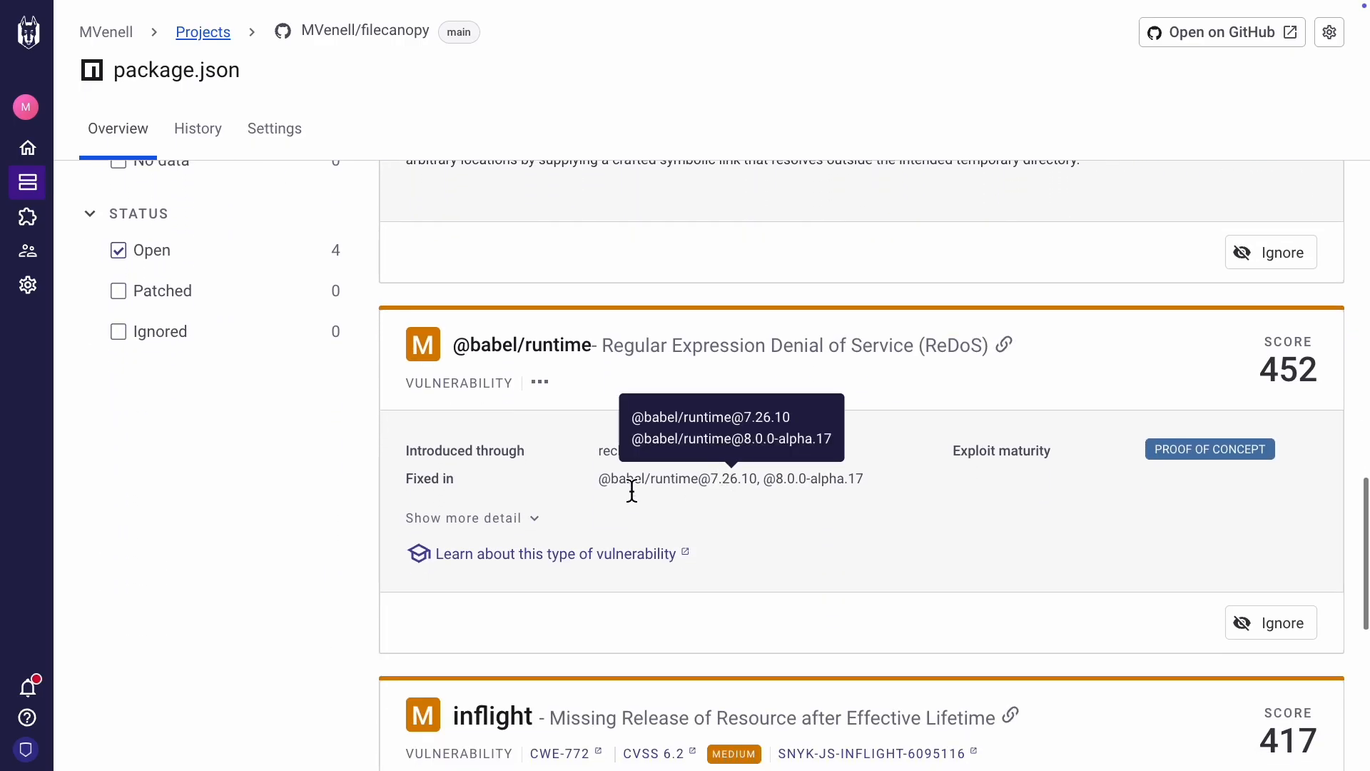
pyautogui.click(463, 518)
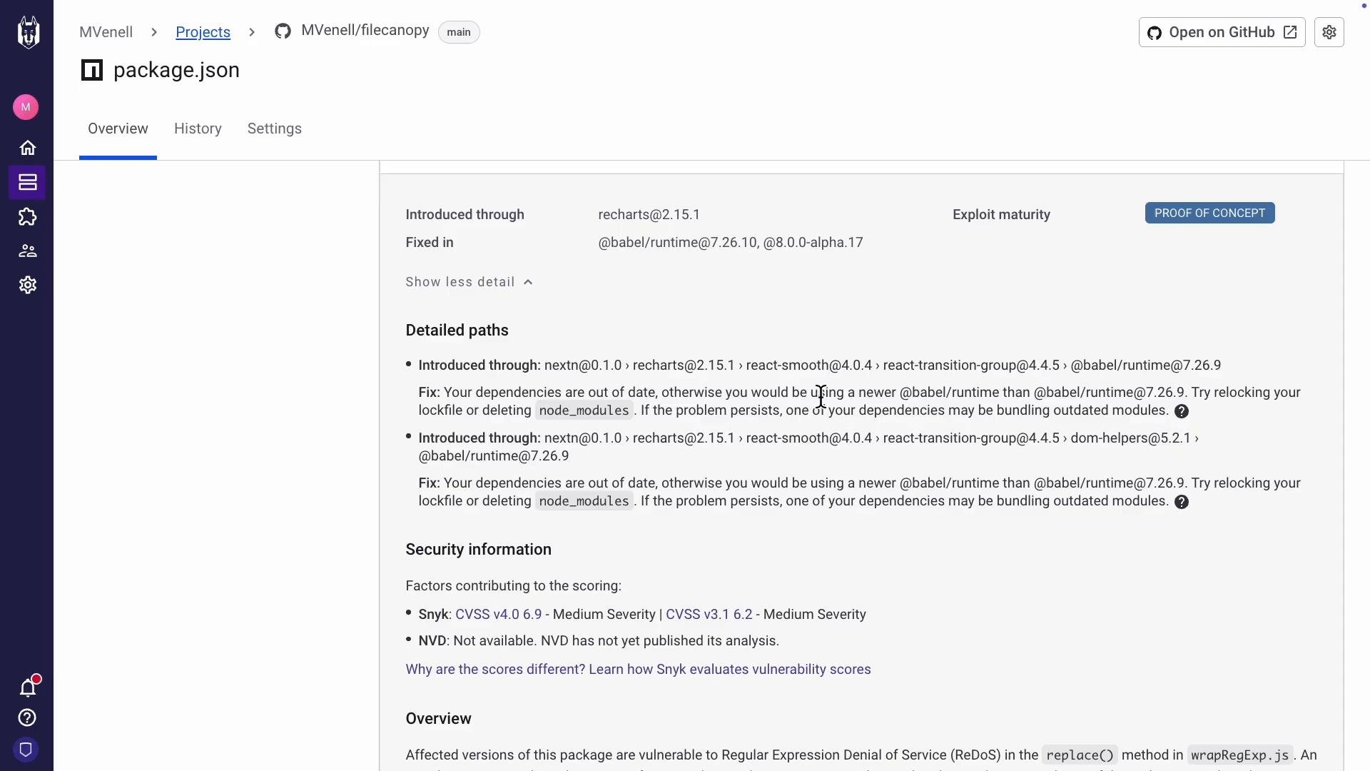
pyautogui.scroll(-3)
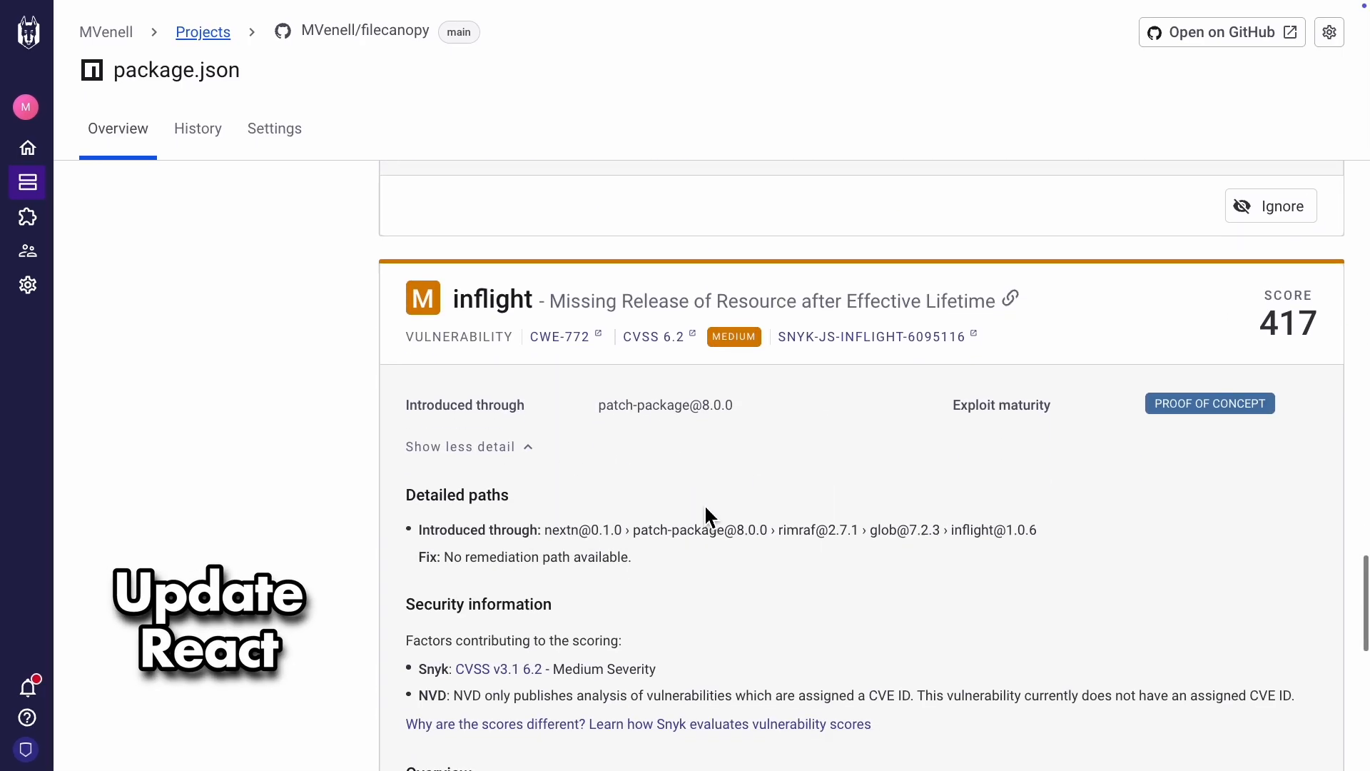
pyautogui.scroll(-3)
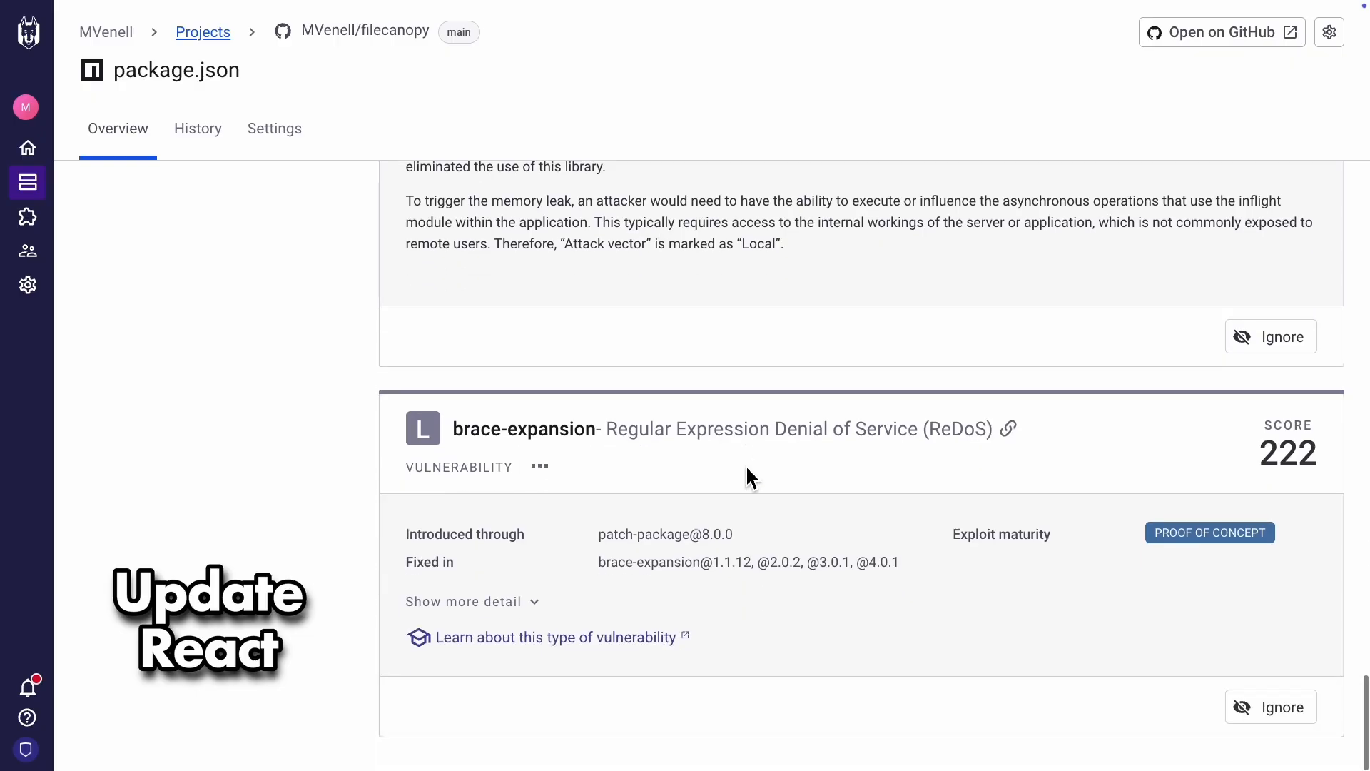
pyautogui.scroll(-3)
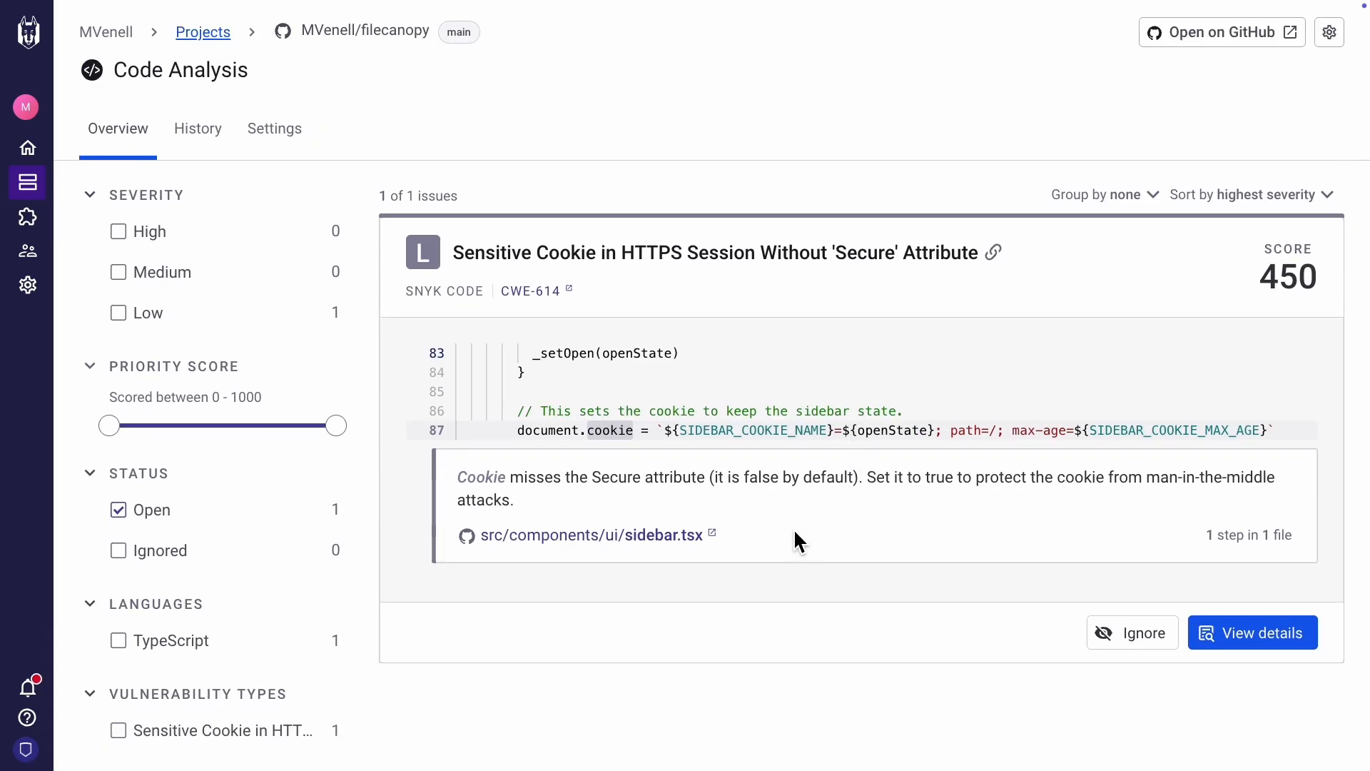
pyautogui.moveTo(595, 505)
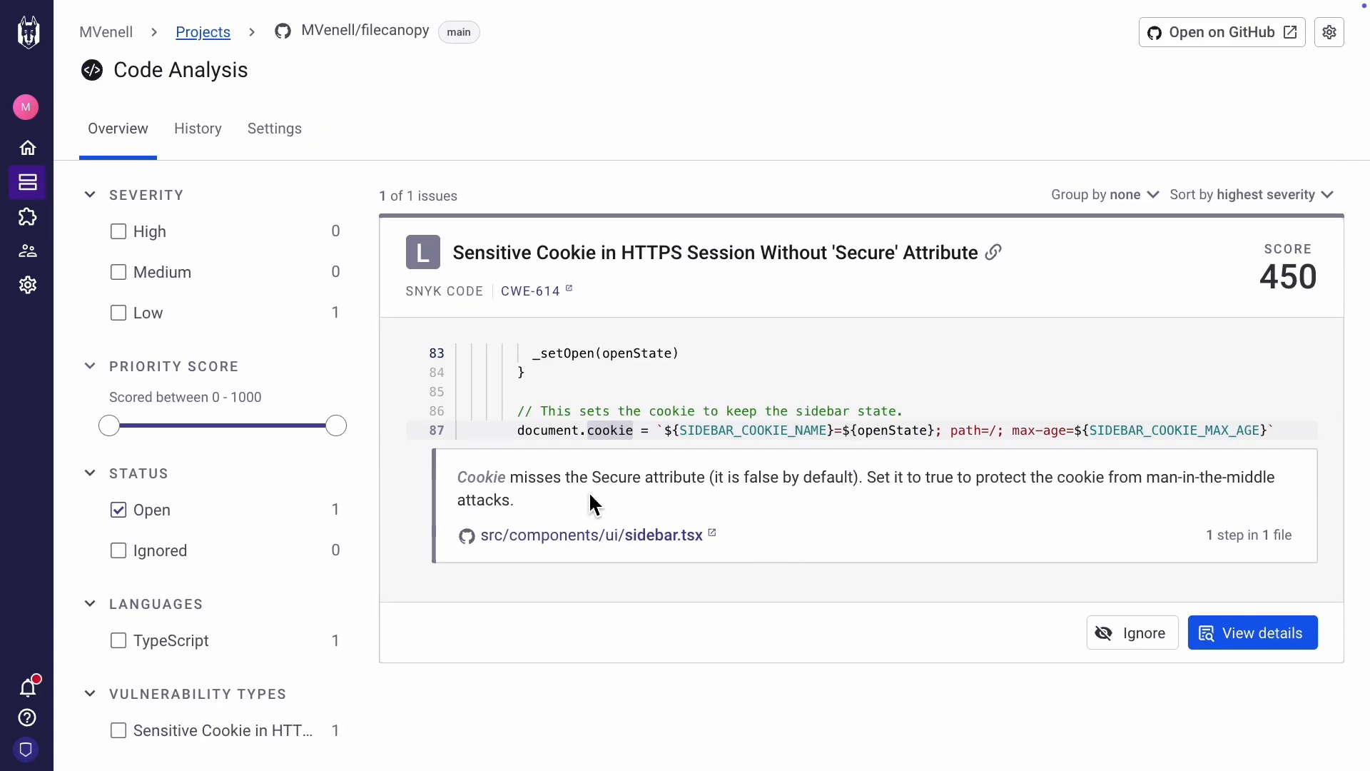
pyautogui.moveTo(459, 477); pyautogui.dragTo(712, 534)
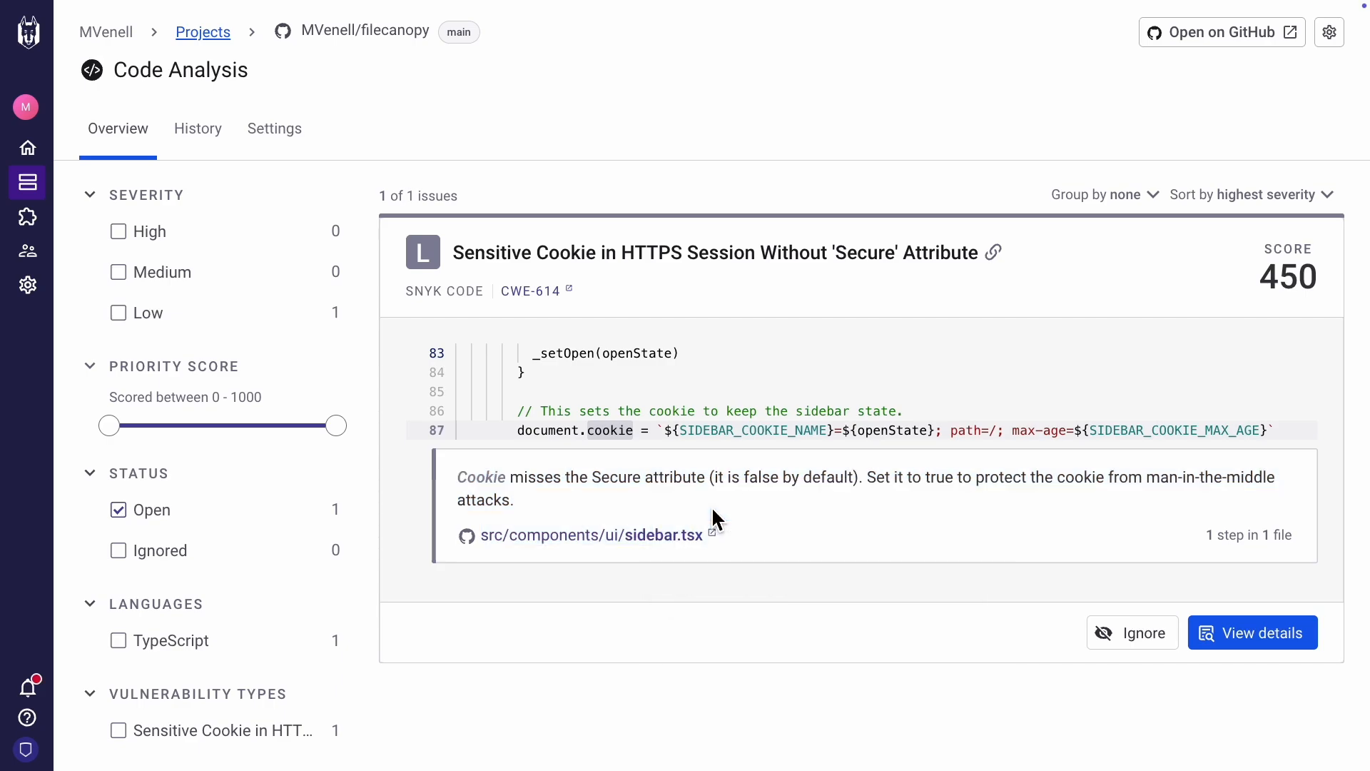
pyautogui.moveTo(442, 454)
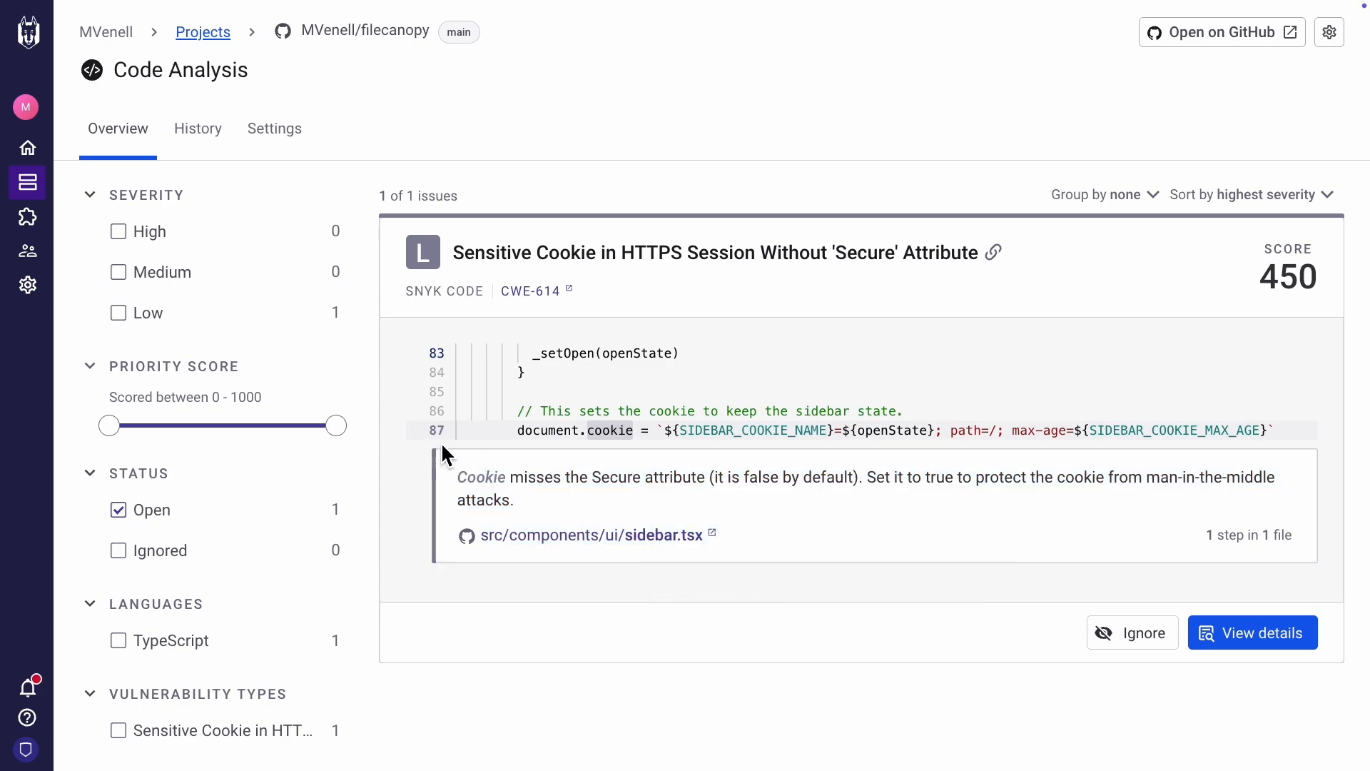